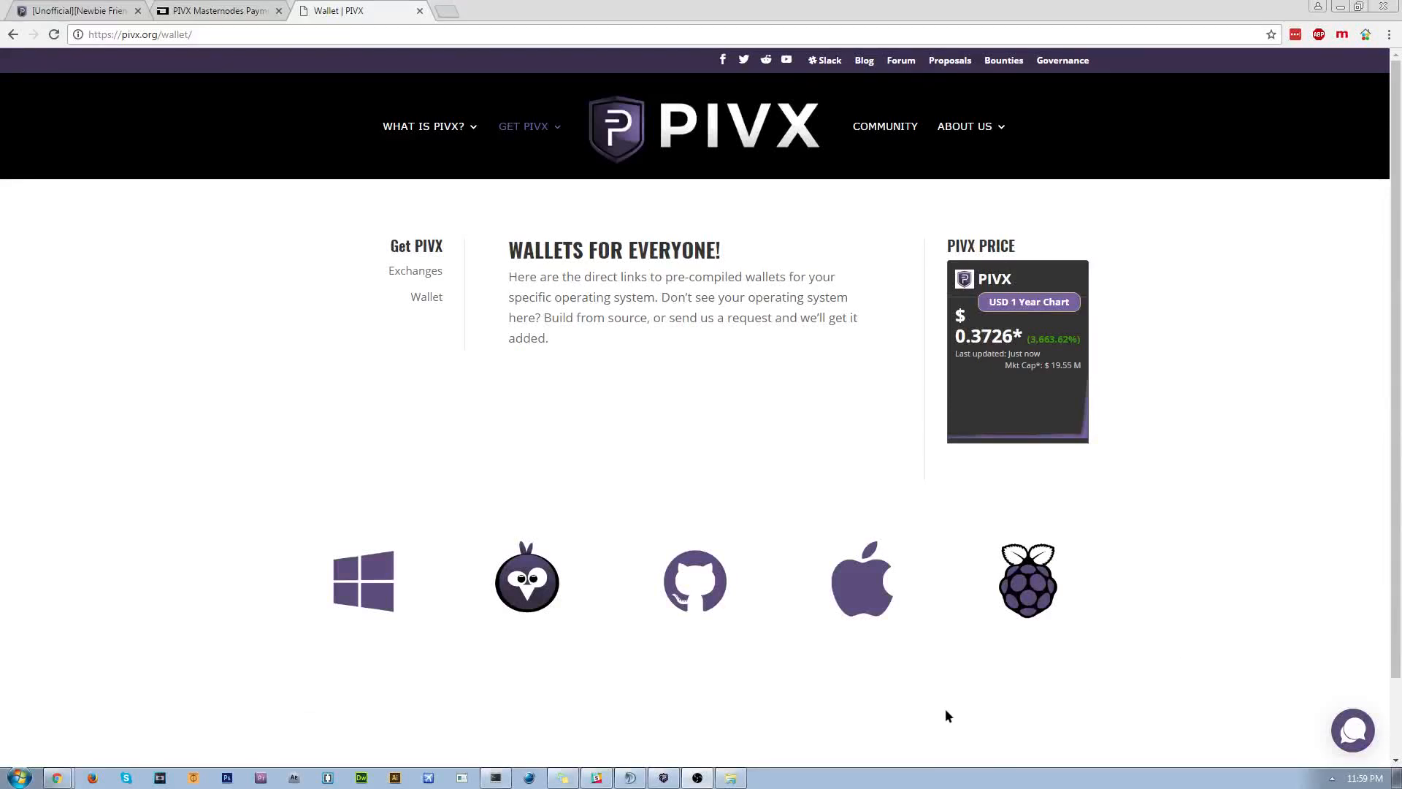
{"action": "mouse_move", "coordinate": [12, 703]}
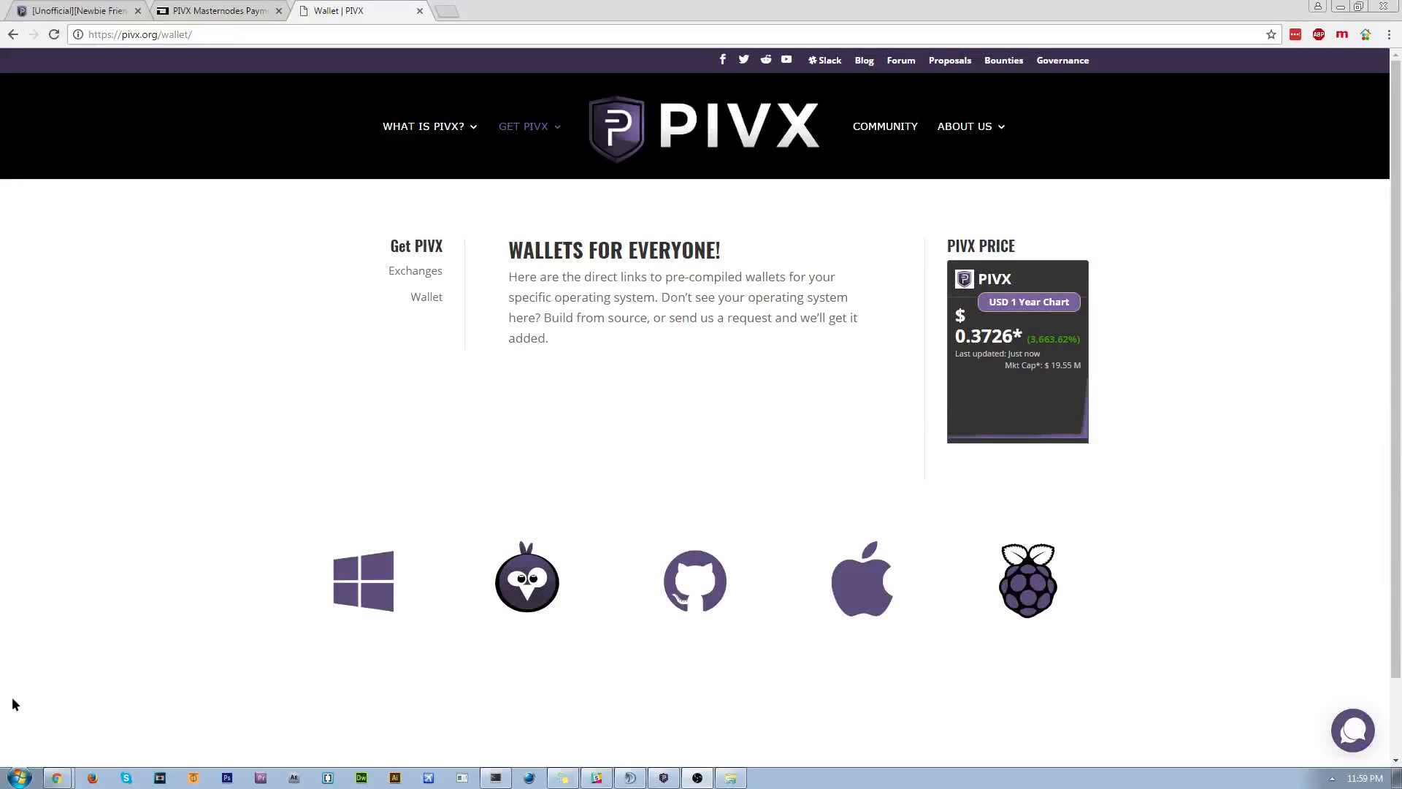
{"action": "mouse_move", "coordinate": [48, 672]}
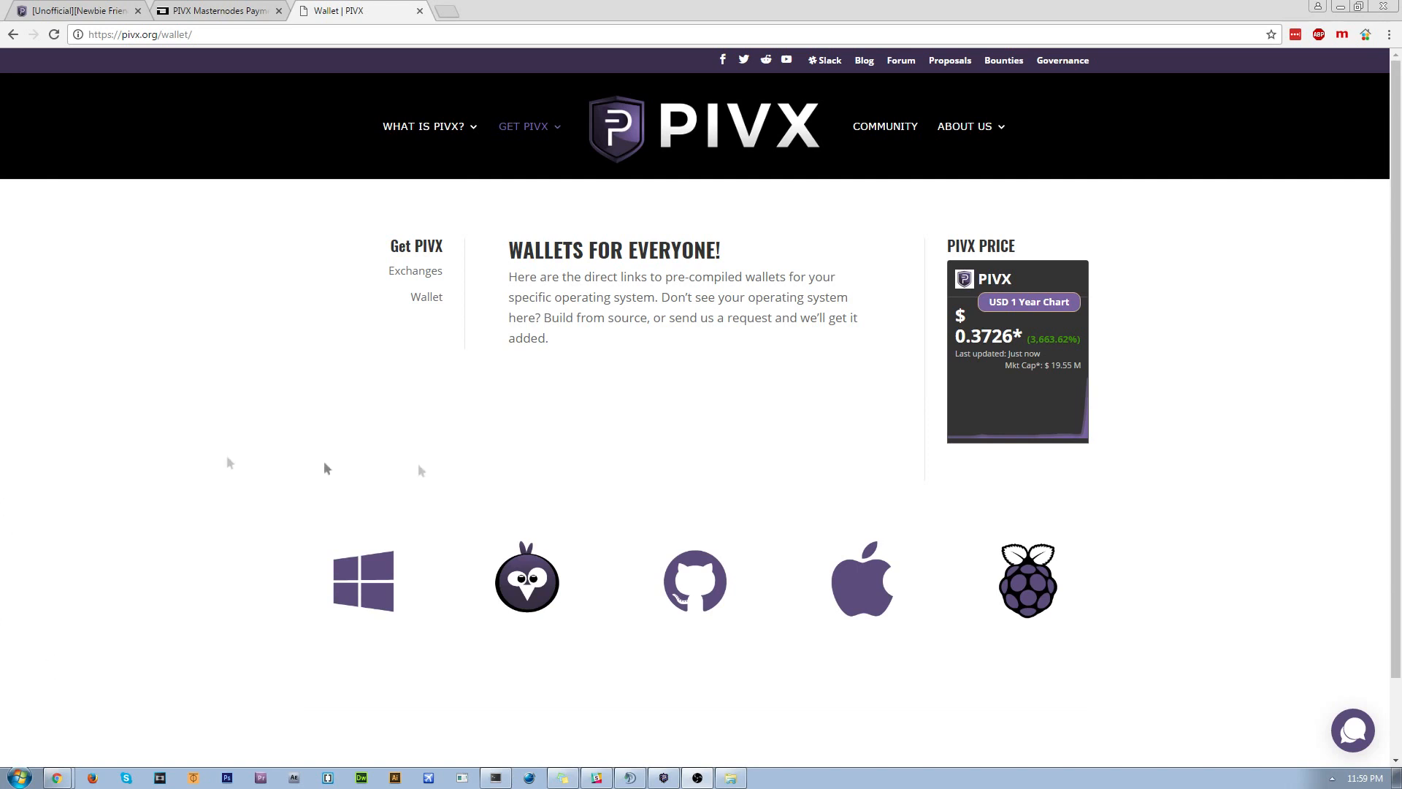
{"action": "mouse_move", "coordinate": [635, 418]}
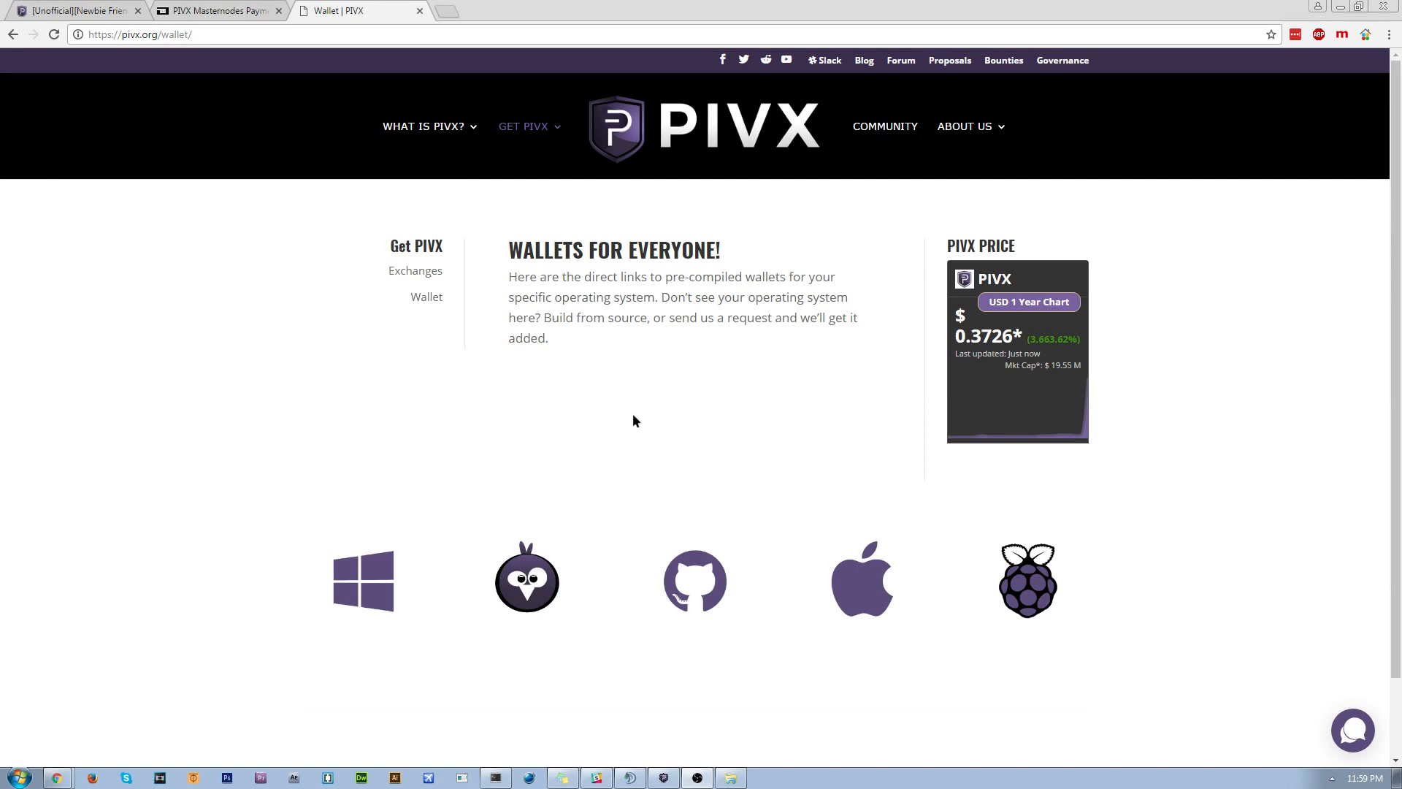
- Switch to the Newbie Friendly Masternode Guide tab and read its requirements section
{"action": "left_click", "coordinate": [73, 11]}
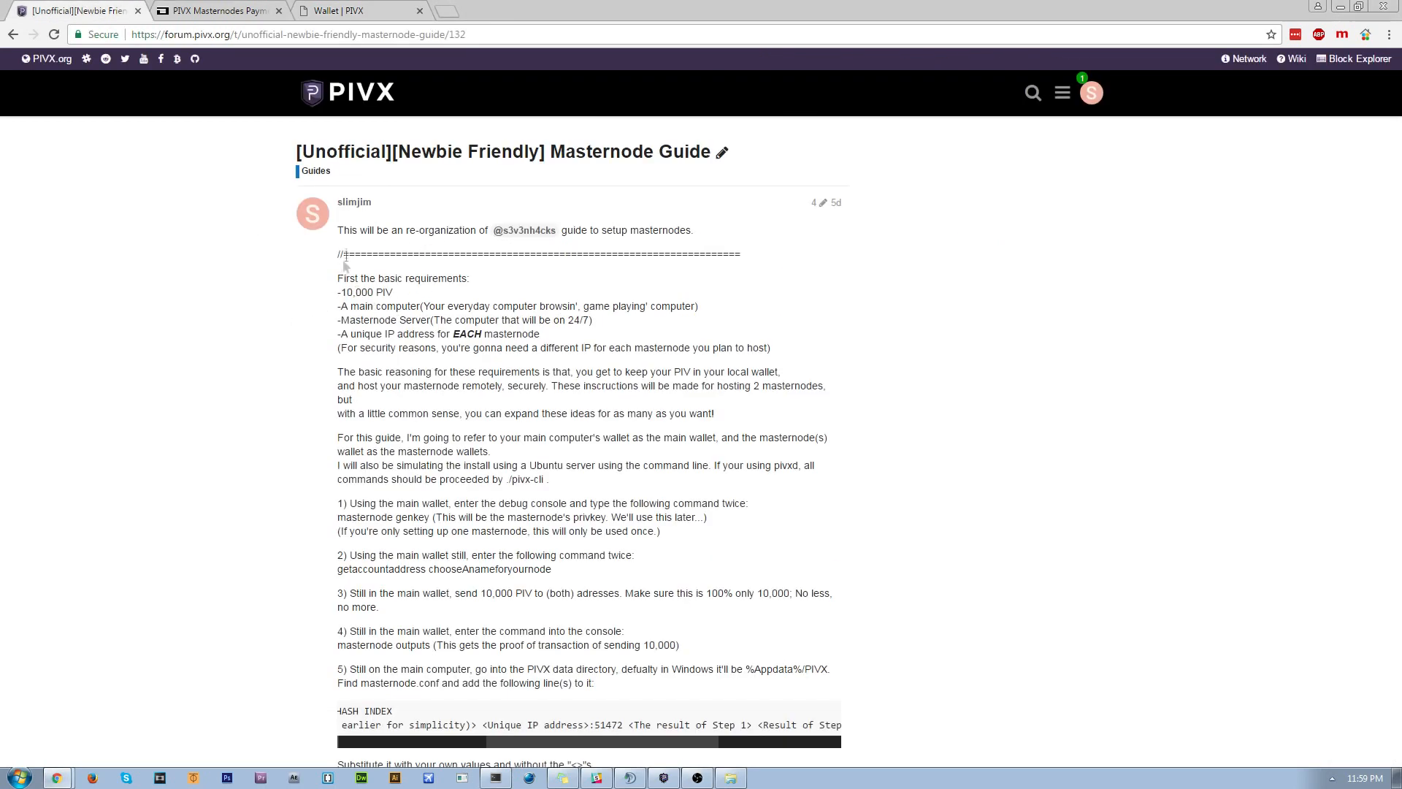
{"action": "left_click_drag", "start_coordinate": [338, 230], "coordinate": [757, 253]}
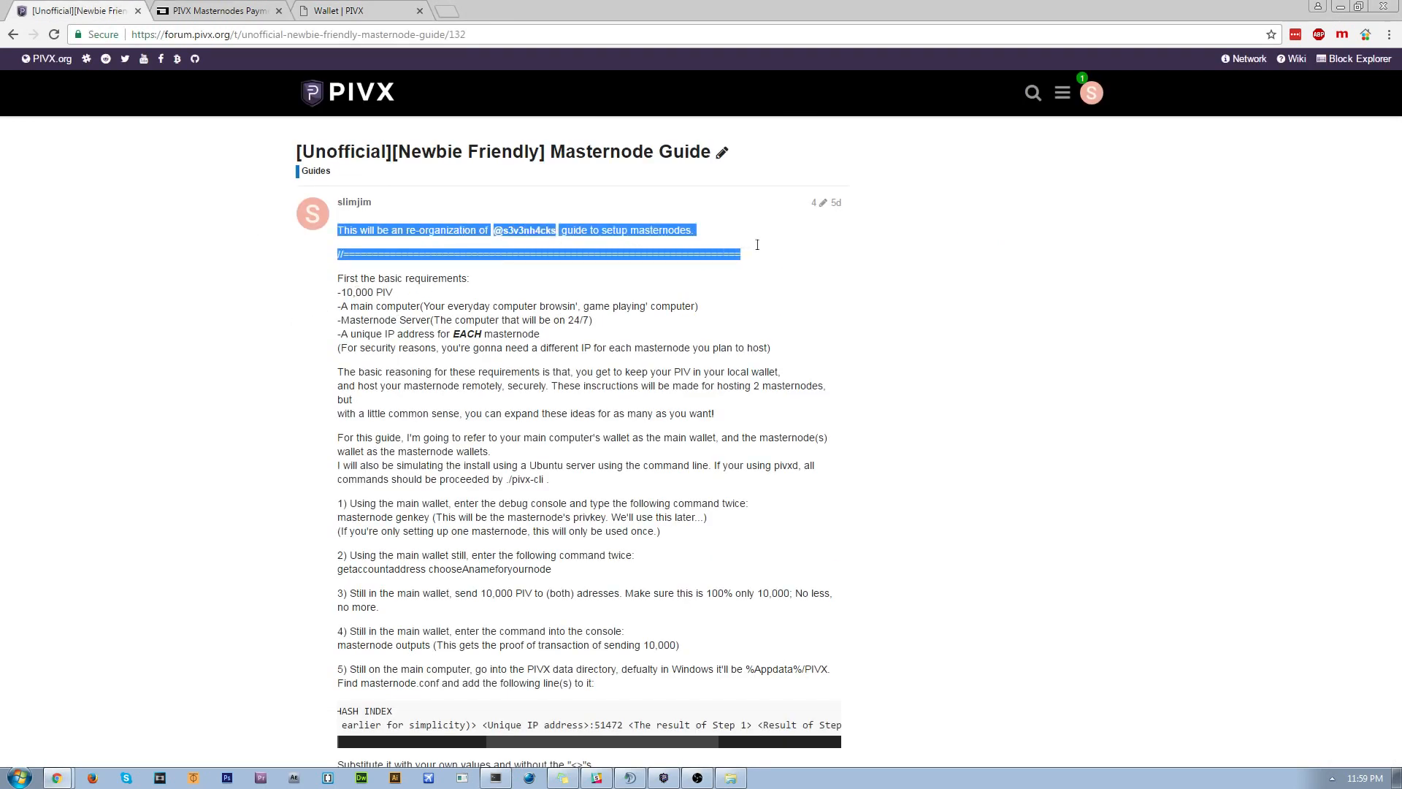
{"action": "left_click", "coordinate": [571, 342]}
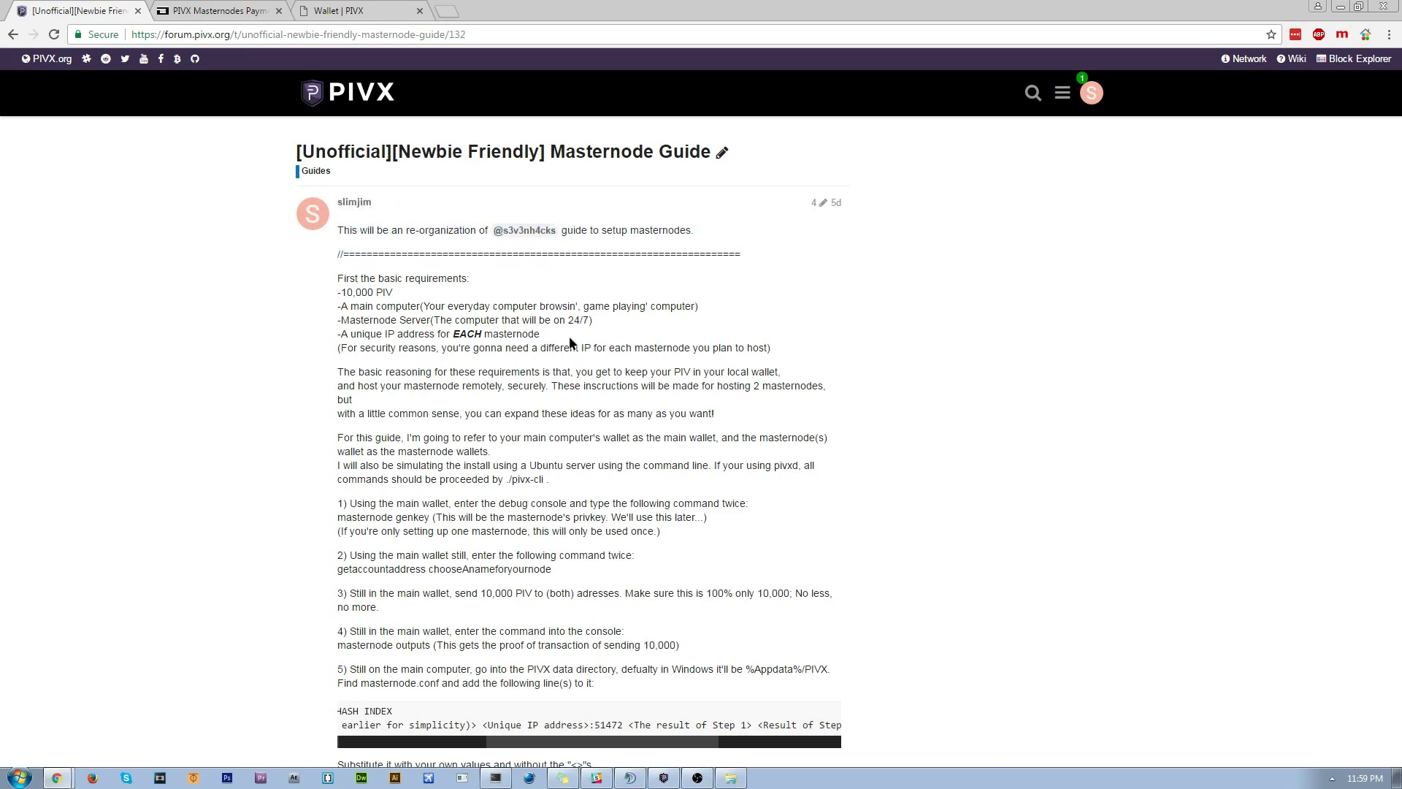
{"action": "mouse_move", "coordinate": [569, 275]}
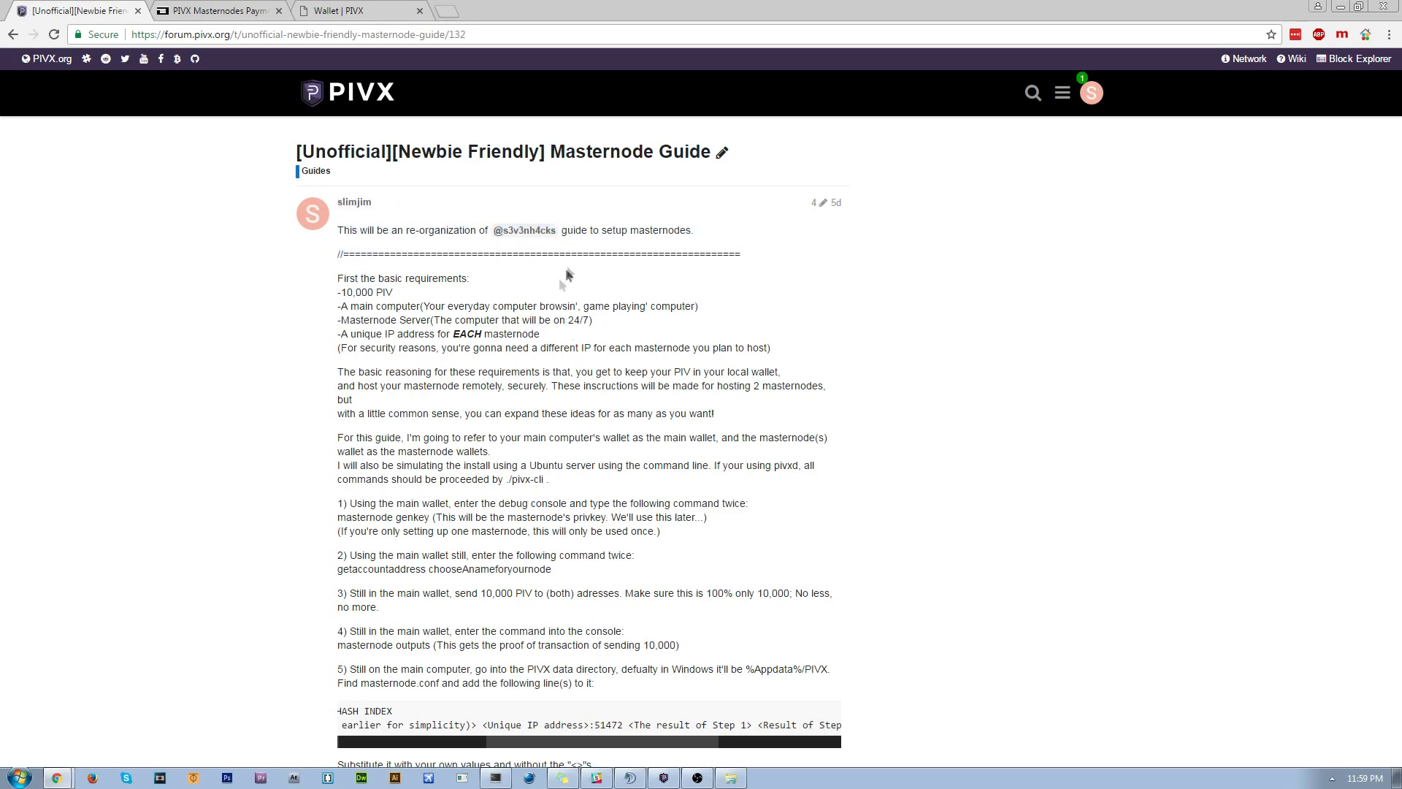
{"action": "scroll", "scroll_direction": "down", "scroll_amount": 3}
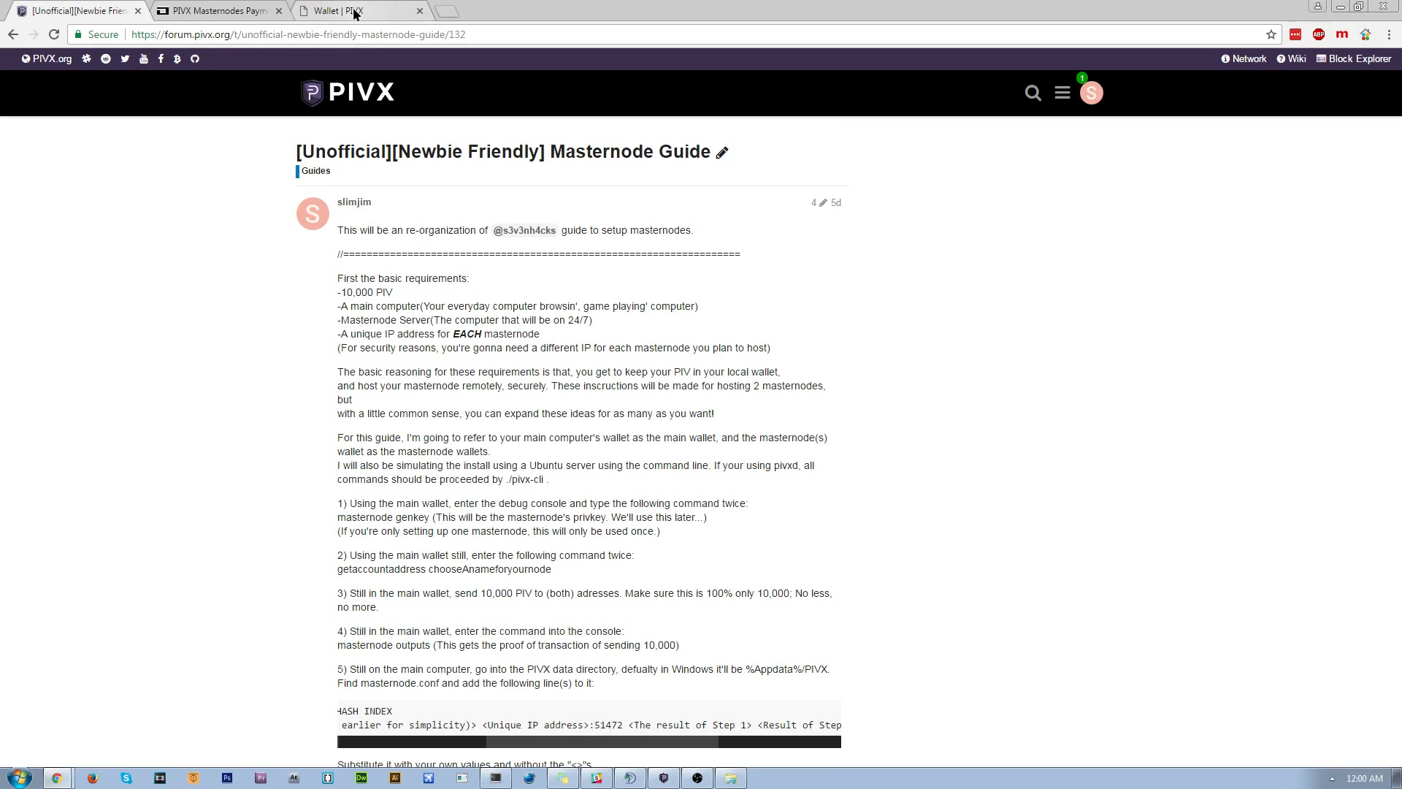
{"action": "mouse_move", "coordinate": [837, 438]}
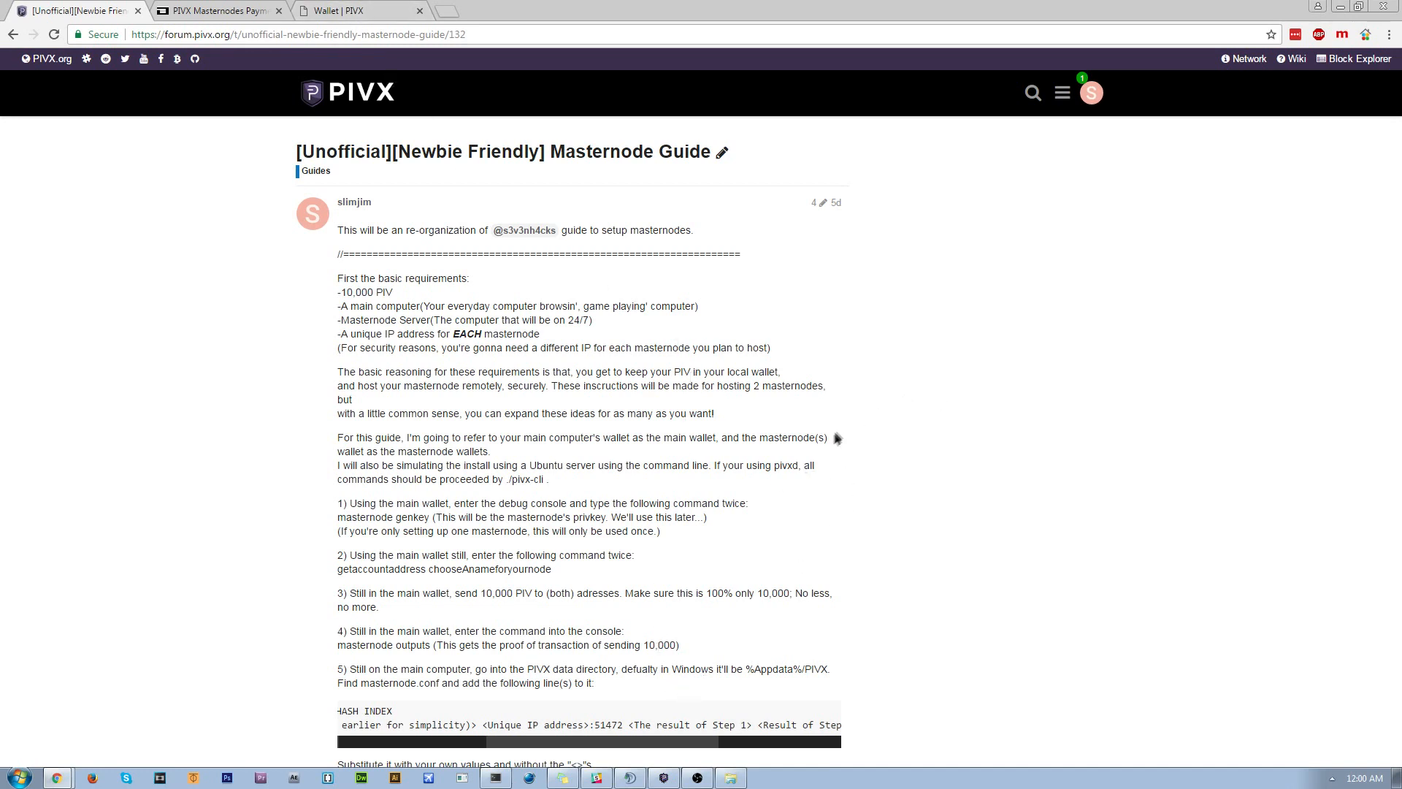
{"action": "mouse_move", "coordinate": [848, 357]}
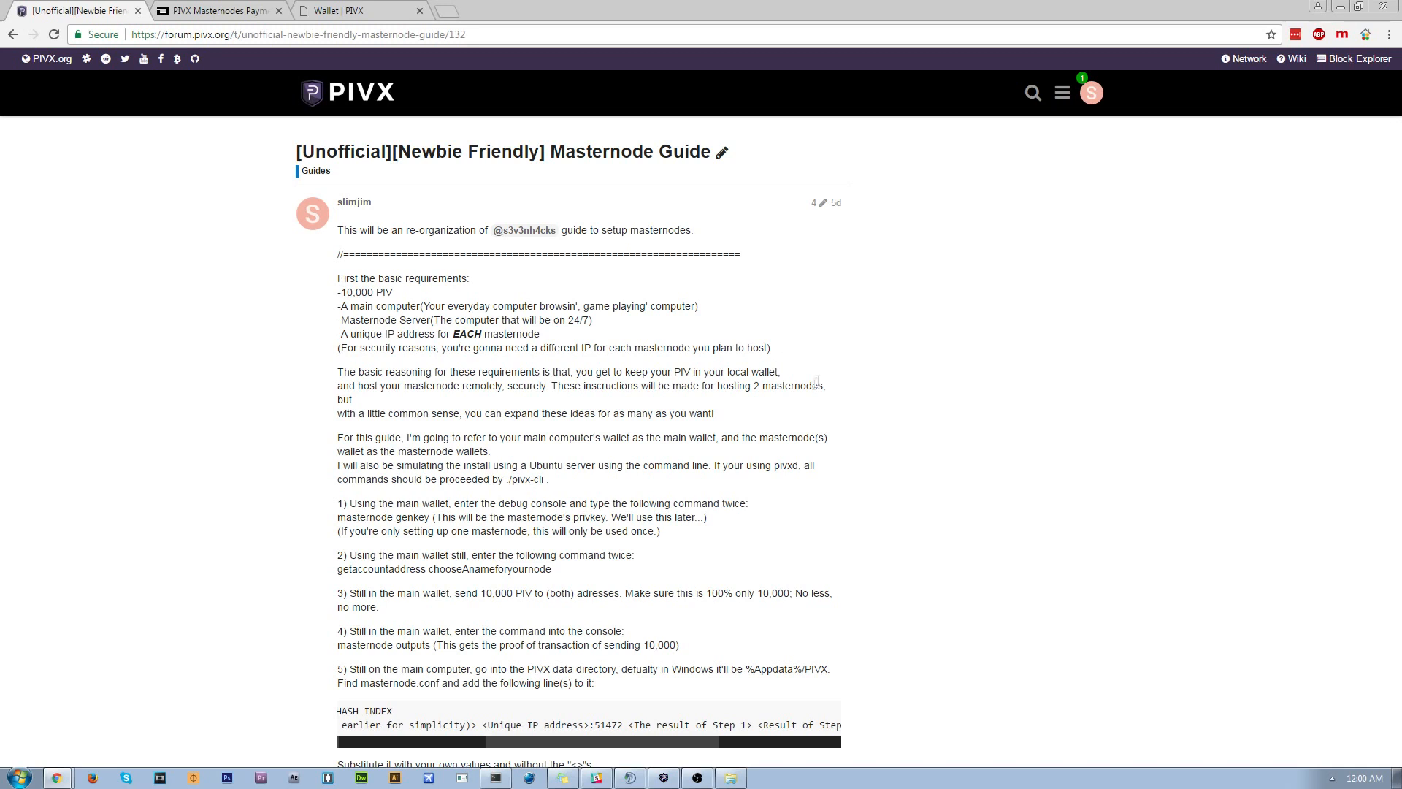
{"action": "mouse_move", "coordinate": [760, 518]}
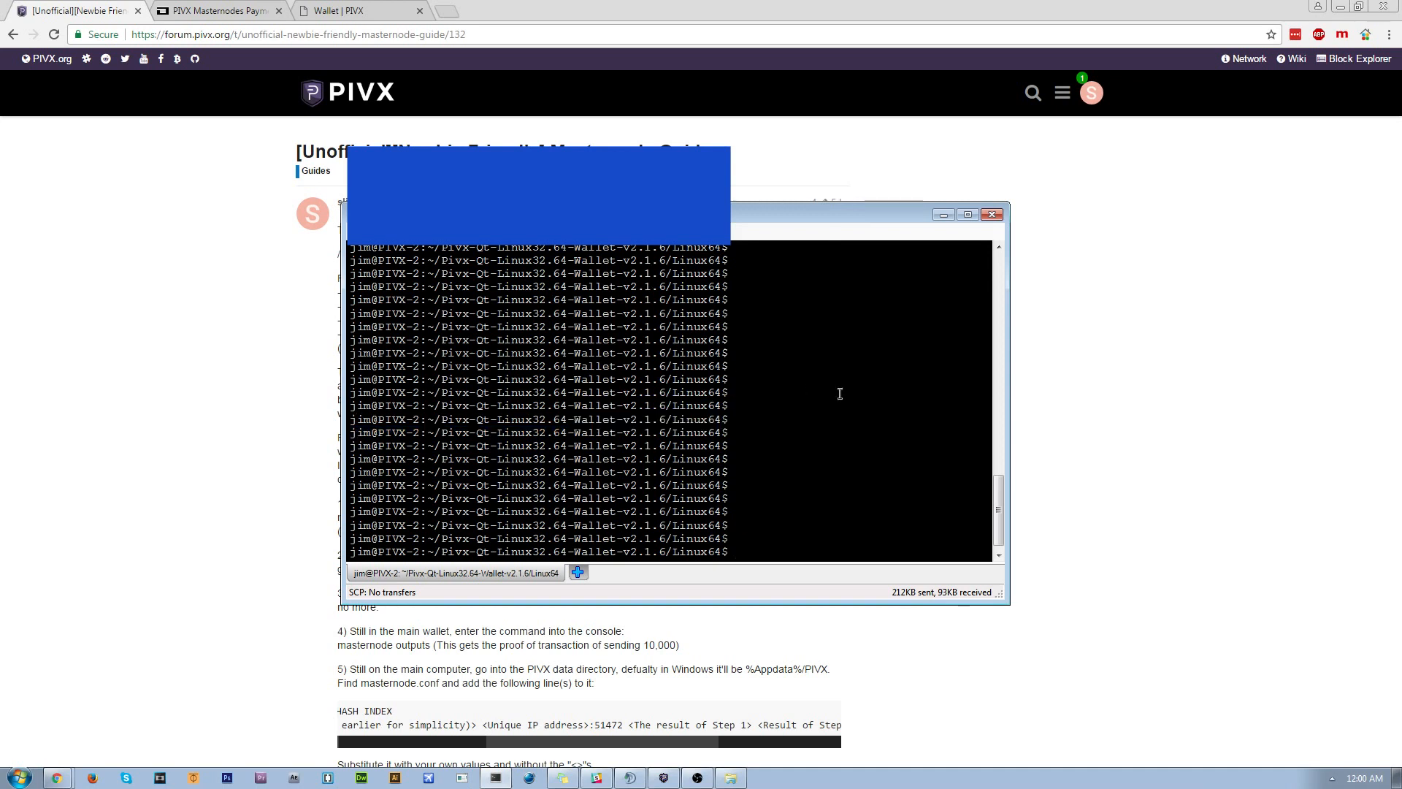
{"action": "mouse_move", "coordinate": [851, 428]}
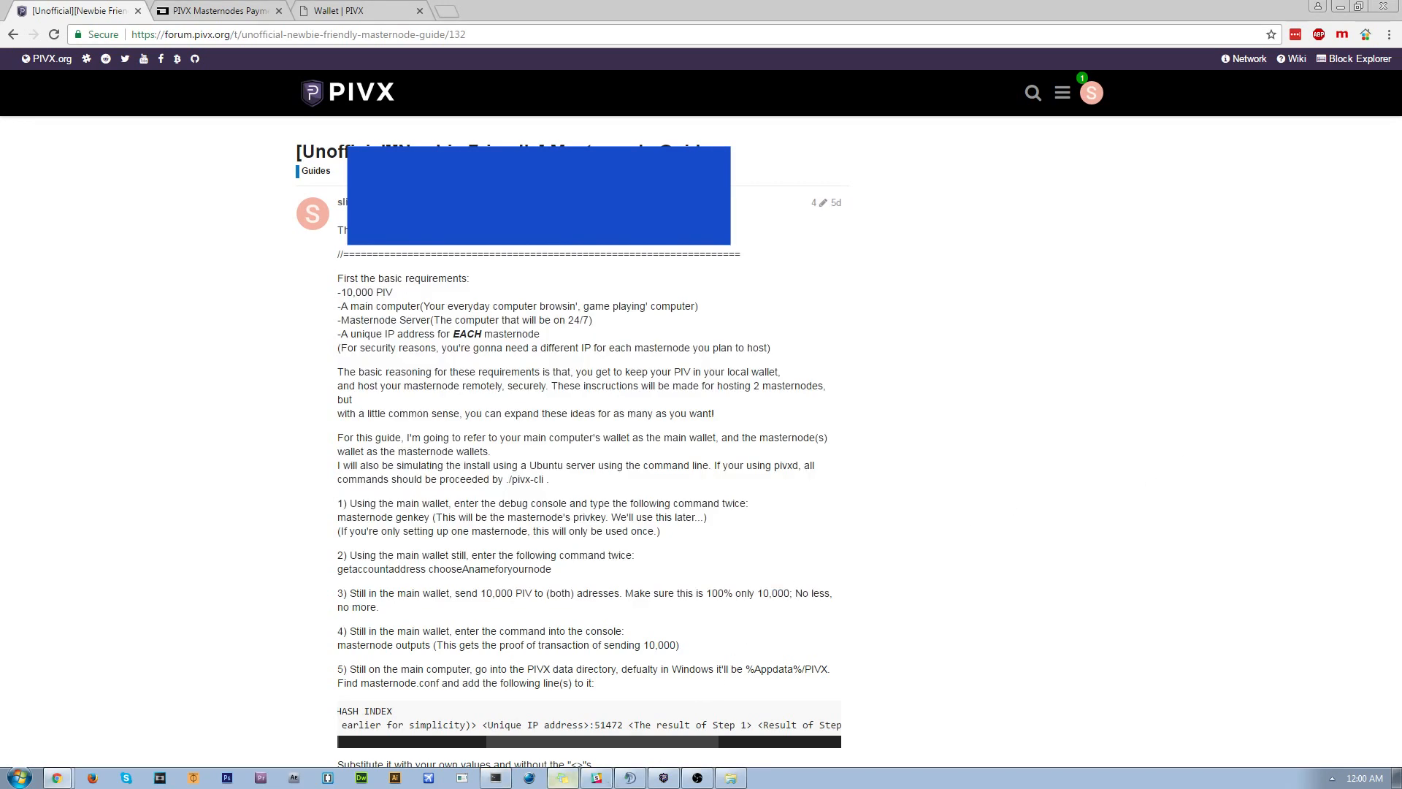
- Switch to the PIVX wallet downloads page and bring up the Linux download link's options
{"action": "left_click", "coordinate": [348, 10]}
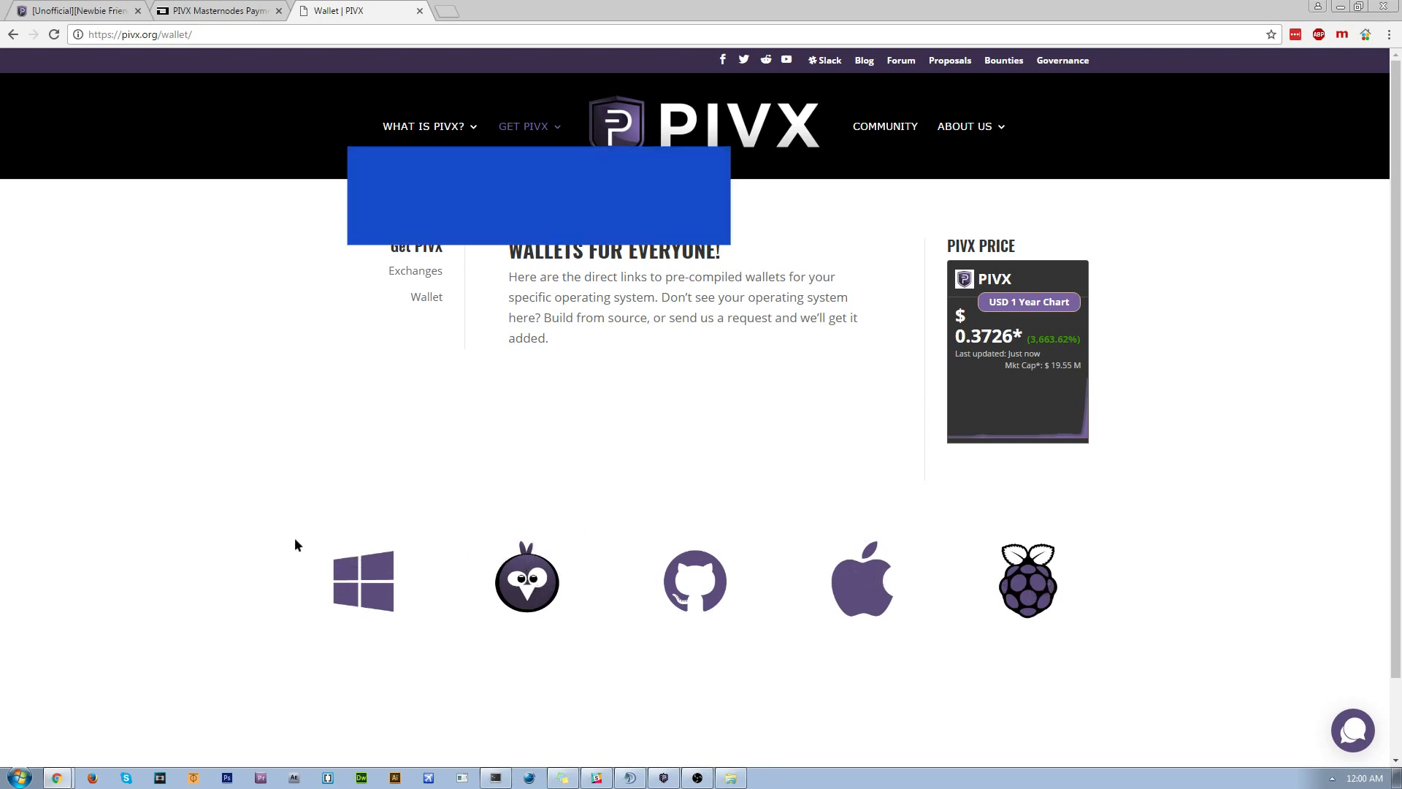
{"action": "right_click", "coordinate": [526, 581]}
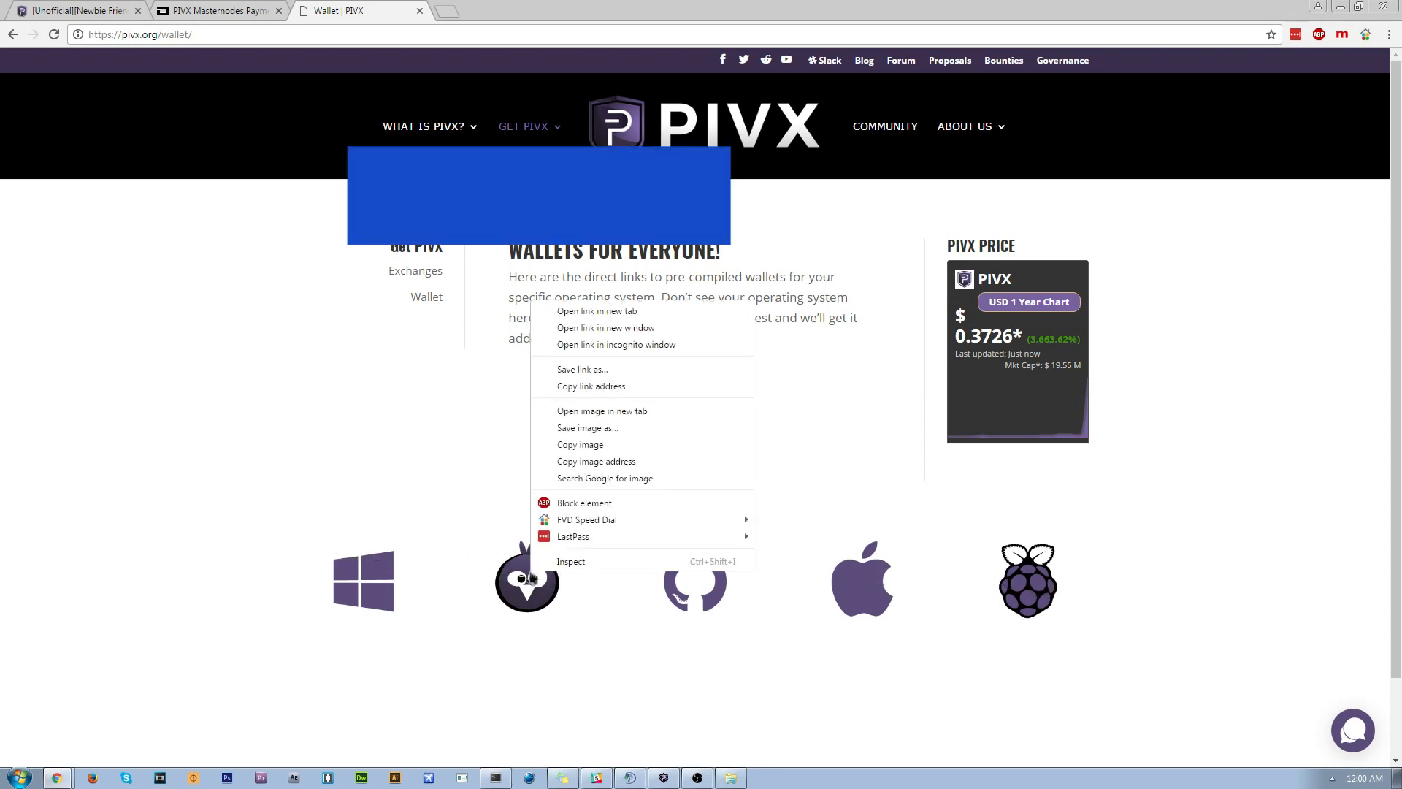
{"action": "mouse_move", "coordinate": [604, 391]}
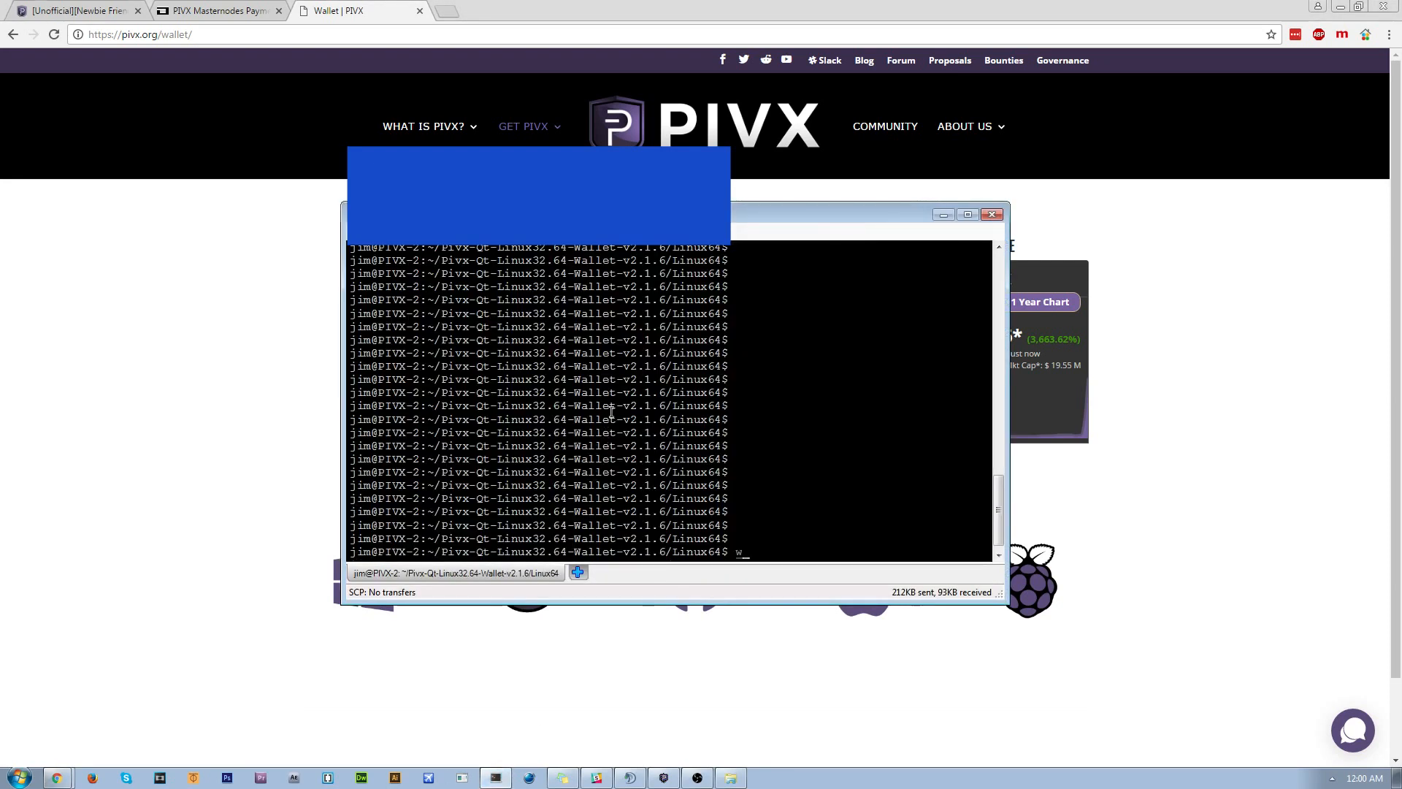
{"action": "type", "text": "wget https://github.com/PIVX-Project/PIVX/releases/download/v2.1.6/Pivx-Qt-Linux32.64-Wallet-v2.1.6.zip"}
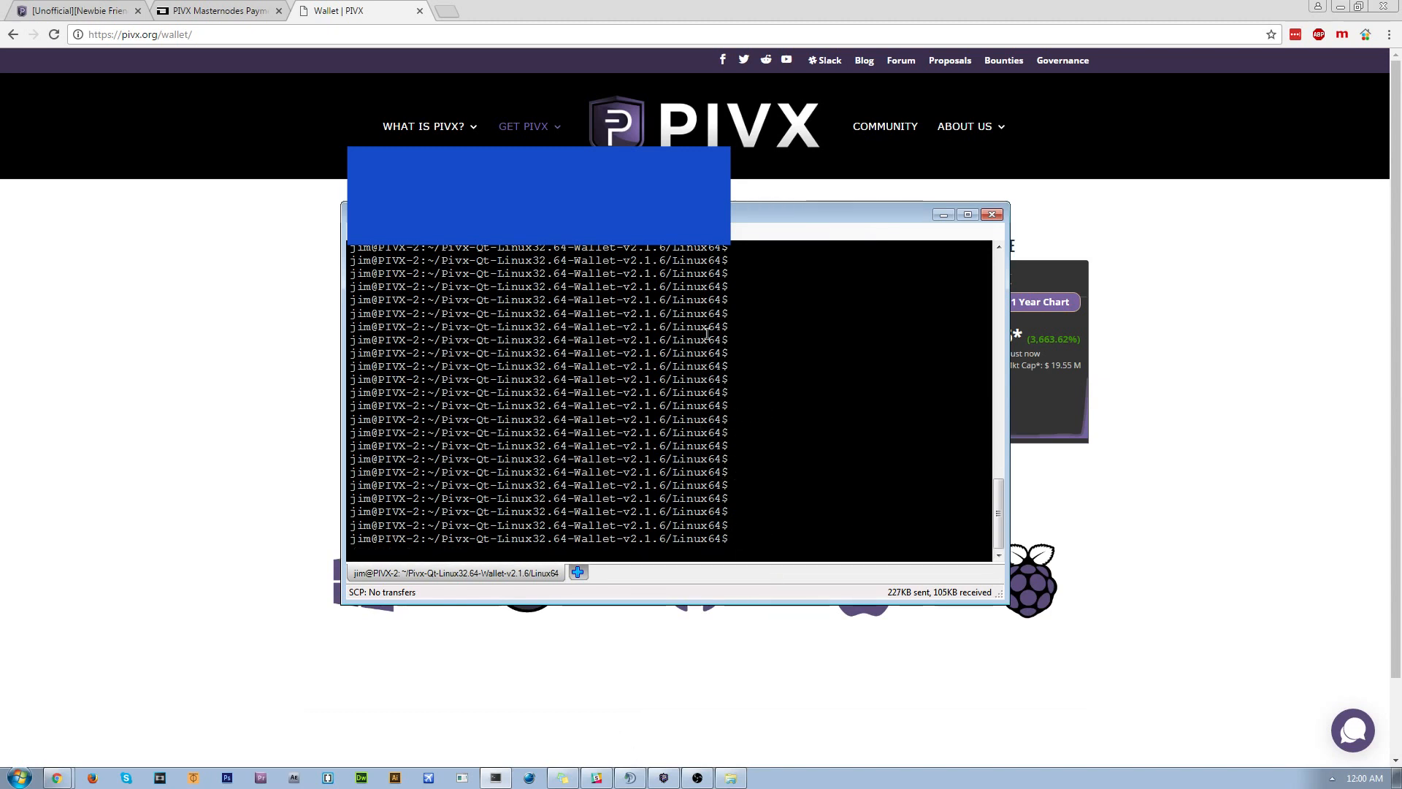
{"action": "mouse_move", "coordinate": [1294, 177]}
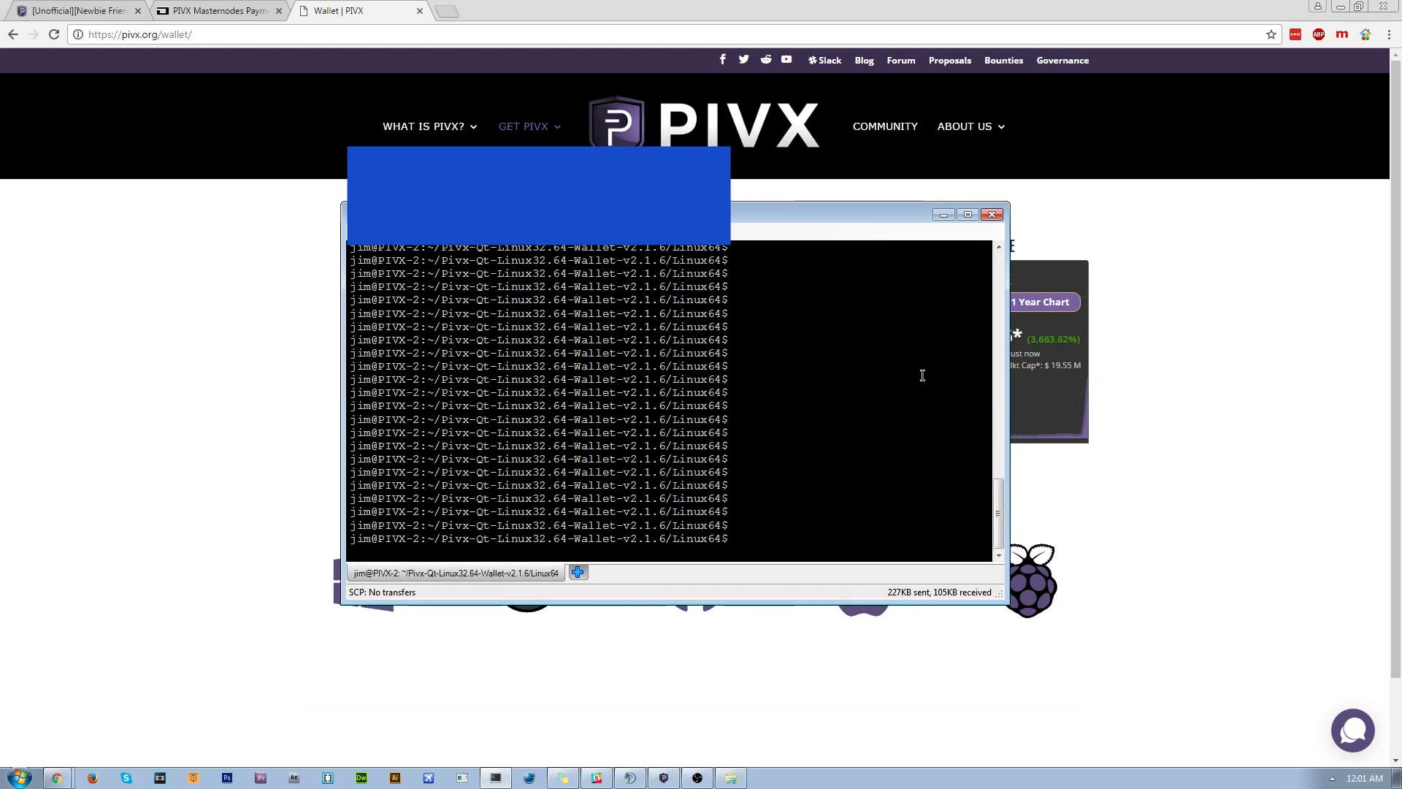
{"action": "mouse_move", "coordinate": [931, 403]}
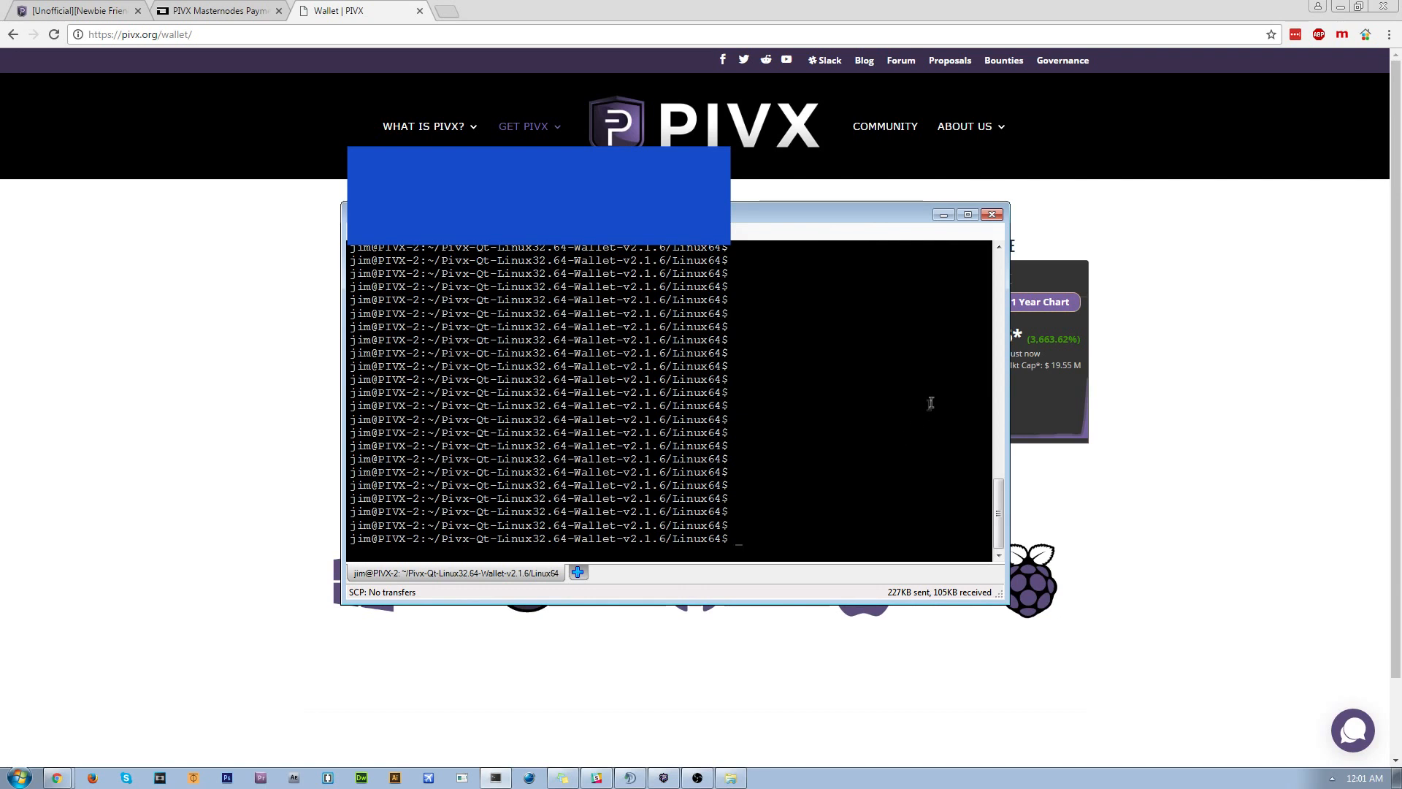
{"action": "mouse_move", "coordinate": [1149, 232]}
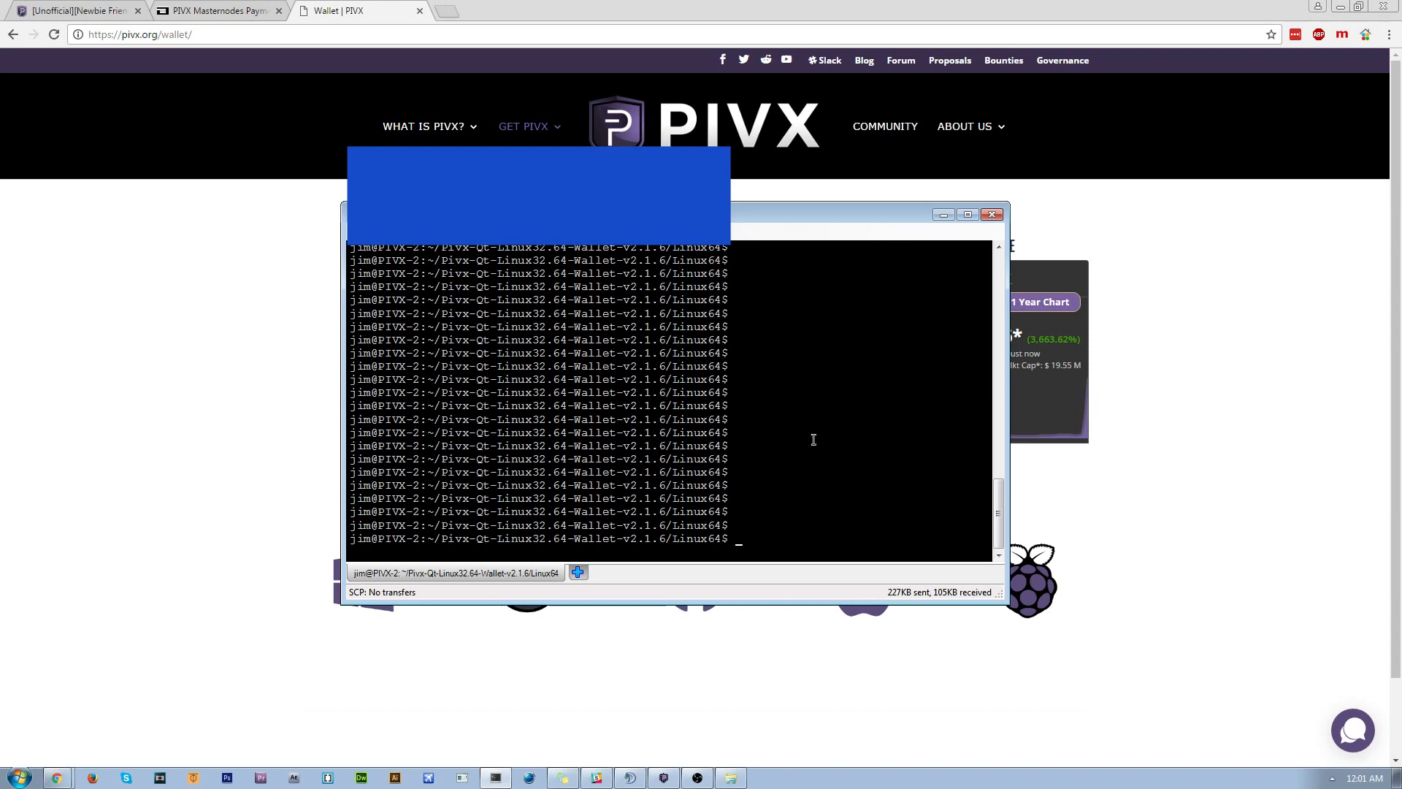
{"action": "mouse_move", "coordinate": [791, 477]}
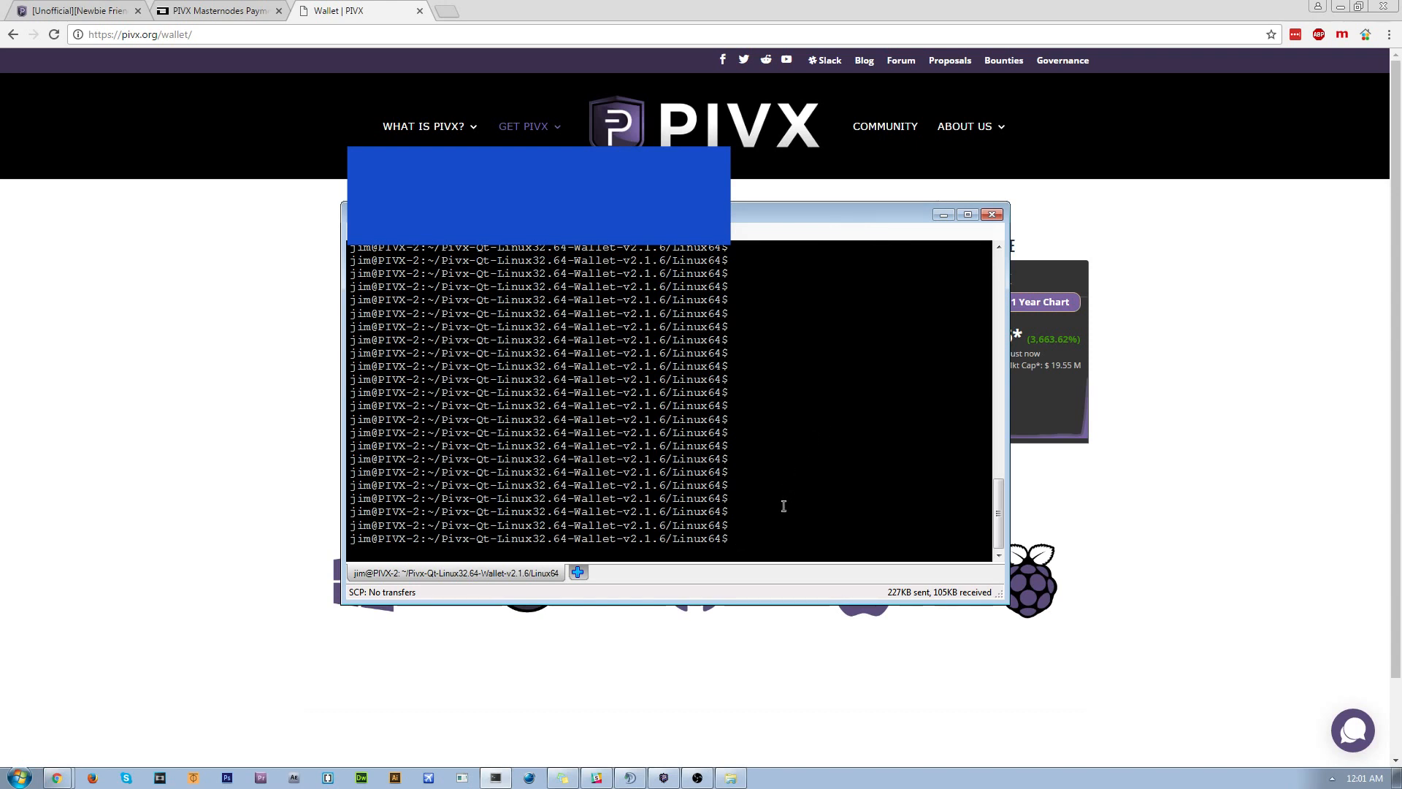
{"action": "mouse_move", "coordinate": [869, 278]}
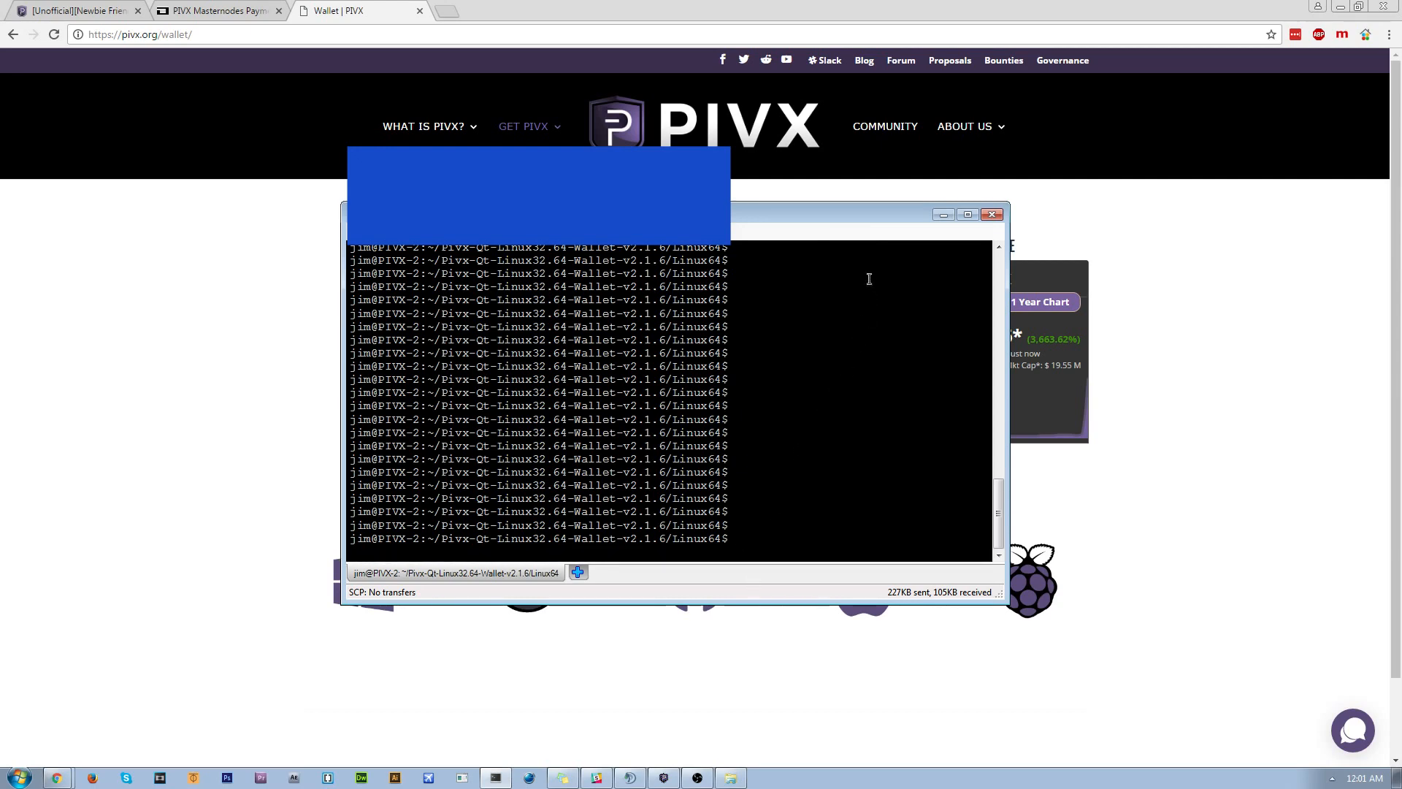
{"action": "mouse_move", "coordinate": [806, 503]}
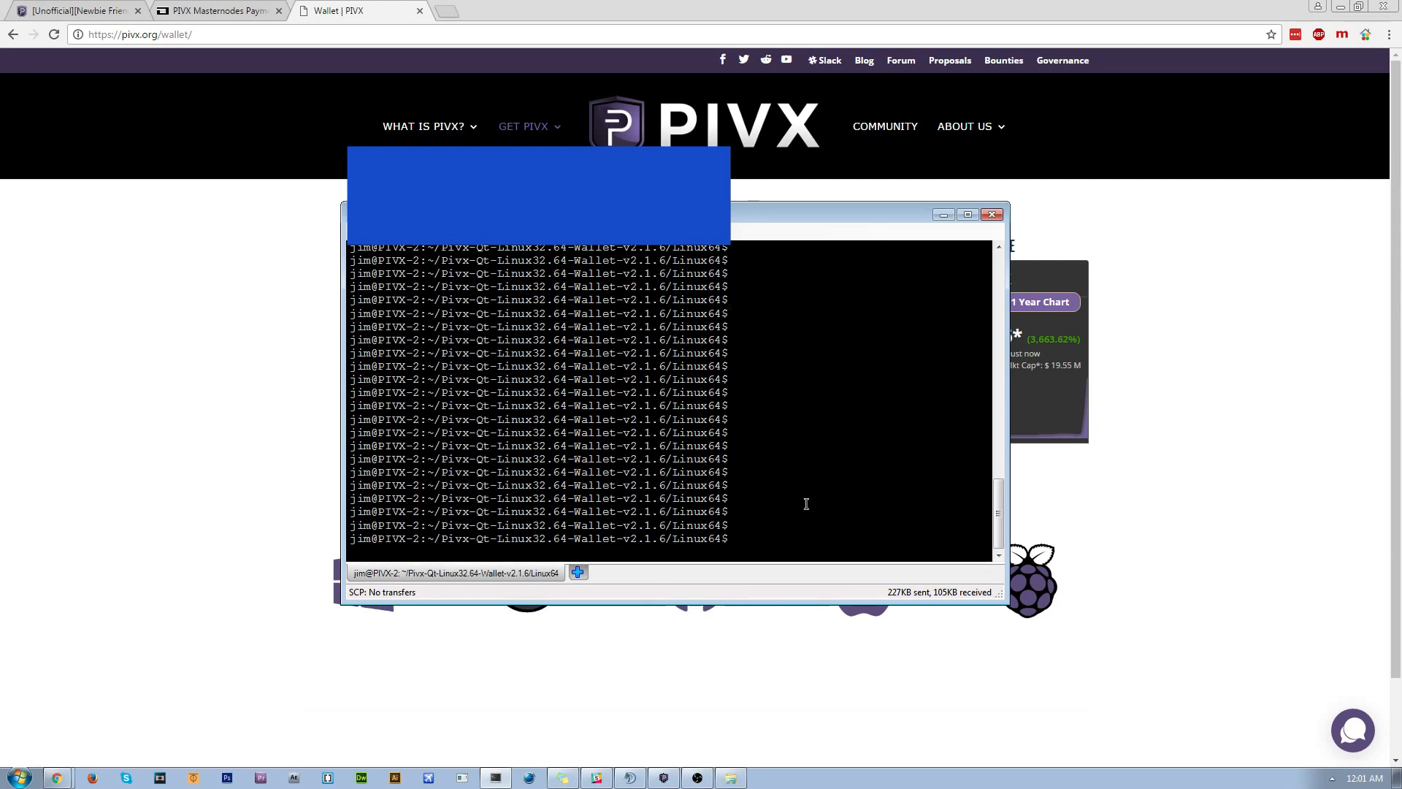
{"action": "left_click", "coordinate": [73, 11]}
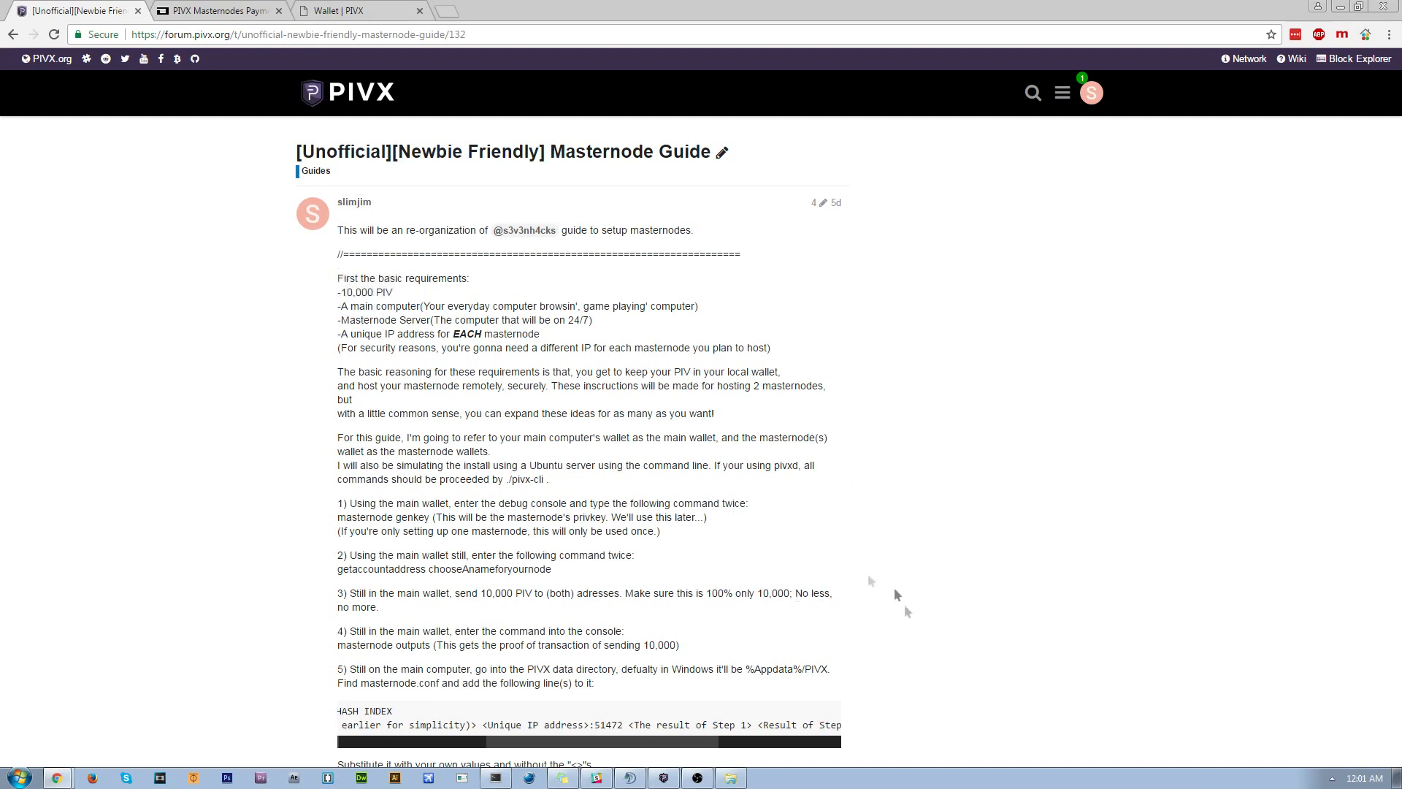
{"action": "mouse_move", "coordinate": [668, 761]}
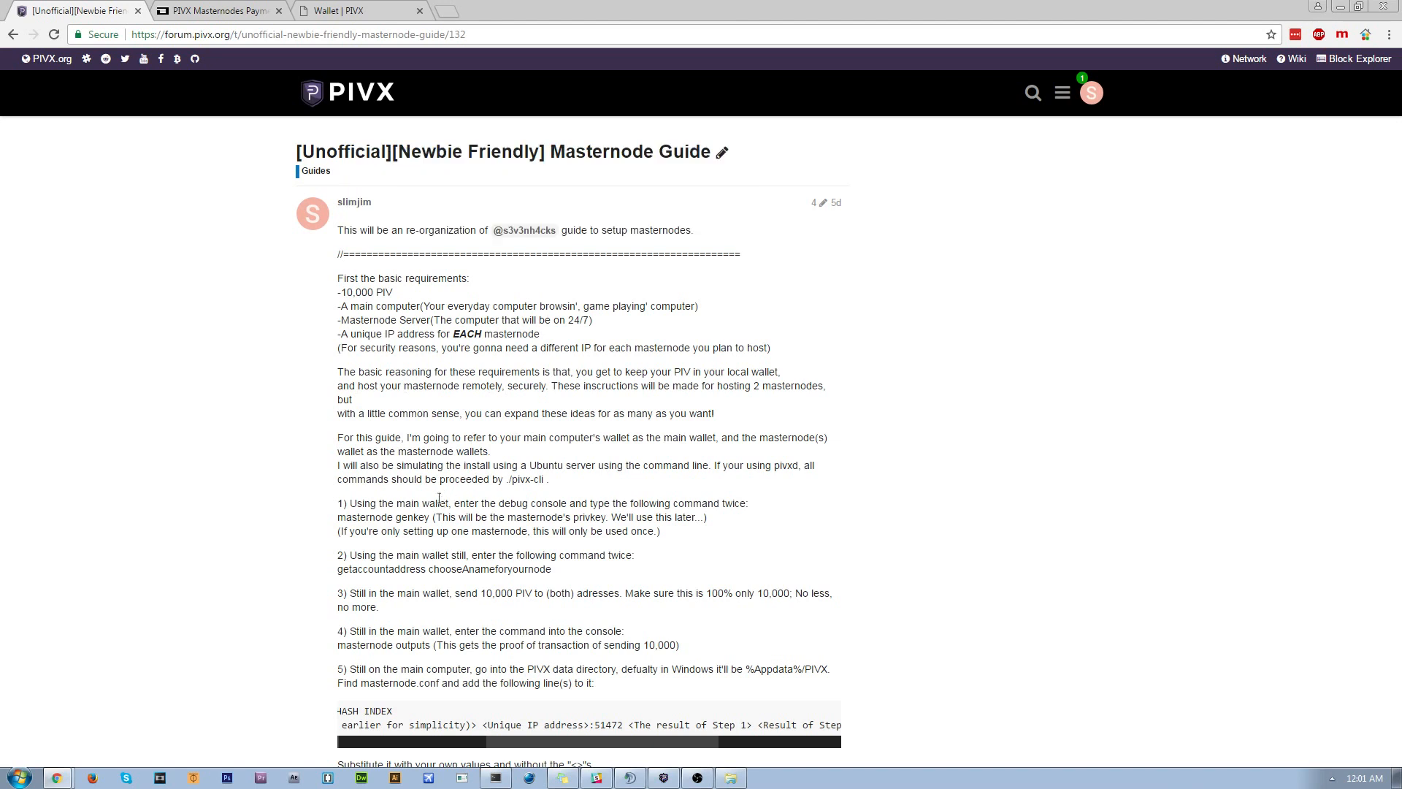
{"action": "mouse_move", "coordinate": [436, 384]}
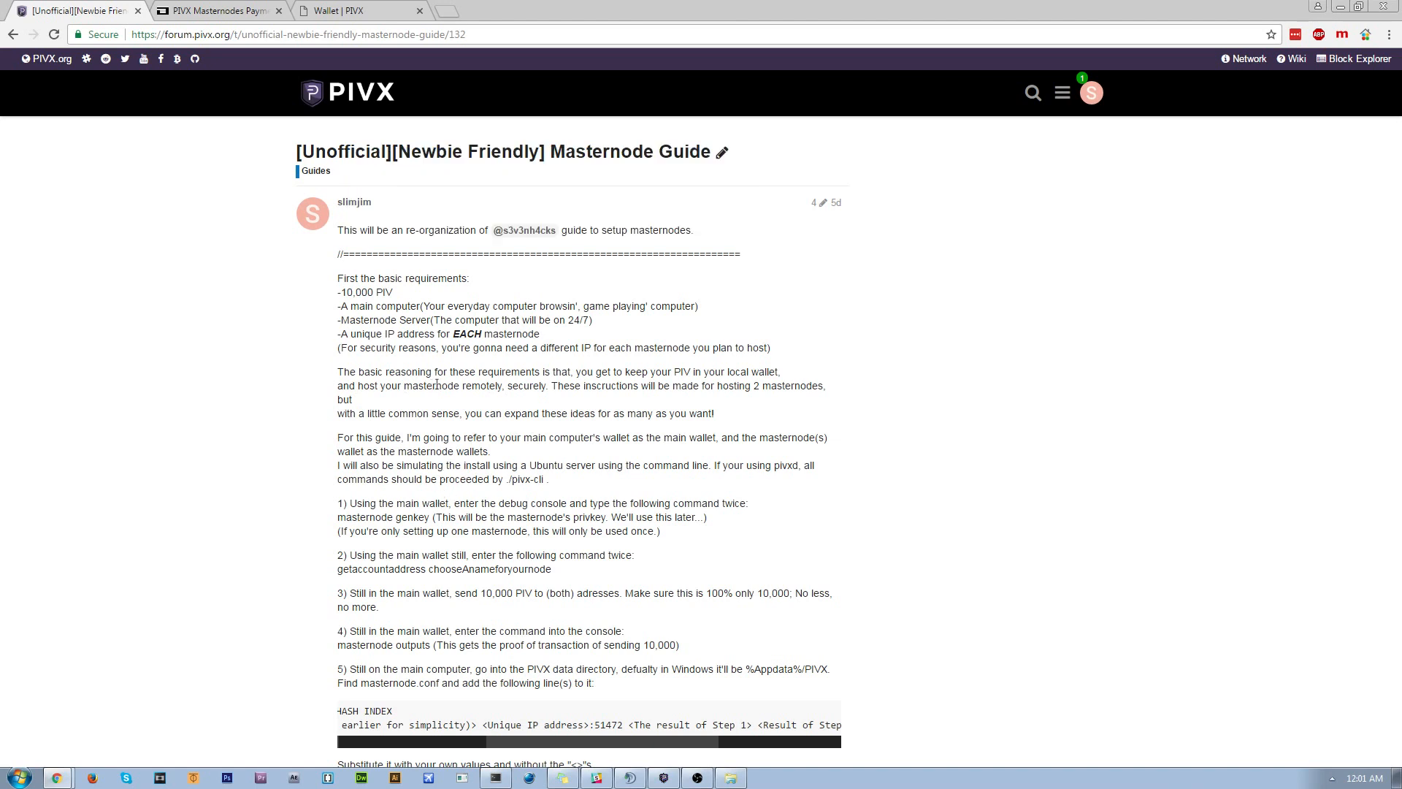
{"action": "mouse_move", "coordinate": [338, 324]}
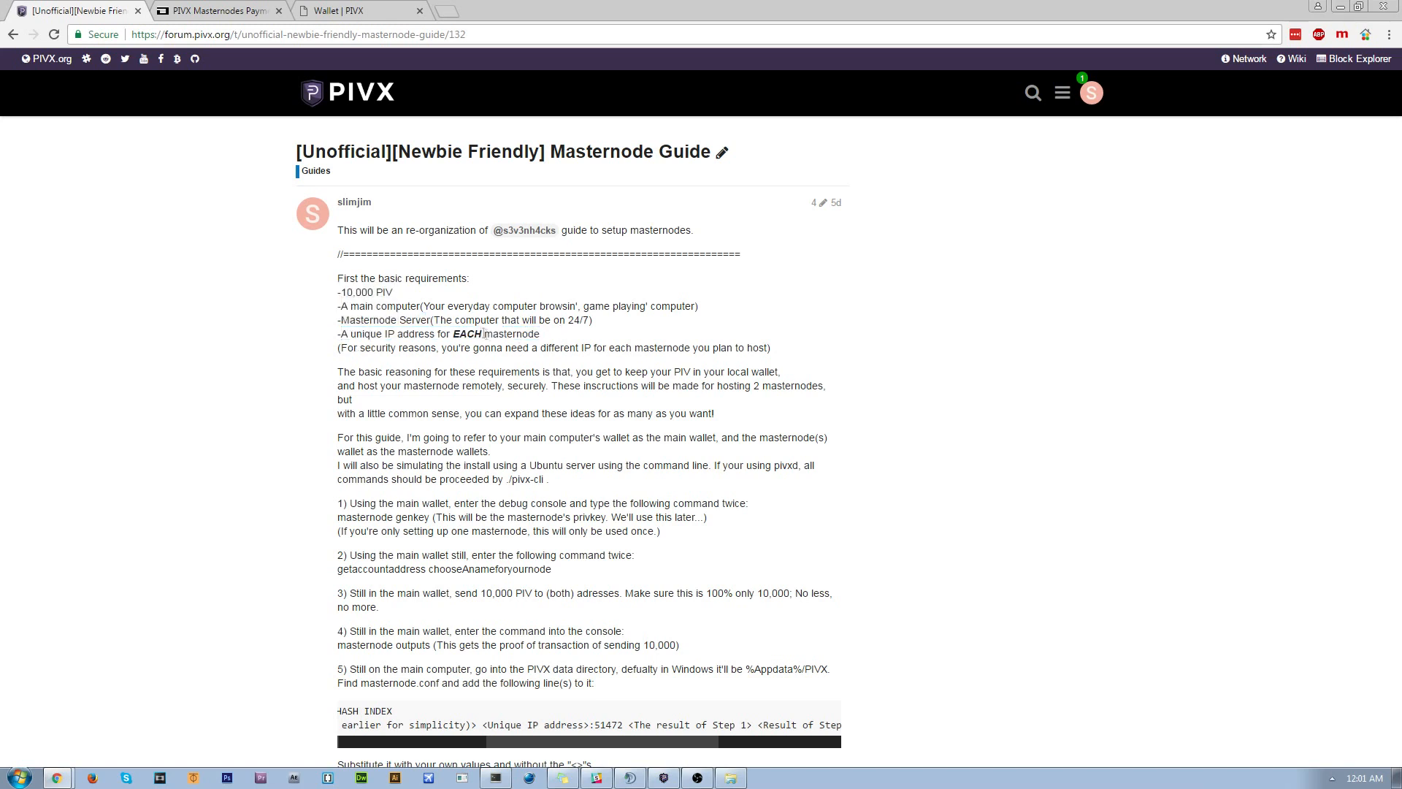
- Briefly highlight the word EACH in the guide's requirements, then deselect it
{"action": "double_click", "coordinate": [466, 334]}
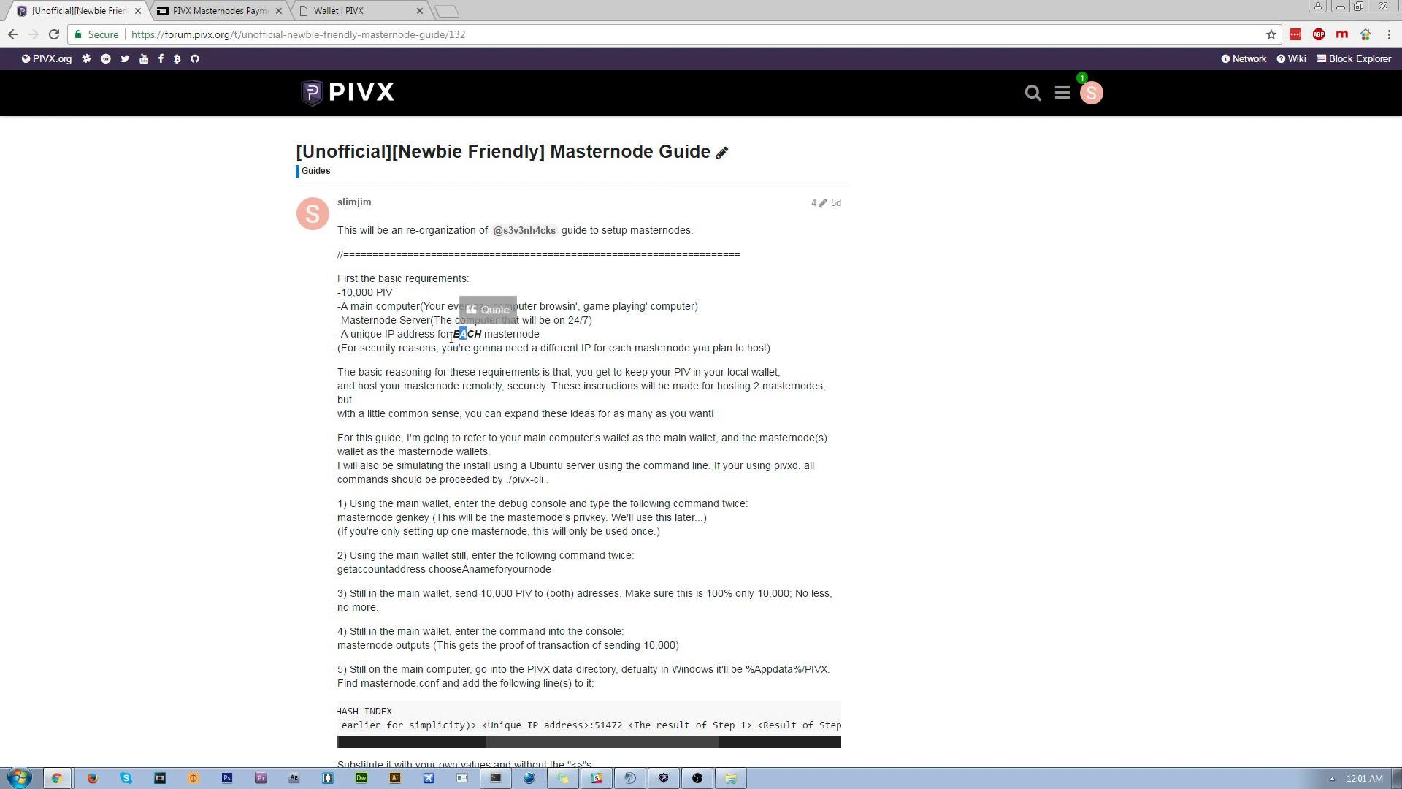
{"action": "left_click", "coordinate": [515, 370]}
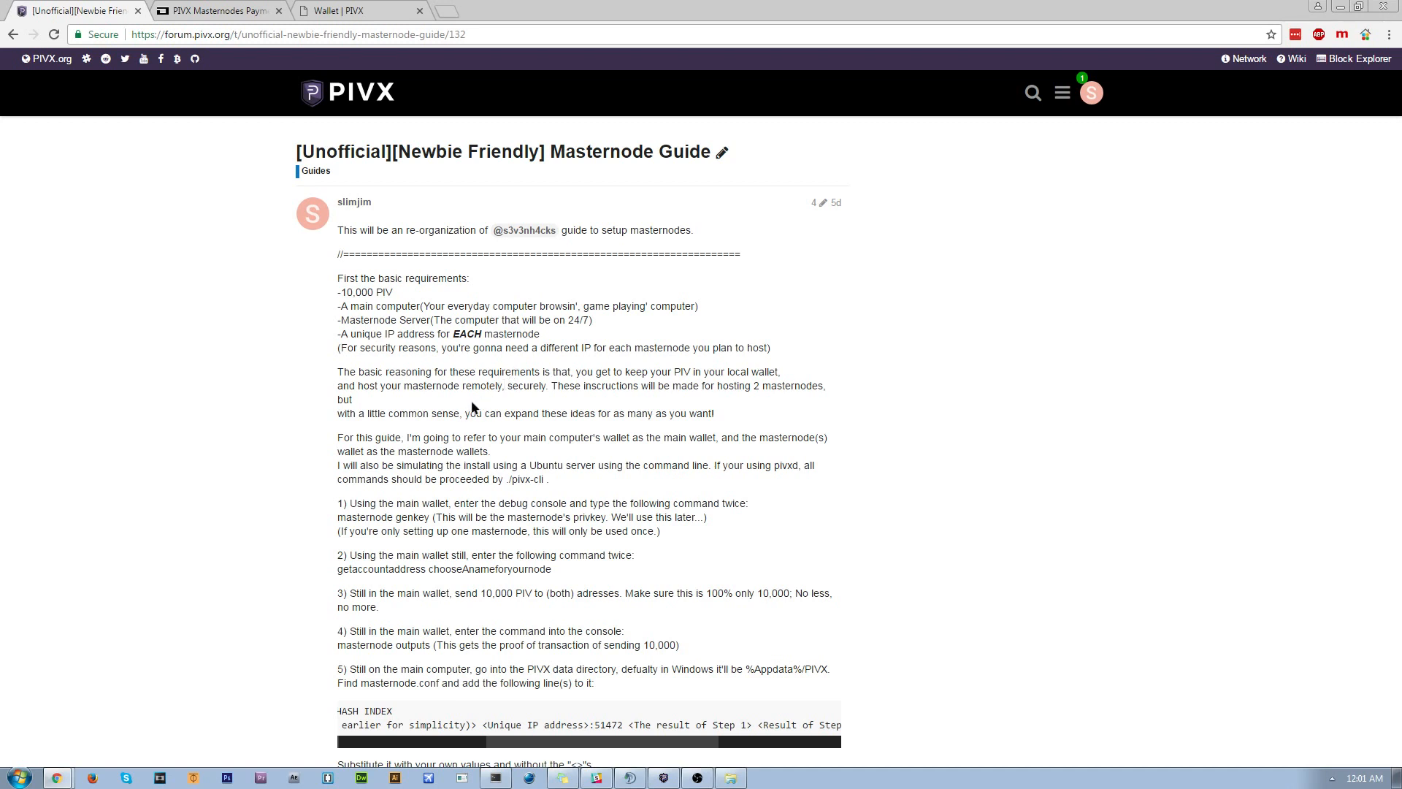
{"action": "mouse_move", "coordinate": [628, 454]}
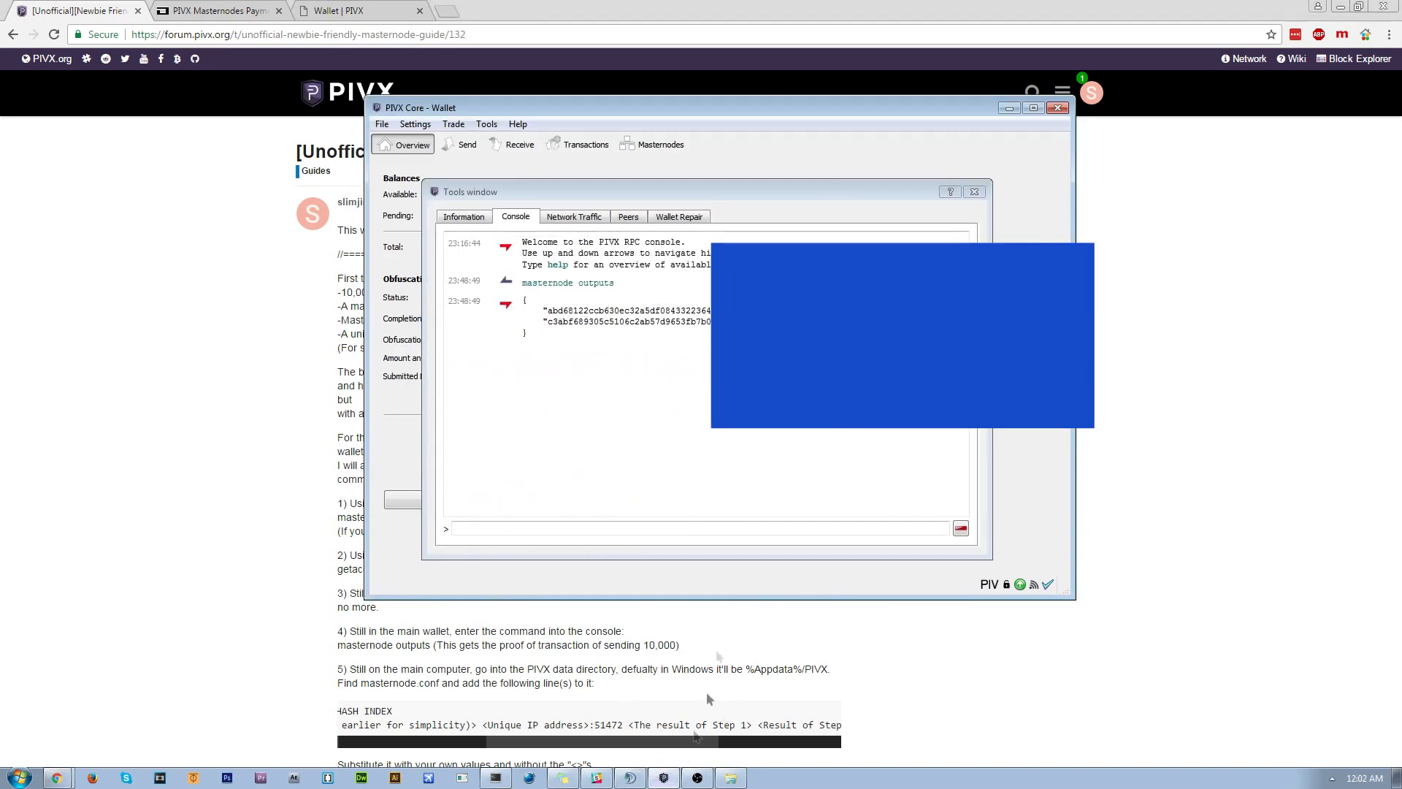
- Close the console, select the 20,716.04 PIV balance, visit Send, then return to Overview
{"action": "left_click", "coordinate": [974, 191]}
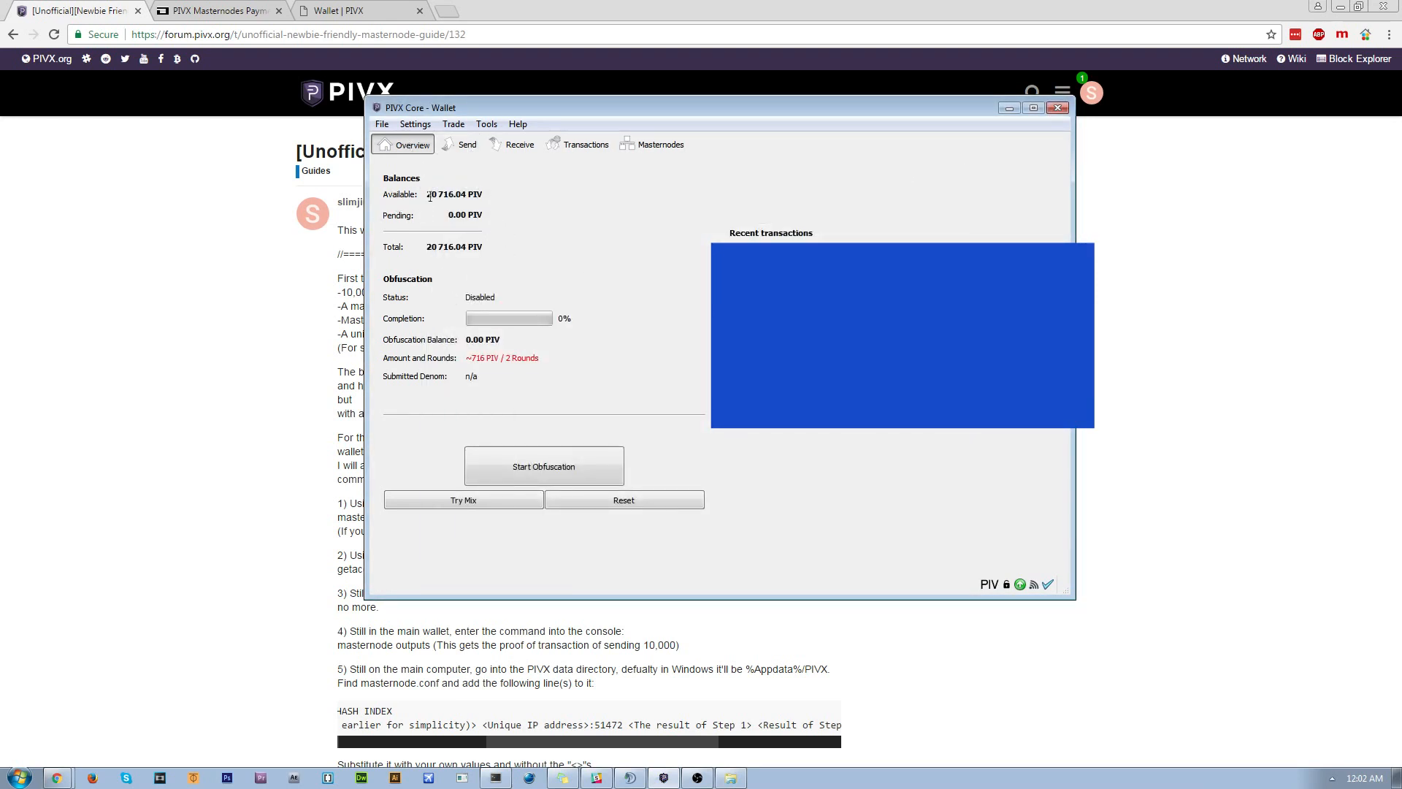
{"action": "double_click", "coordinate": [447, 194]}
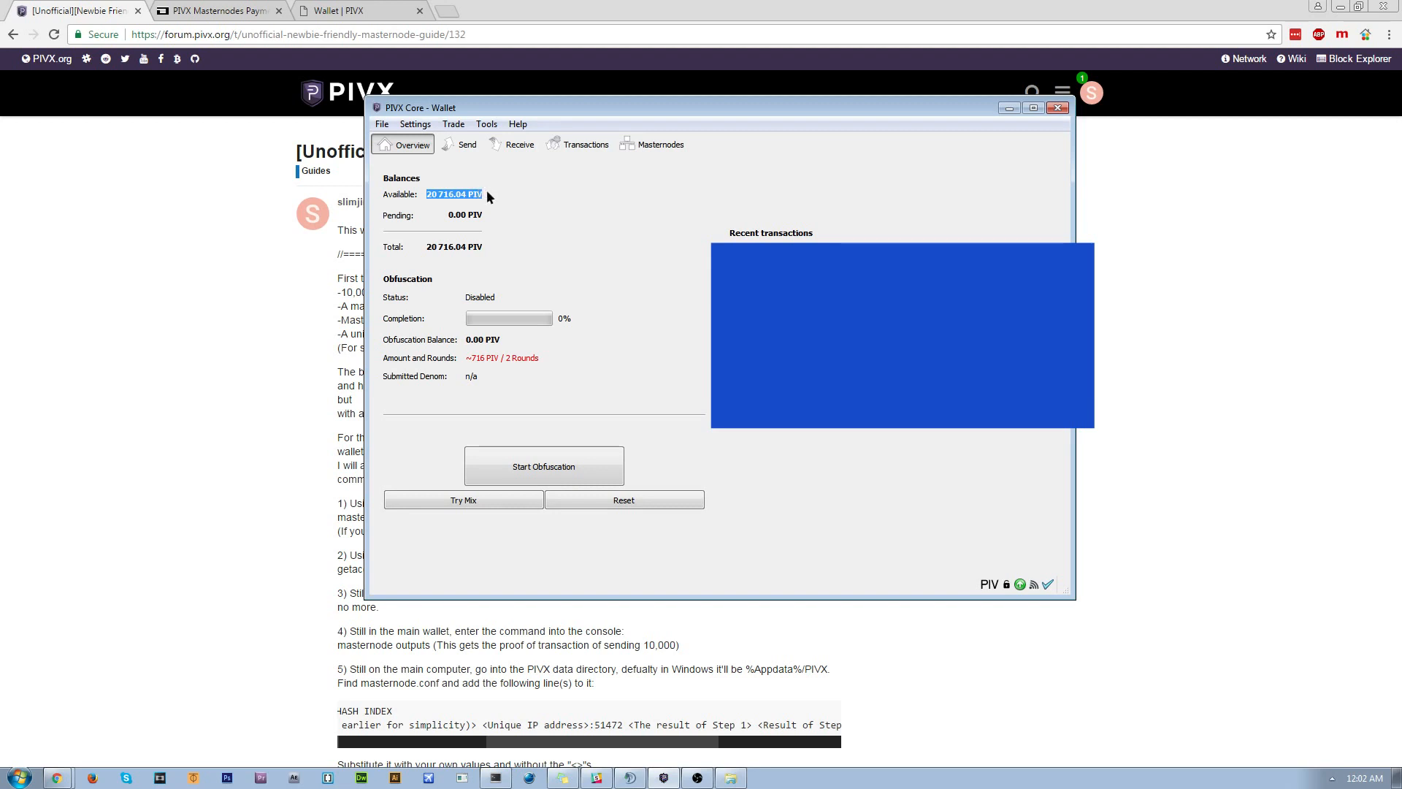
{"action": "mouse_move", "coordinate": [465, 148]}
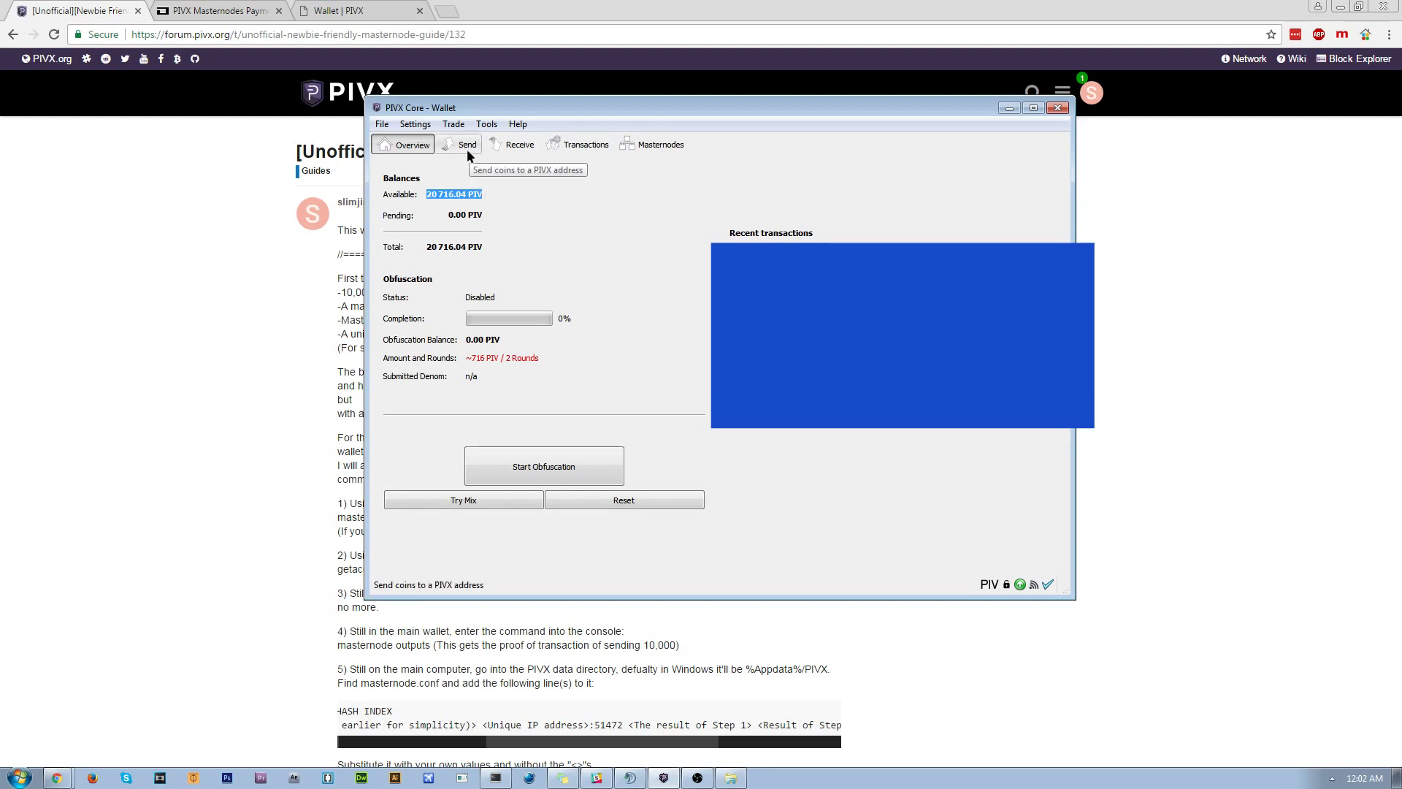
{"action": "left_click", "coordinate": [462, 144]}
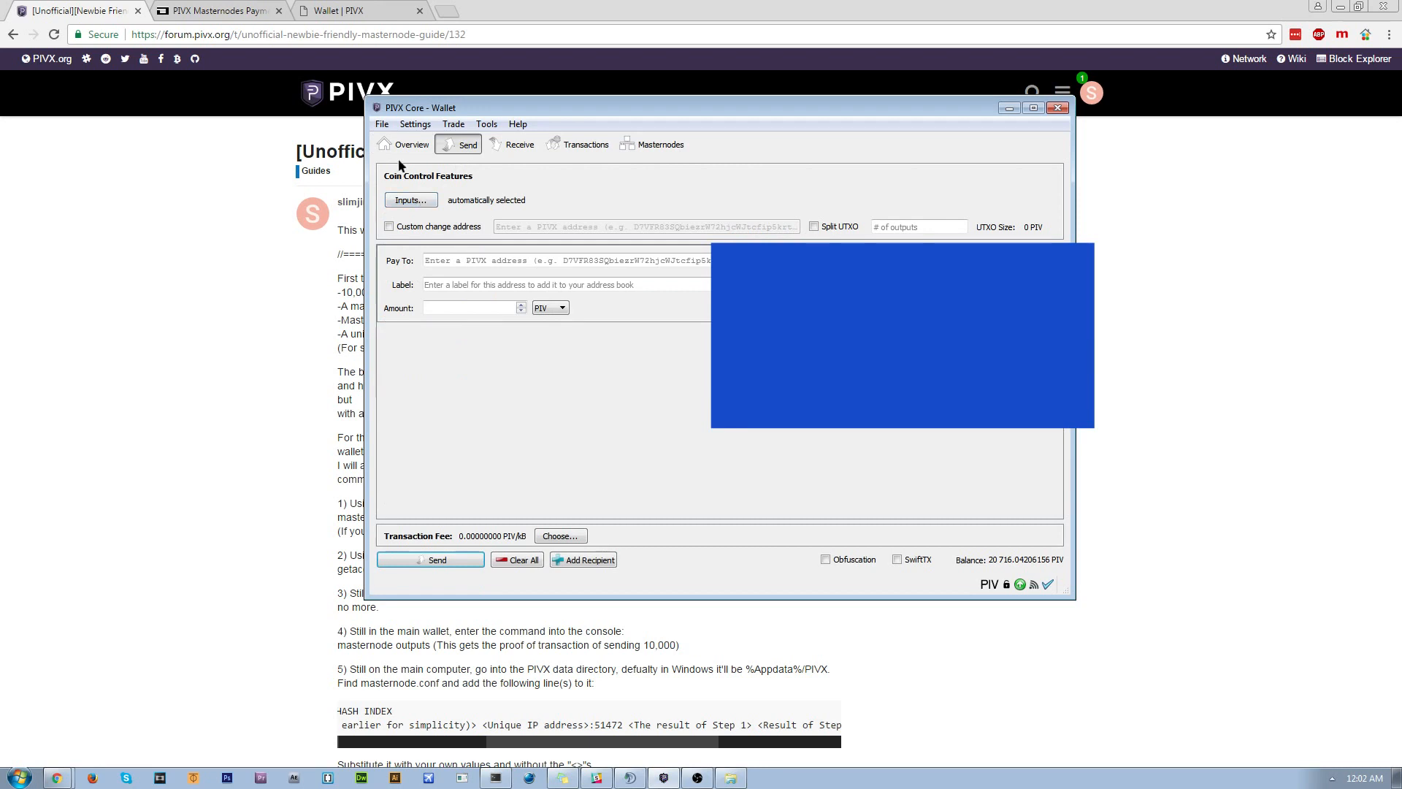
{"action": "left_click", "coordinate": [411, 144]}
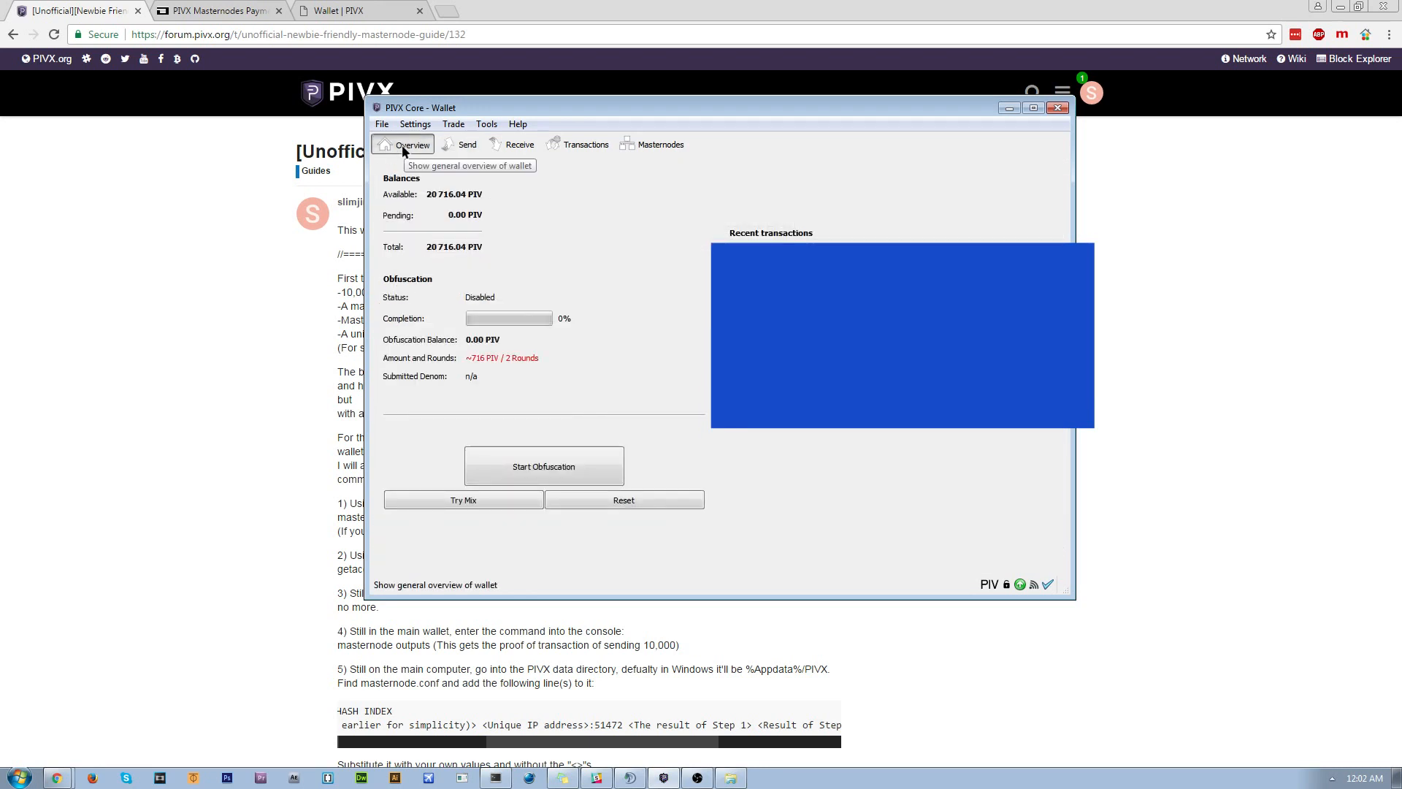
{"action": "mouse_move", "coordinate": [1202, 455]}
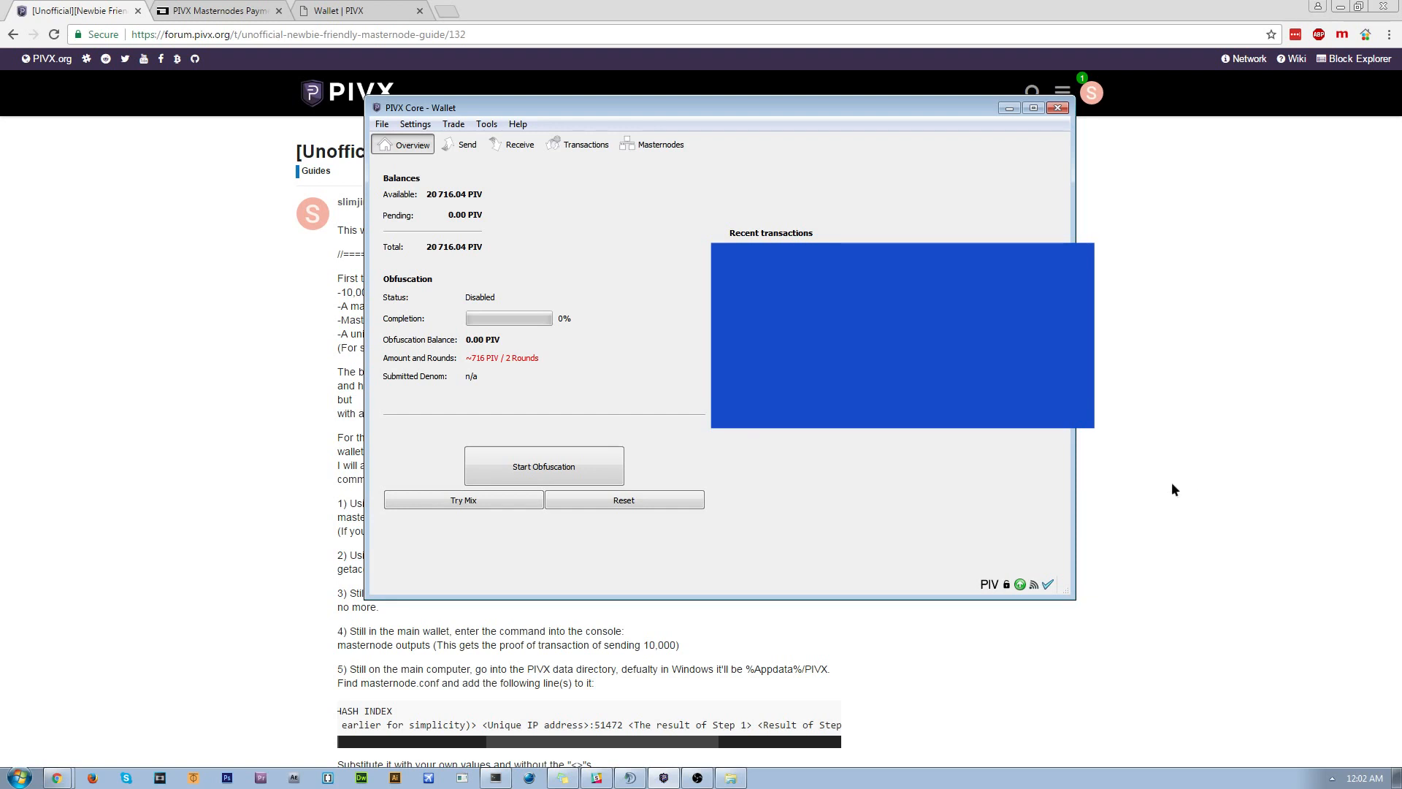
{"action": "mouse_move", "coordinate": [1239, 429]}
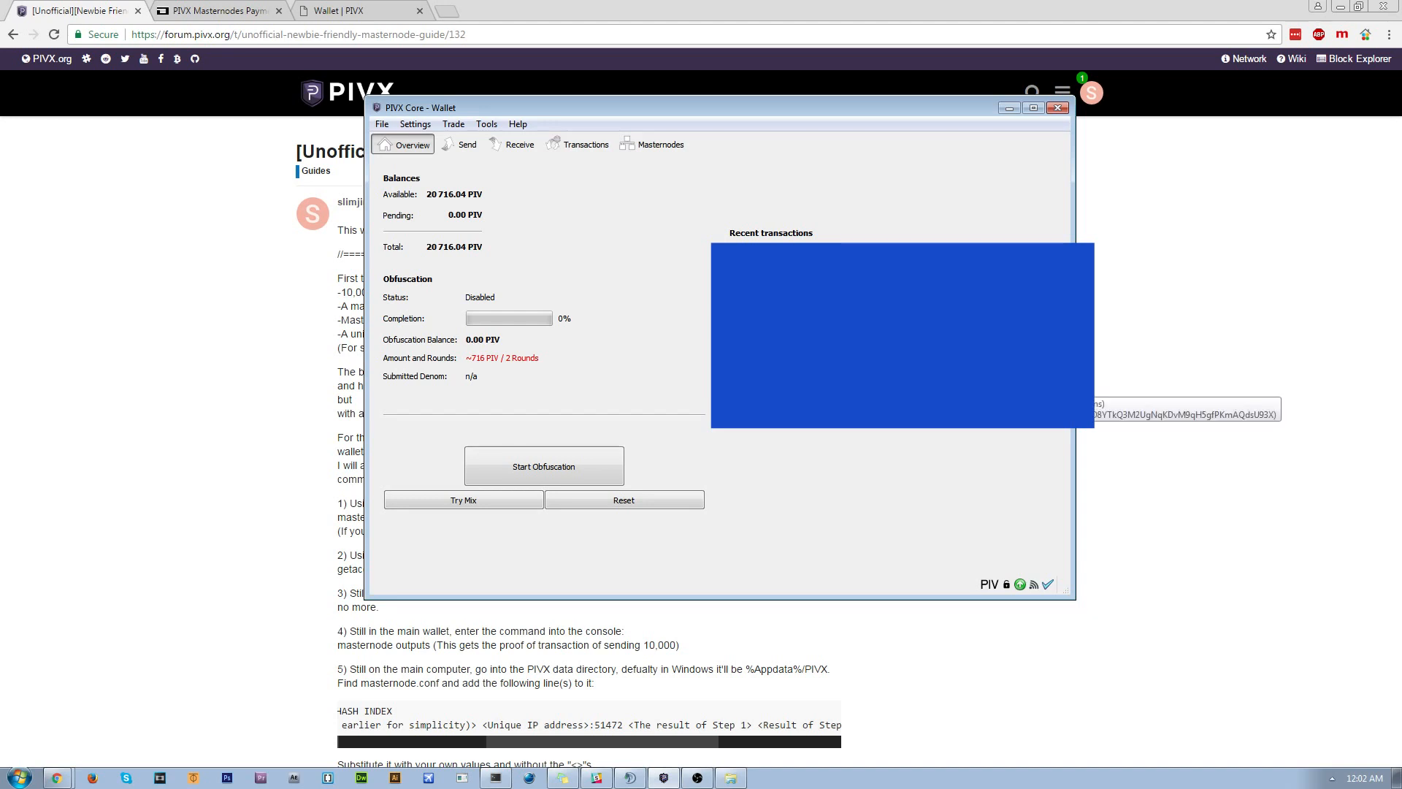
{"action": "mouse_move", "coordinate": [1088, 228]}
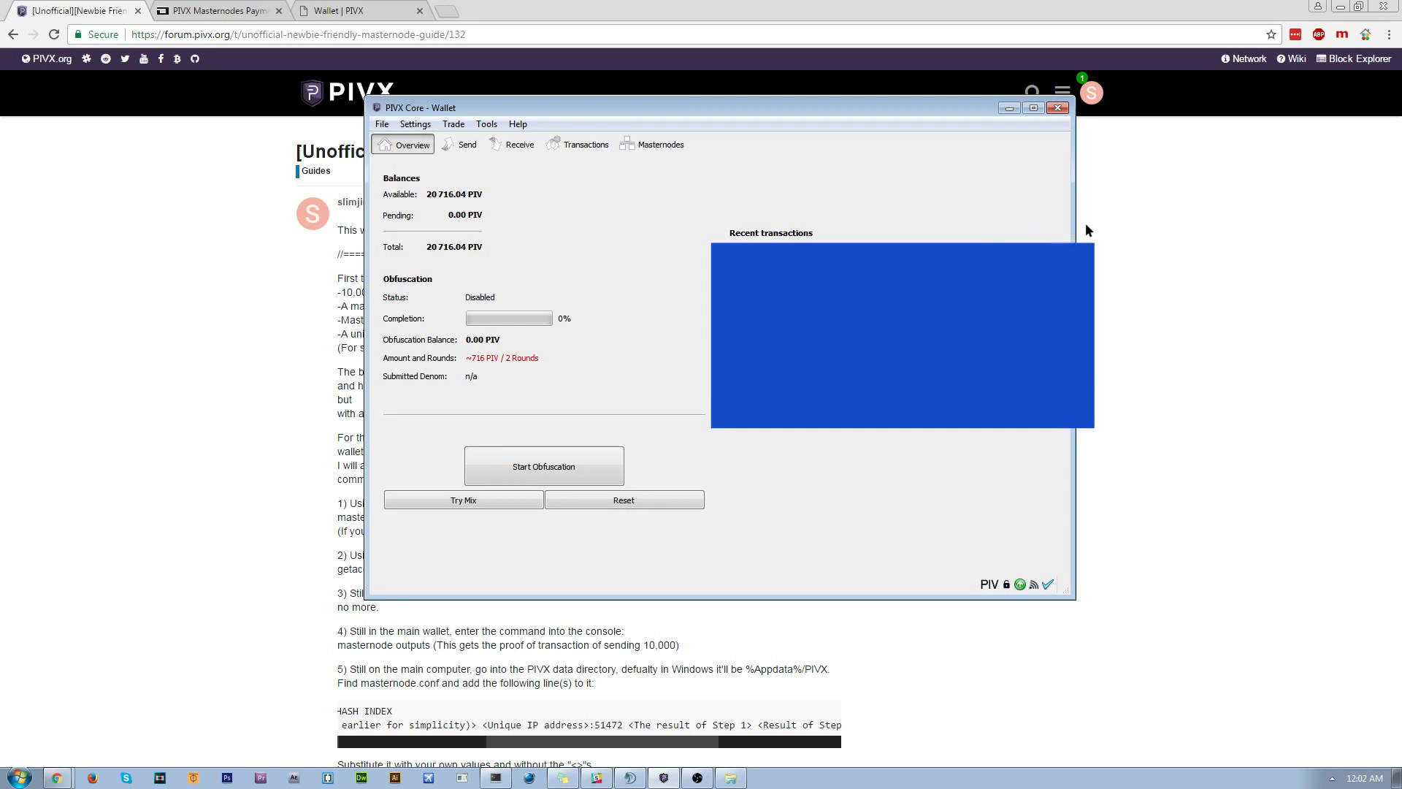
{"action": "mouse_move", "coordinate": [1118, 234]}
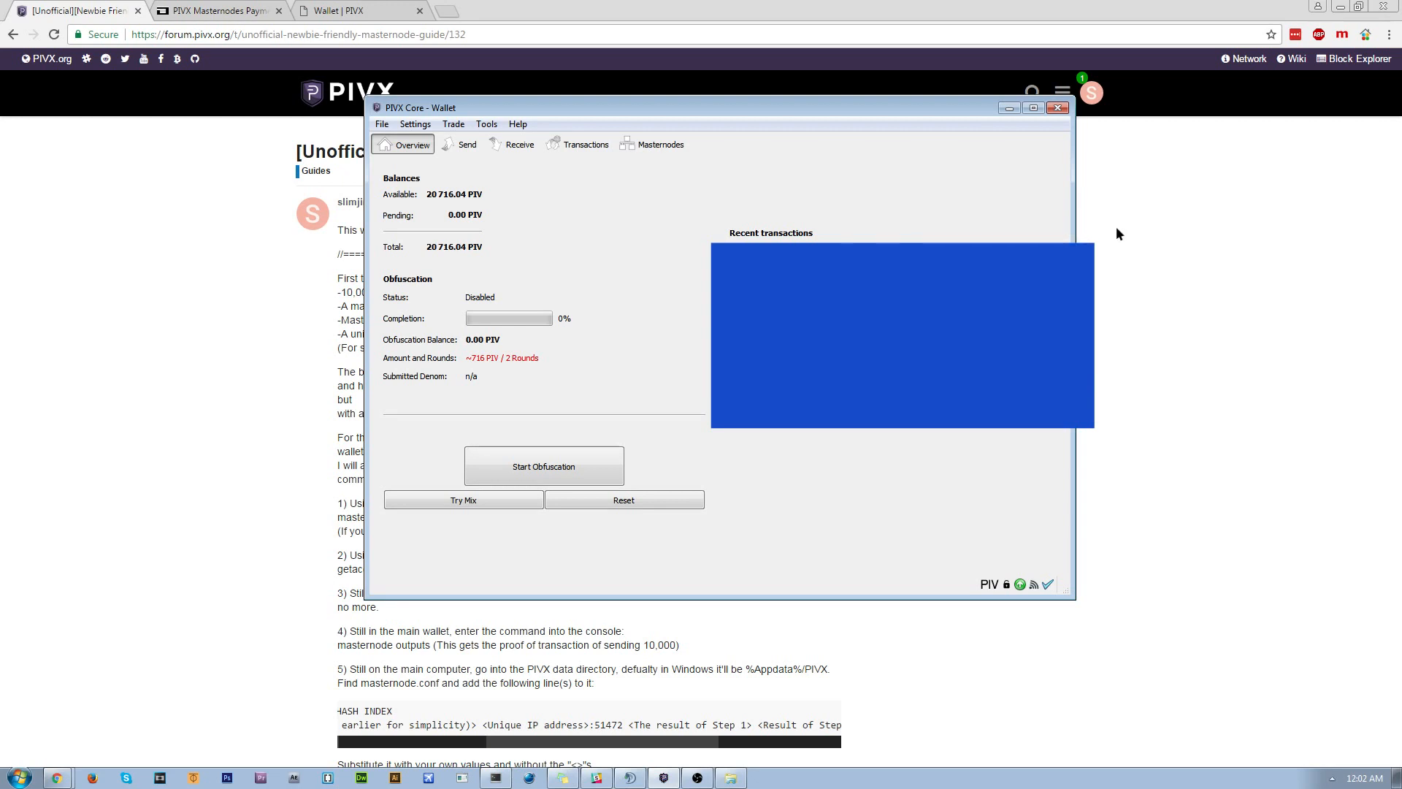
{"action": "mouse_move", "coordinate": [1111, 238]}
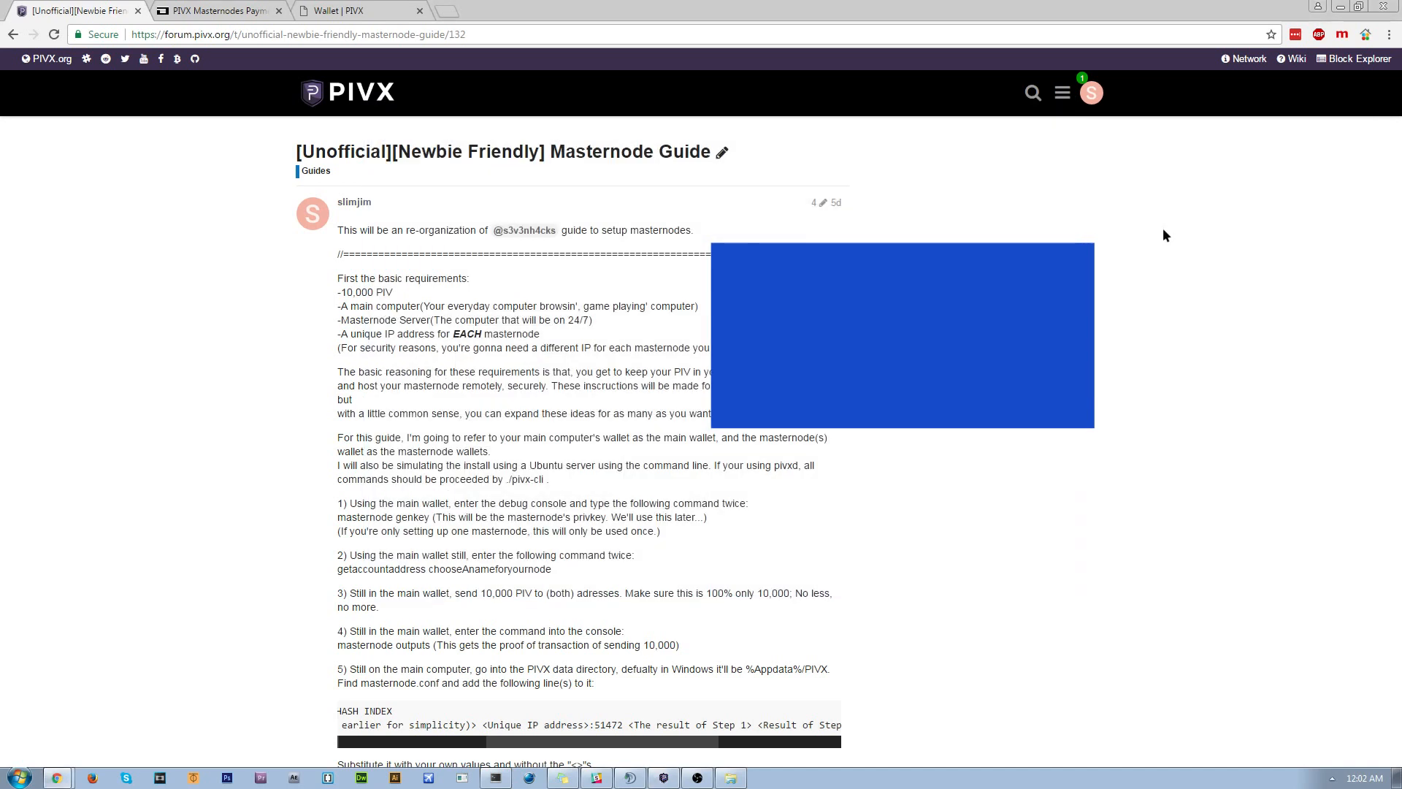
{"action": "mouse_move", "coordinate": [1020, 430]}
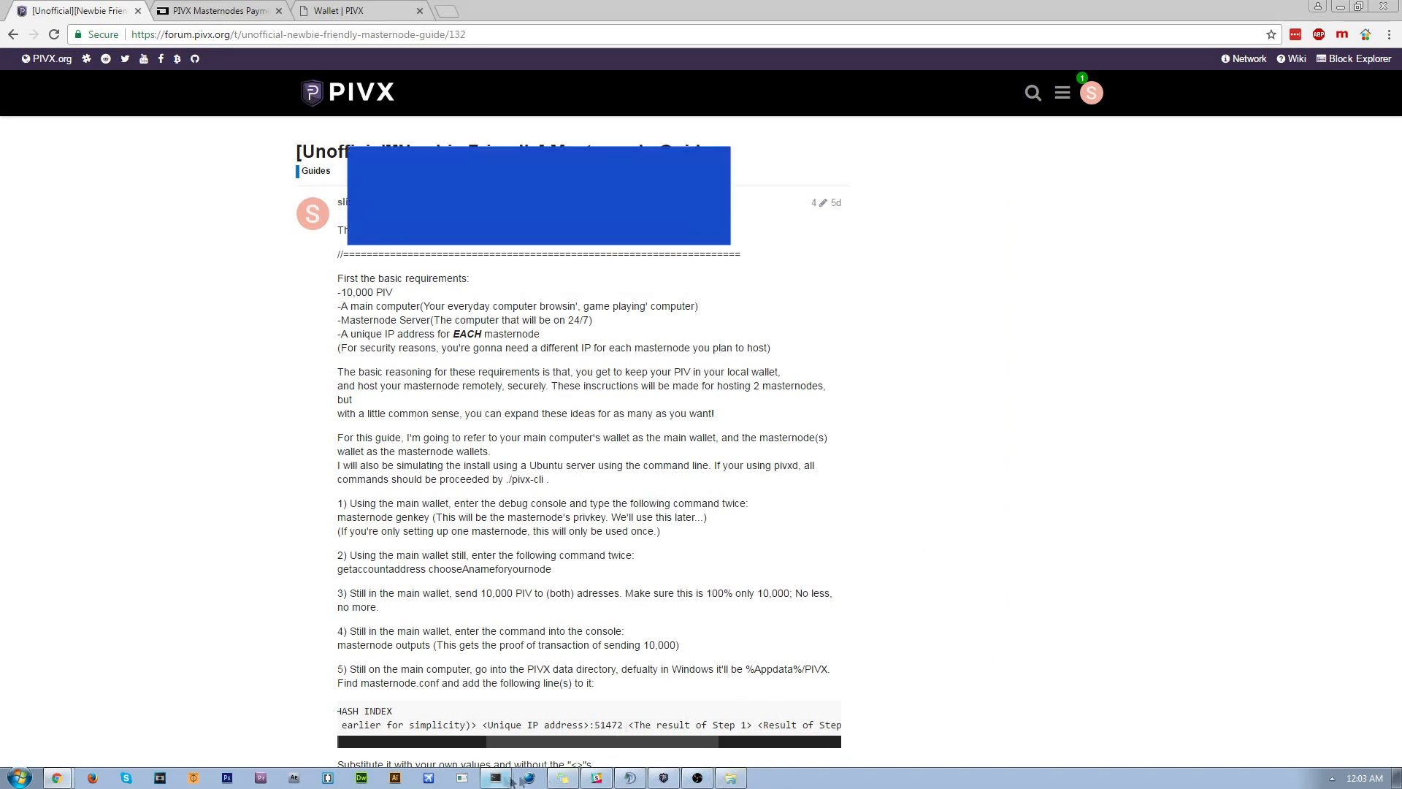
{"action": "left_click", "coordinate": [496, 777]}
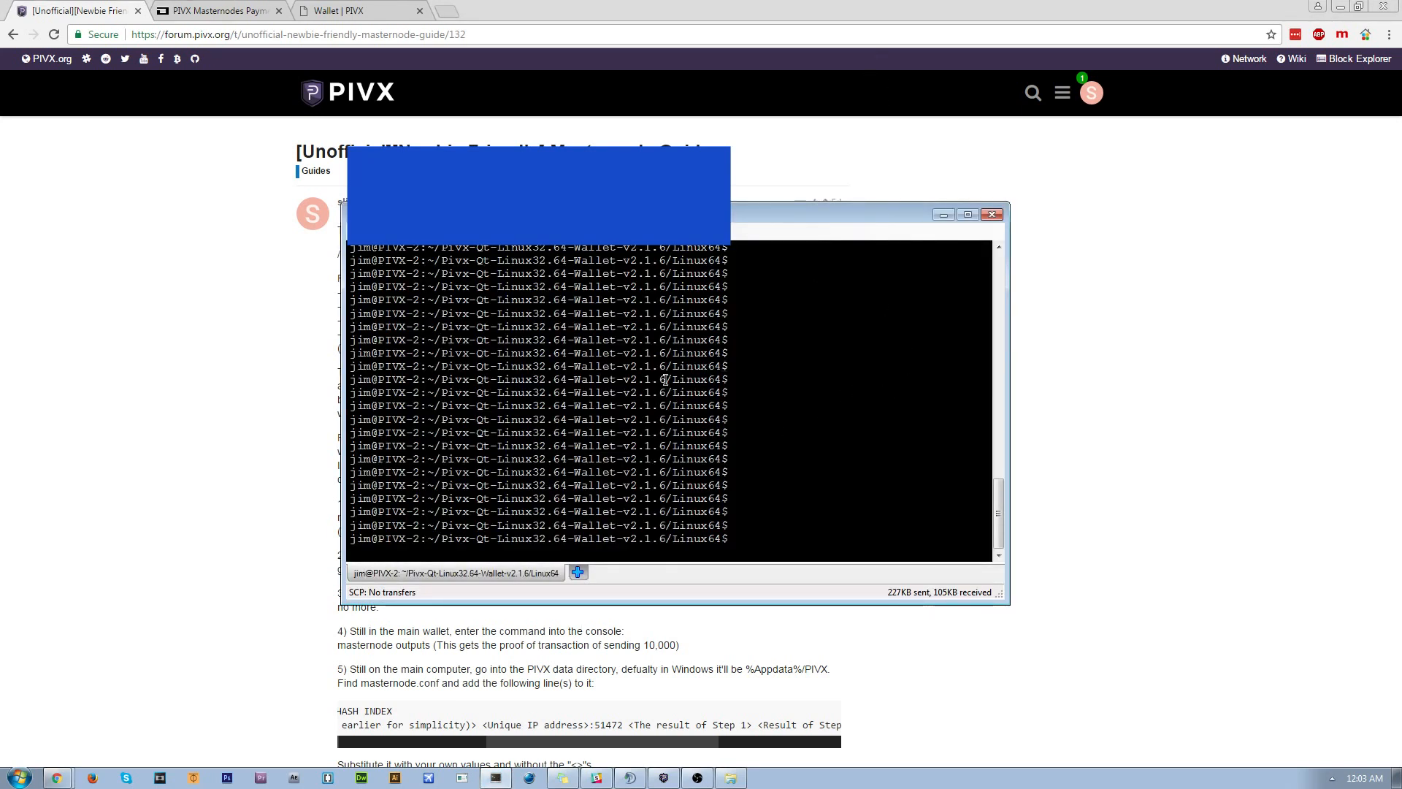
{"action": "type", "text": "./pivx-cli masternode status"}
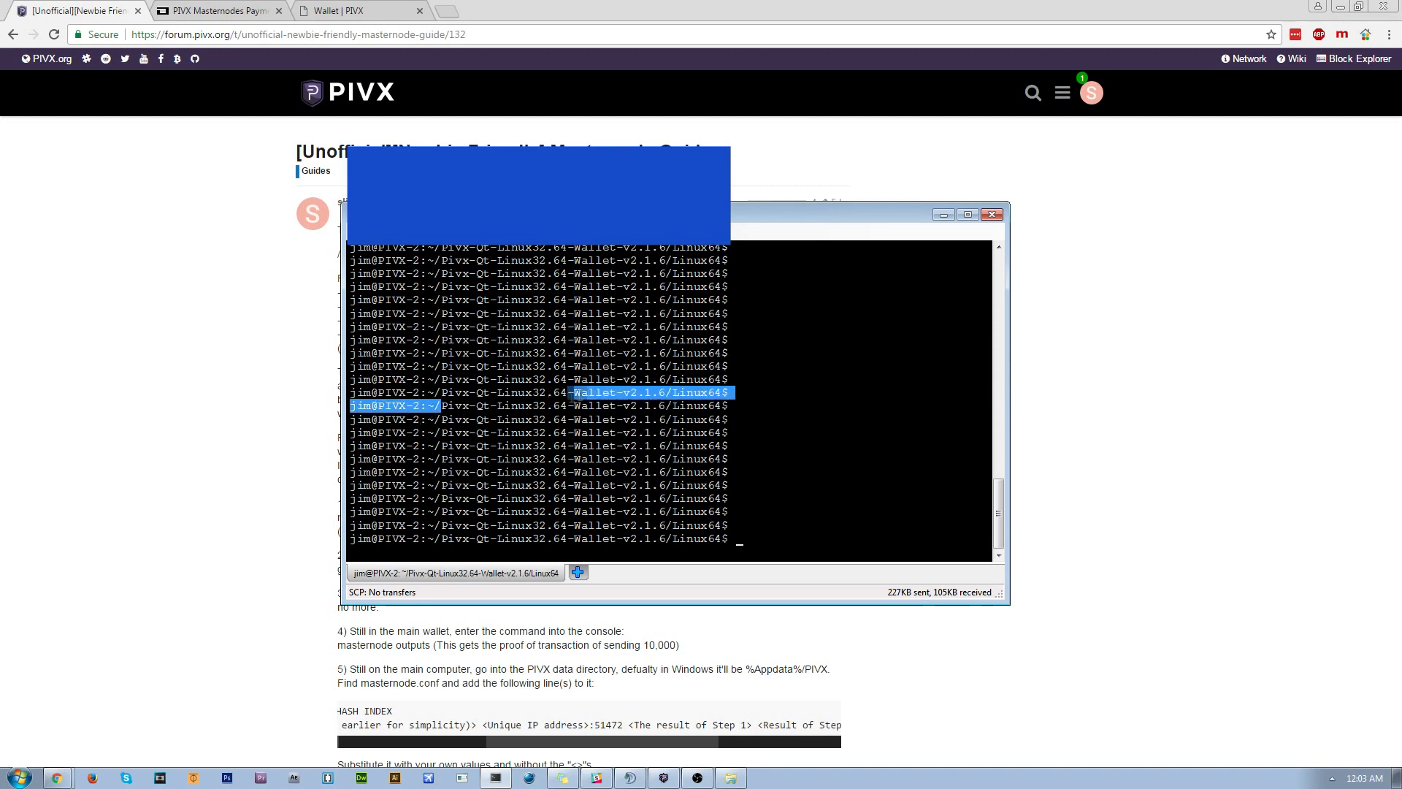
{"action": "left_click", "coordinate": [776, 396]}
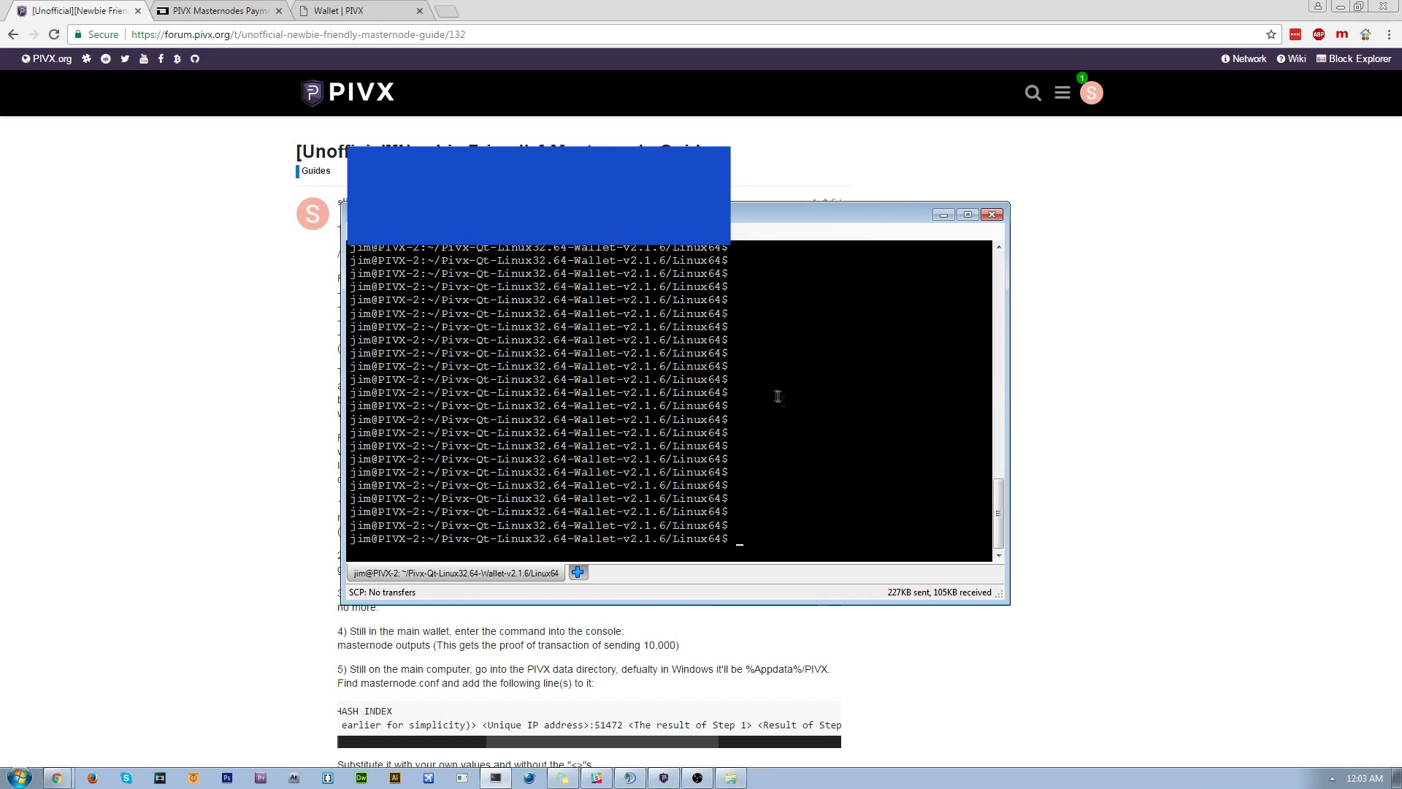
{"action": "mouse_move", "coordinate": [794, 497]}
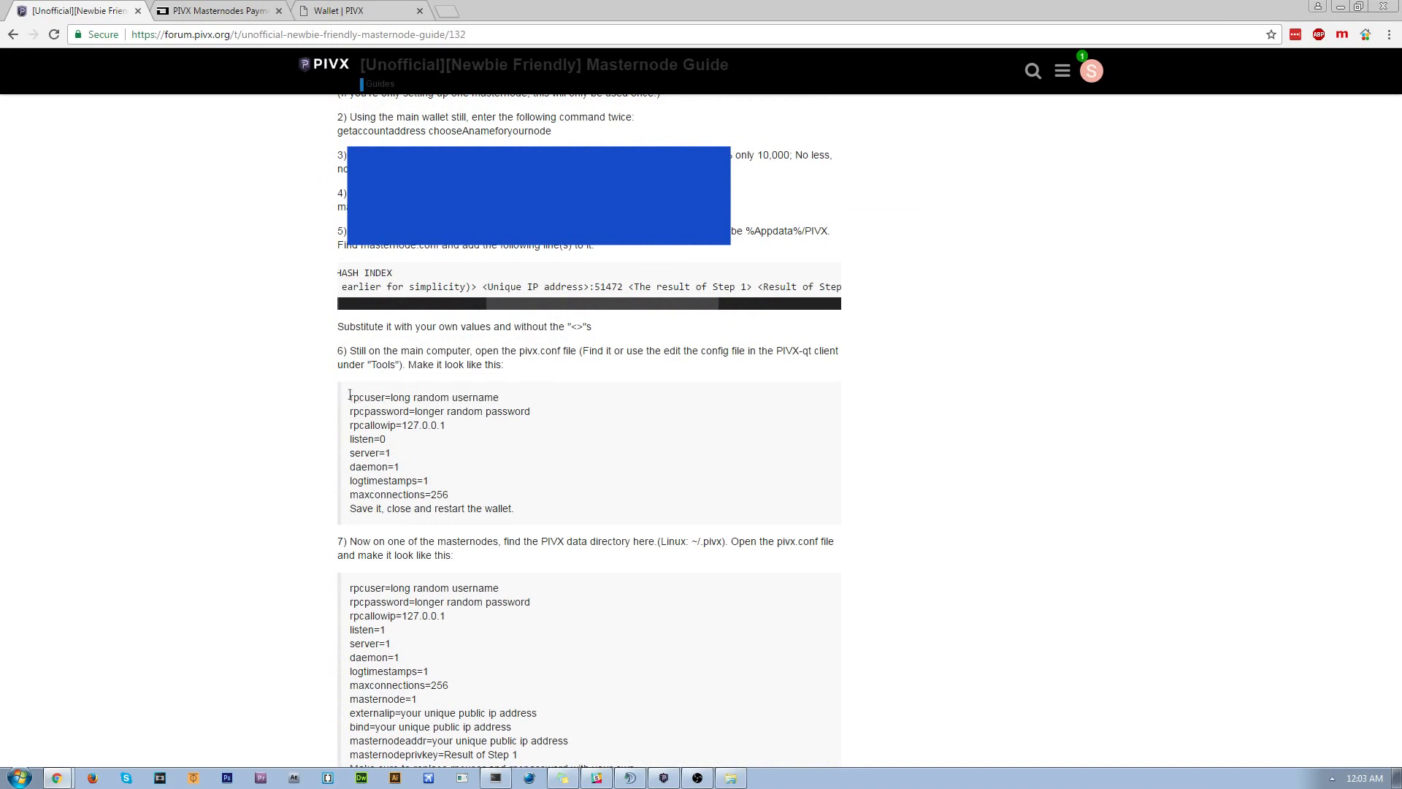
{"action": "left_click_drag", "start_coordinate": [349, 397], "coordinate": [530, 410]}
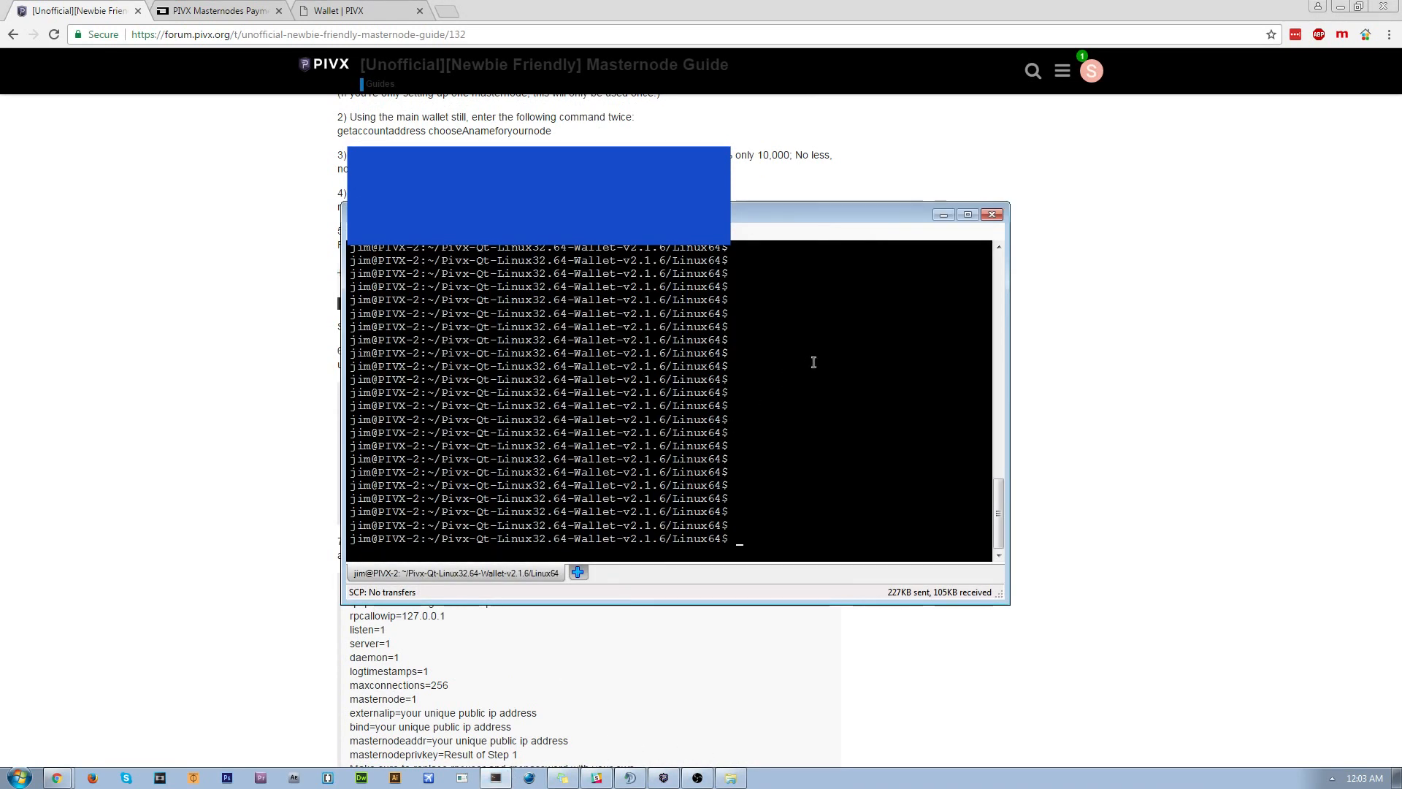
{"action": "mouse_move", "coordinate": [817, 327]}
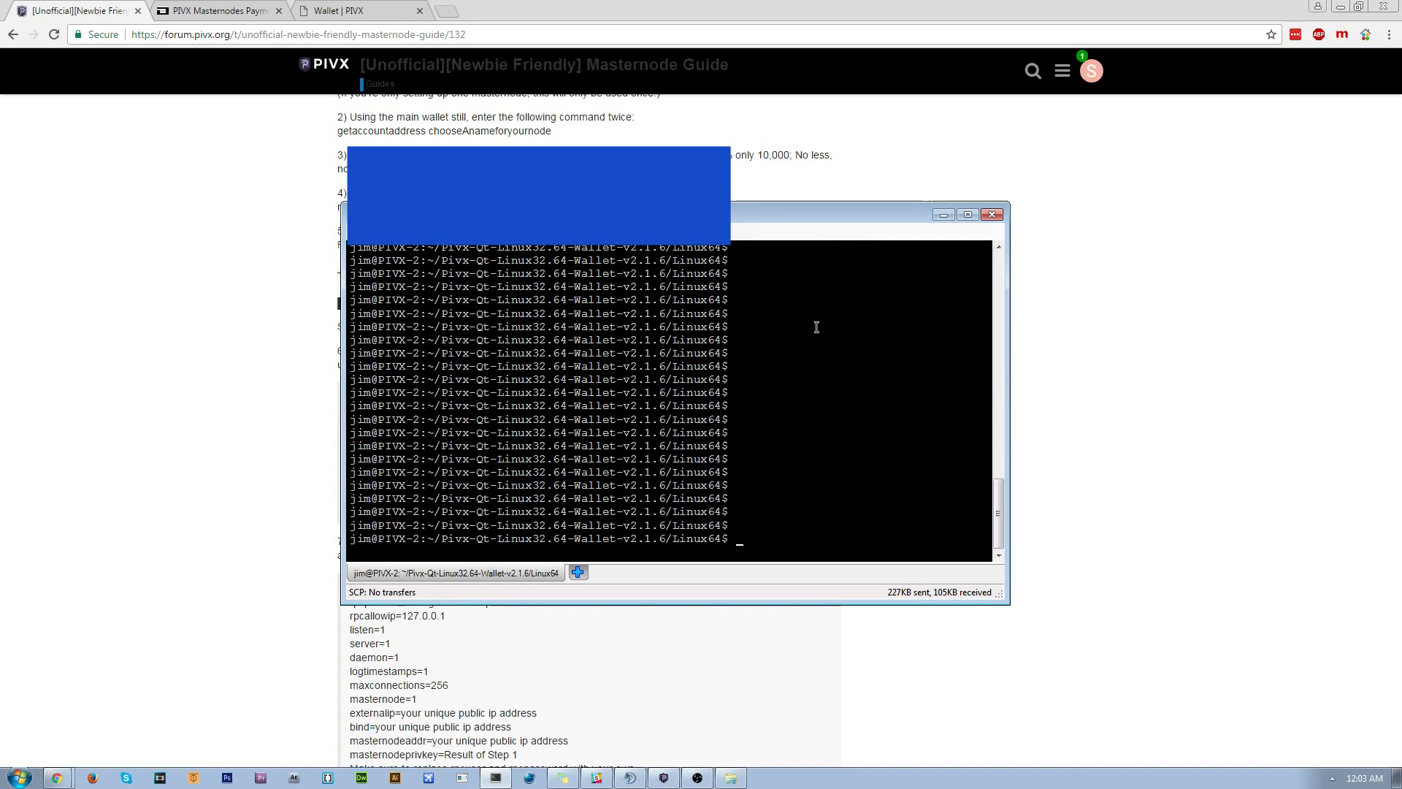
{"action": "mouse_move", "coordinate": [1336, 252]}
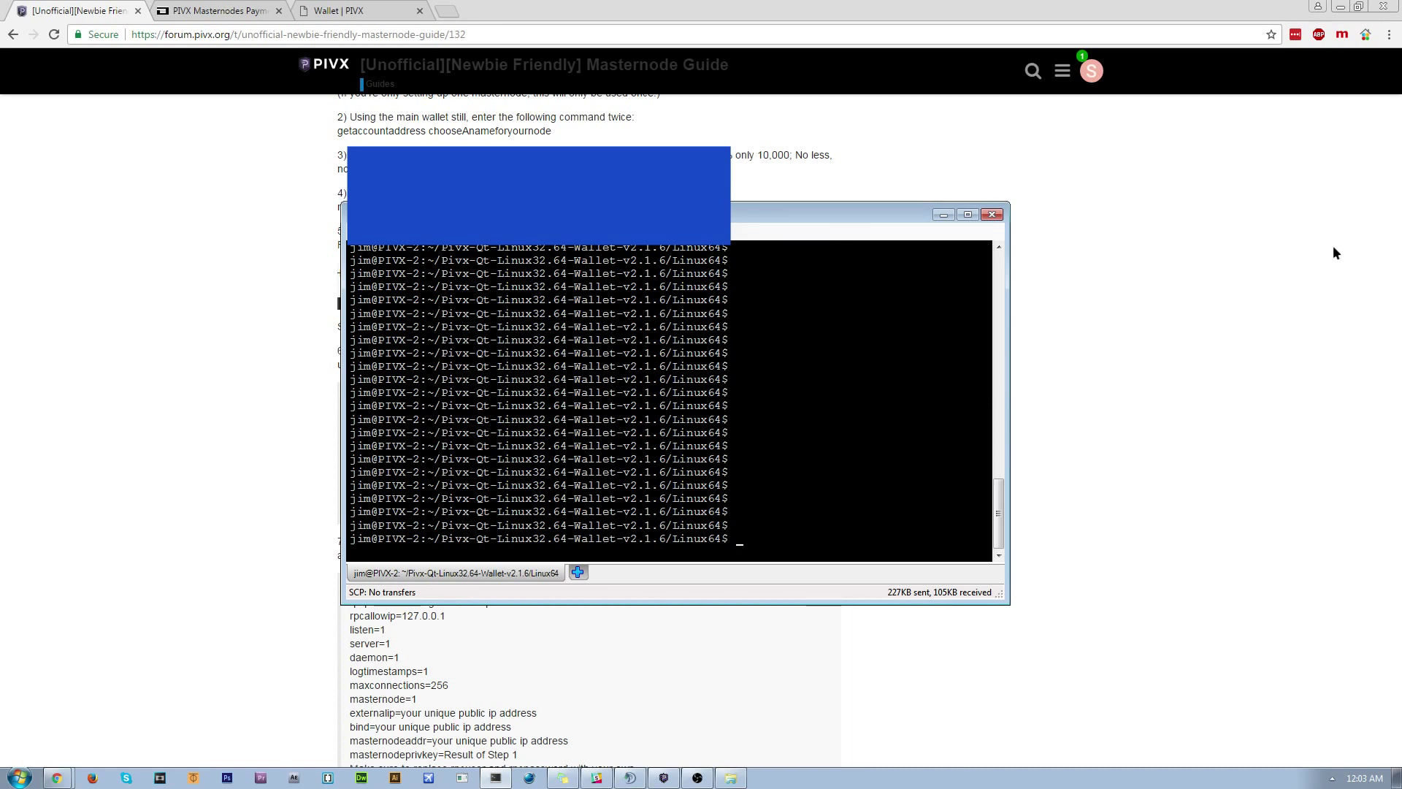
{"action": "mouse_move", "coordinate": [840, 365]}
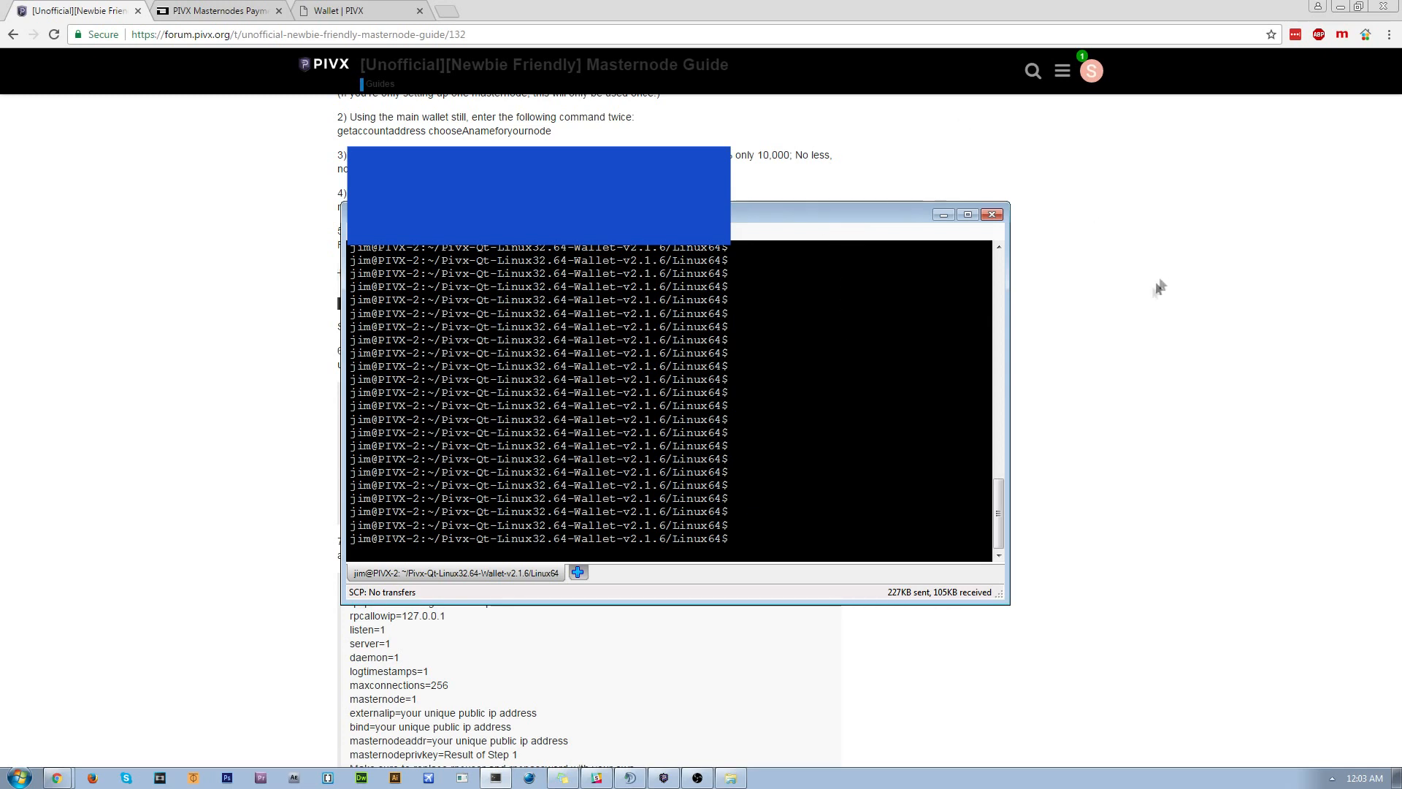
{"action": "mouse_move", "coordinate": [1108, 312]}
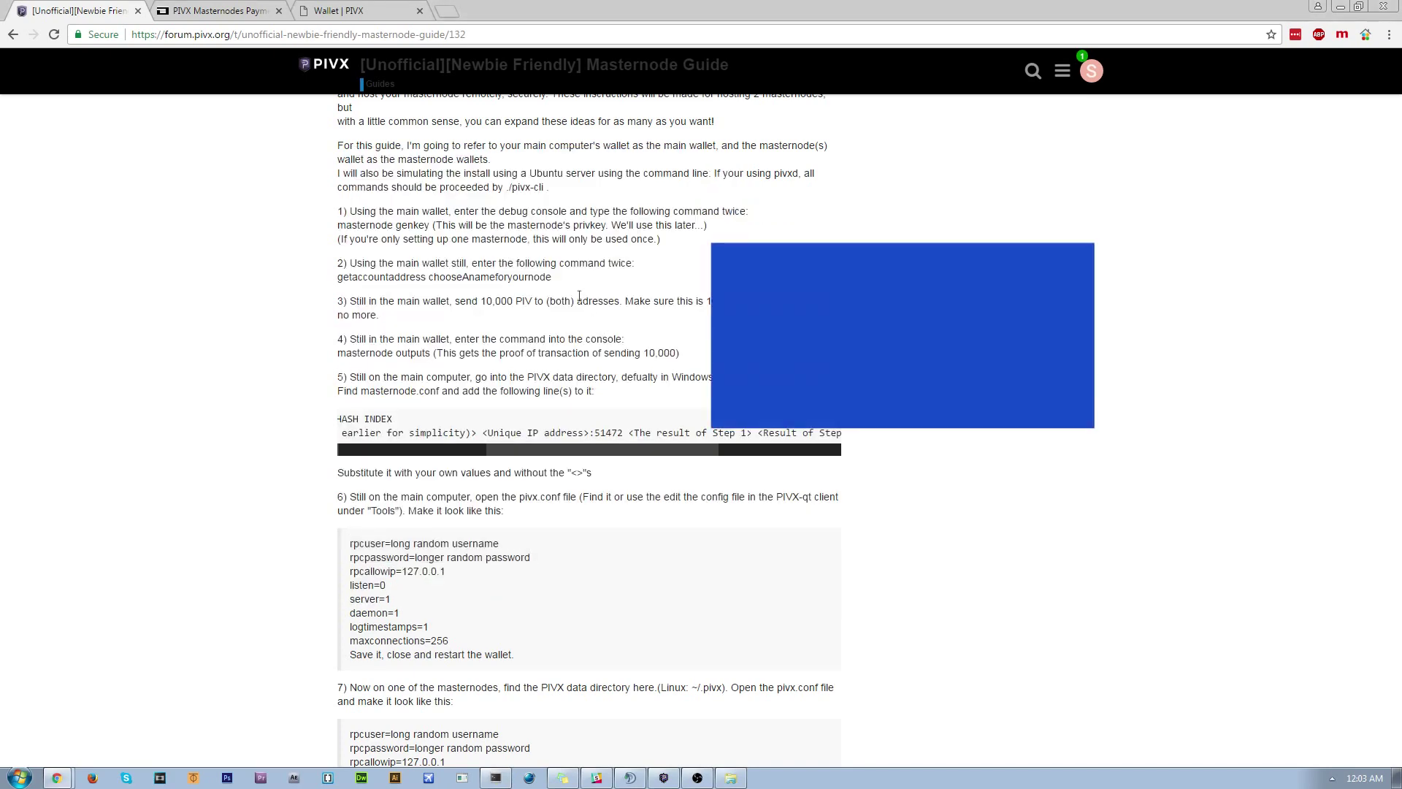
- Bring the wallet forward, open its debug console, and type the masternode command
{"action": "scroll", "scroll_direction": "up", "scroll_amount": 3}
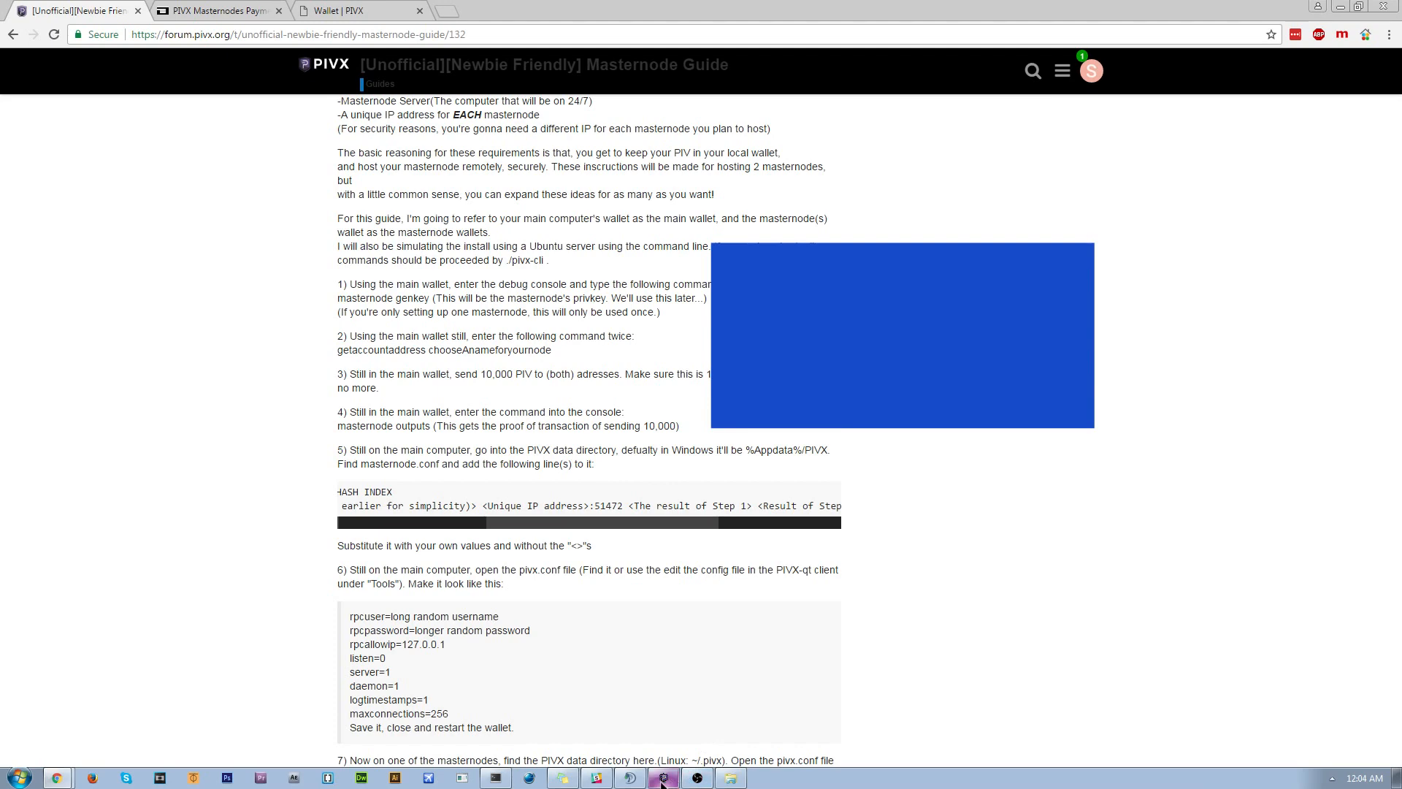
{"action": "left_click", "coordinate": [661, 778]}
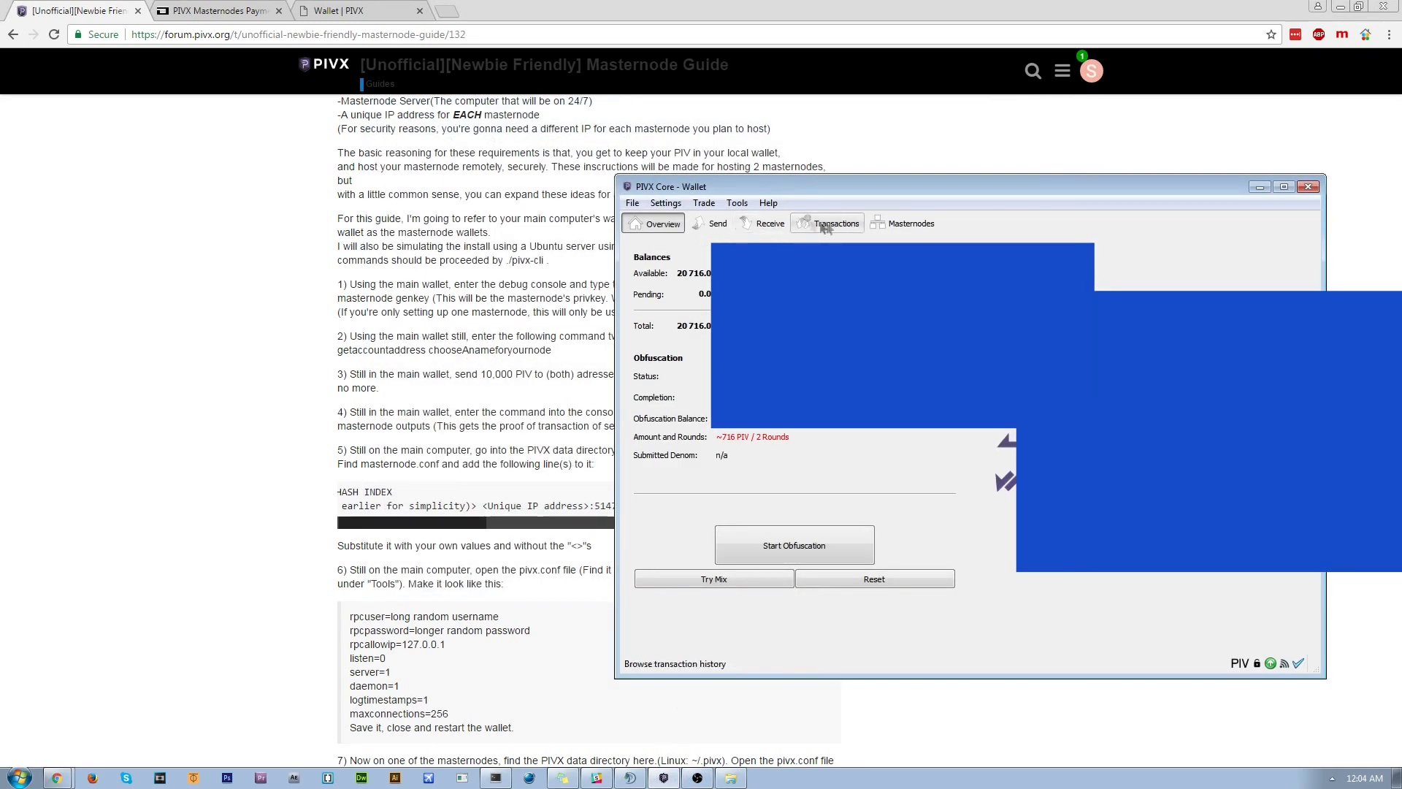
{"action": "left_click", "coordinate": [737, 202]}
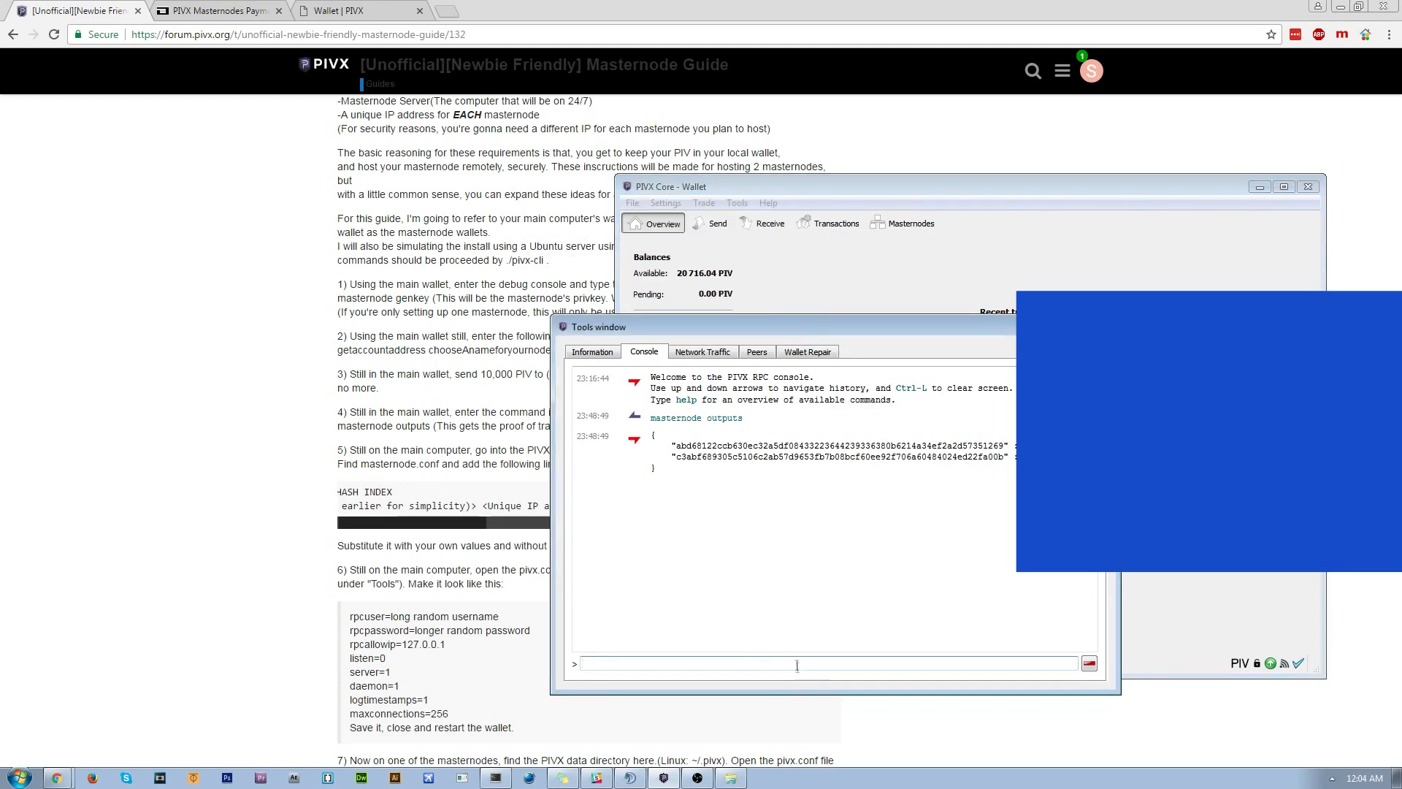
{"action": "type", "text": "masternode genkey"}
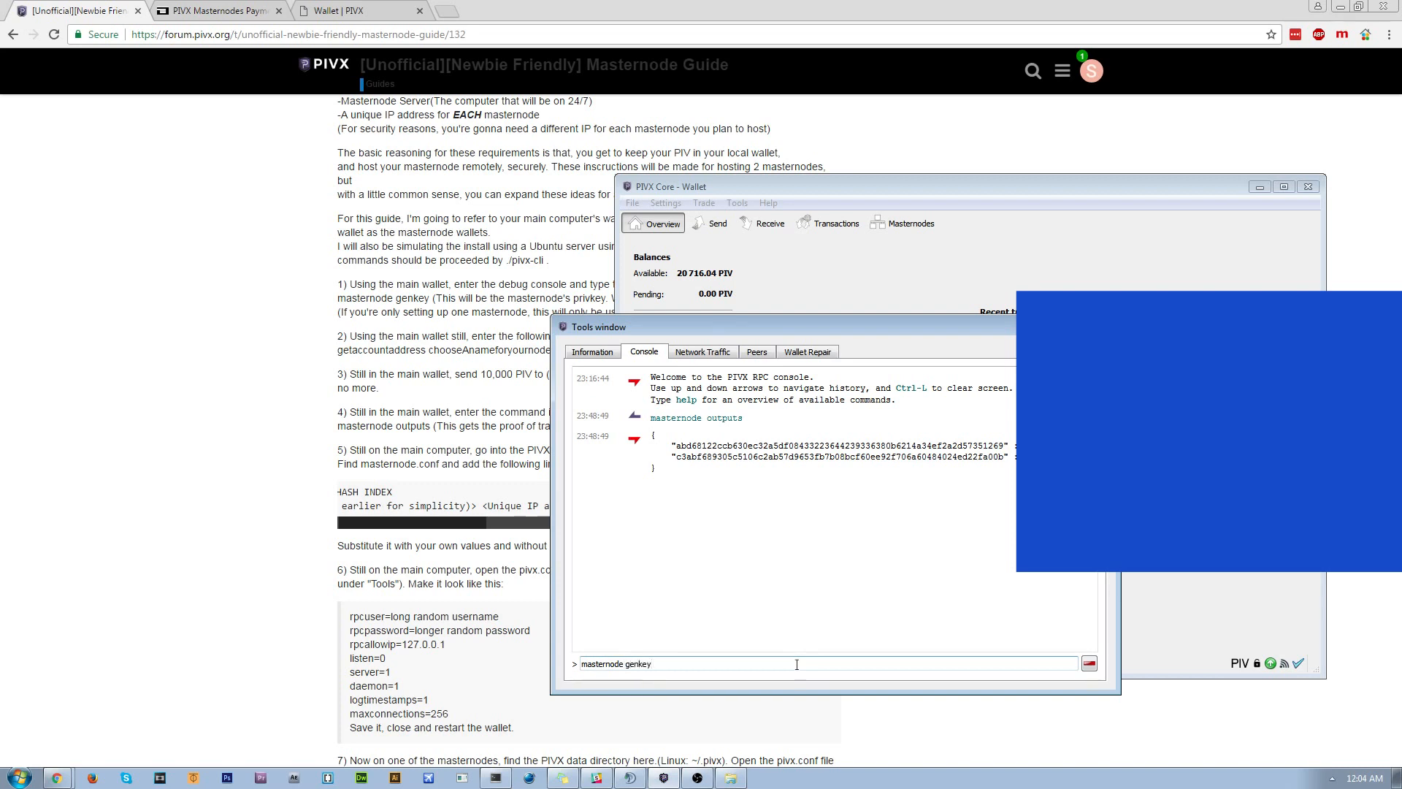
{"action": "mouse_move", "coordinate": [669, 677]}
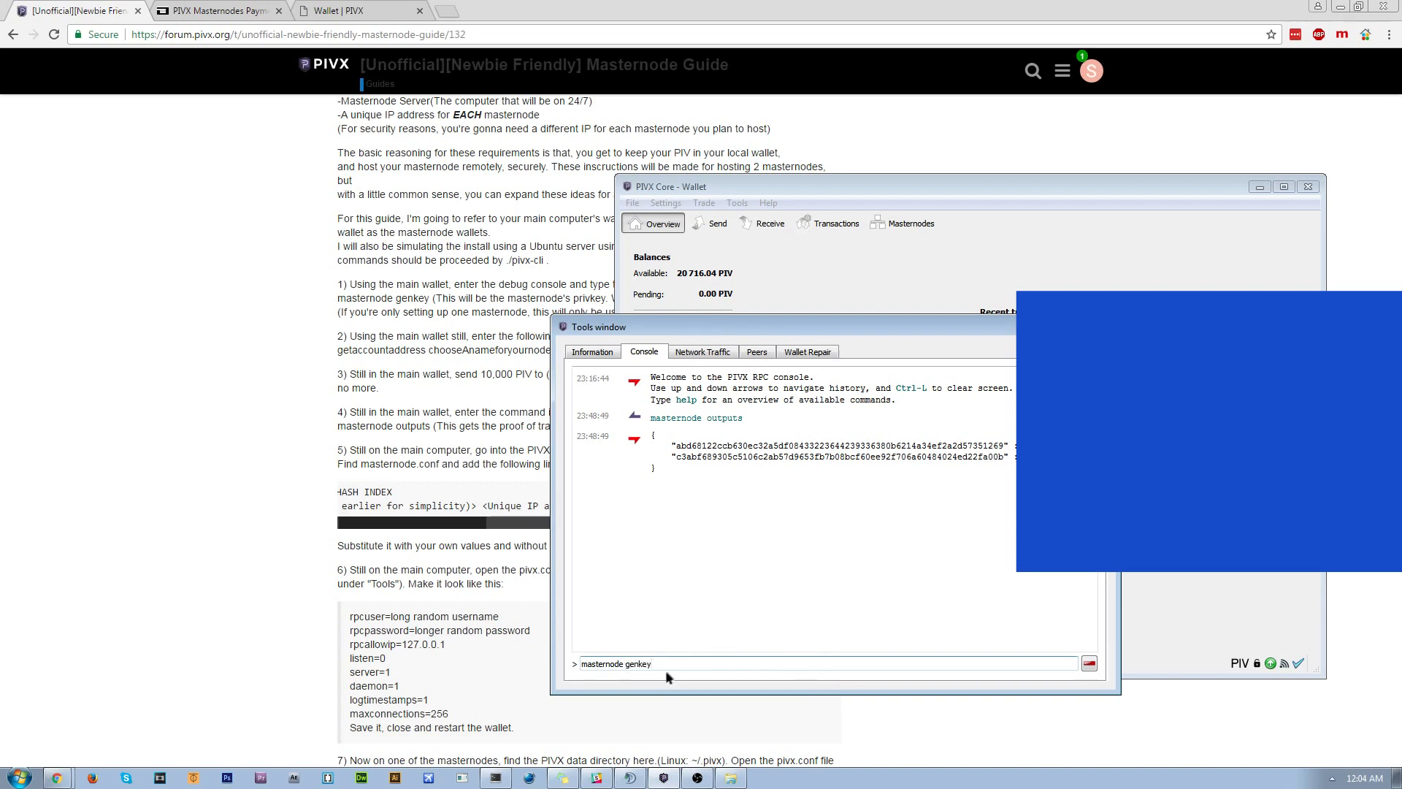
- Type getaccountaddress mn1 in the console, clear it, and reposition the console window
{"action": "double_click", "coordinate": [608, 663]}
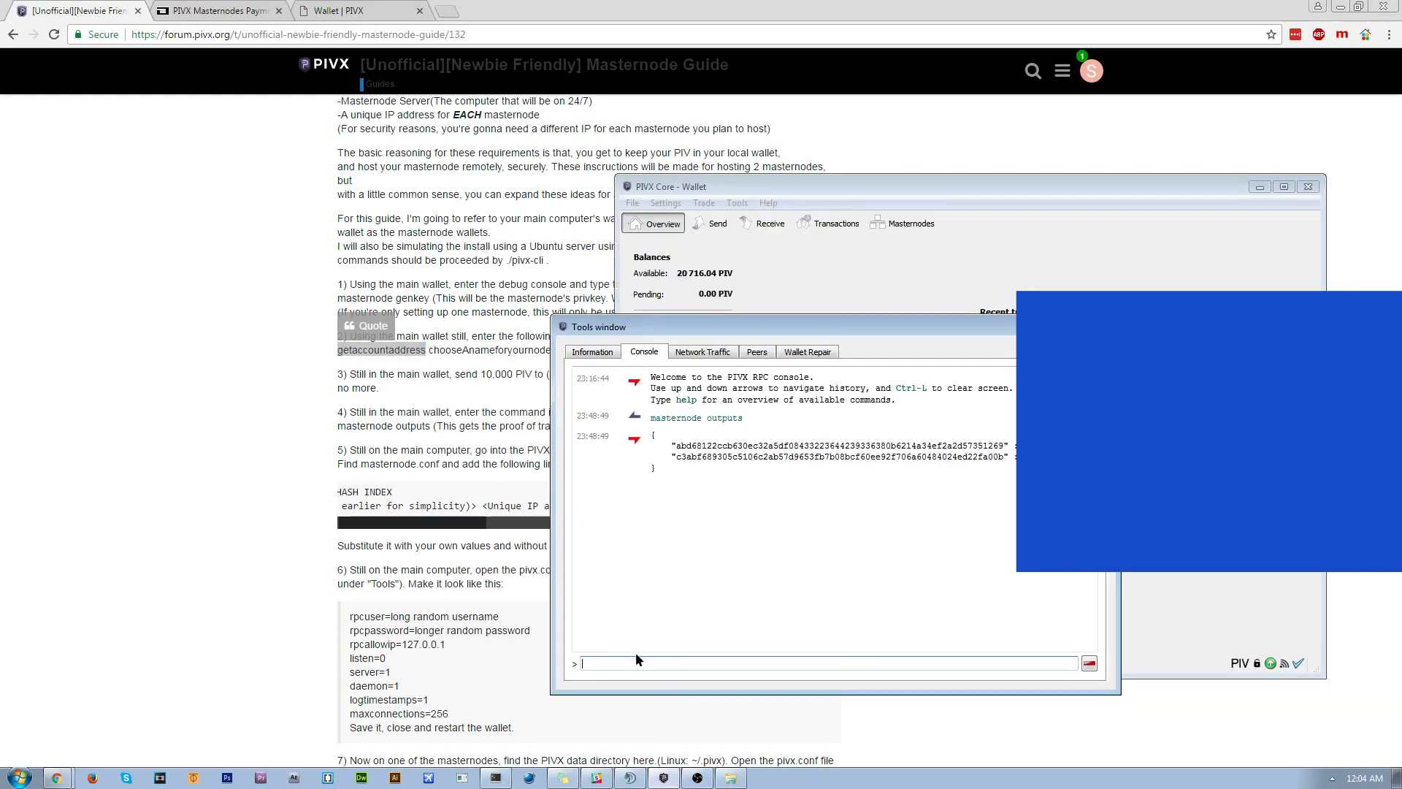
{"action": "type", "text": "getaccountaddress"}
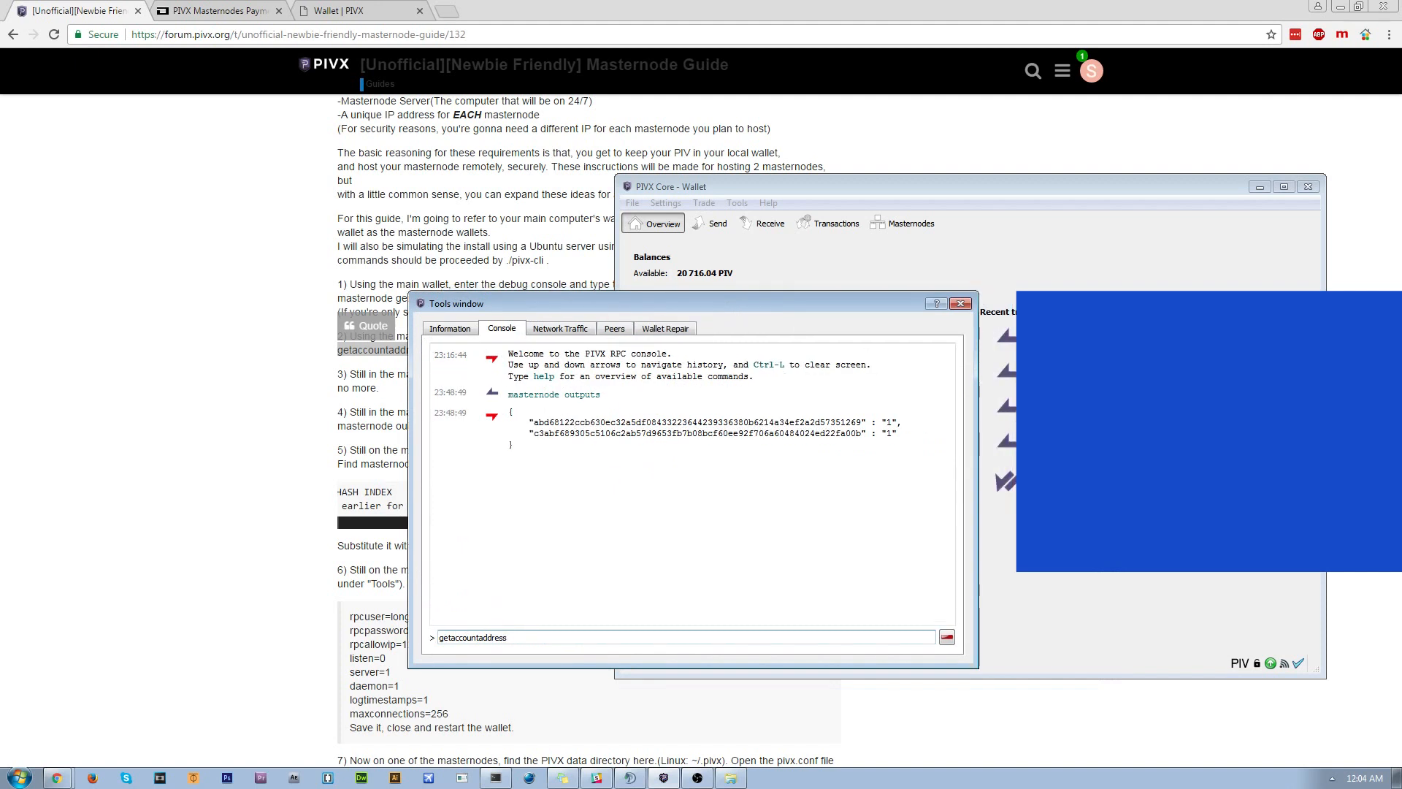
{"action": "left_click_drag", "start_coordinate": [456, 303], "coordinate": [575, 295]}
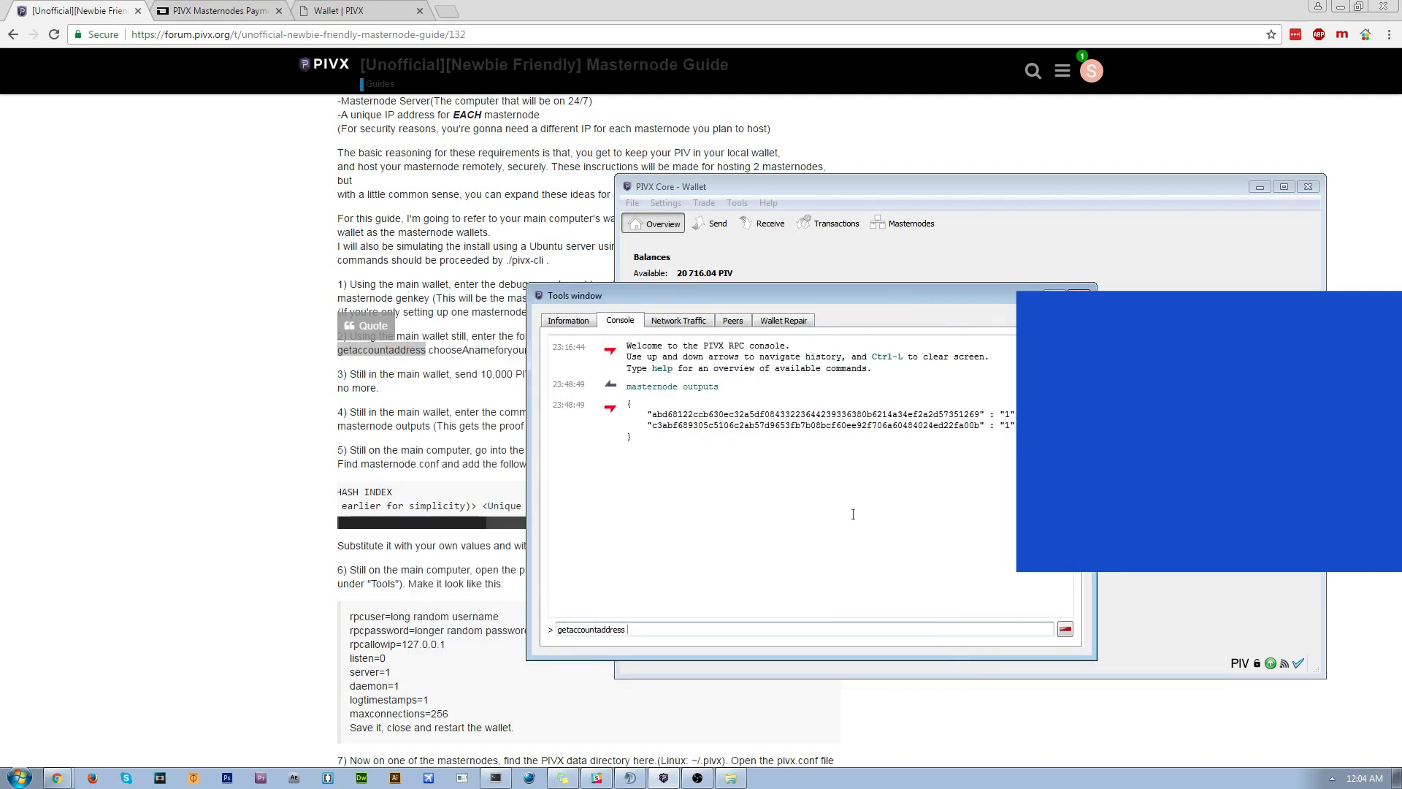
{"action": "type", "text": "mn1"}
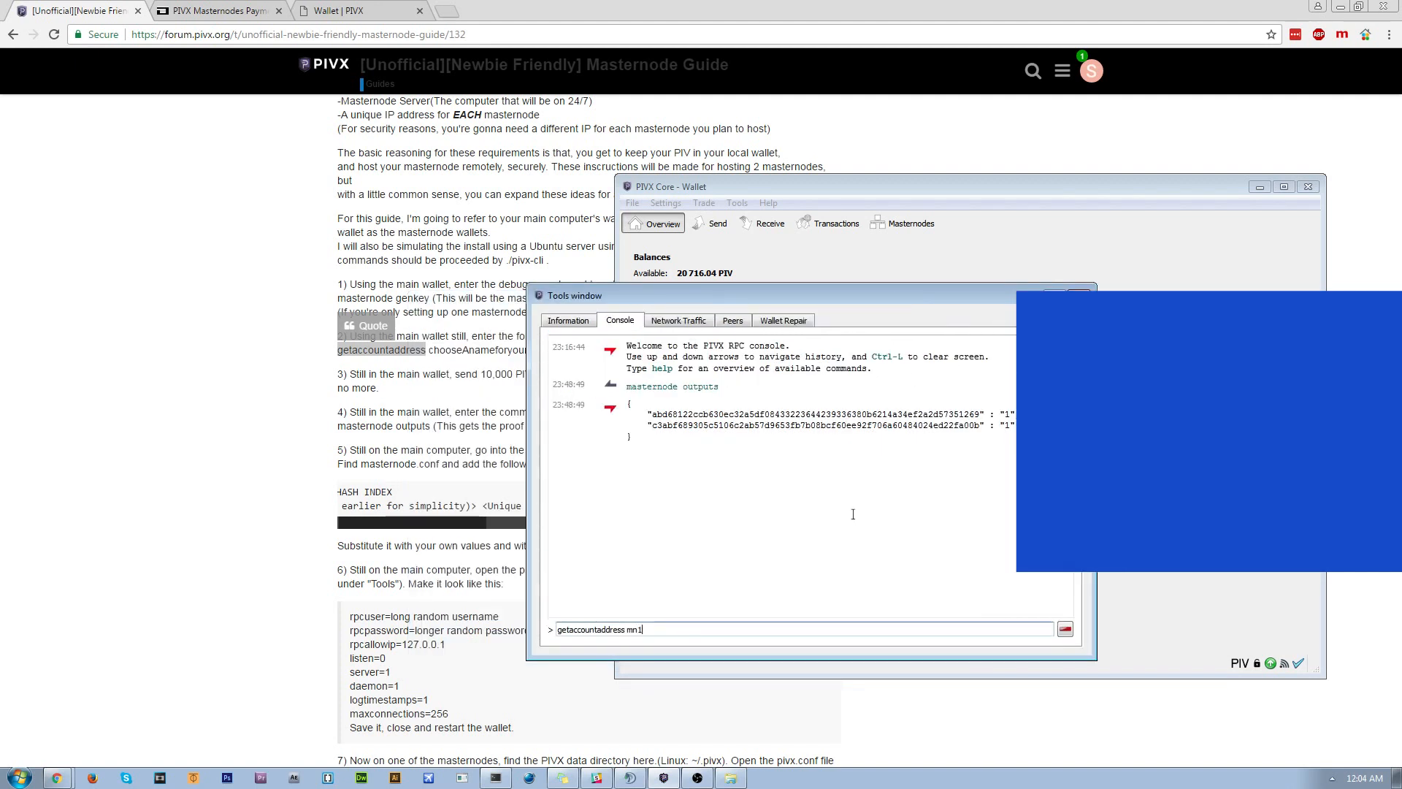
{"action": "key", "text": "Backspace"}
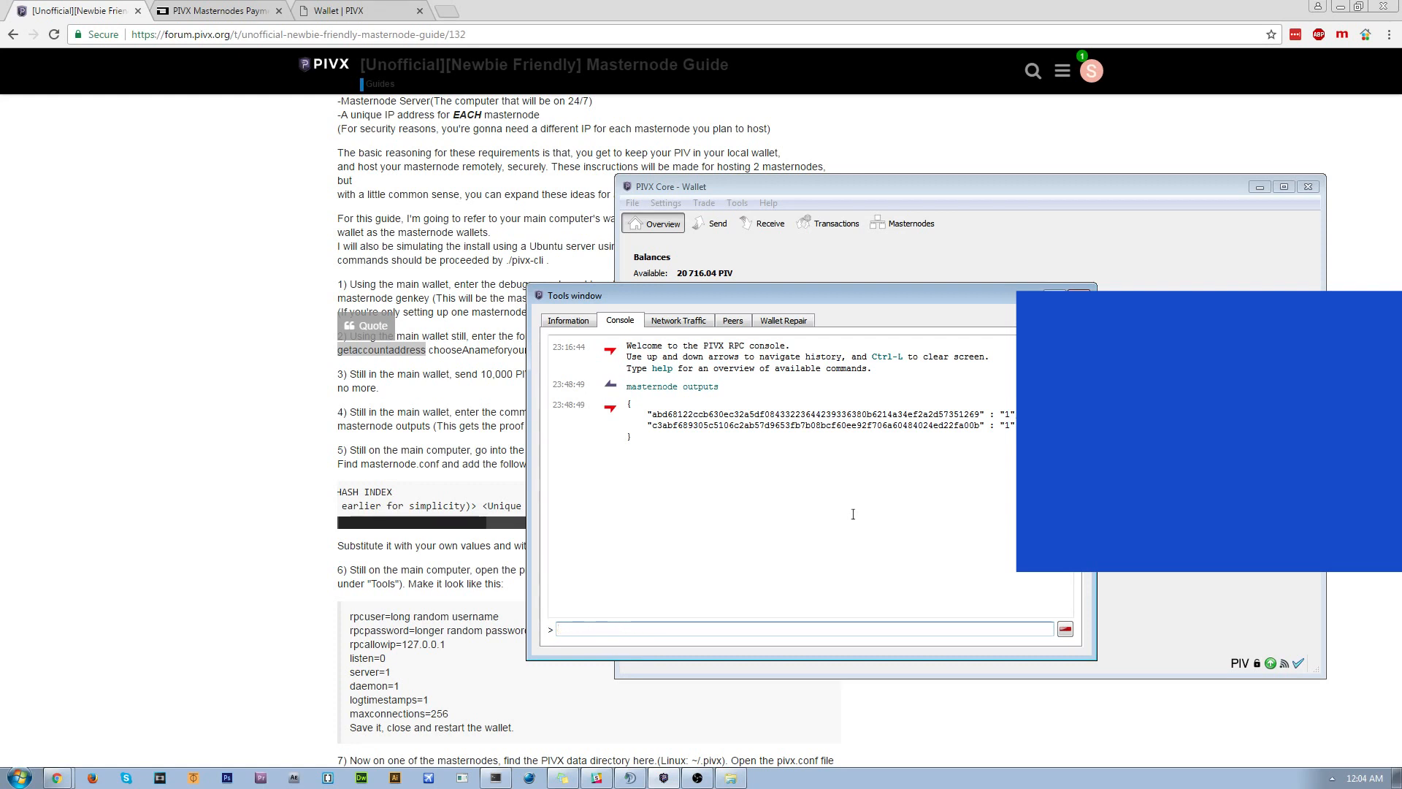
{"action": "mouse_move", "coordinate": [720, 523]}
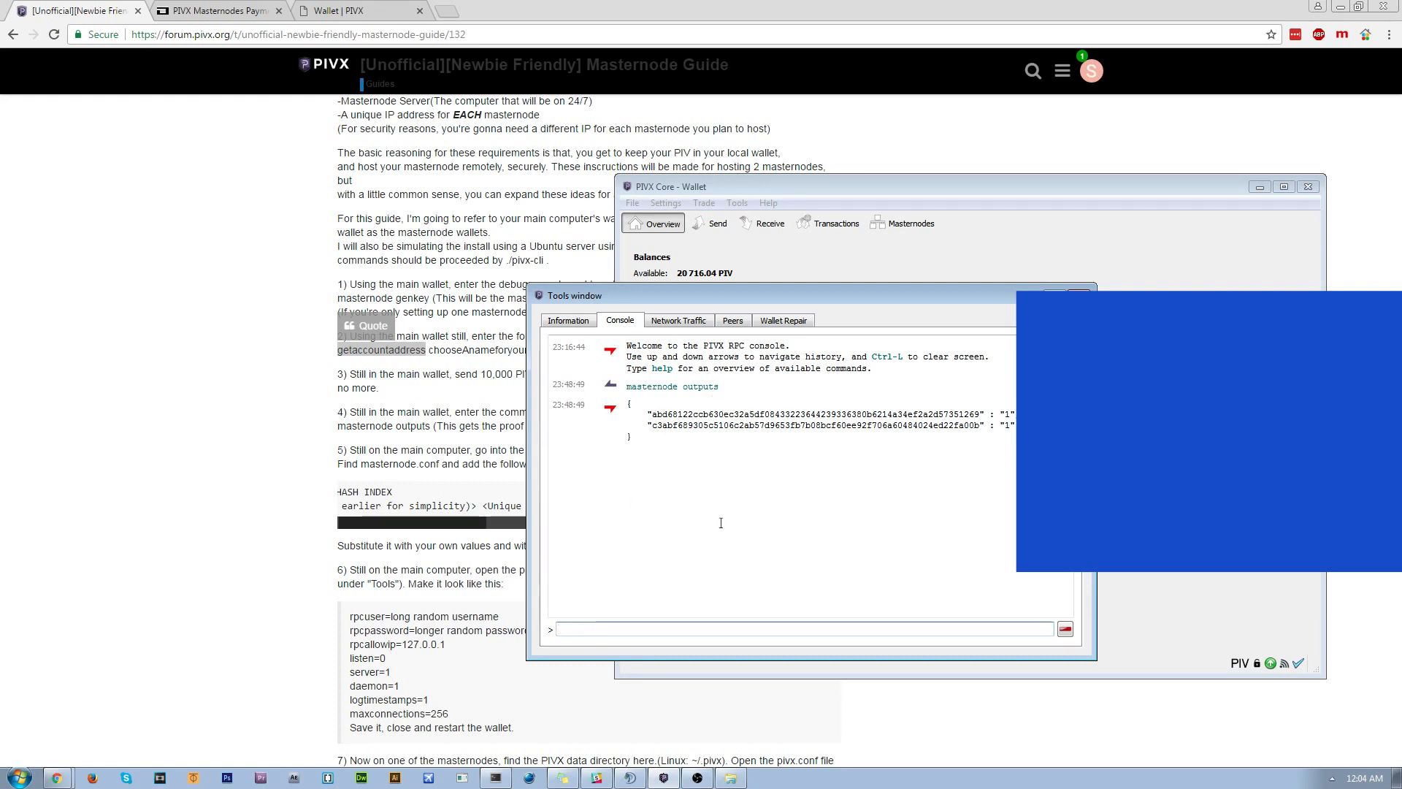
{"action": "left_click", "coordinate": [804, 629]}
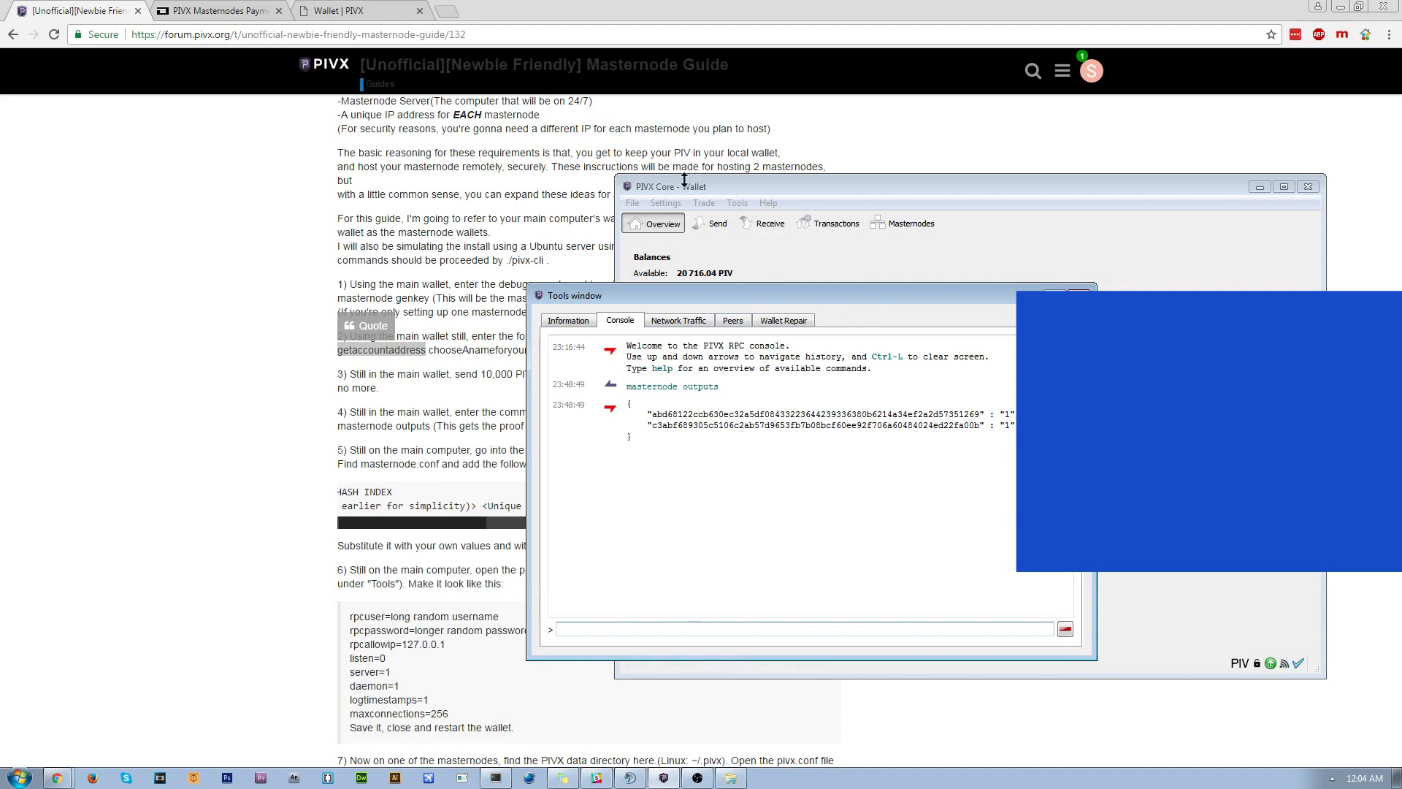
{"action": "mouse_move", "coordinate": [1259, 187]}
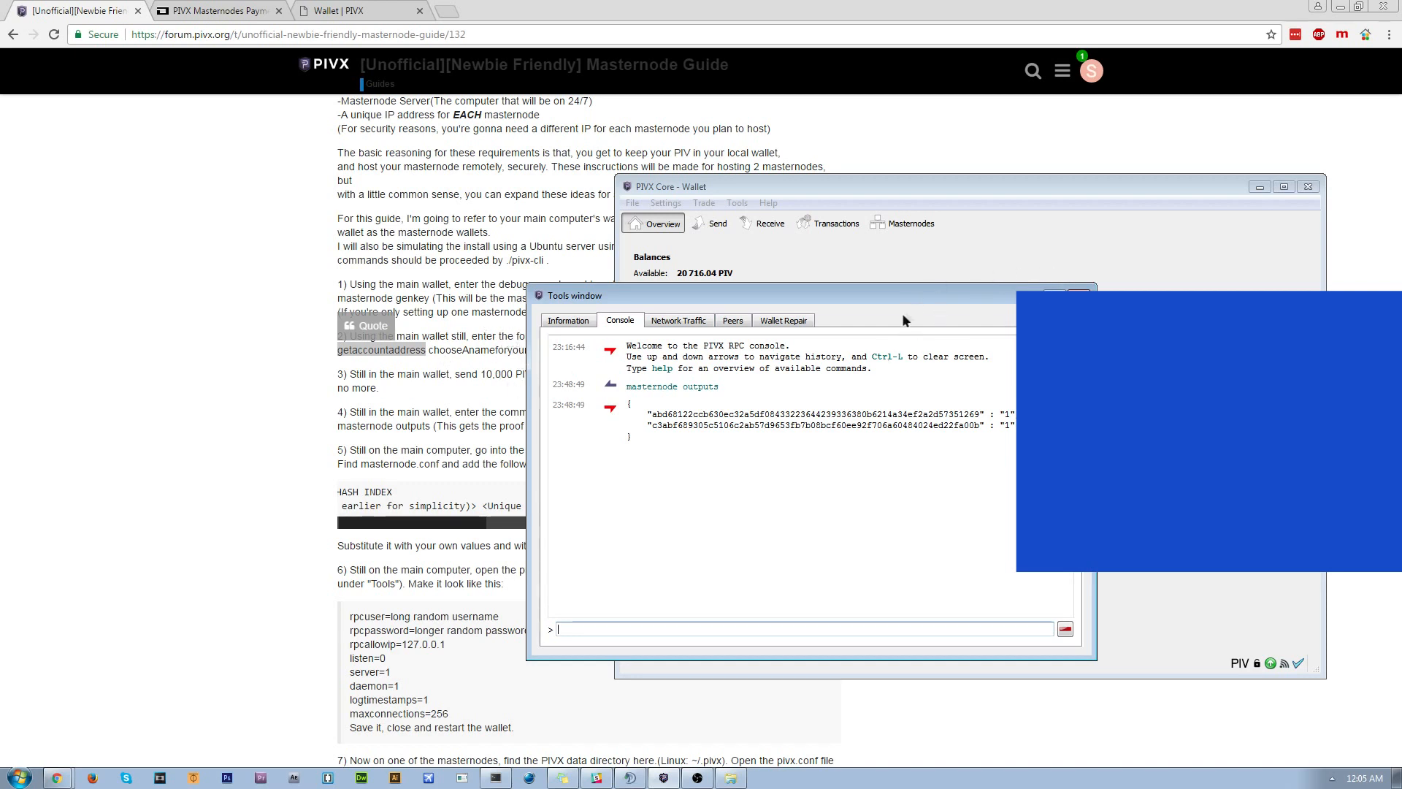
{"action": "left_click_drag", "start_coordinate": [573, 295], "coordinate": [686, 271]}
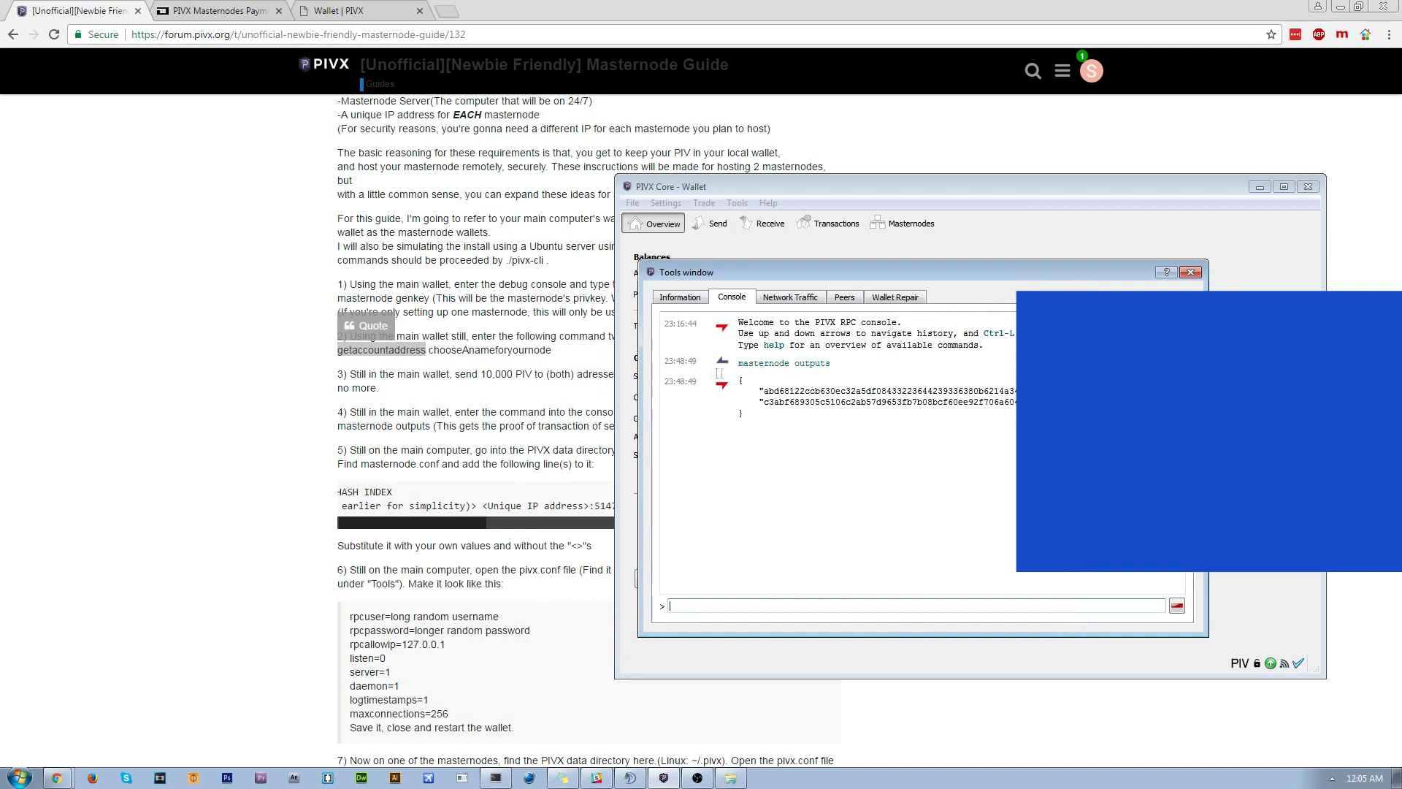
{"action": "mouse_move", "coordinate": [480, 326]}
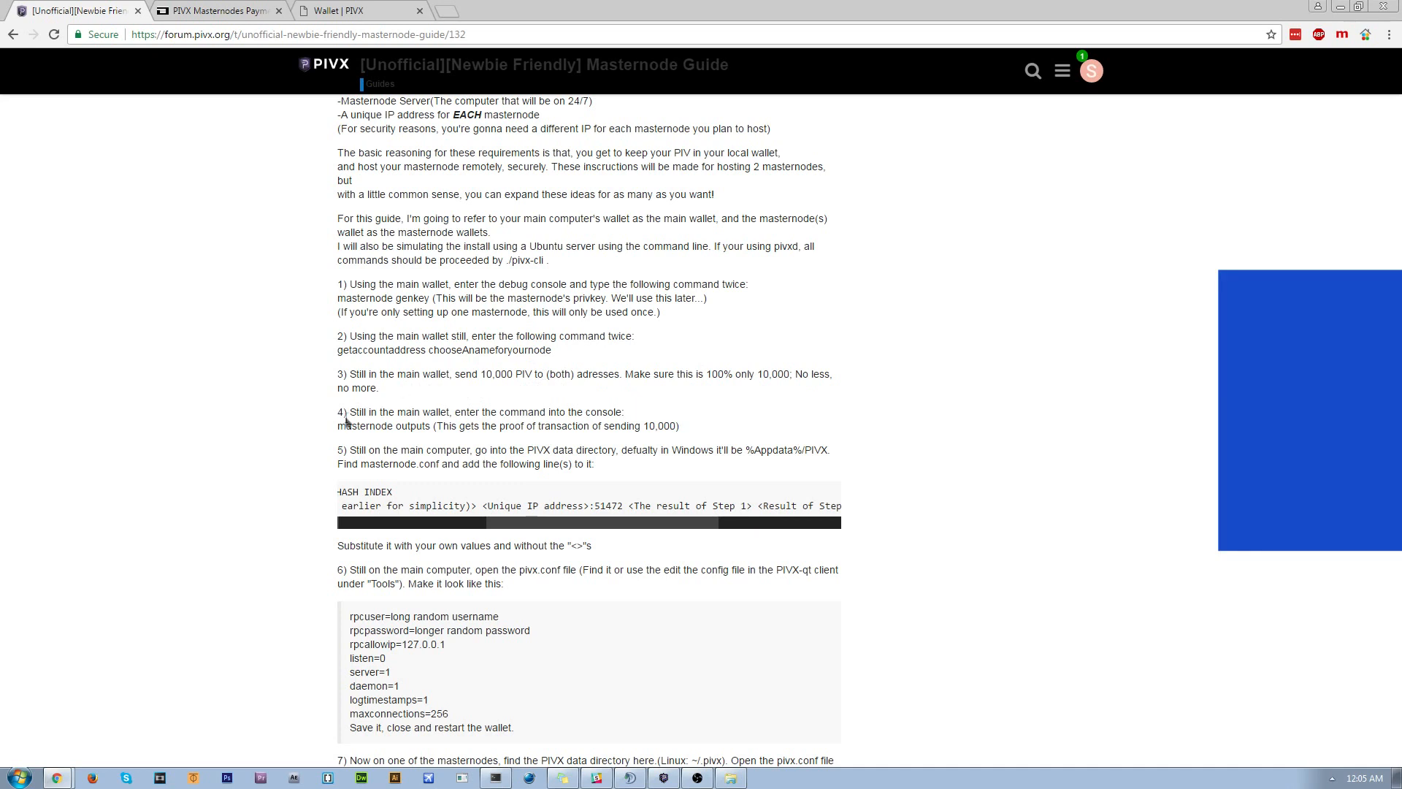
- Copy 'masternode outputs' from the guide, paste it into the console, and select the first hash
{"action": "double_click", "coordinate": [379, 425]}
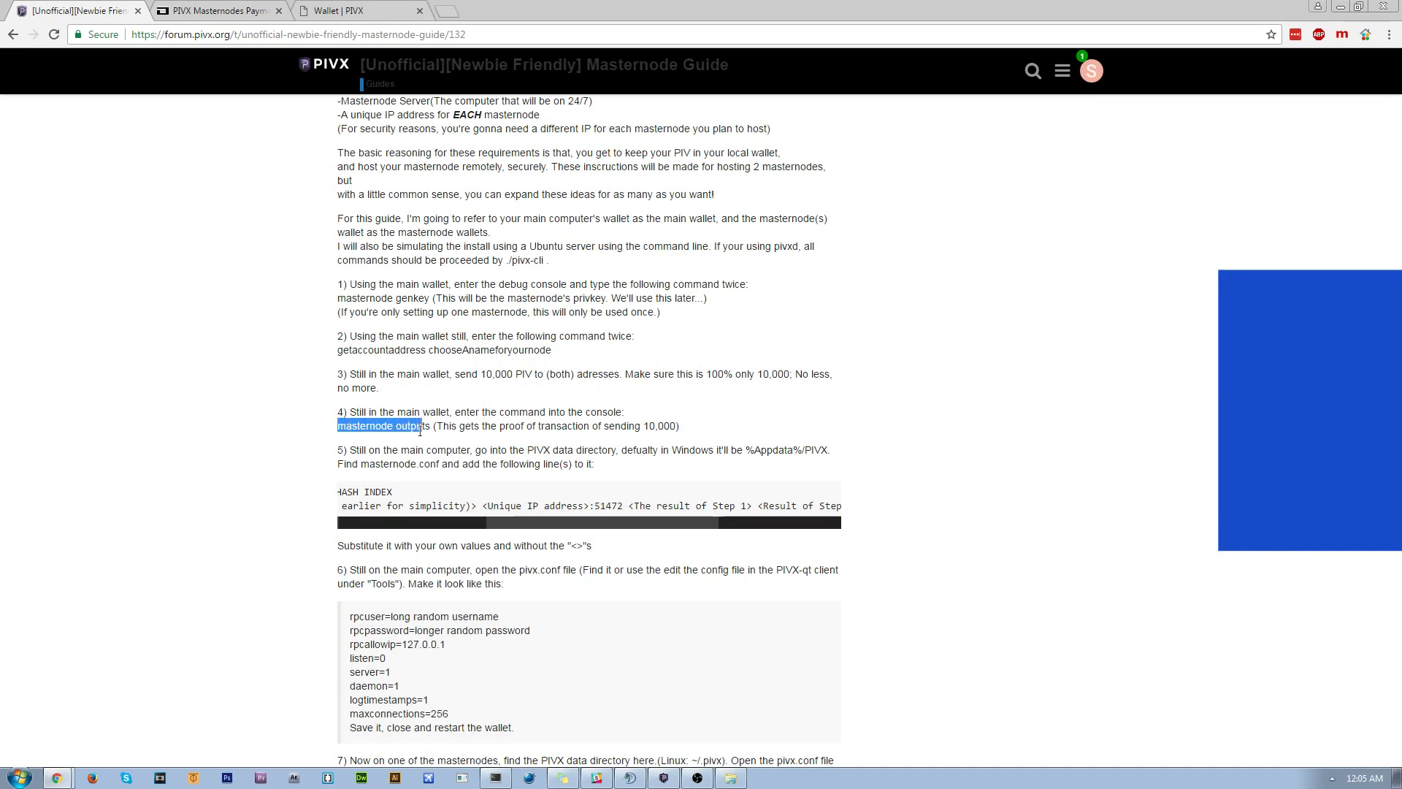
{"action": "right_click", "coordinate": [415, 426]}
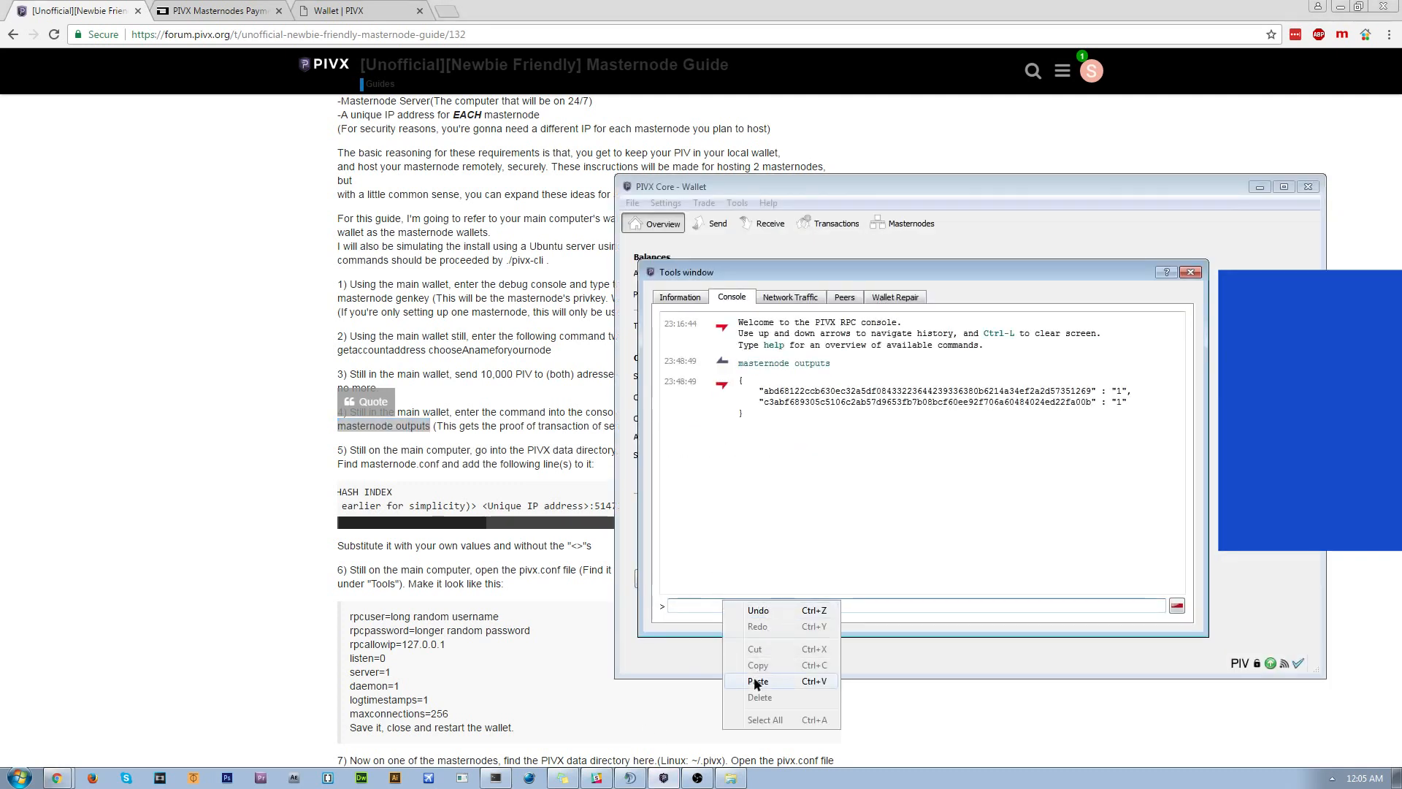
{"action": "left_click", "coordinate": [759, 681]}
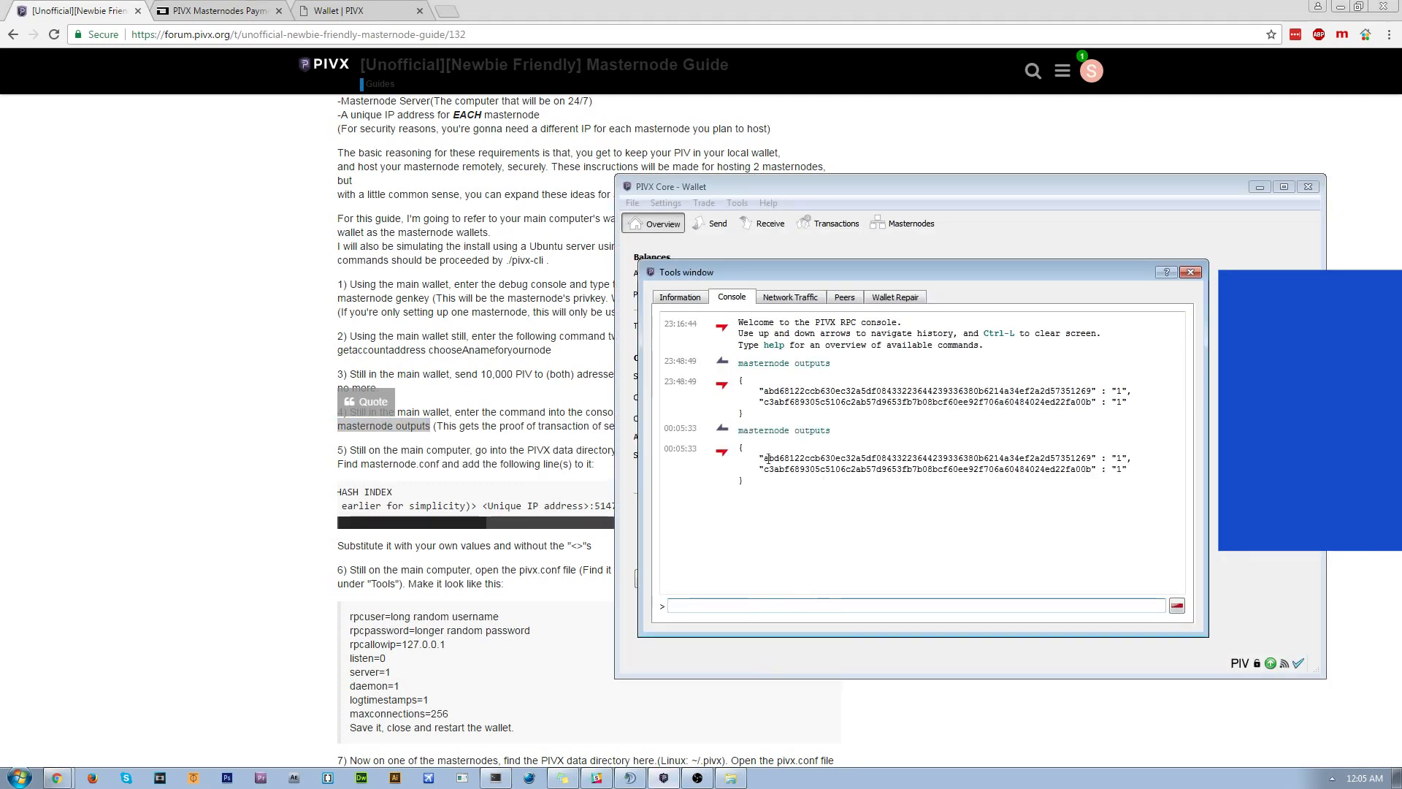
{"action": "double_click", "coordinate": [946, 457]}
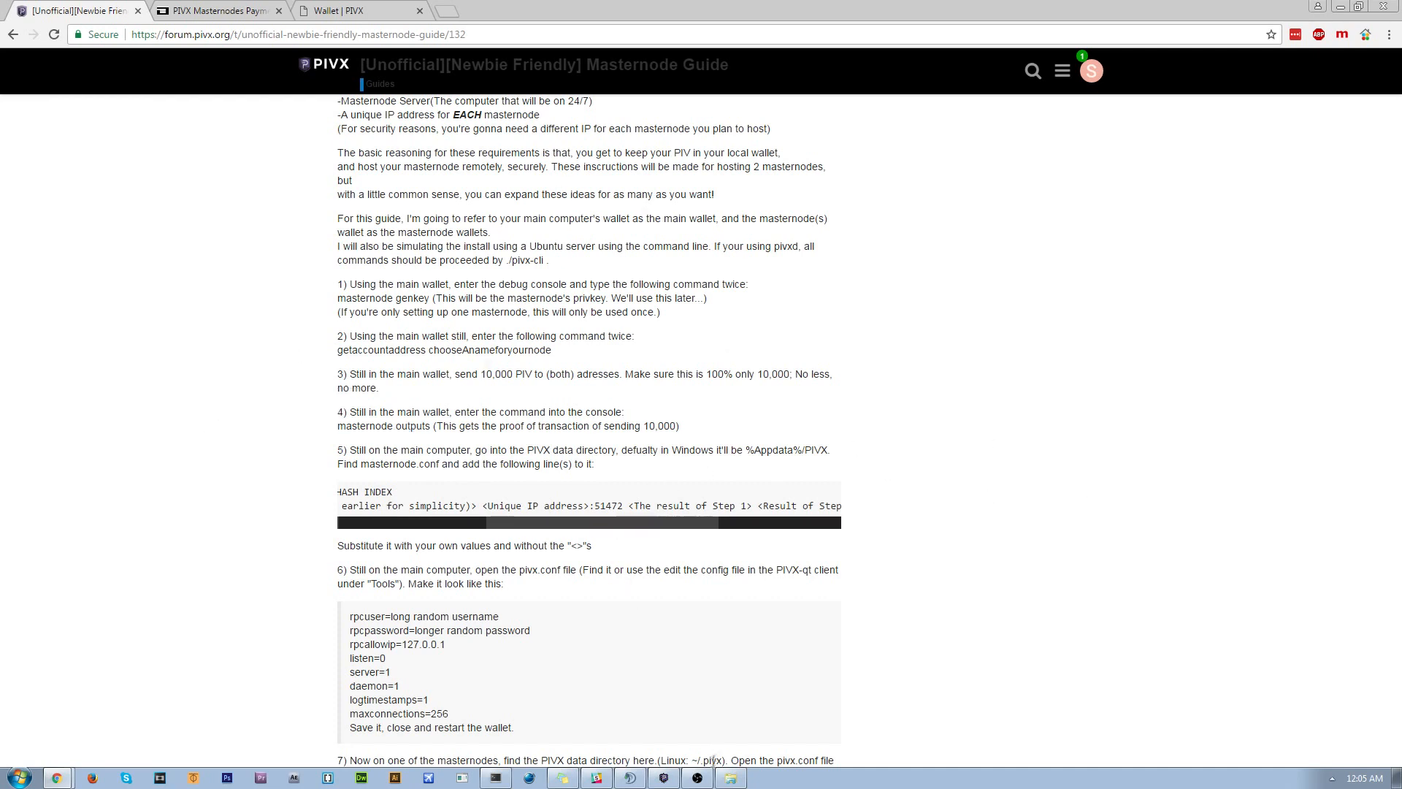
{"action": "mouse_move", "coordinate": [893, 465]}
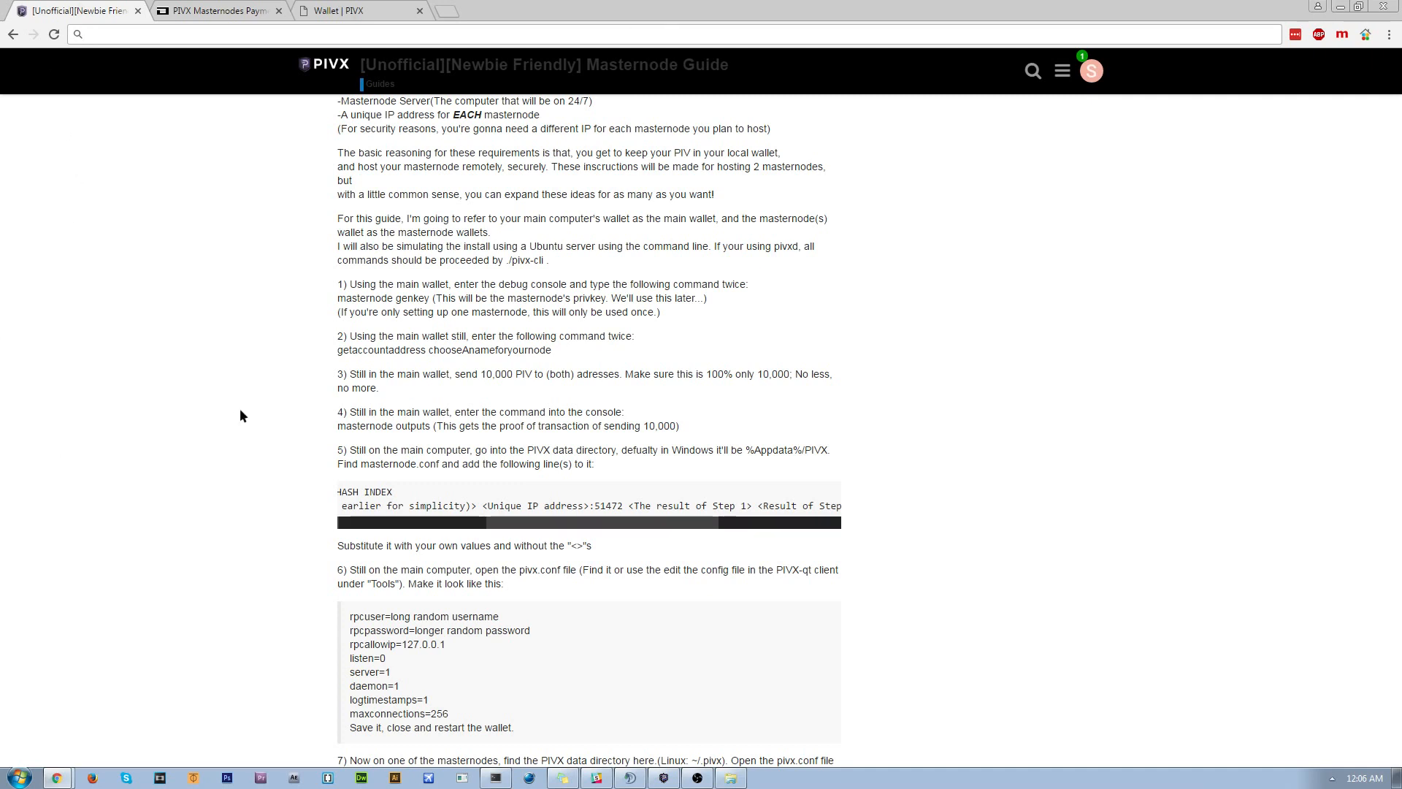
- Type a %Appdata% path in the Run prompt, cancel it, and open S:\PIVX2
{"action": "type", "text": "%ap"}
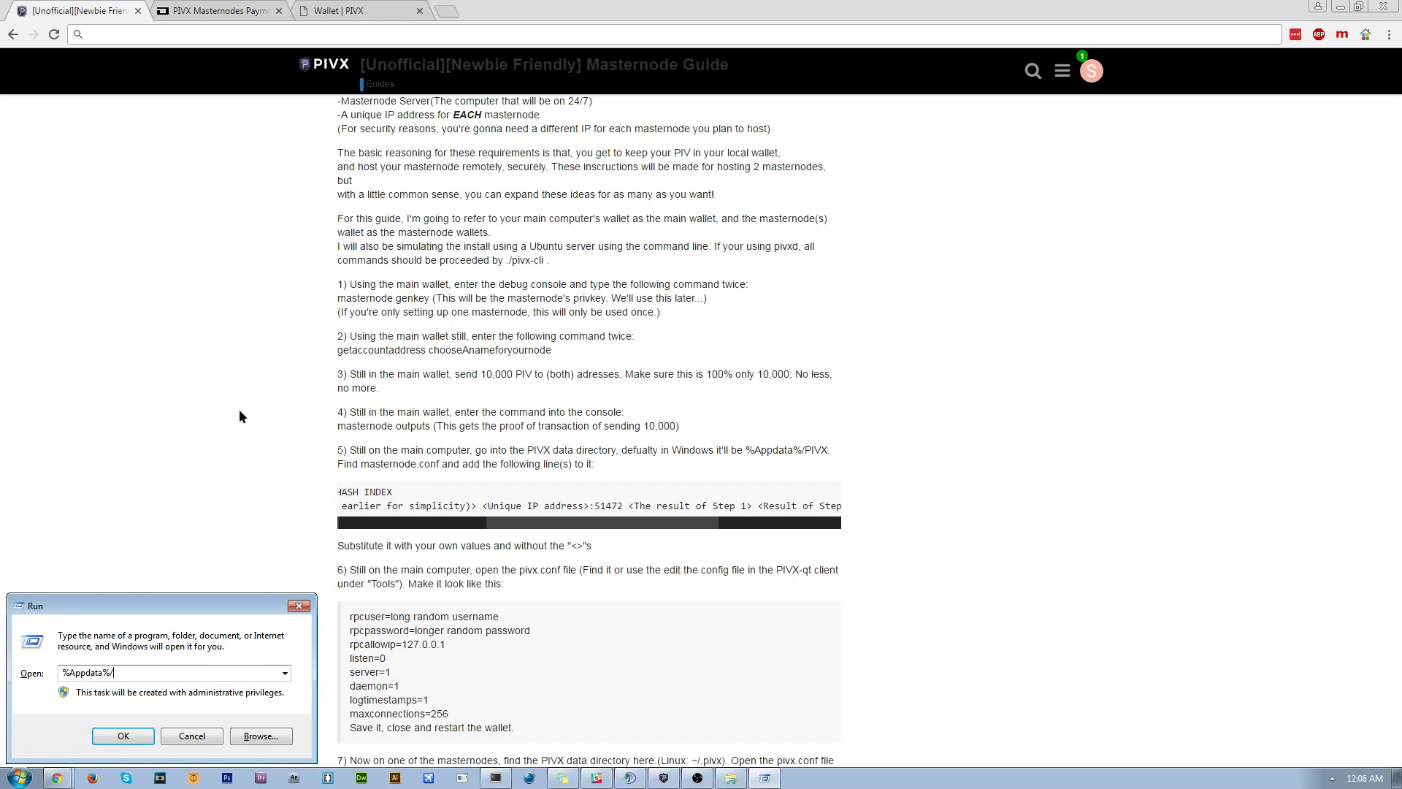
{"action": "type", "text": "PIV"}
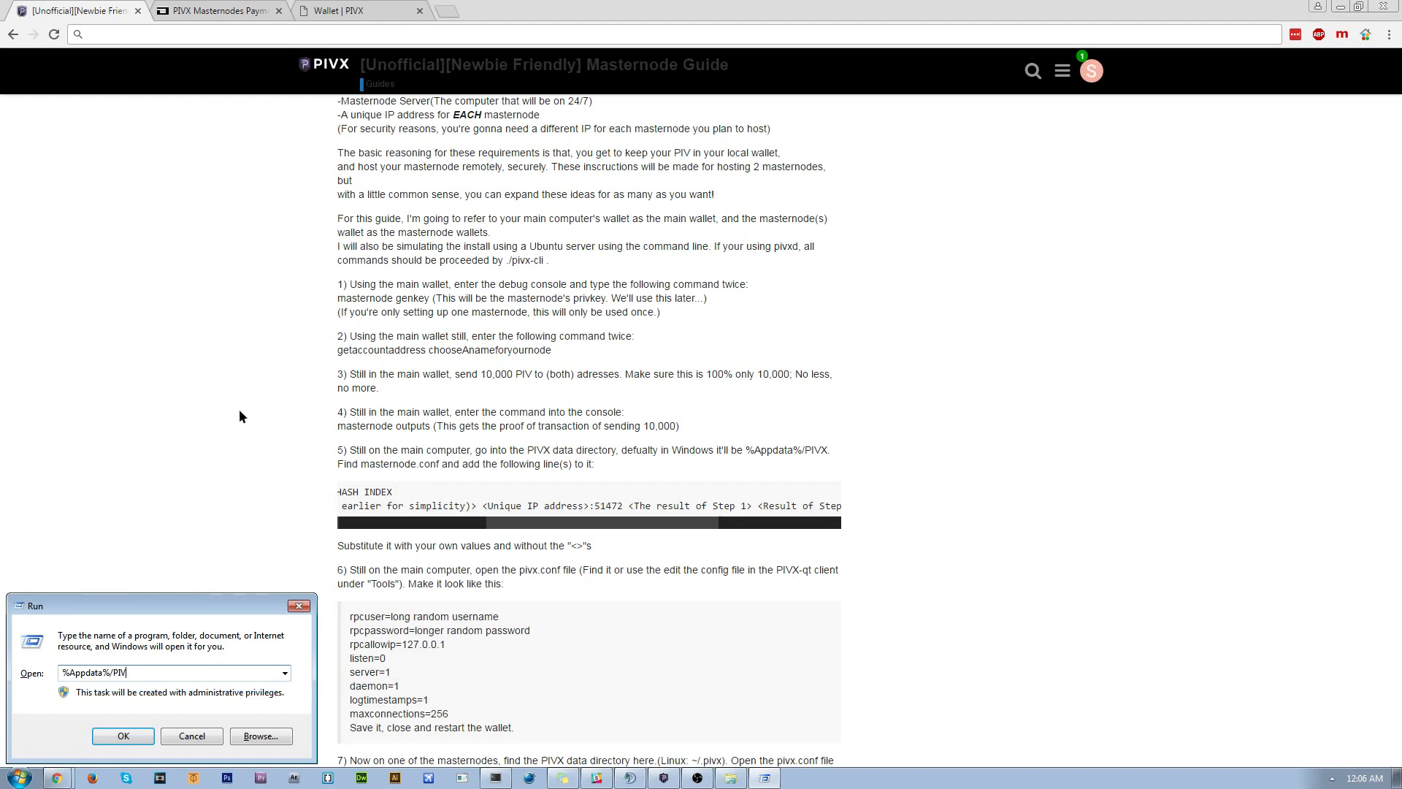
{"action": "key", "text": "Backspace"}
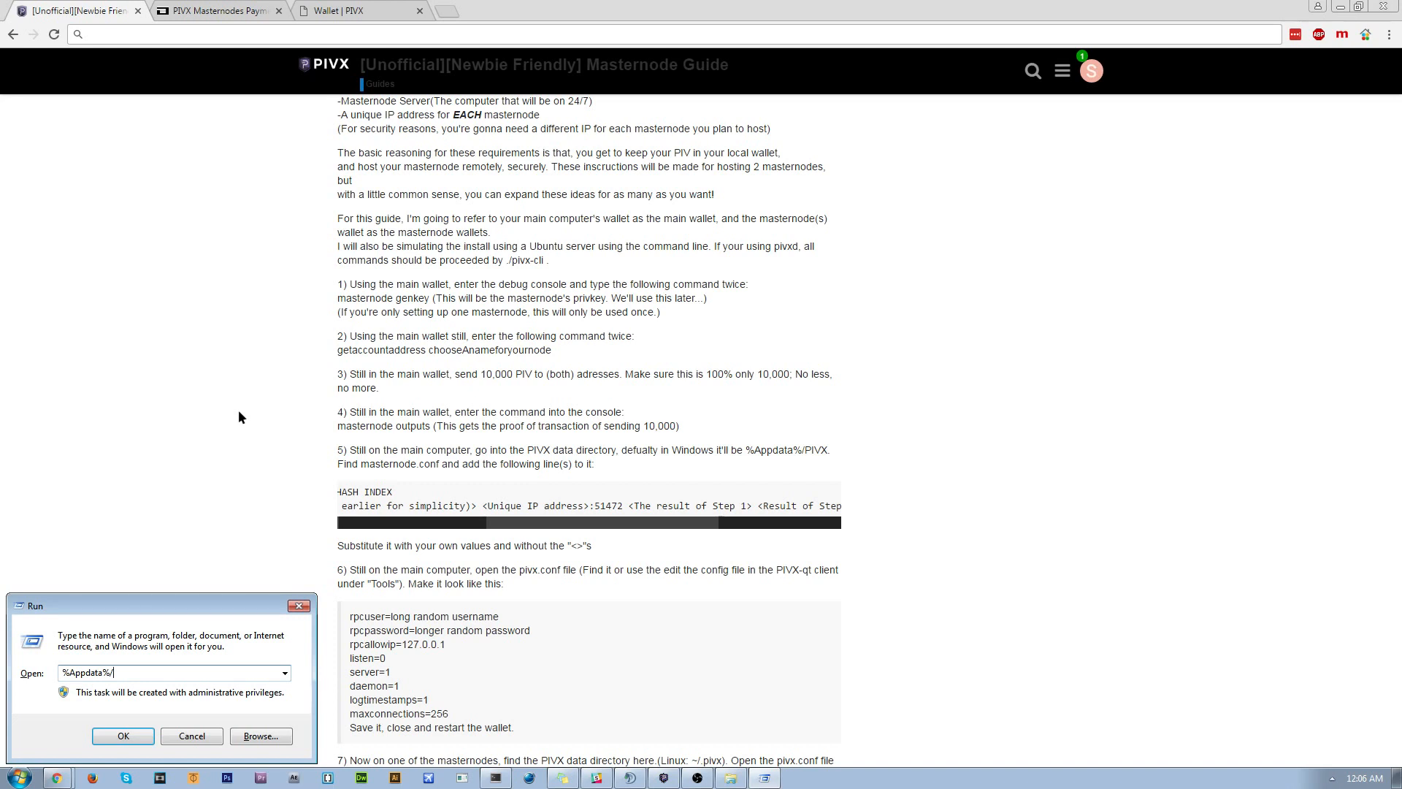
{"action": "mouse_move", "coordinate": [271, 437]}
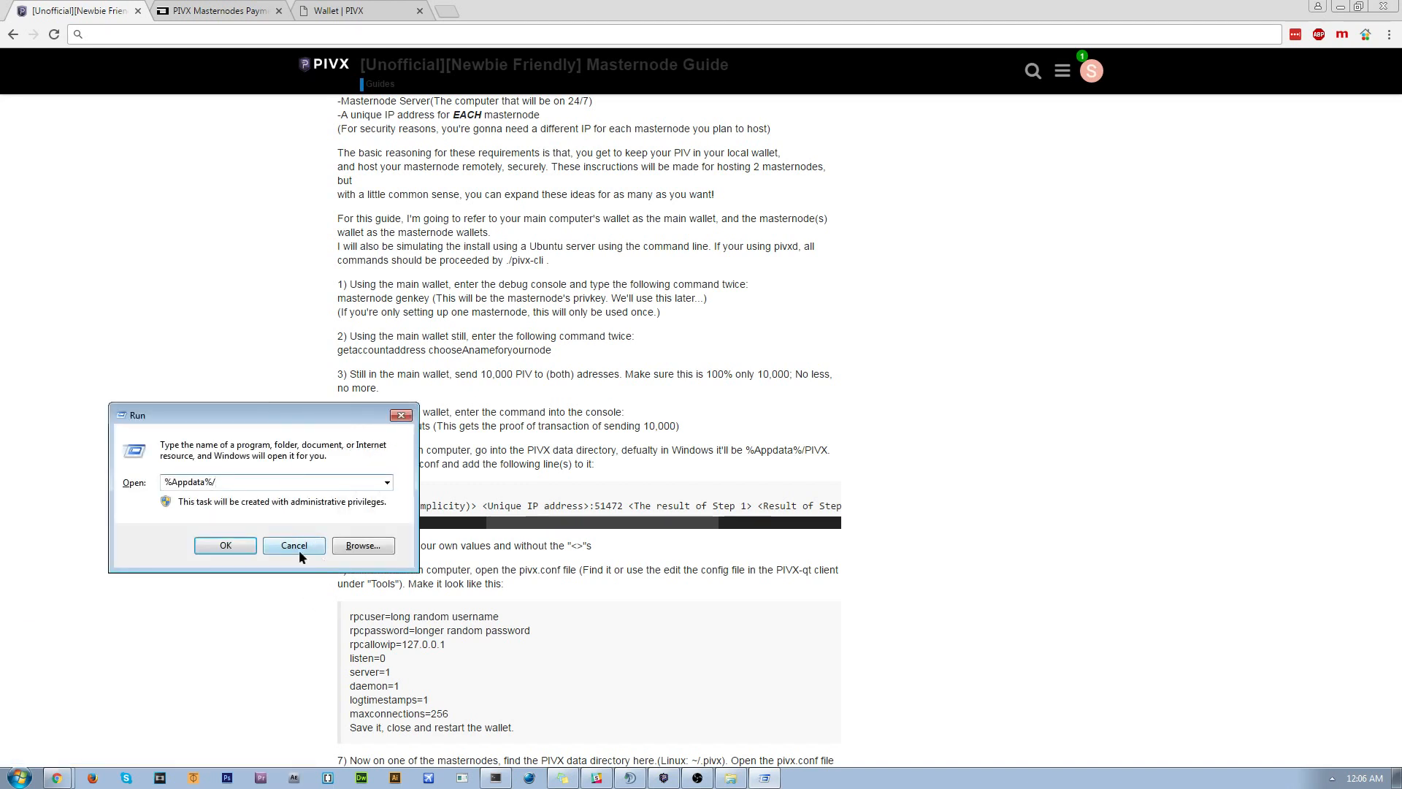
{"action": "left_click", "coordinate": [294, 545]}
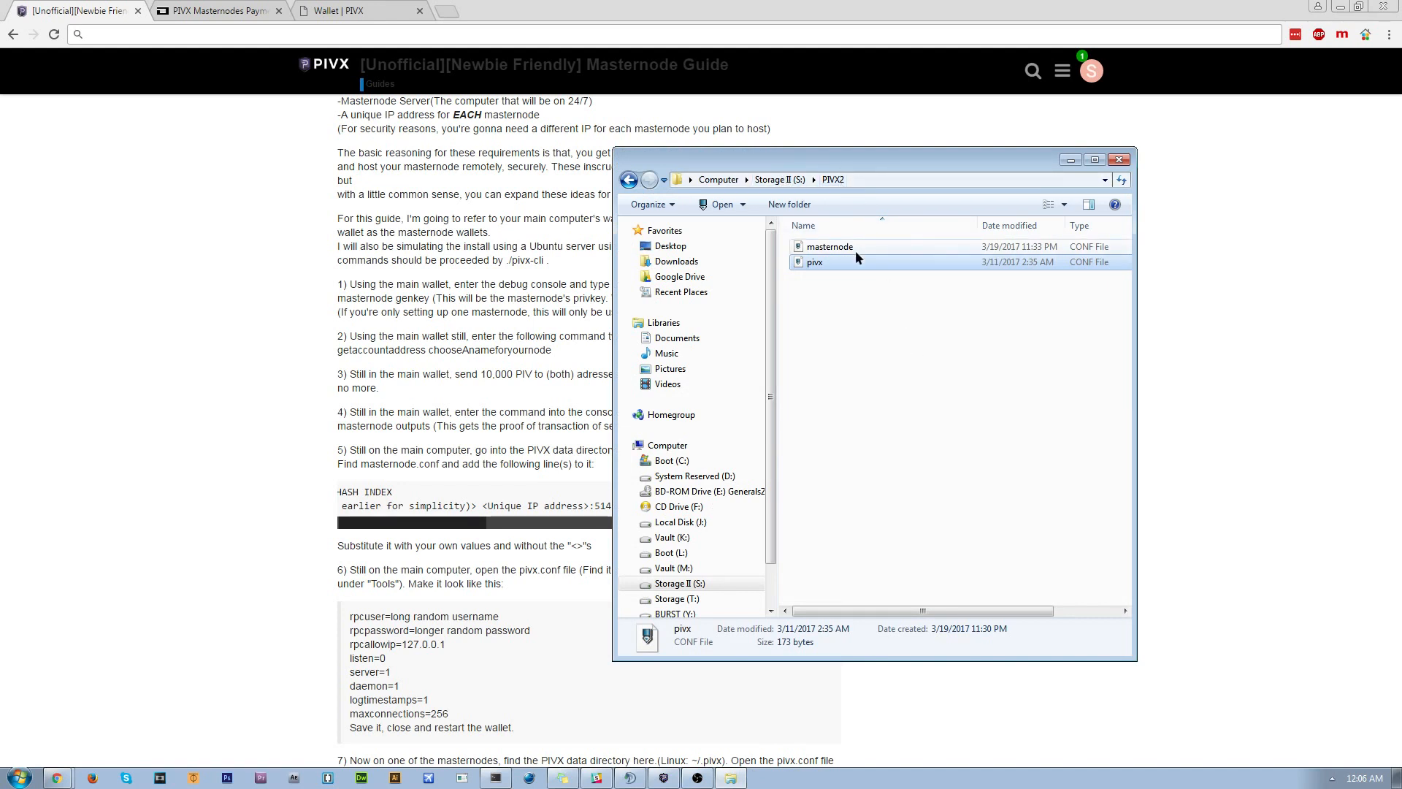
- Open masternode.conf from the PIVX2 folder in PSPad
{"action": "left_click", "coordinate": [830, 246]}
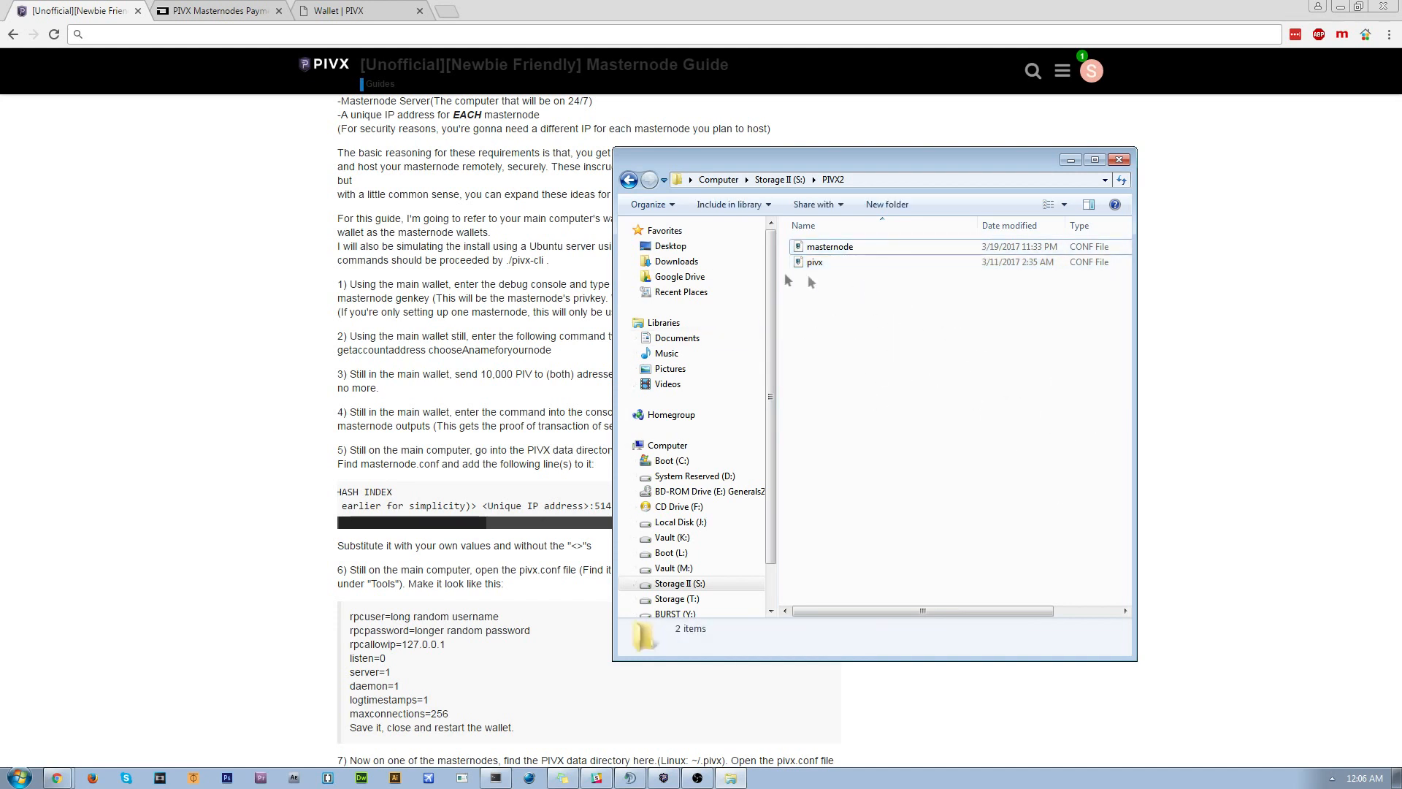
{"action": "left_click", "coordinate": [830, 247]}
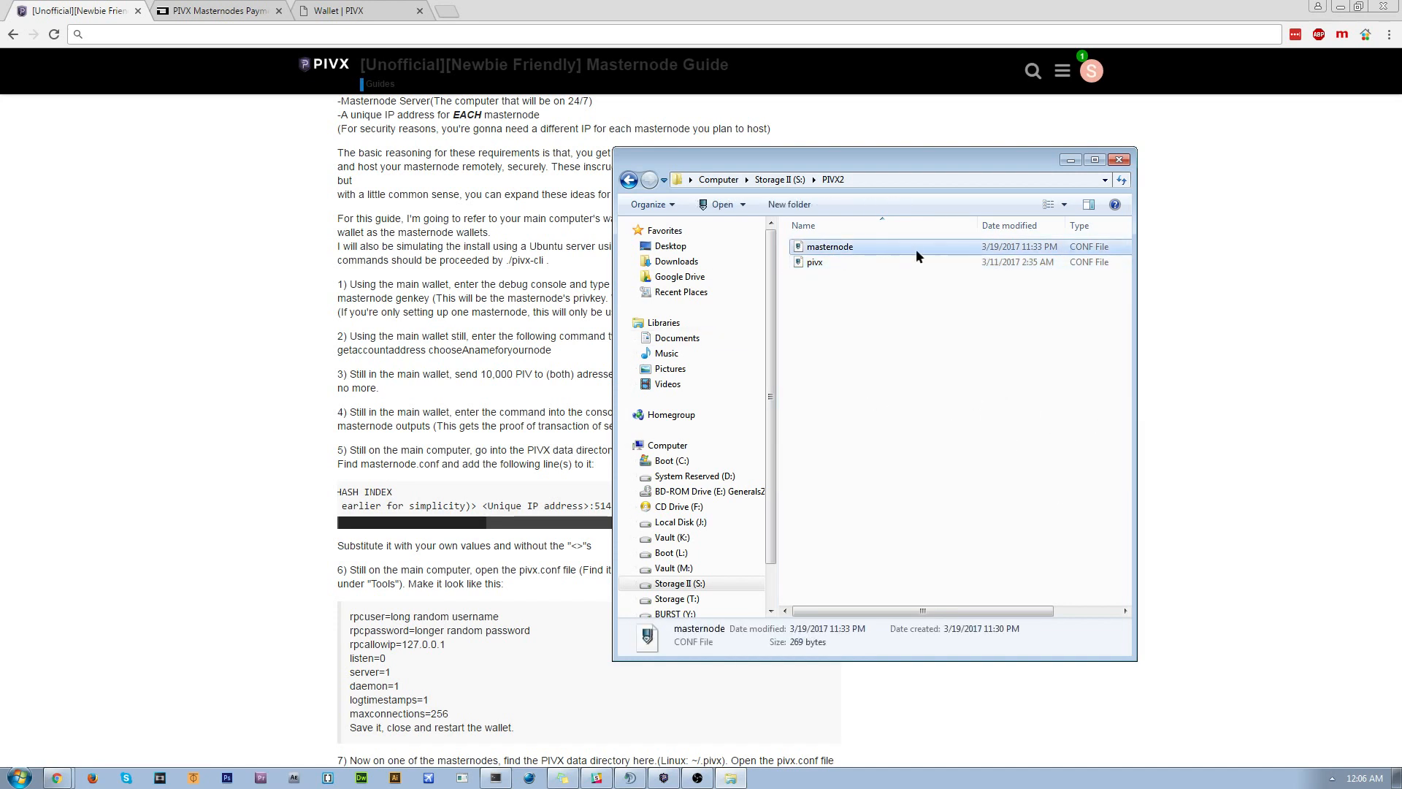
{"action": "double_click", "coordinate": [830, 246]}
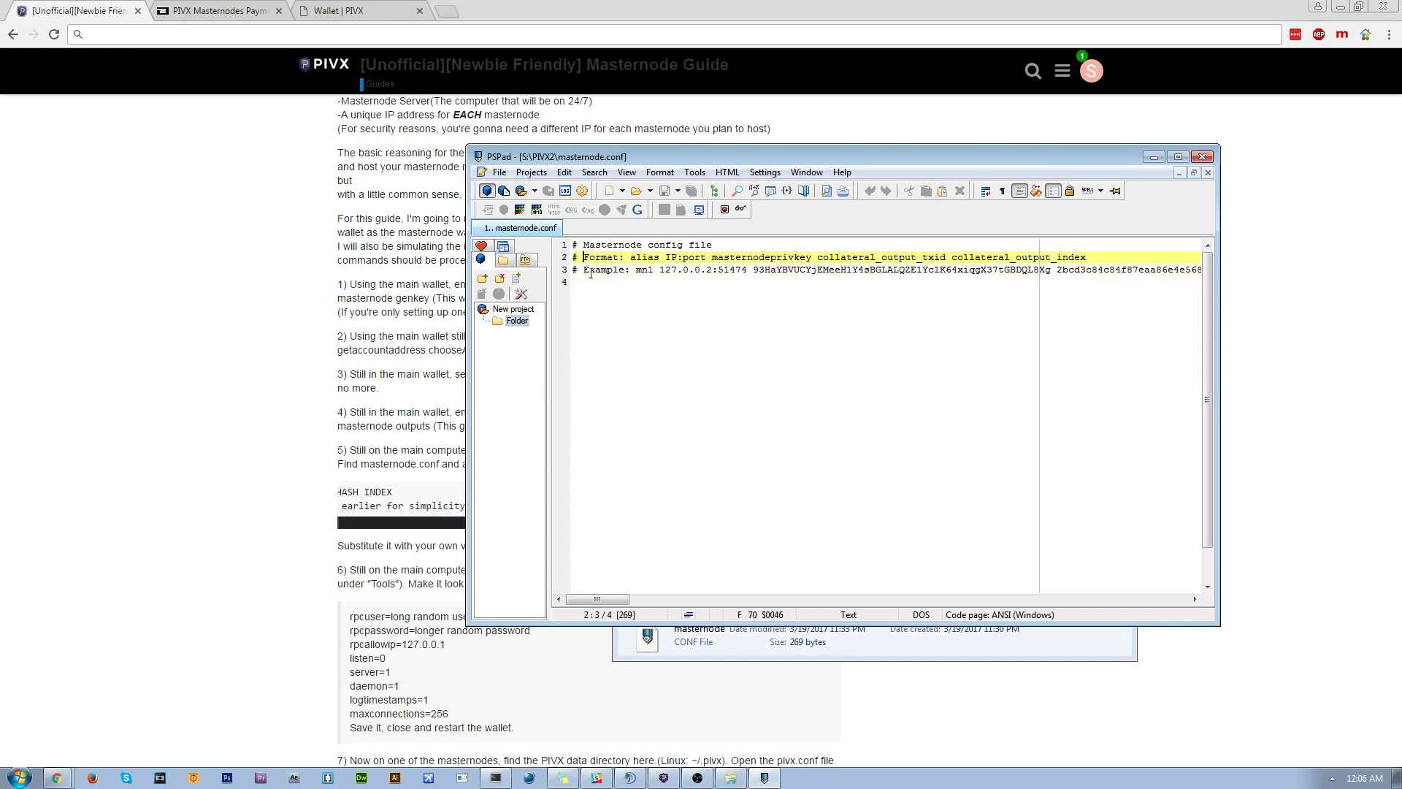
- Add a fourth line to masternode.conf: alias mn1 at 192.168.1.2:51472
{"action": "left_click", "coordinate": [643, 244]}
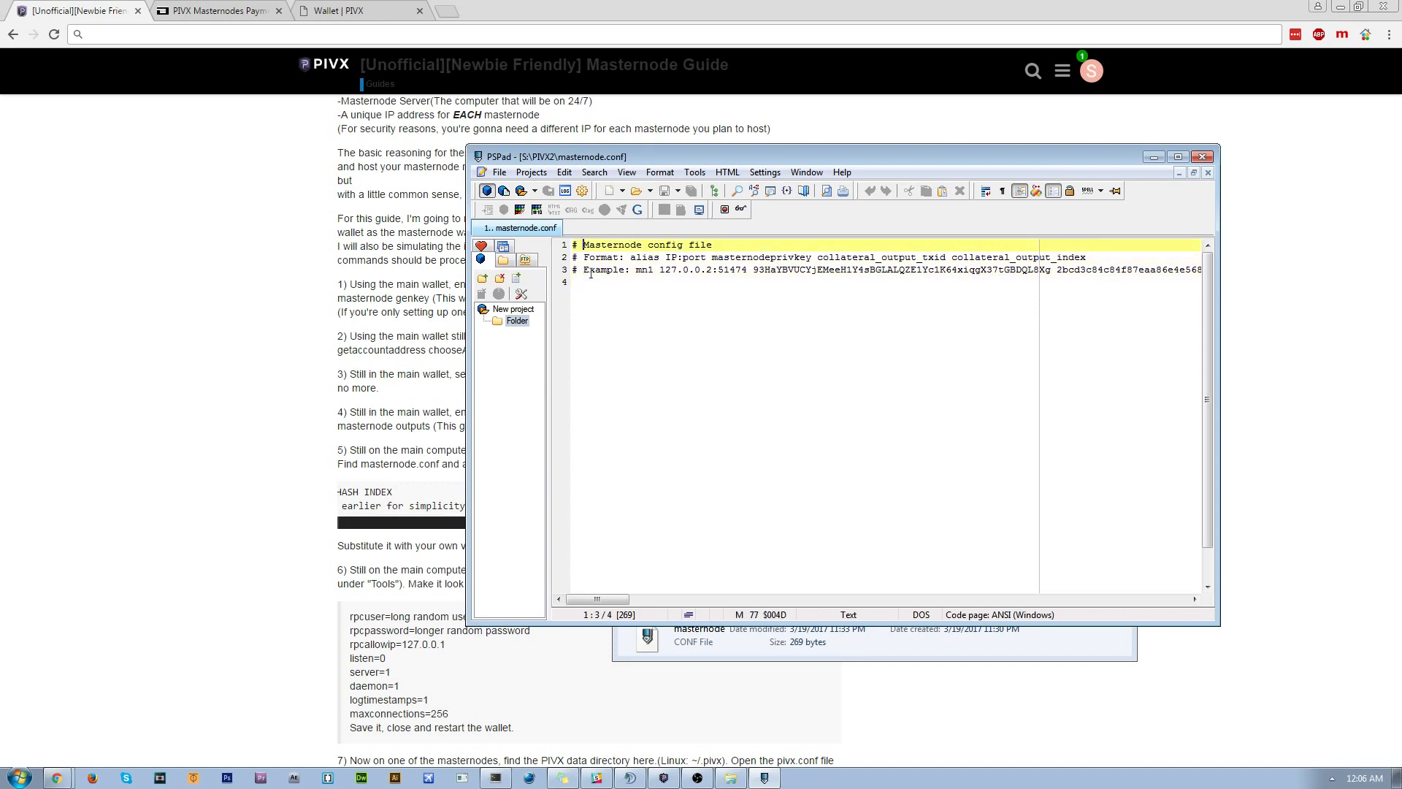
{"action": "left_click", "coordinate": [591, 257]}
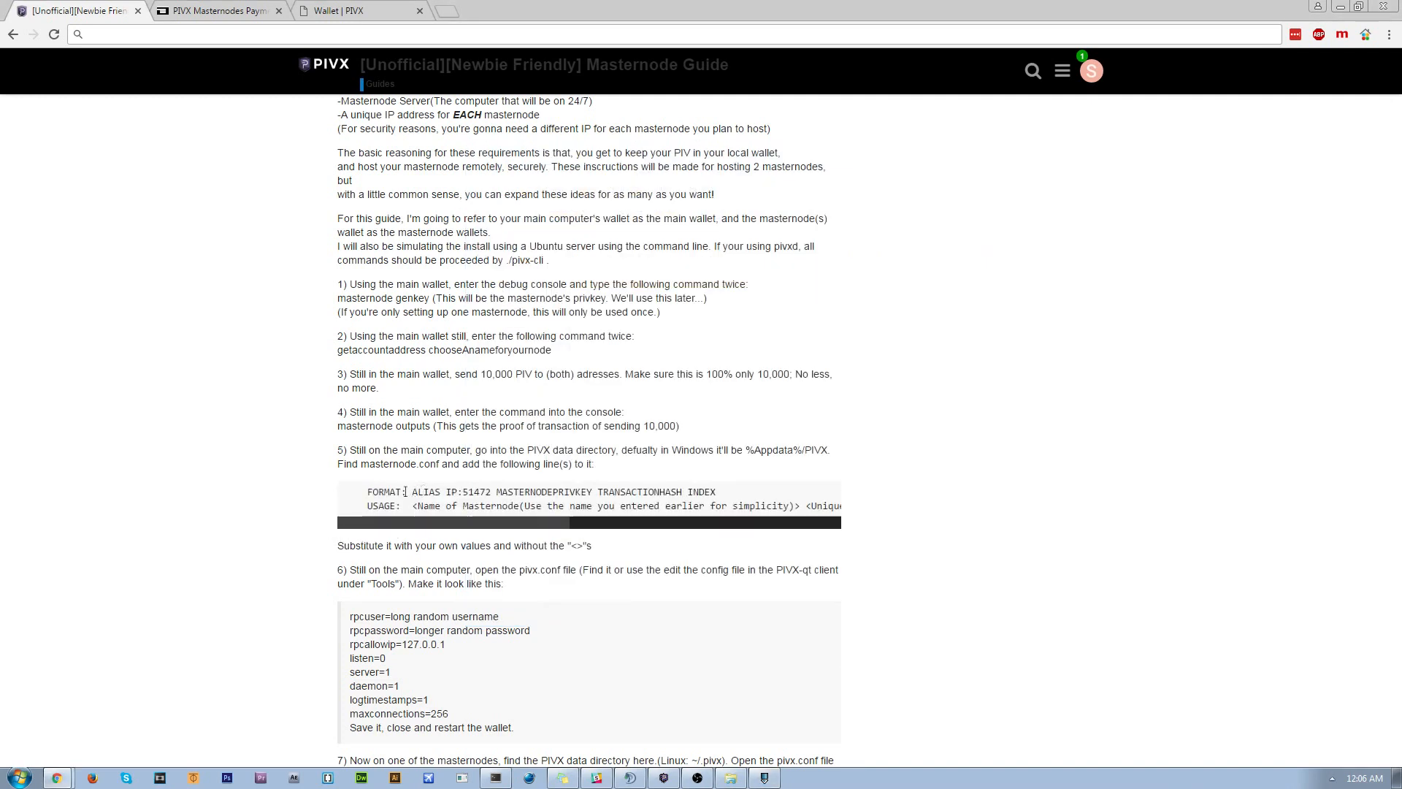
{"action": "left_click_drag", "start_coordinate": [412, 490], "coordinate": [716, 491]}
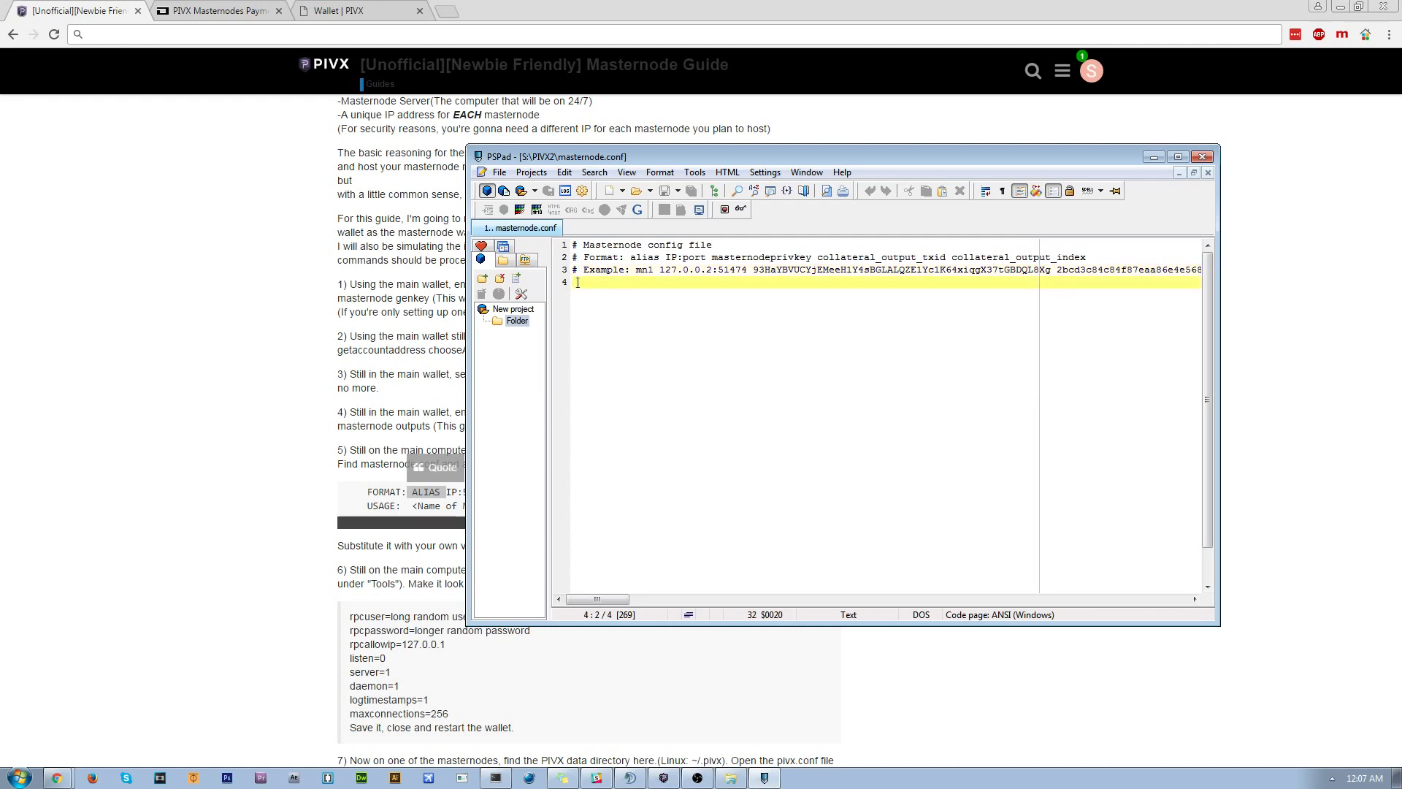
{"action": "type", "text": "mn1"}
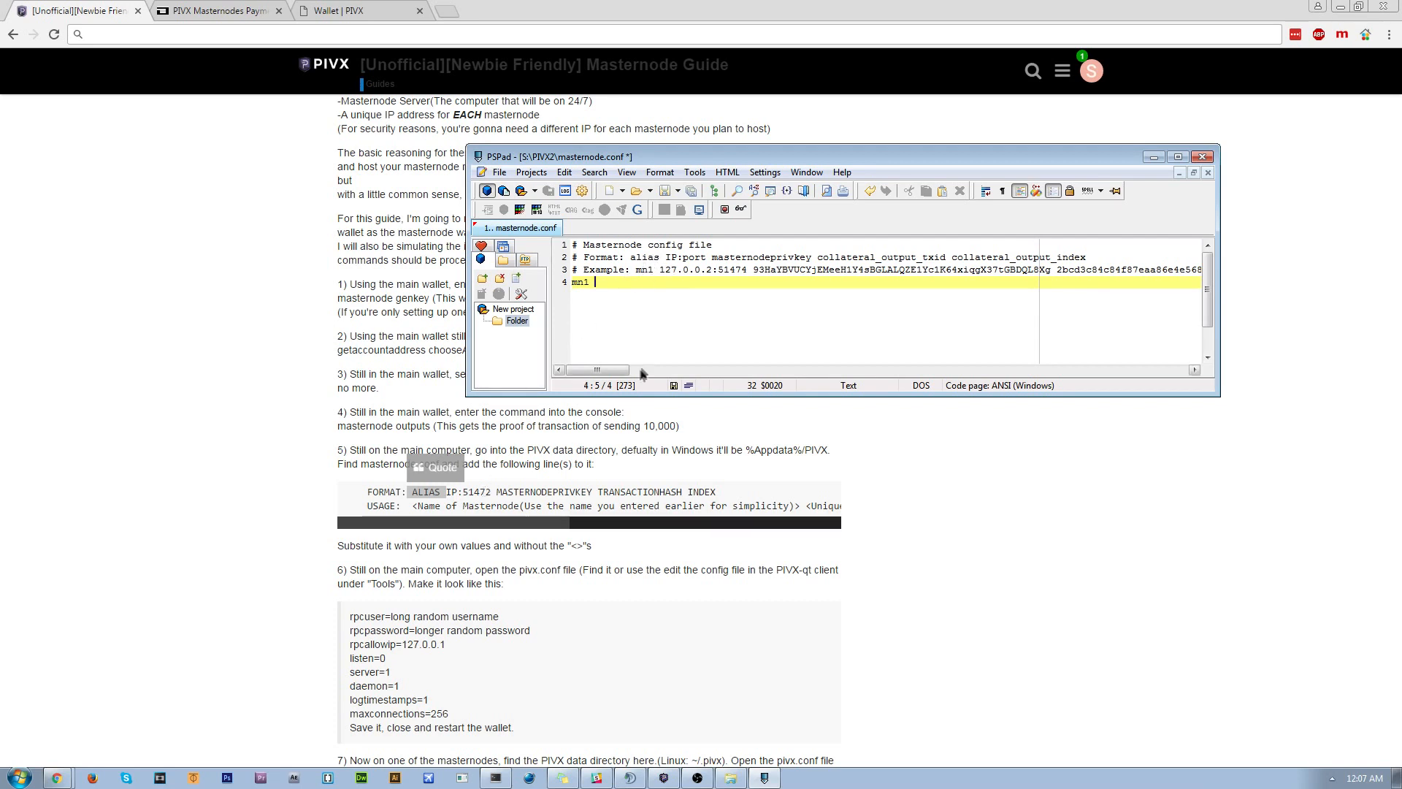
{"action": "type", "text": "192."}
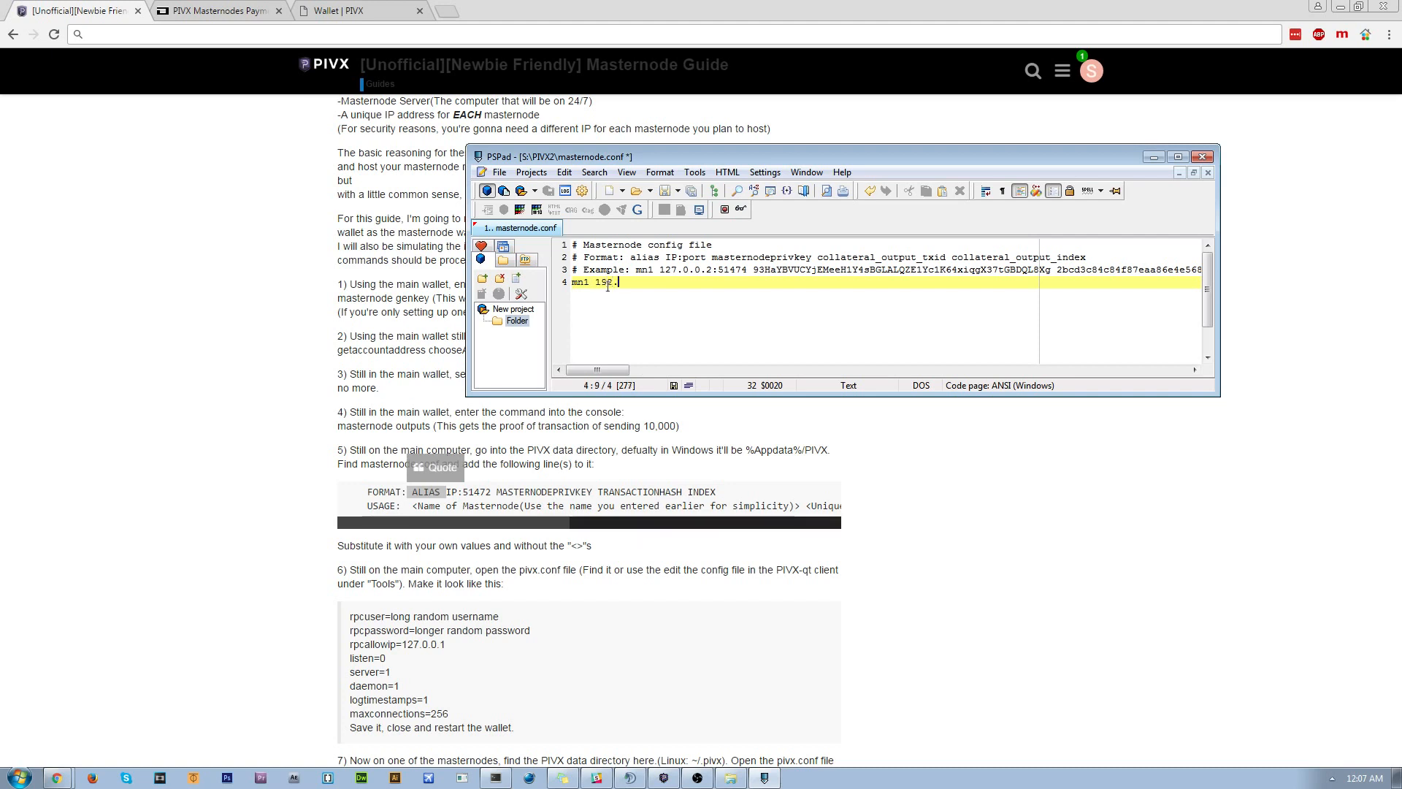
{"action": "type", "text": "68.1.2"}
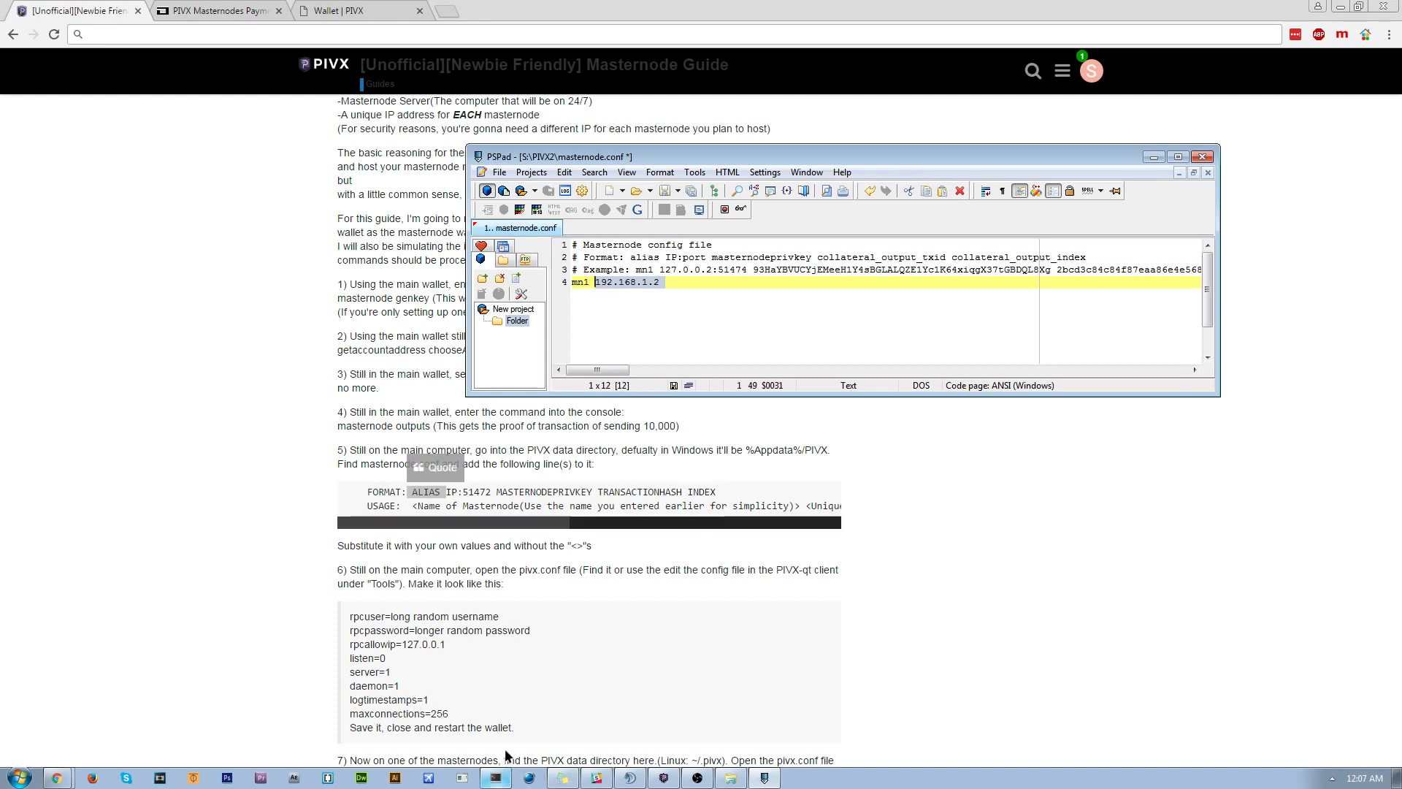
{"action": "mouse_move", "coordinate": [514, 759]}
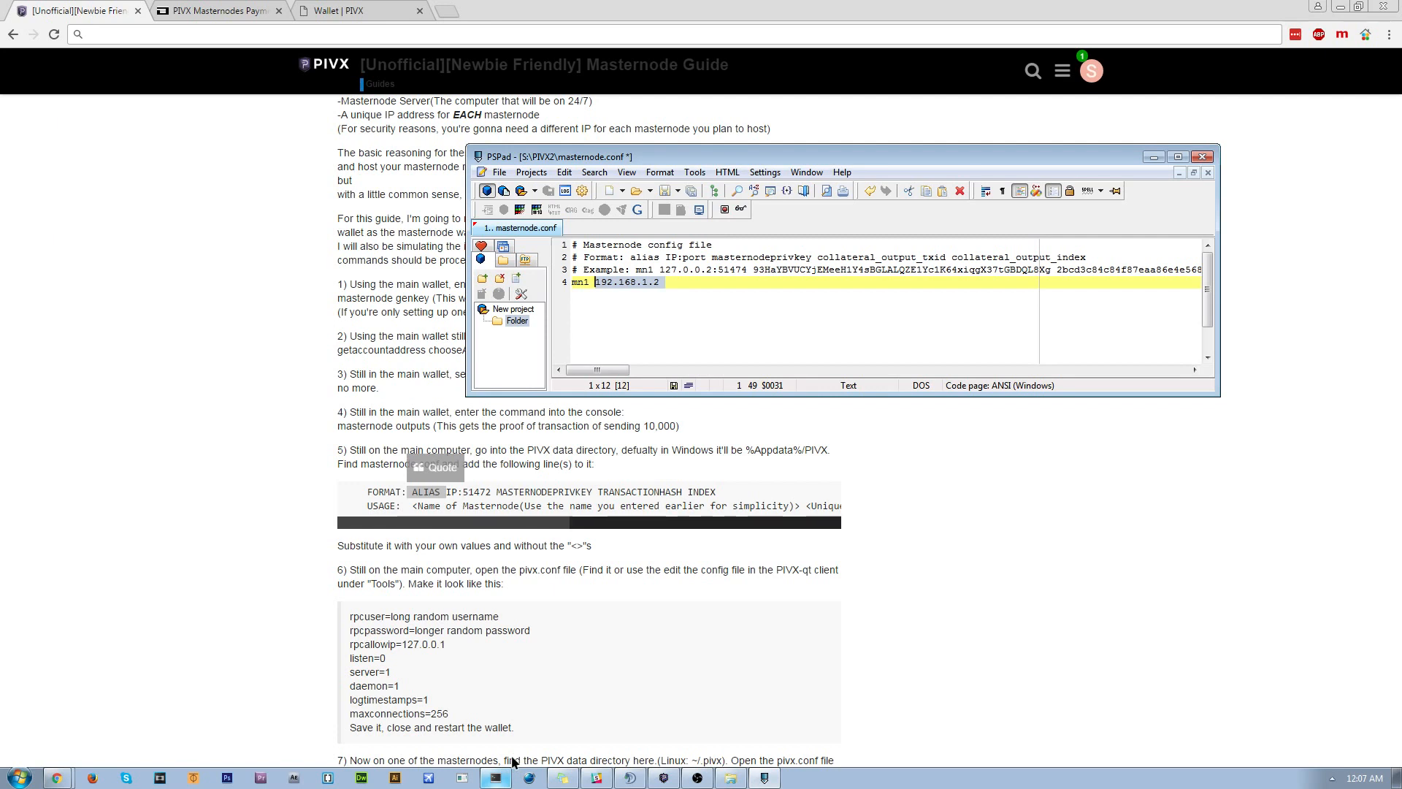
{"action": "mouse_move", "coordinate": [502, 760]}
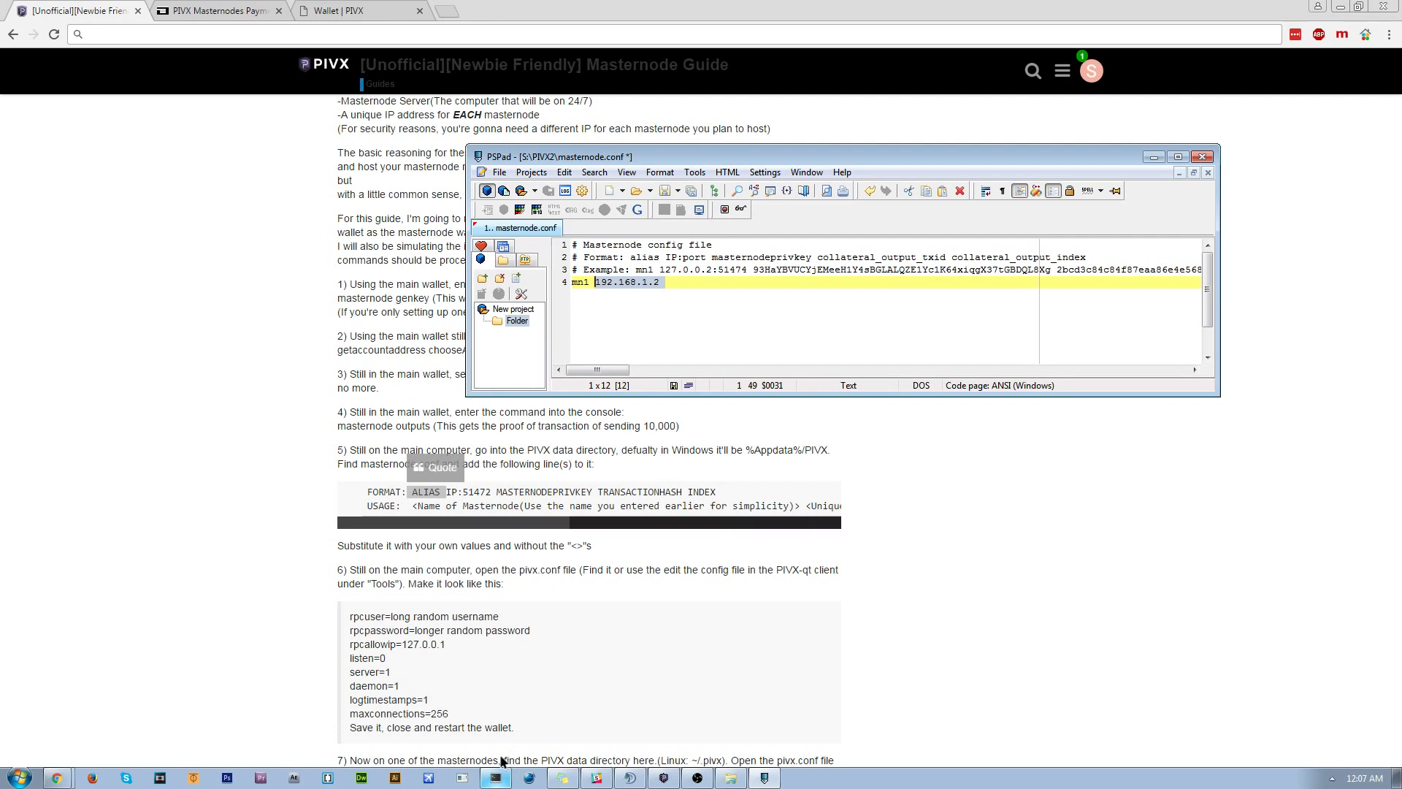
{"action": "mouse_move", "coordinate": [925, 494]}
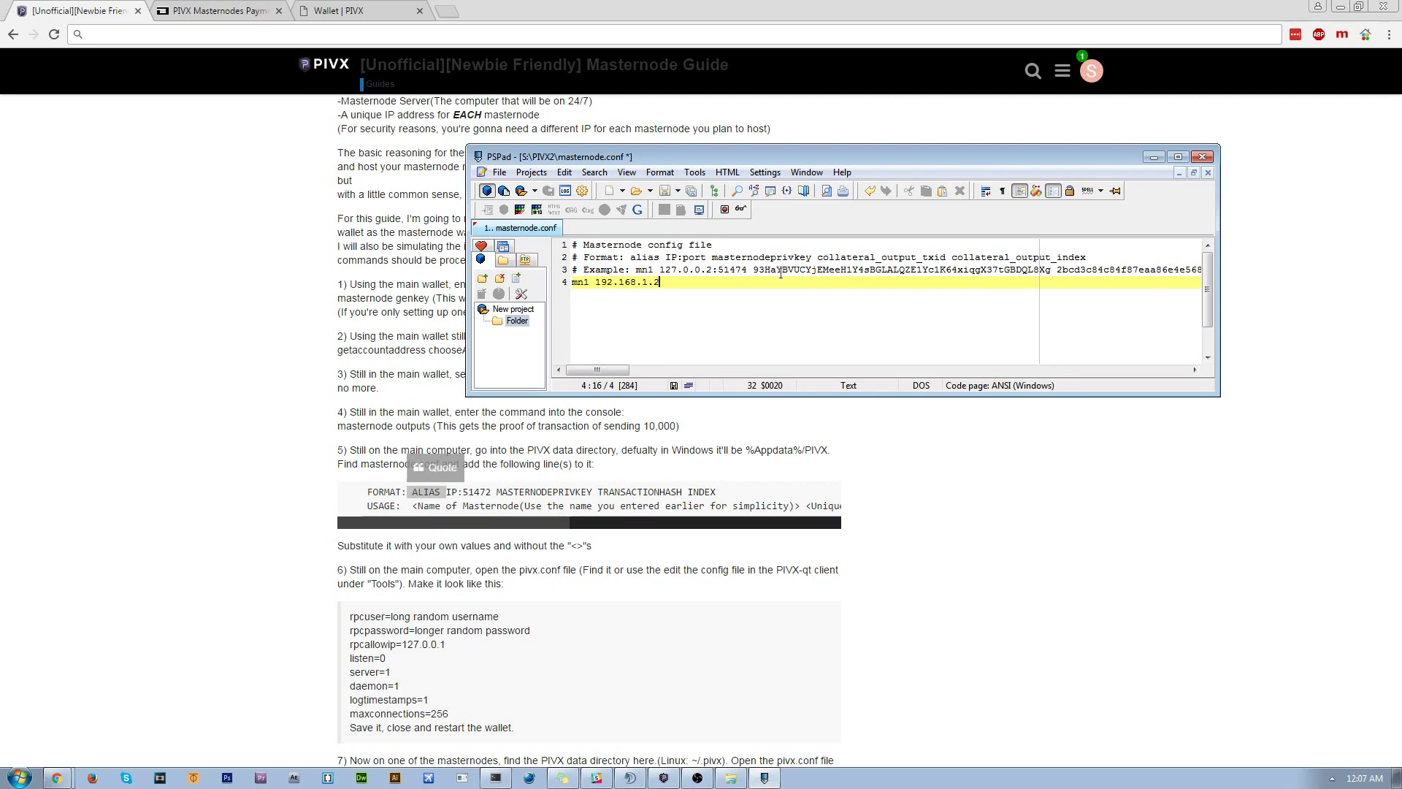
{"action": "type", "text": ":5"}
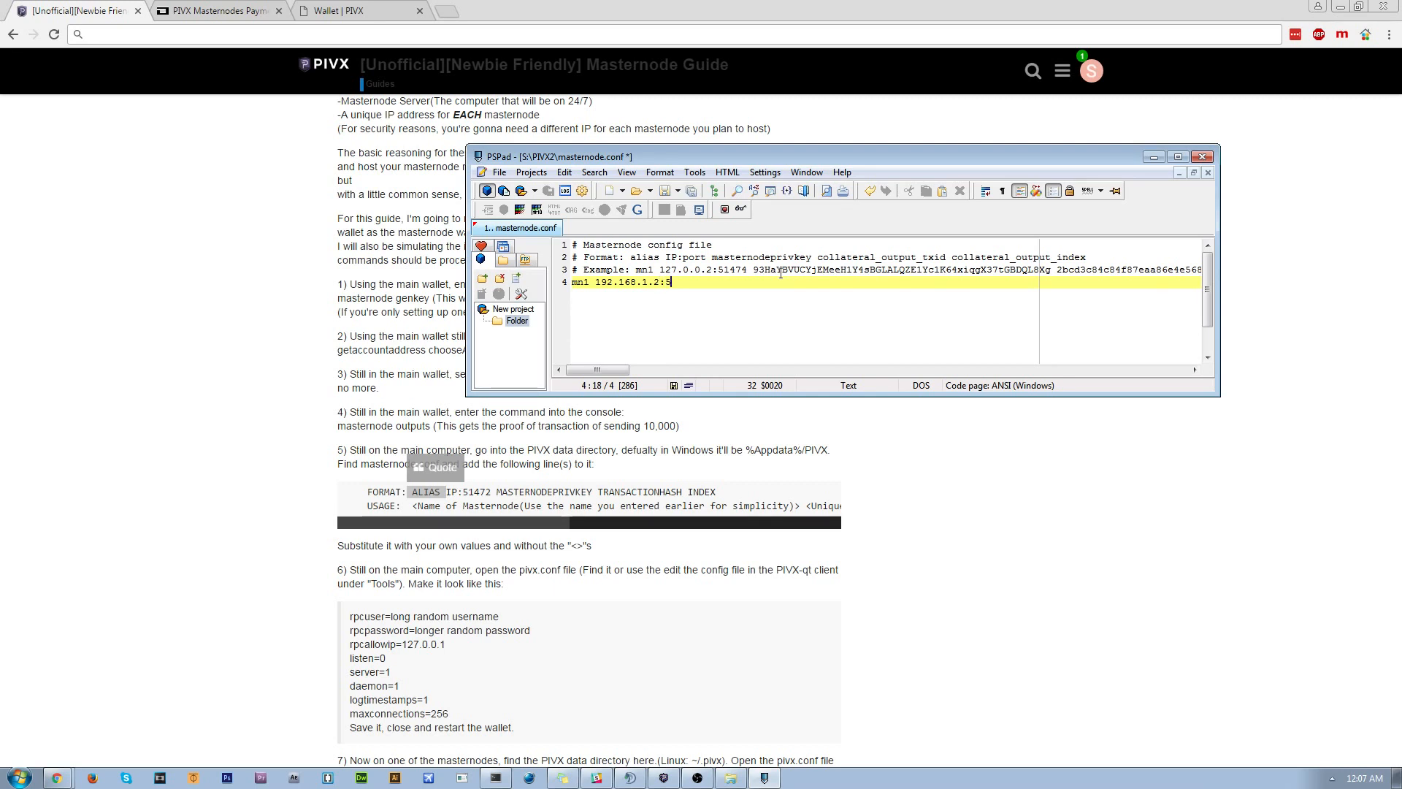
{"action": "type", "text": "1472"}
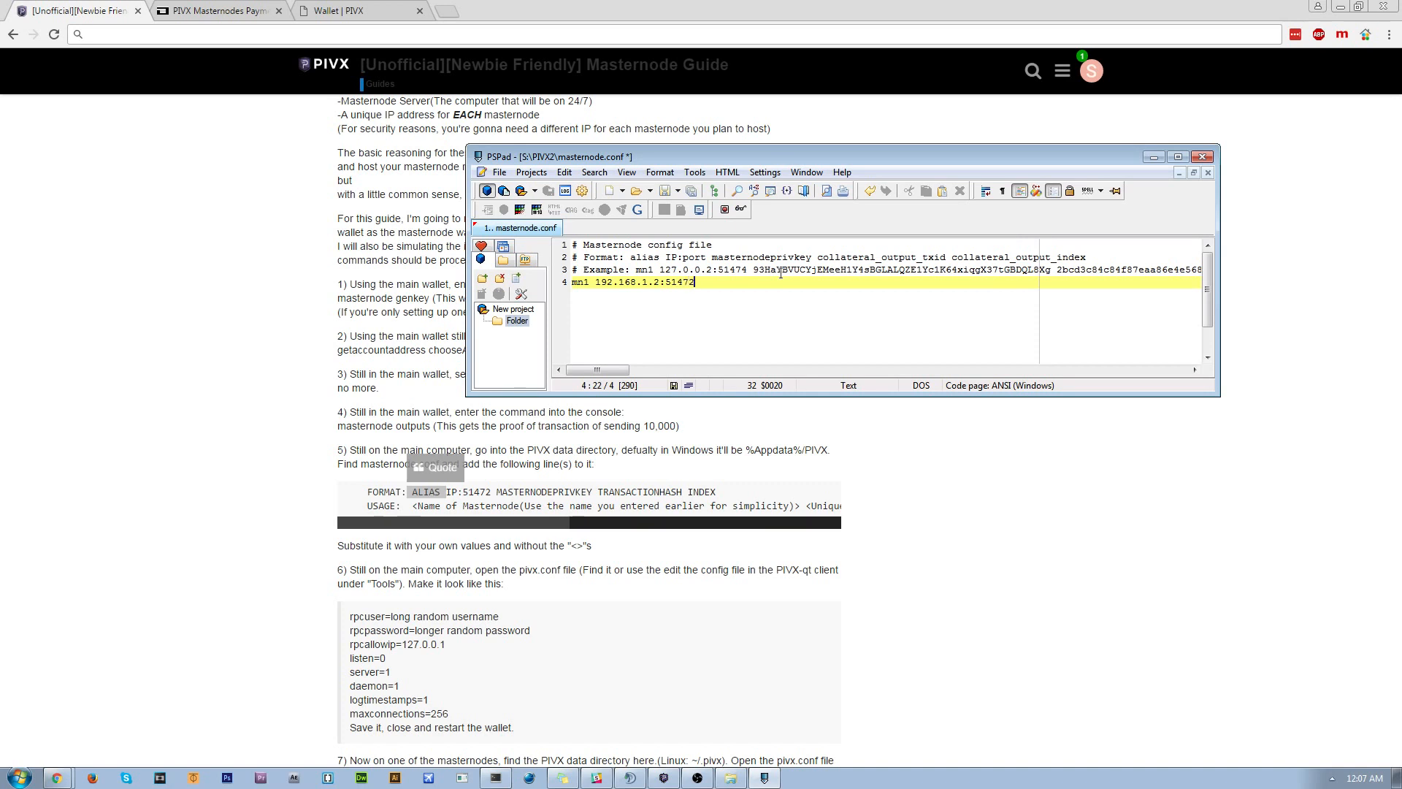
{"action": "mouse_move", "coordinate": [677, 296]}
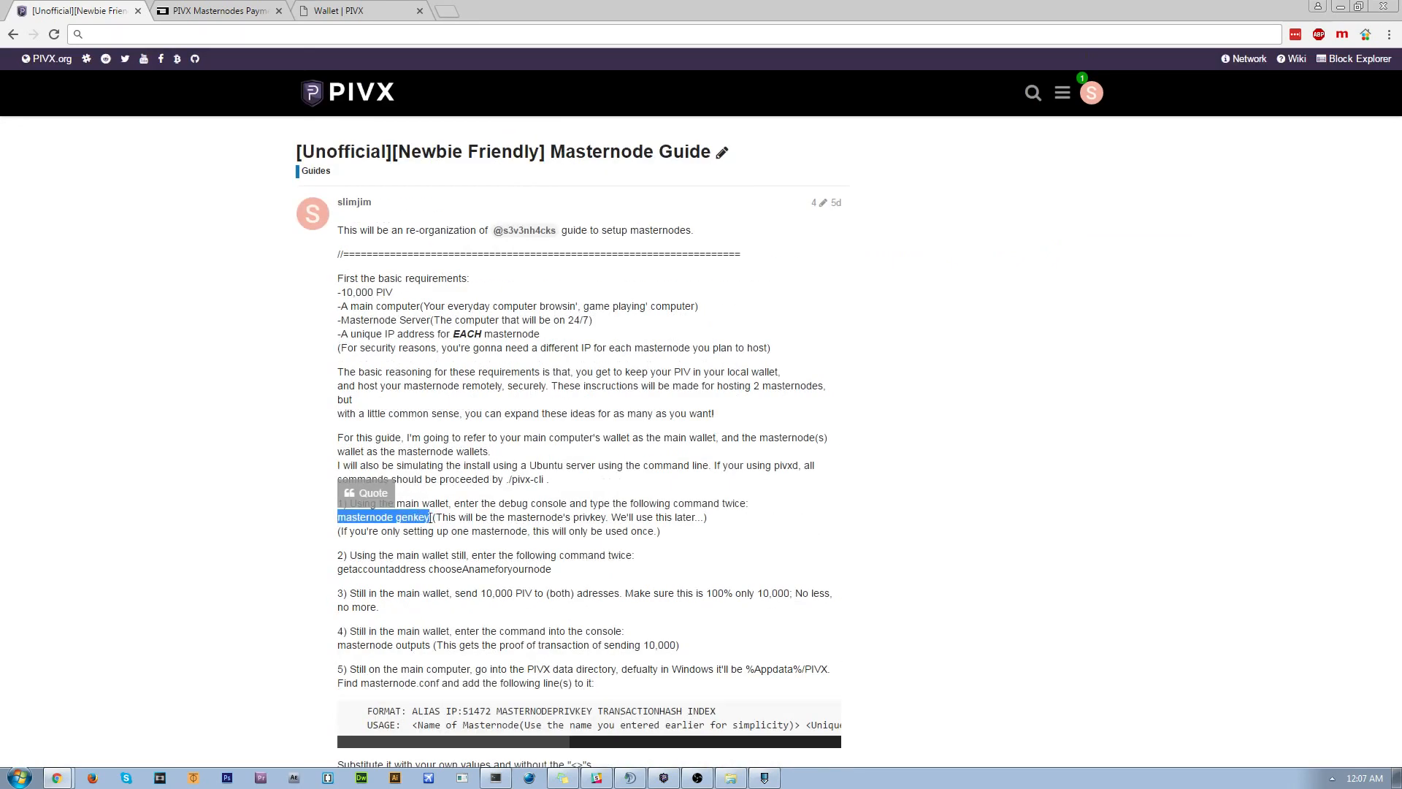
- Append masternodegenkey, collateral hash abd68122…57351269 and index 1 to the mn1 line
{"action": "left_click", "coordinate": [412, 514]}
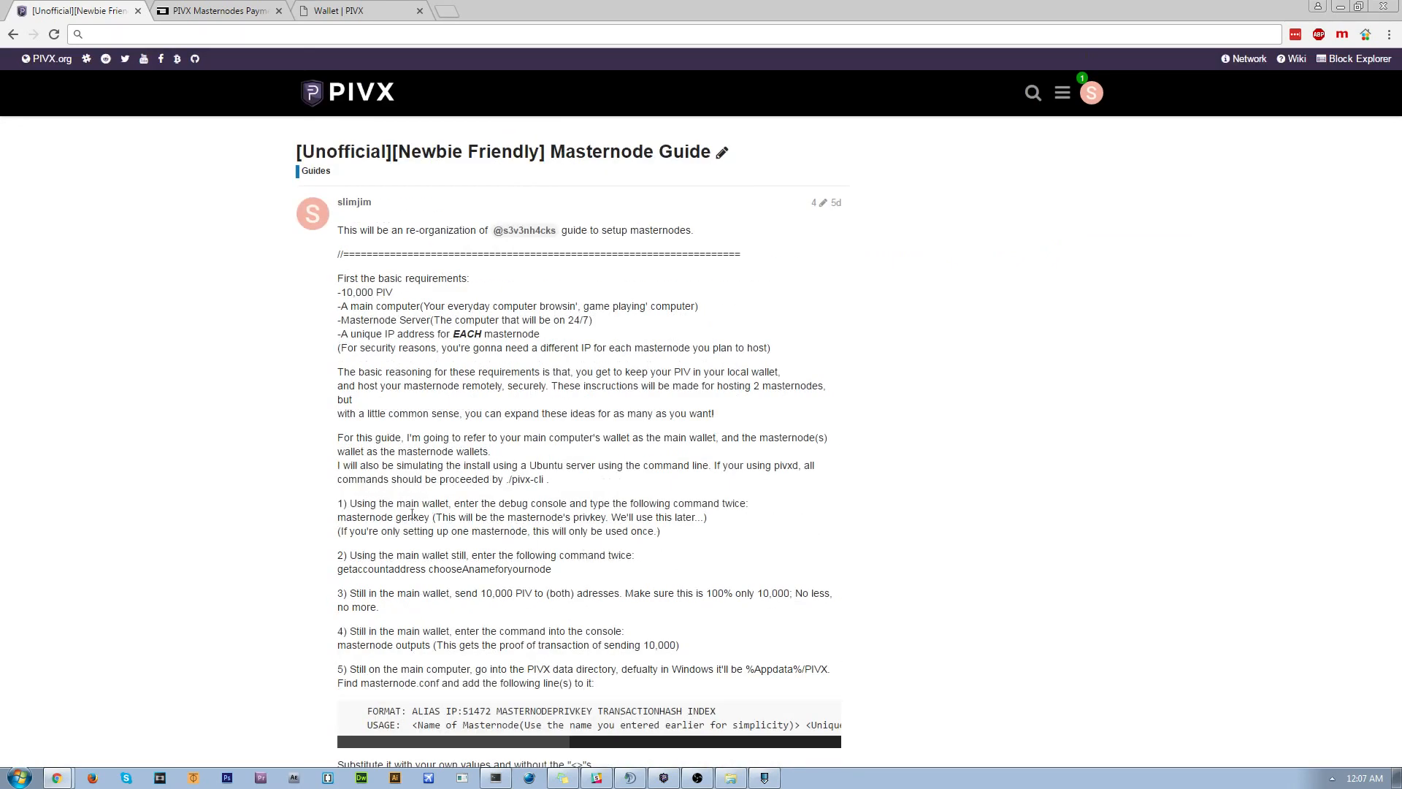
{"action": "left_click", "coordinate": [662, 778]}
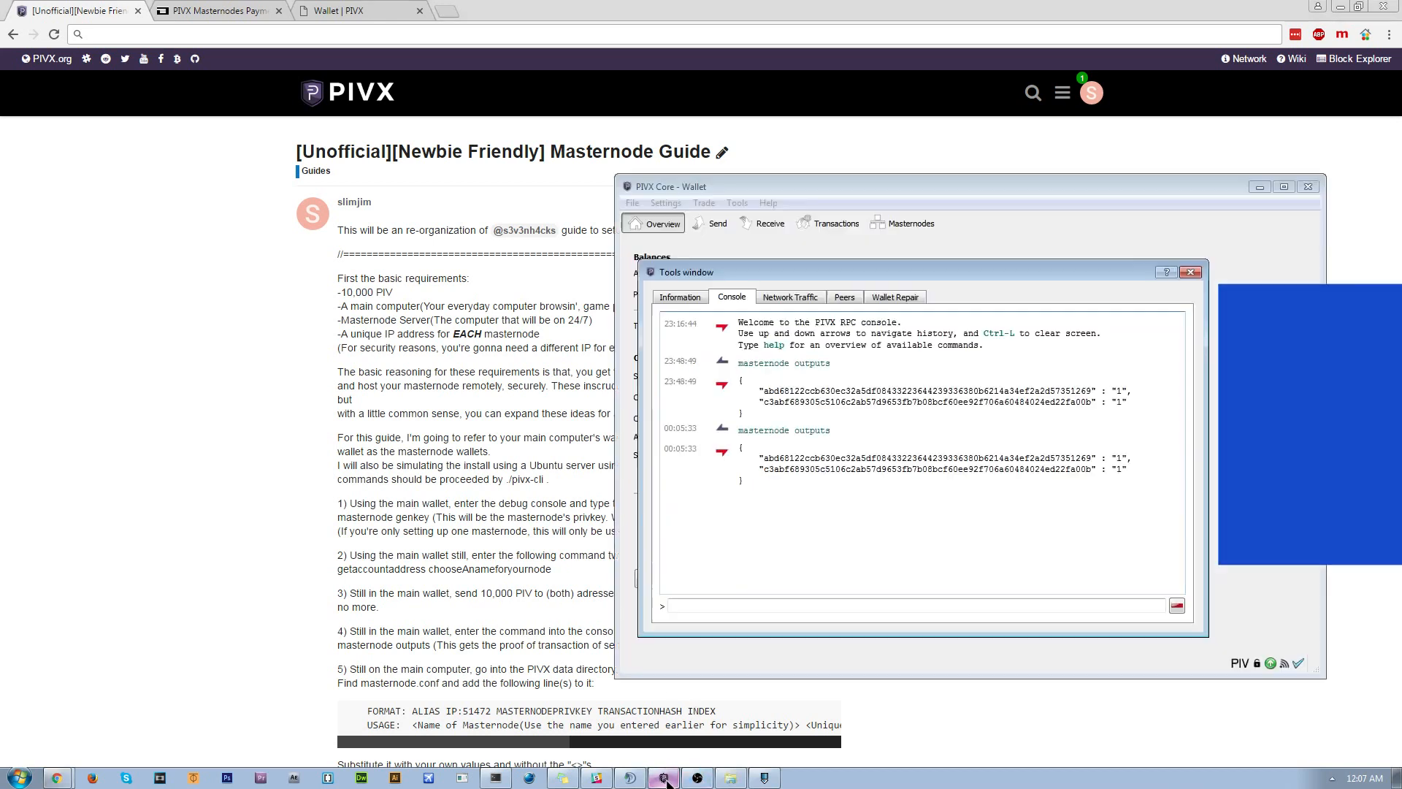
{"action": "left_click", "coordinate": [664, 777]}
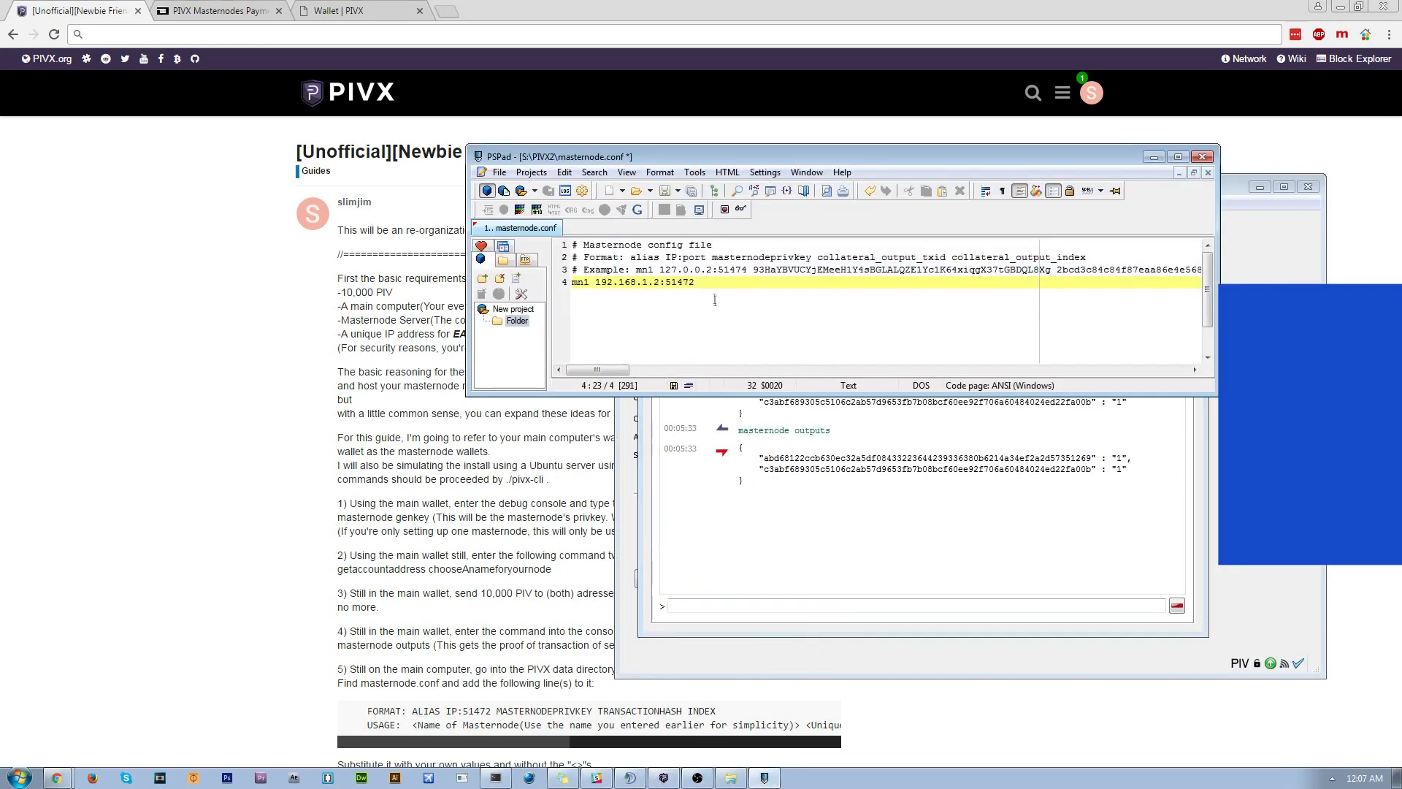
{"action": "type", "text": "mast"}
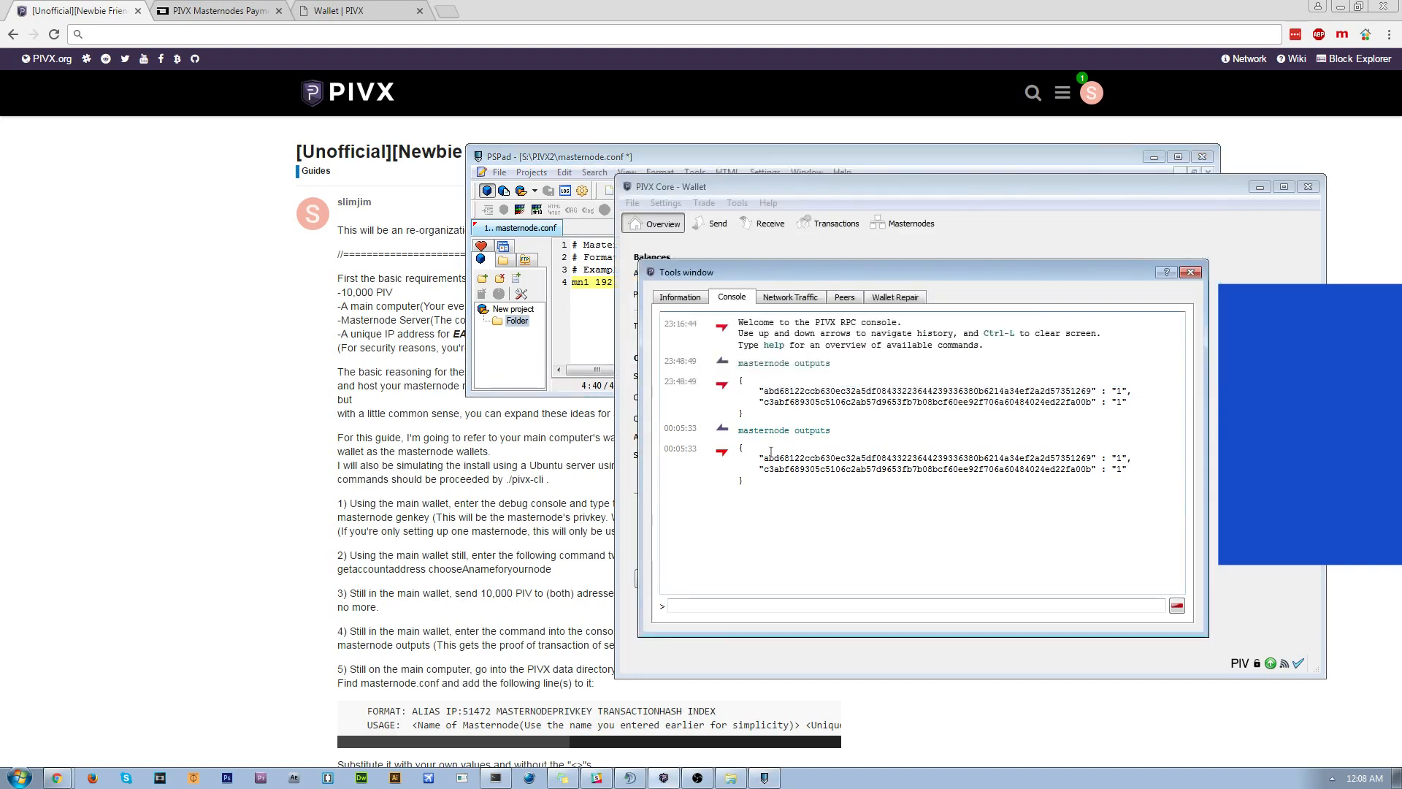
{"action": "left_click_drag", "start_coordinate": [764, 457], "coordinate": [1092, 458]}
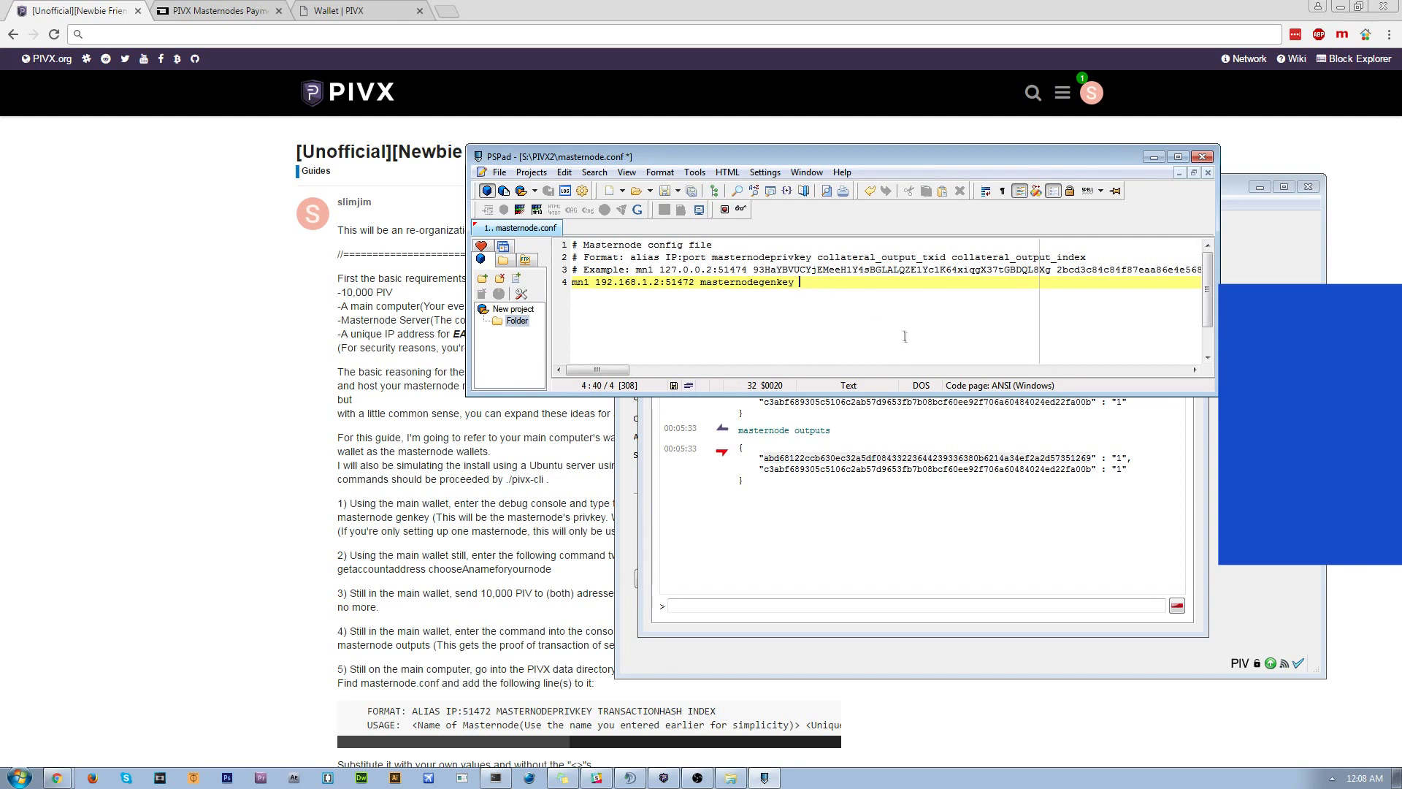
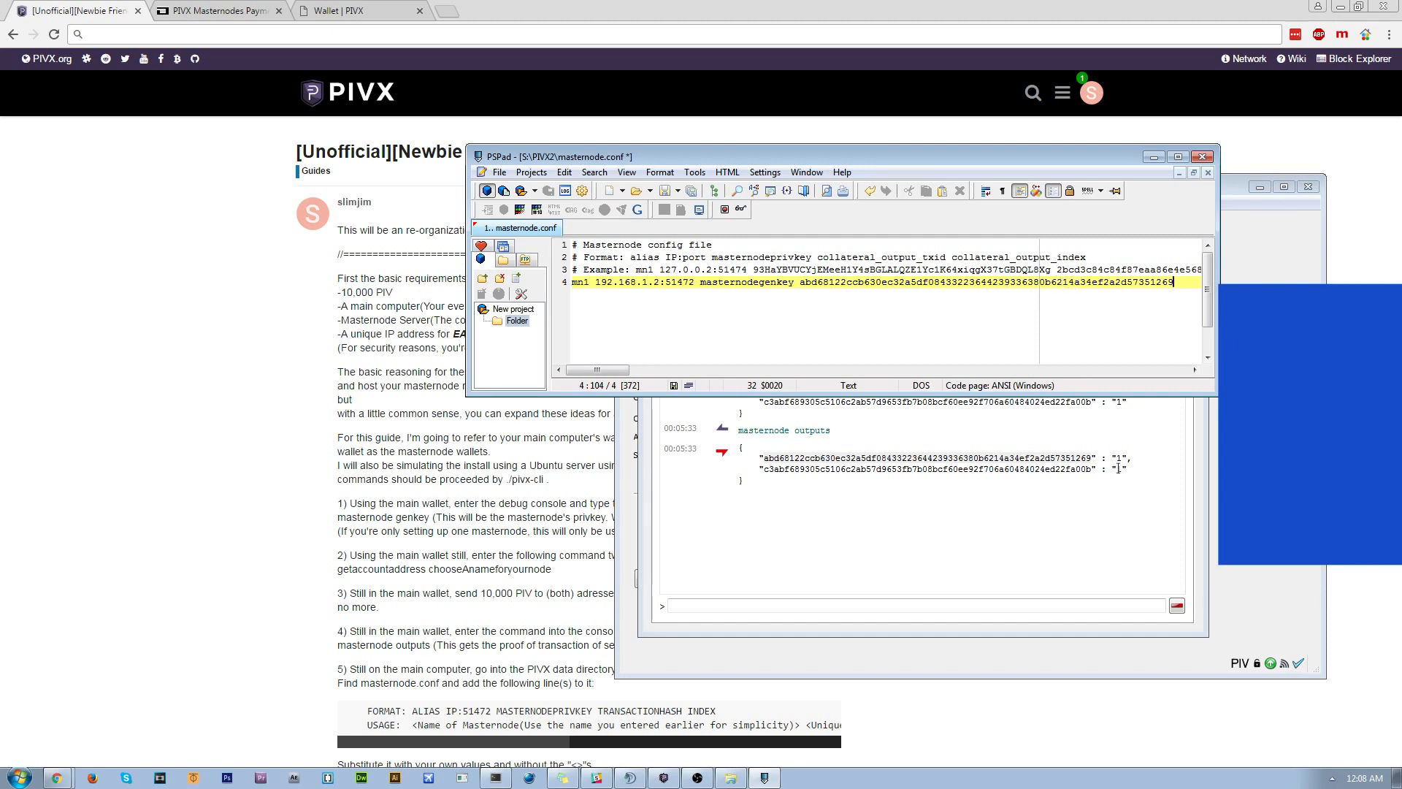
{"action": "type", "text": "1"}
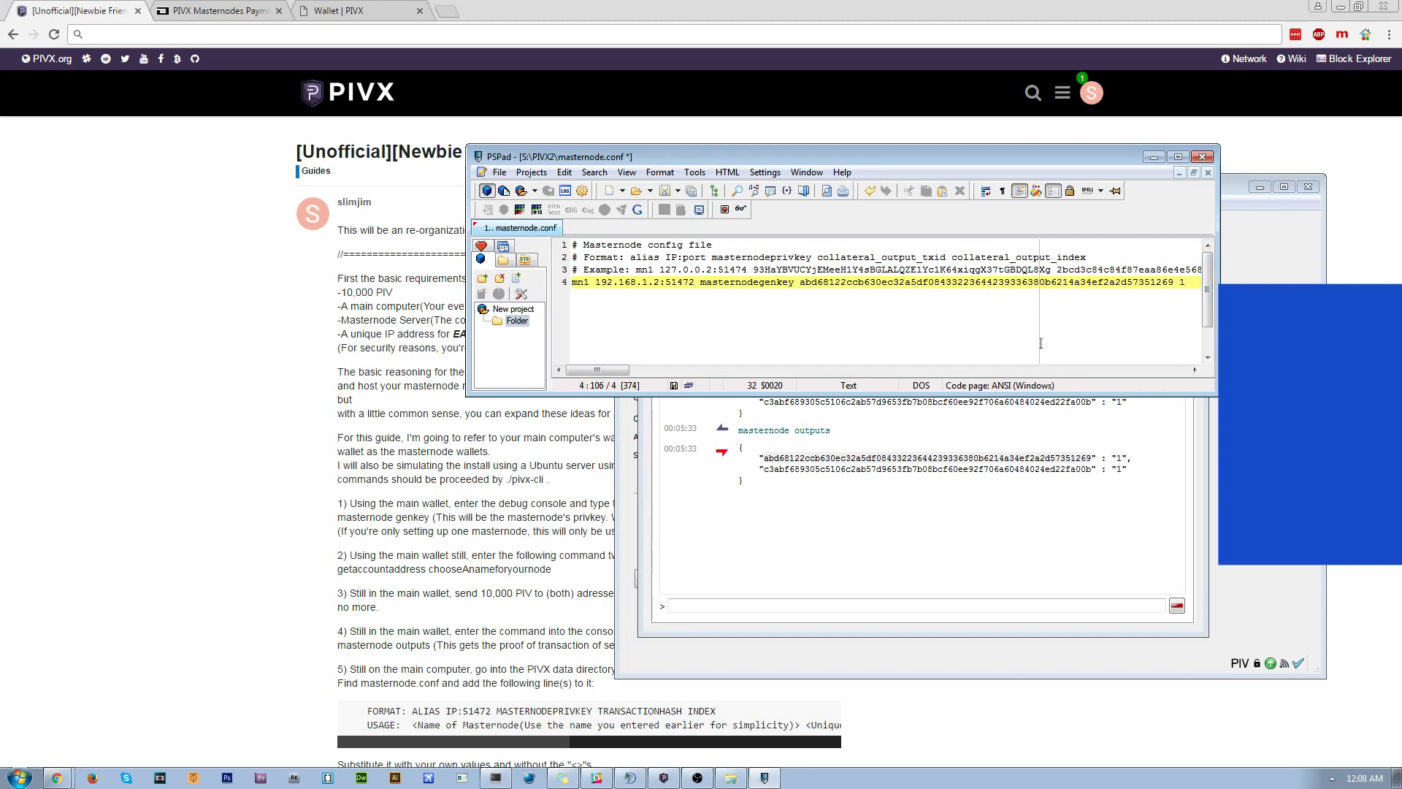
{"action": "mouse_move", "coordinate": [924, 359]}
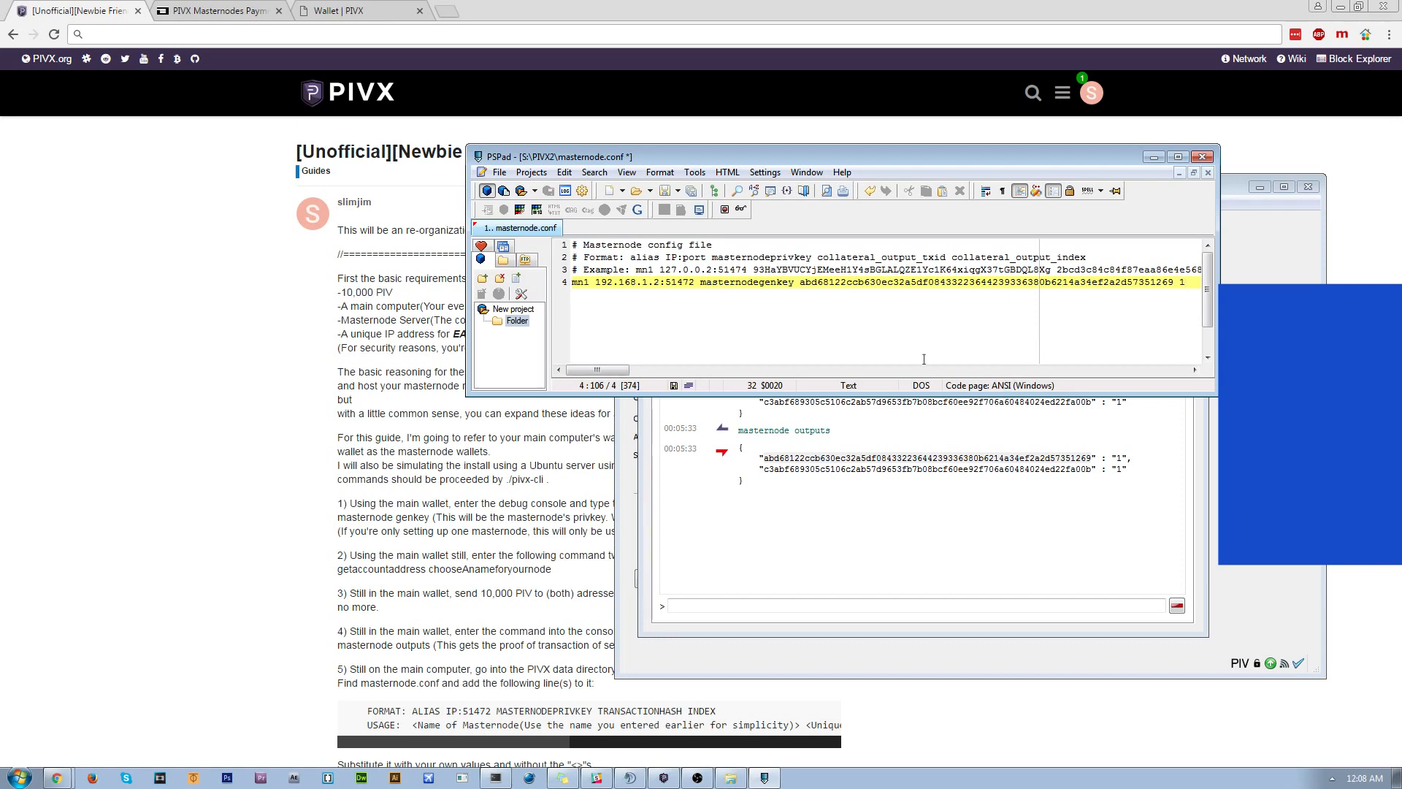
{"action": "mouse_move", "coordinate": [1143, 230]}
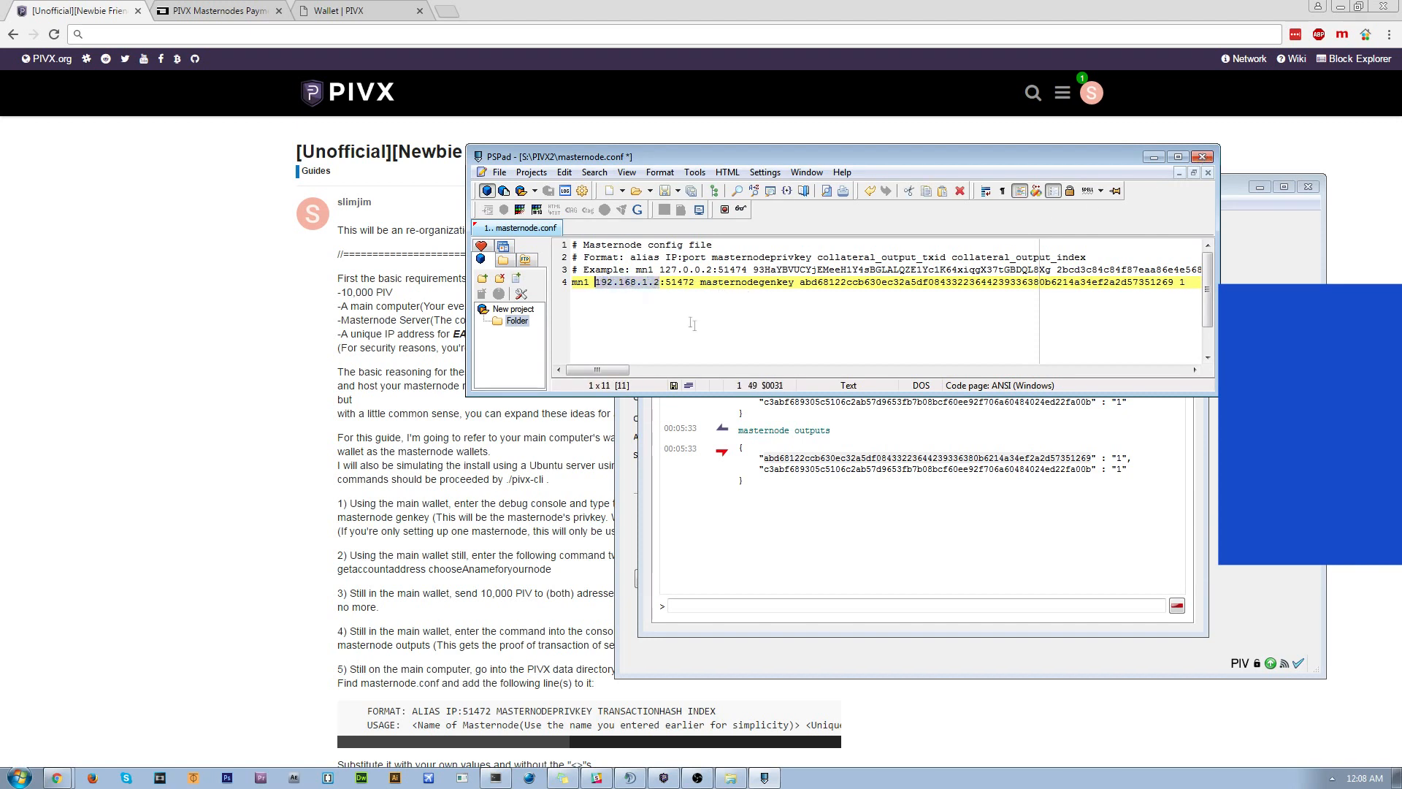
{"action": "mouse_move", "coordinate": [634, 294]}
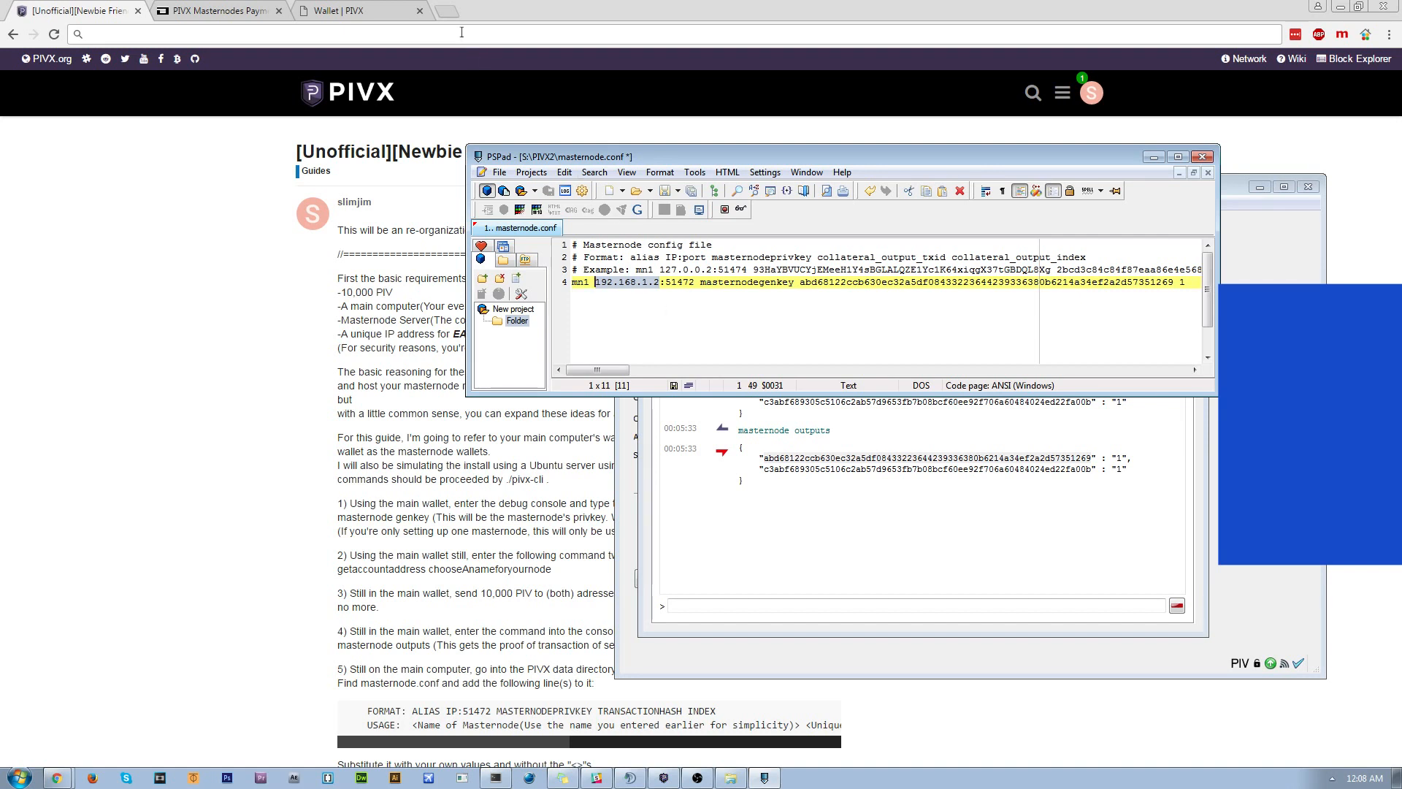
{"action": "mouse_move", "coordinate": [959, 414]}
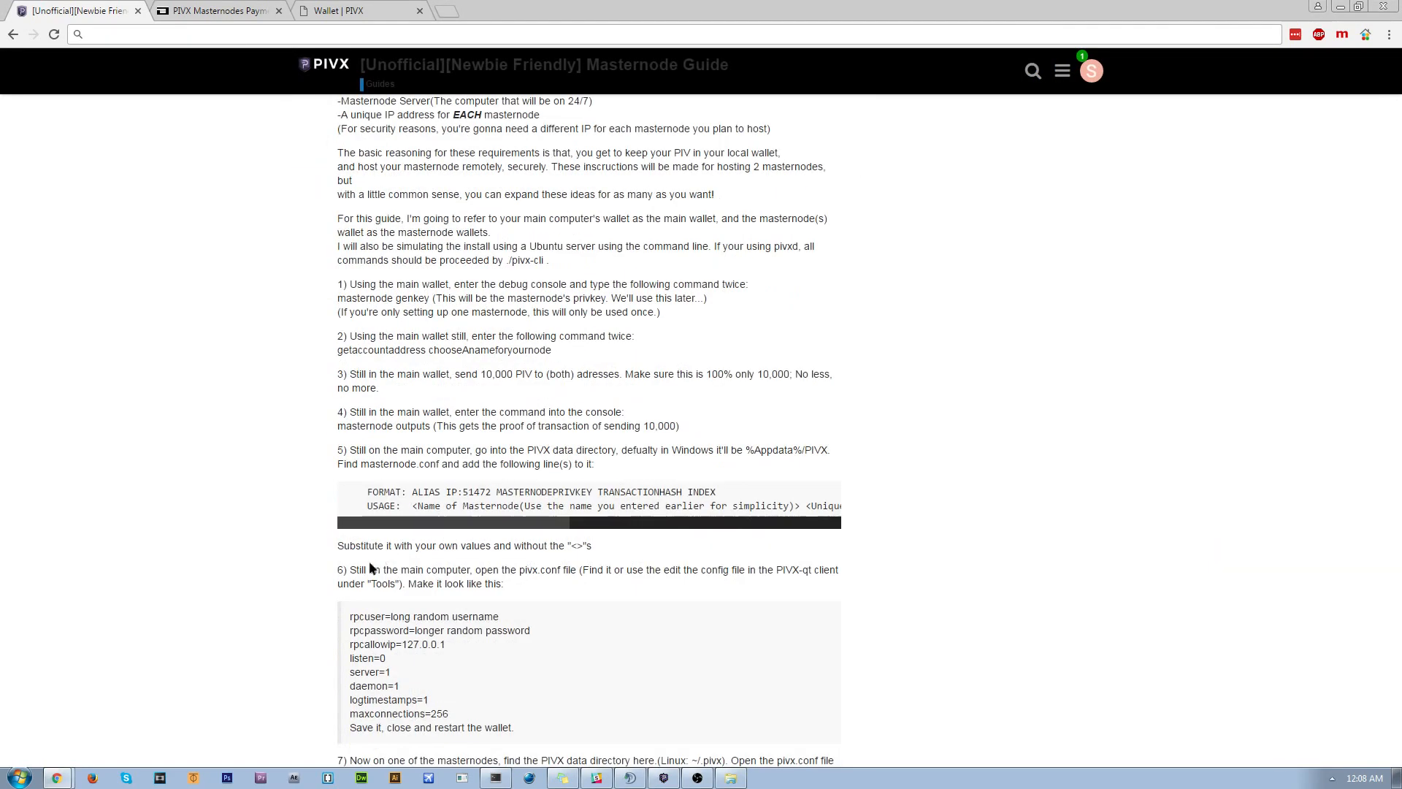
{"action": "scroll", "scroll_direction": "down", "scroll_amount": 3}
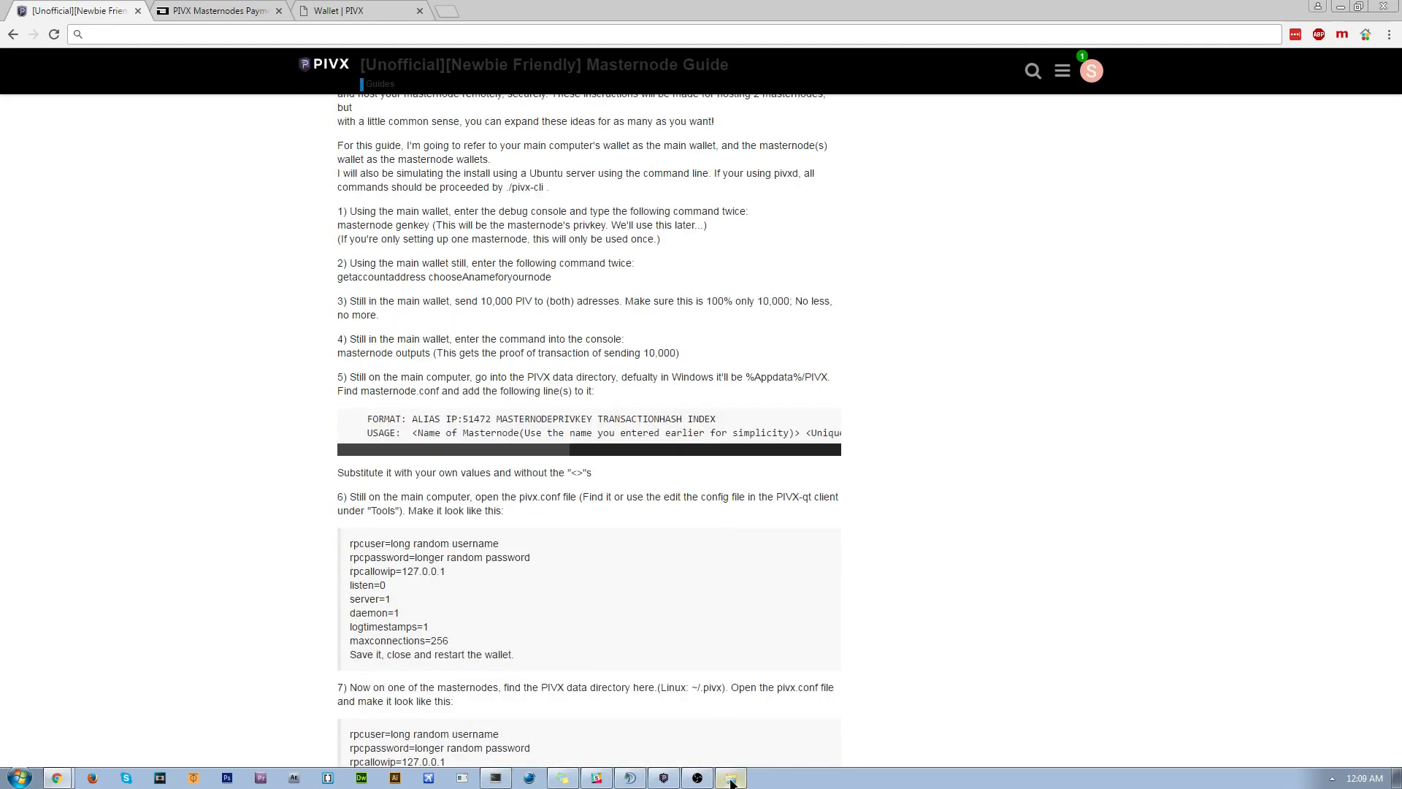
{"action": "left_click", "coordinate": [730, 777]}
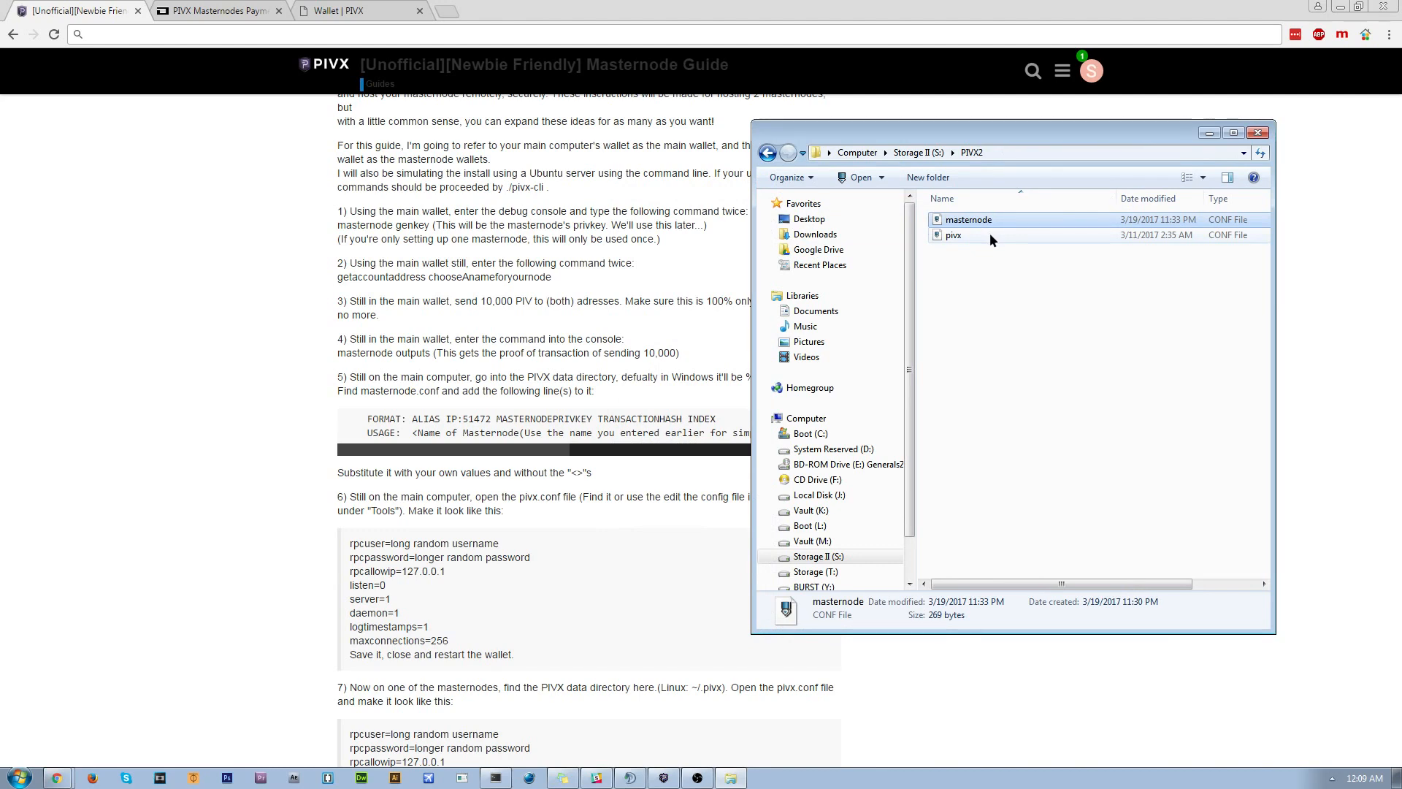
{"action": "double_click", "coordinate": [953, 235]}
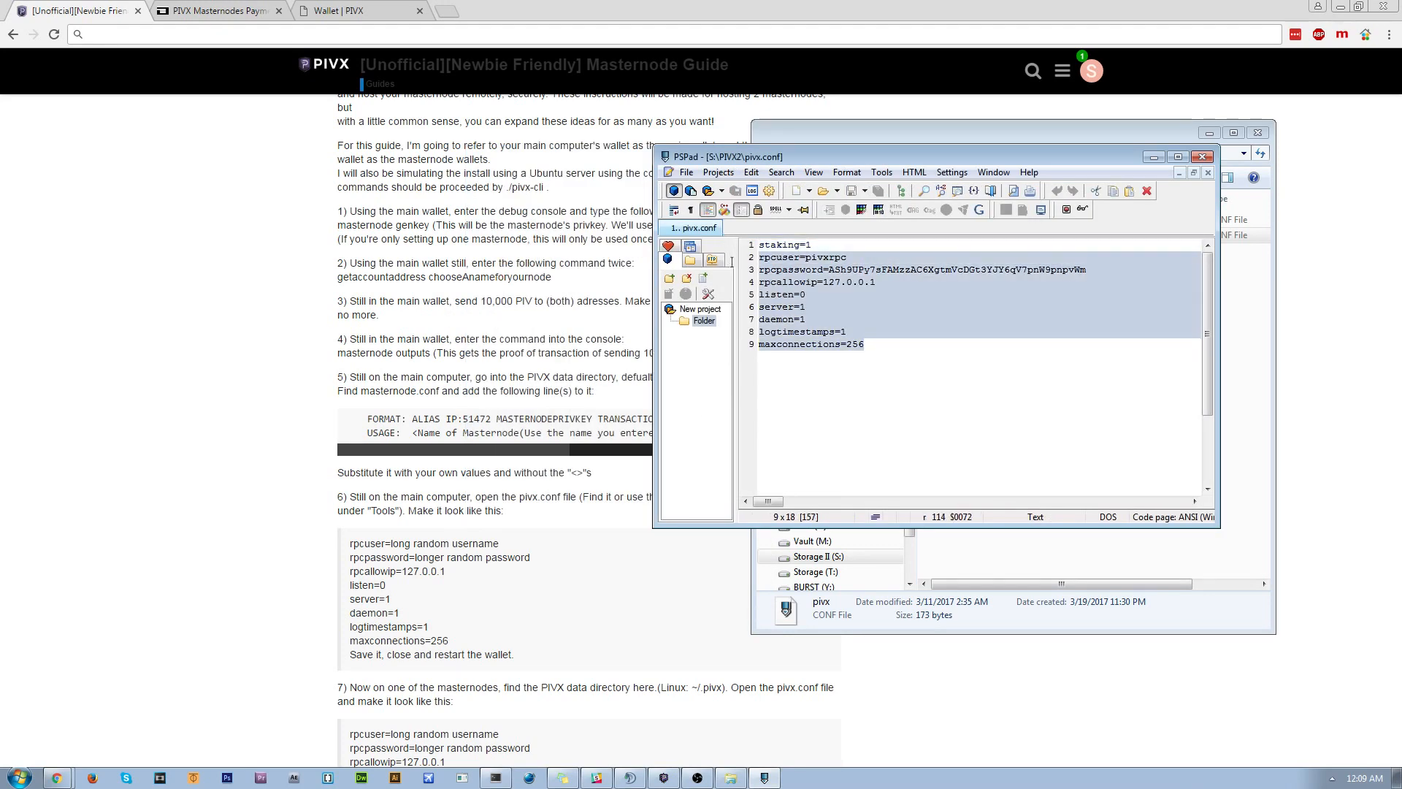
{"action": "left_click", "coordinate": [844, 282]}
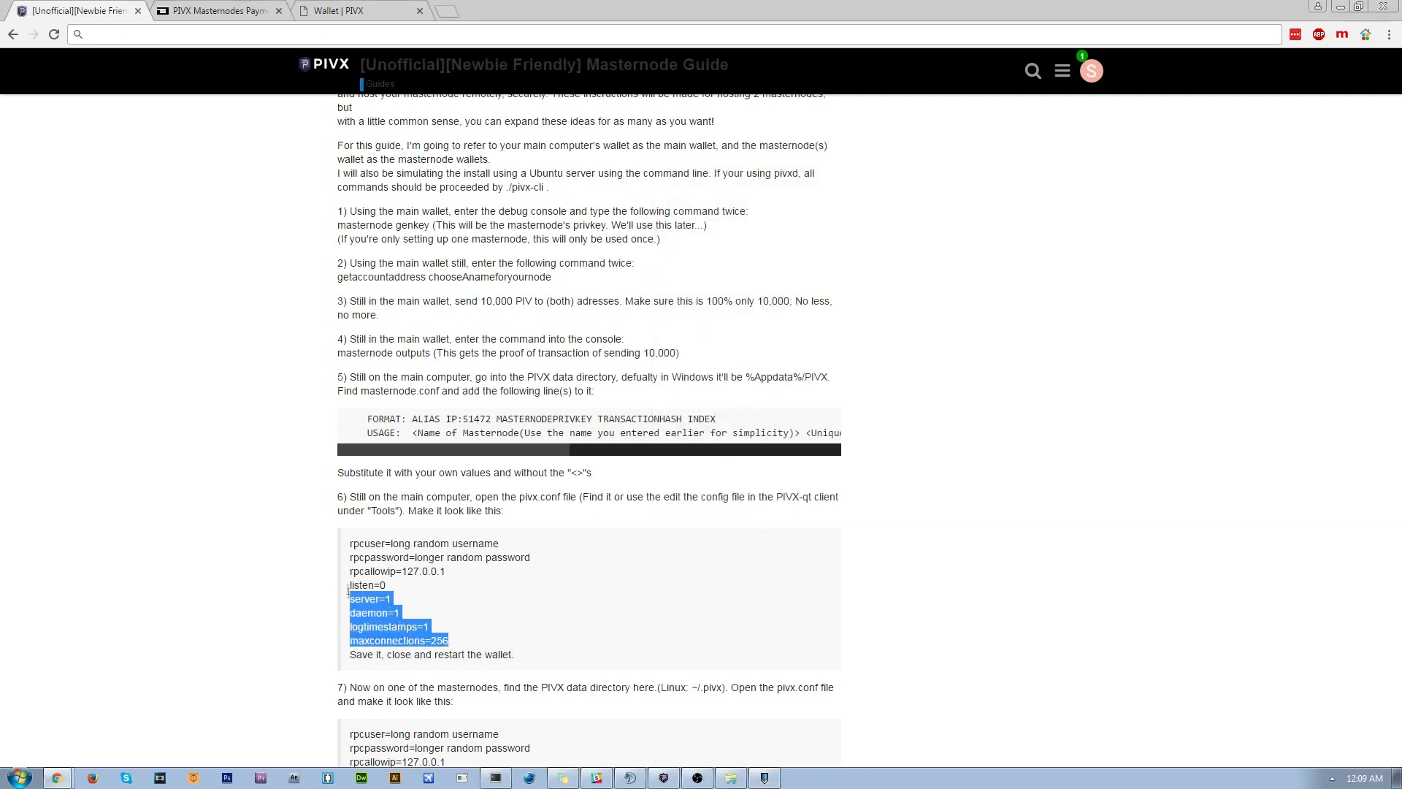
{"action": "left_click", "coordinate": [731, 777]}
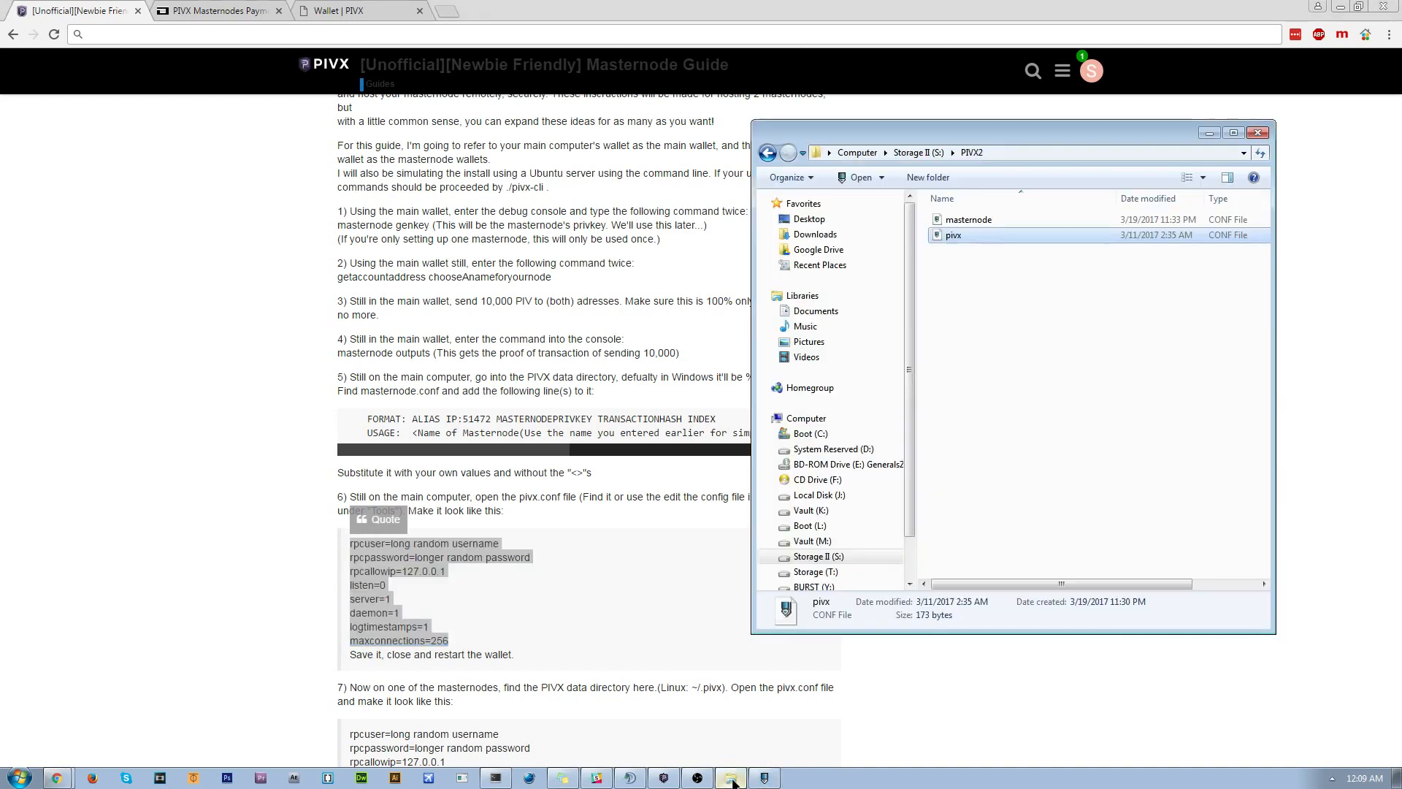
{"action": "double_click", "coordinate": [953, 235]}
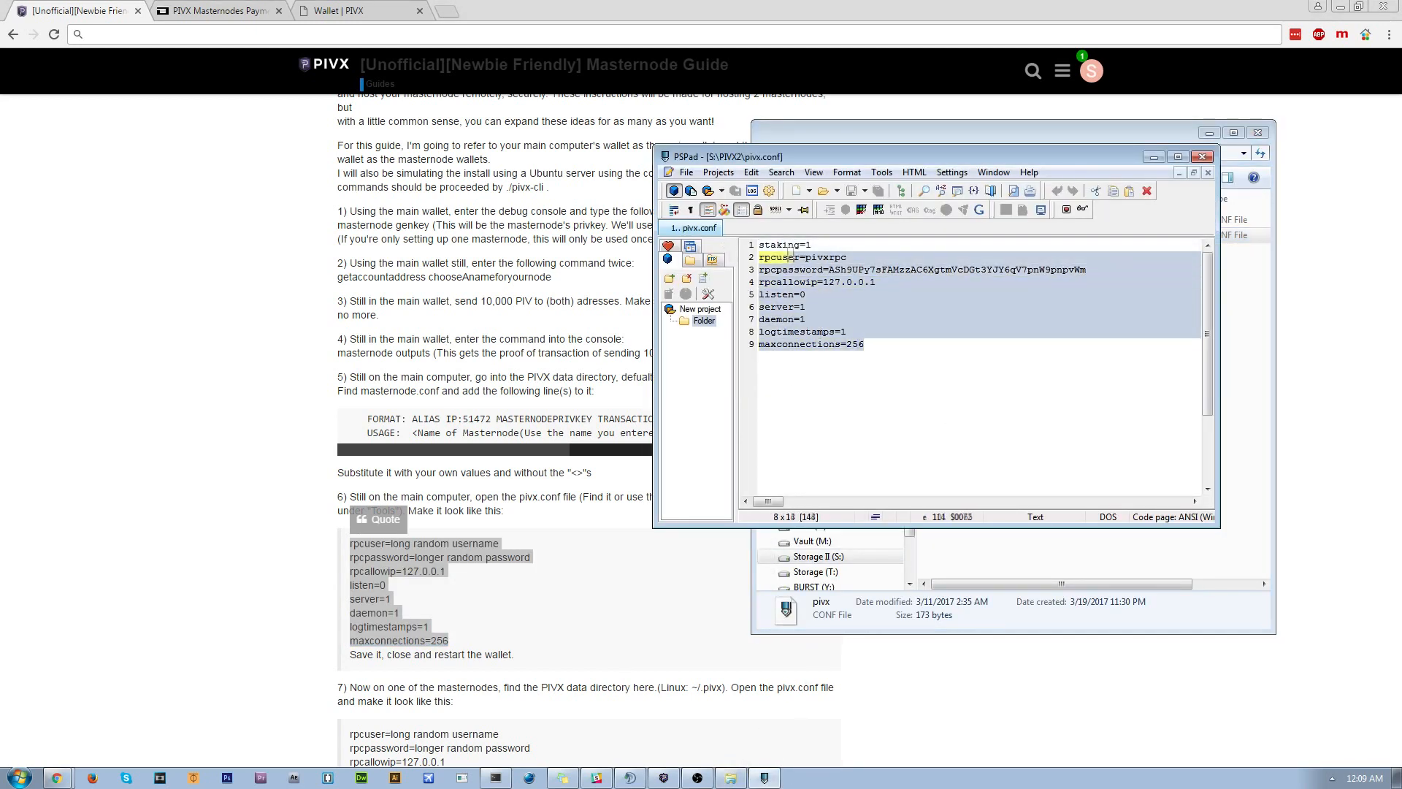
{"action": "left_click", "coordinate": [834, 294]}
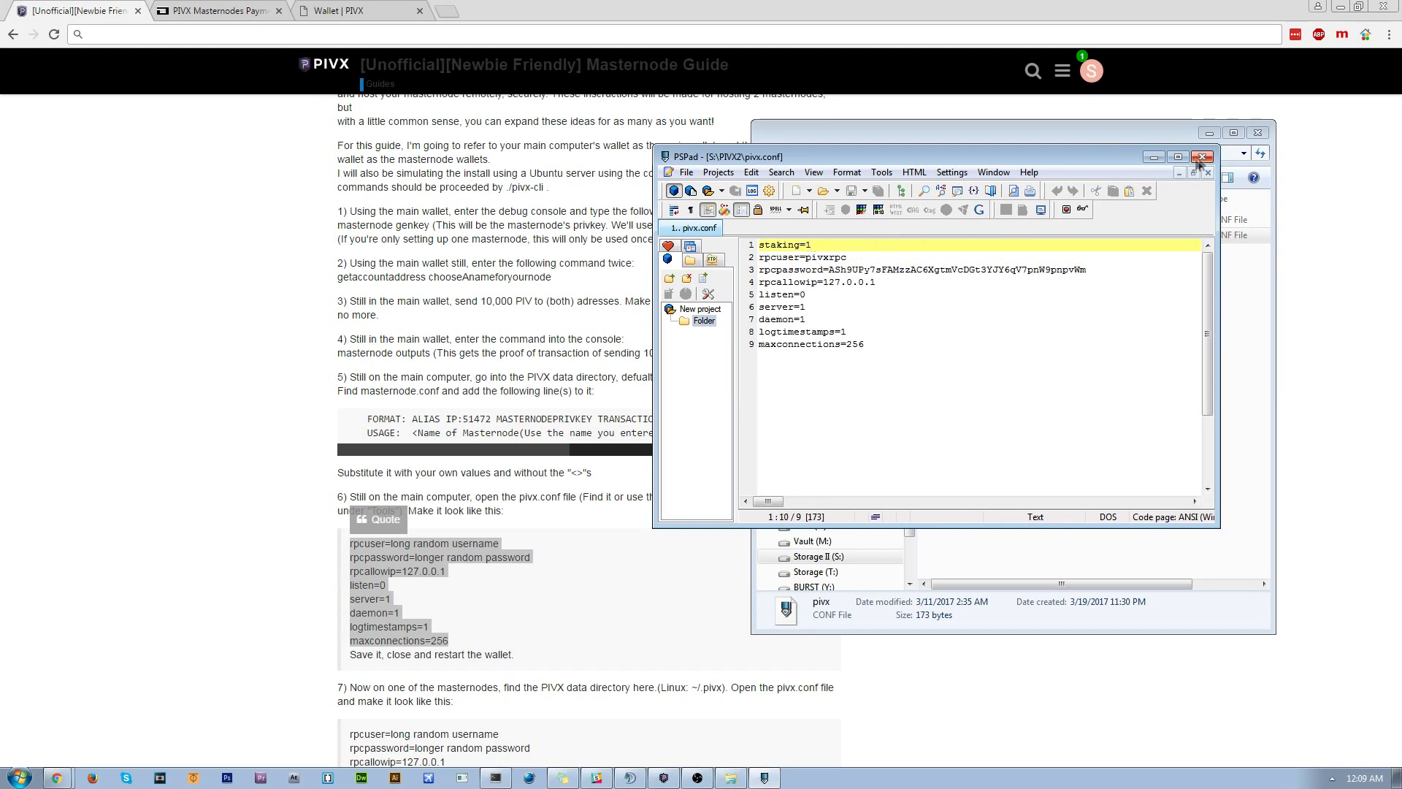
{"action": "left_click", "coordinate": [1202, 157]}
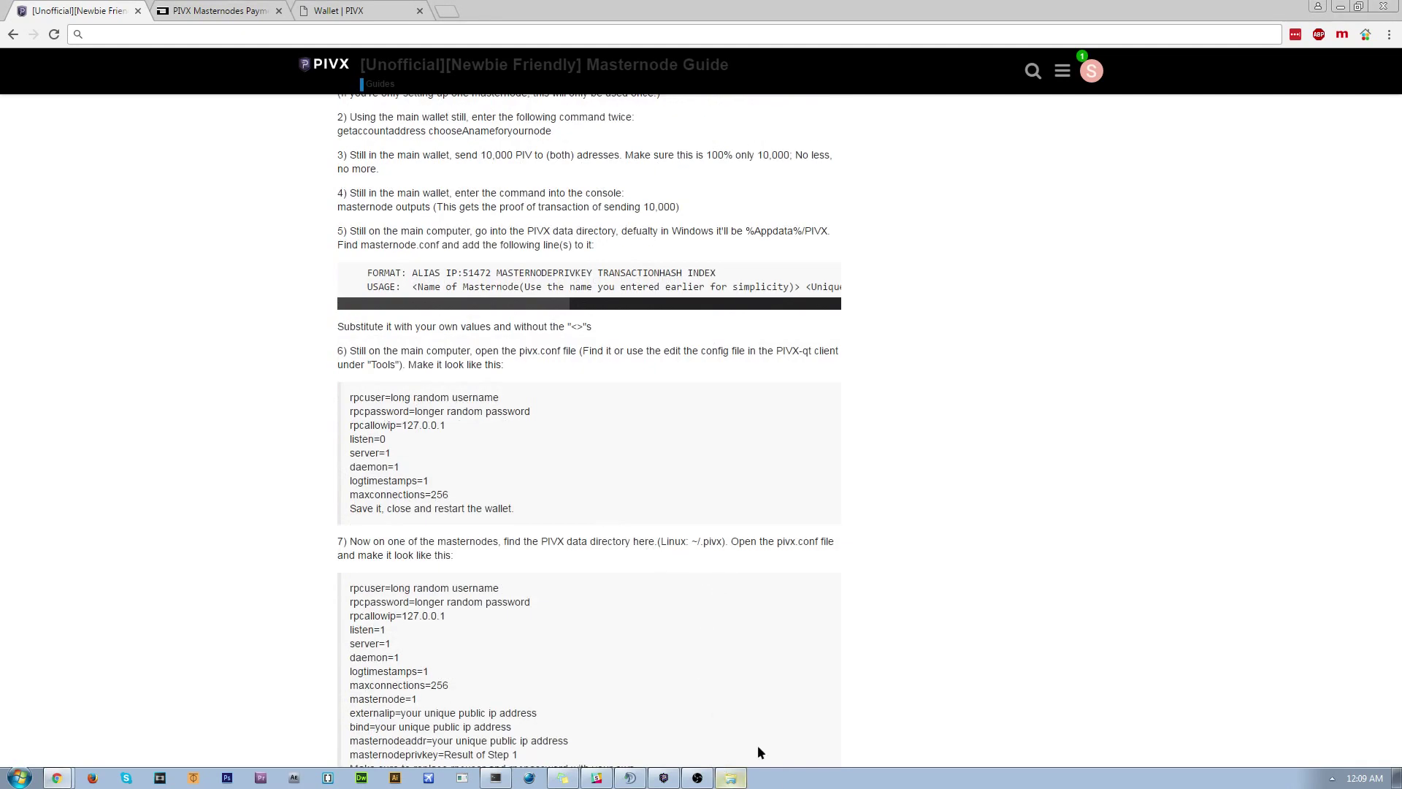
{"action": "mouse_move", "coordinate": [735, 684]}
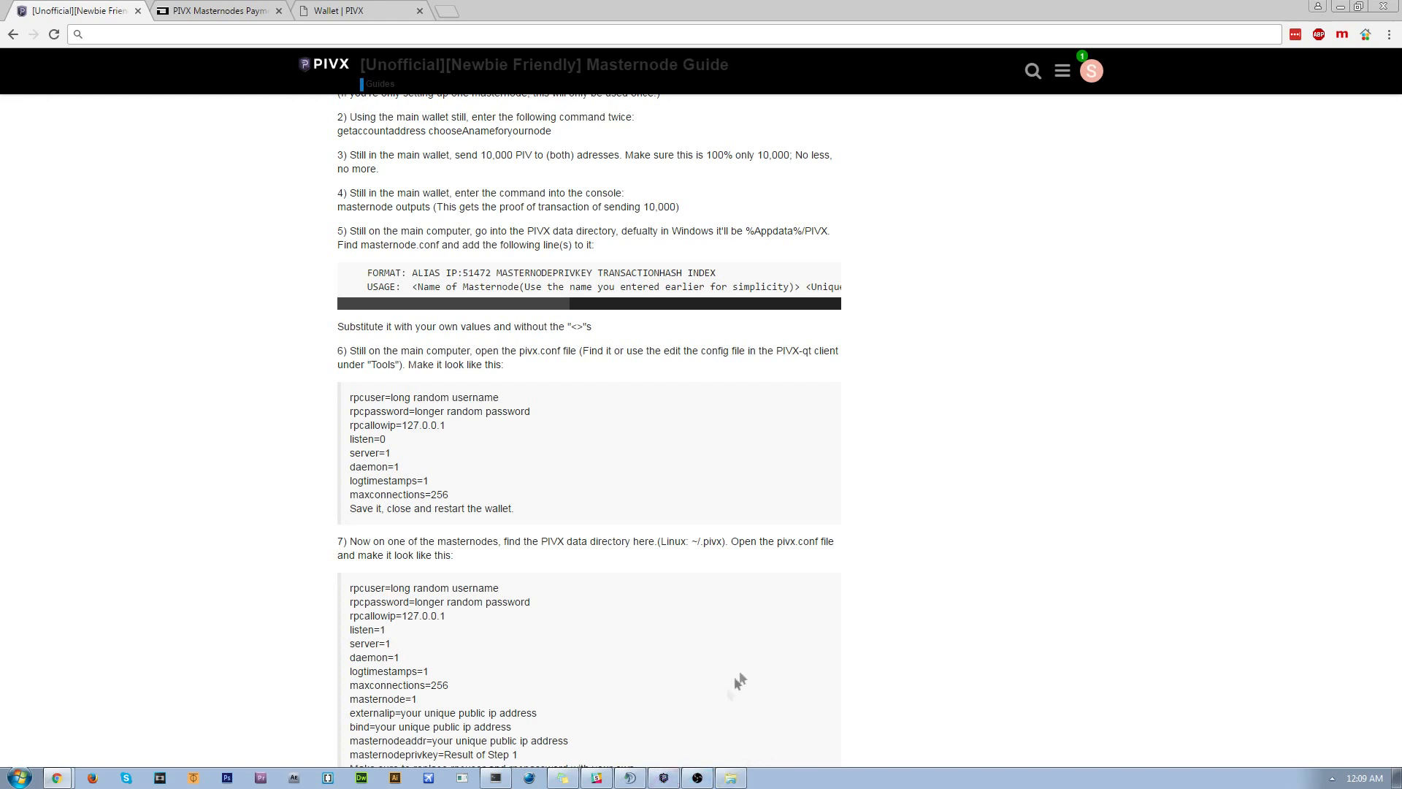
{"action": "mouse_move", "coordinate": [747, 594]}
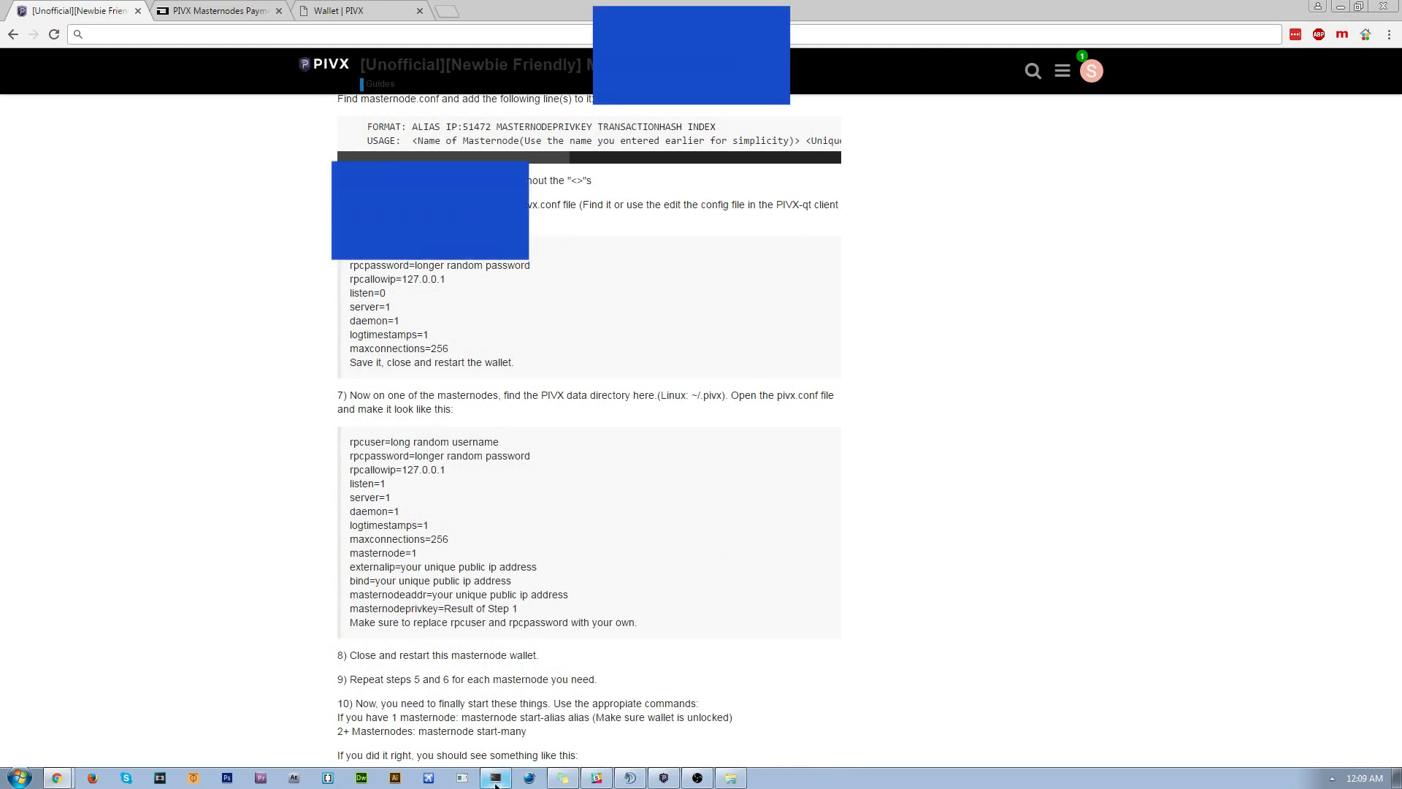
- Open ~/.pivx2/pivx.conf in nano on the server terminal
{"action": "left_click", "coordinate": [495, 777]}
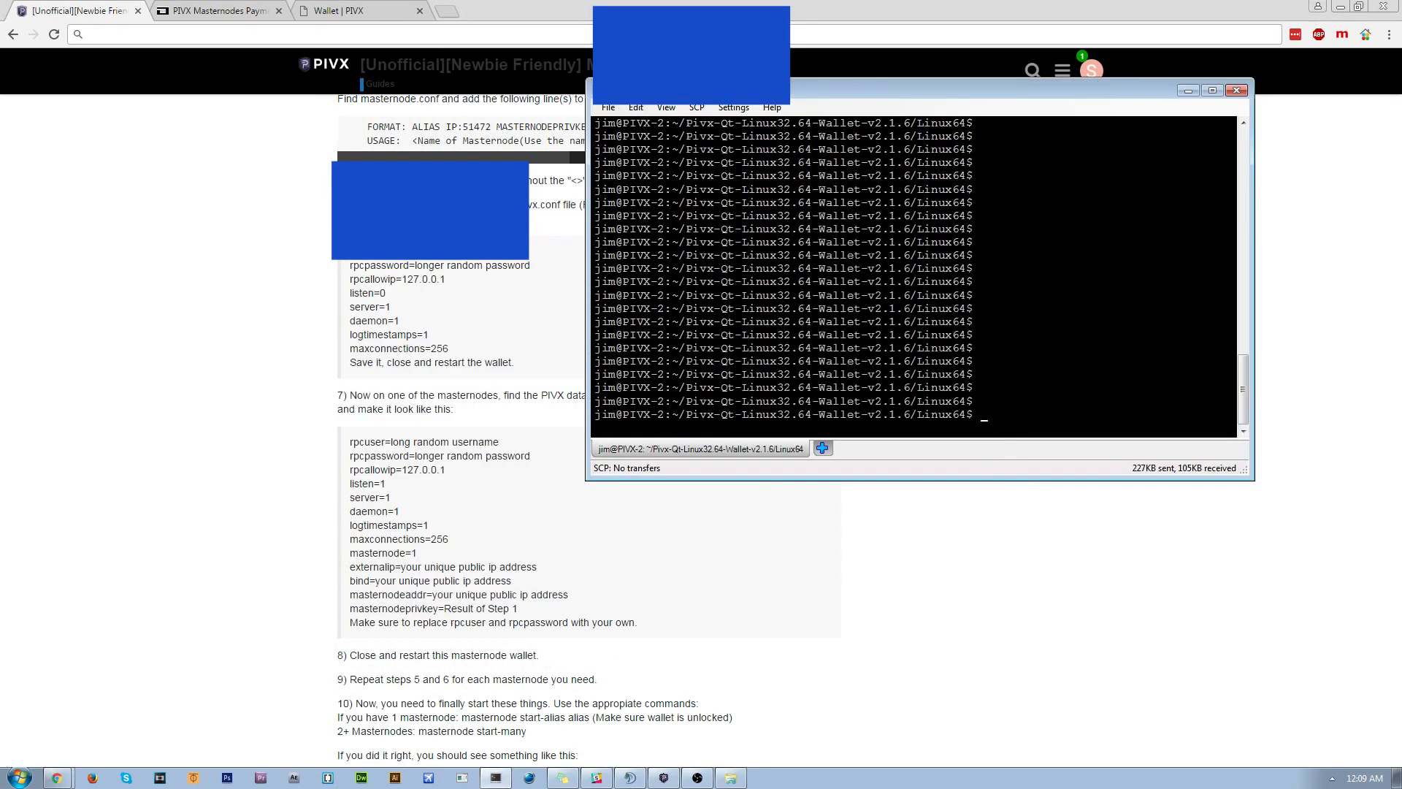
{"action": "mouse_move", "coordinate": [1095, 230]}
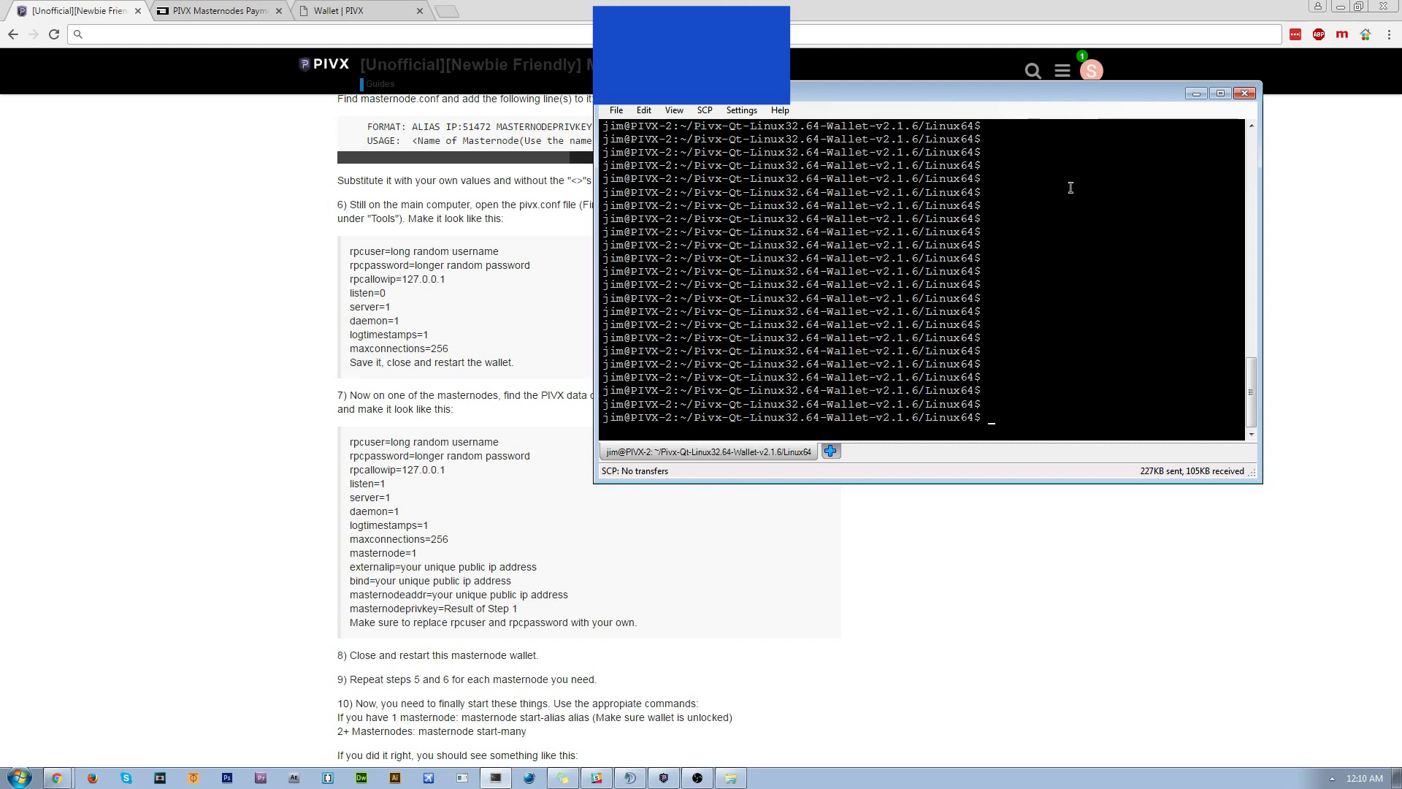
{"action": "type", "text": "nano"}
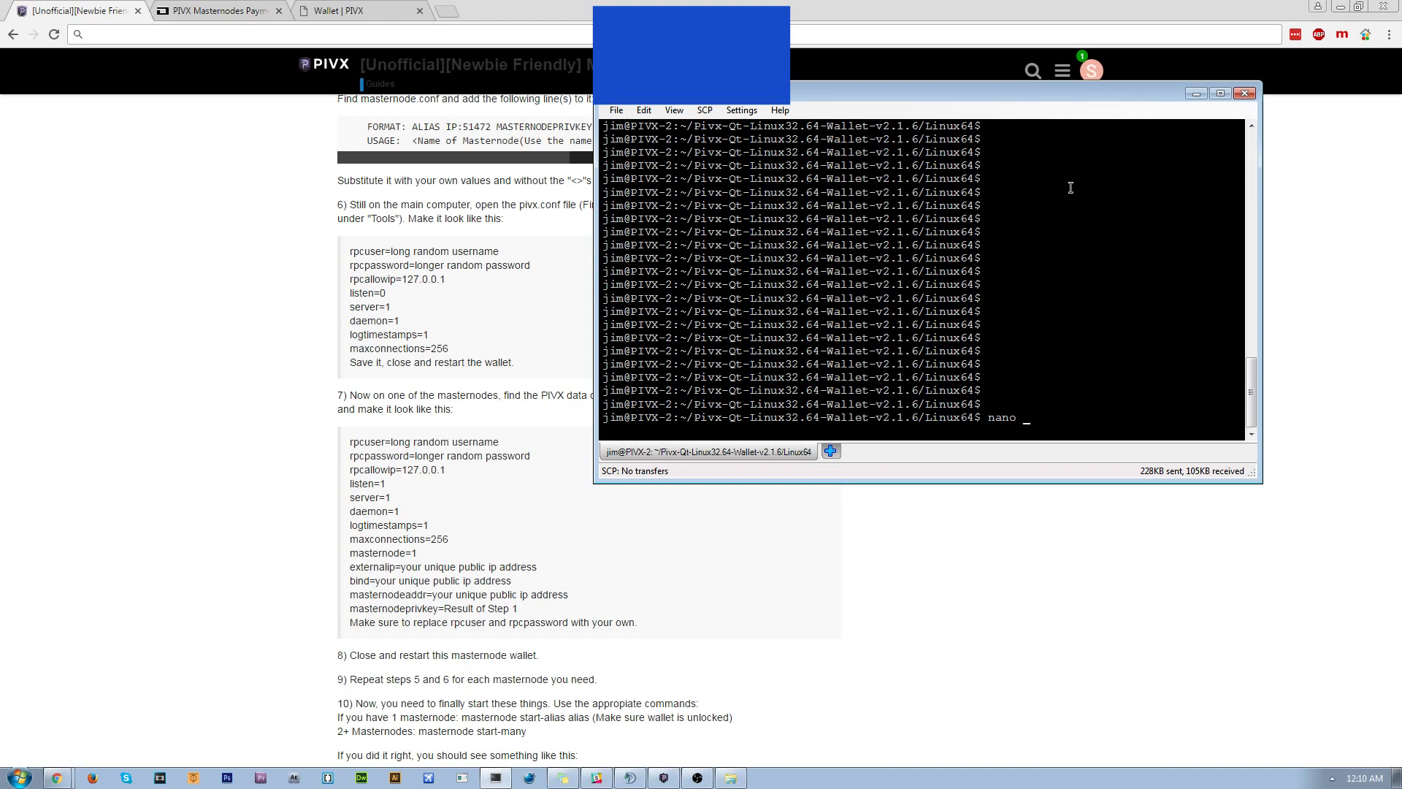
{"action": "type", "text": "~"}
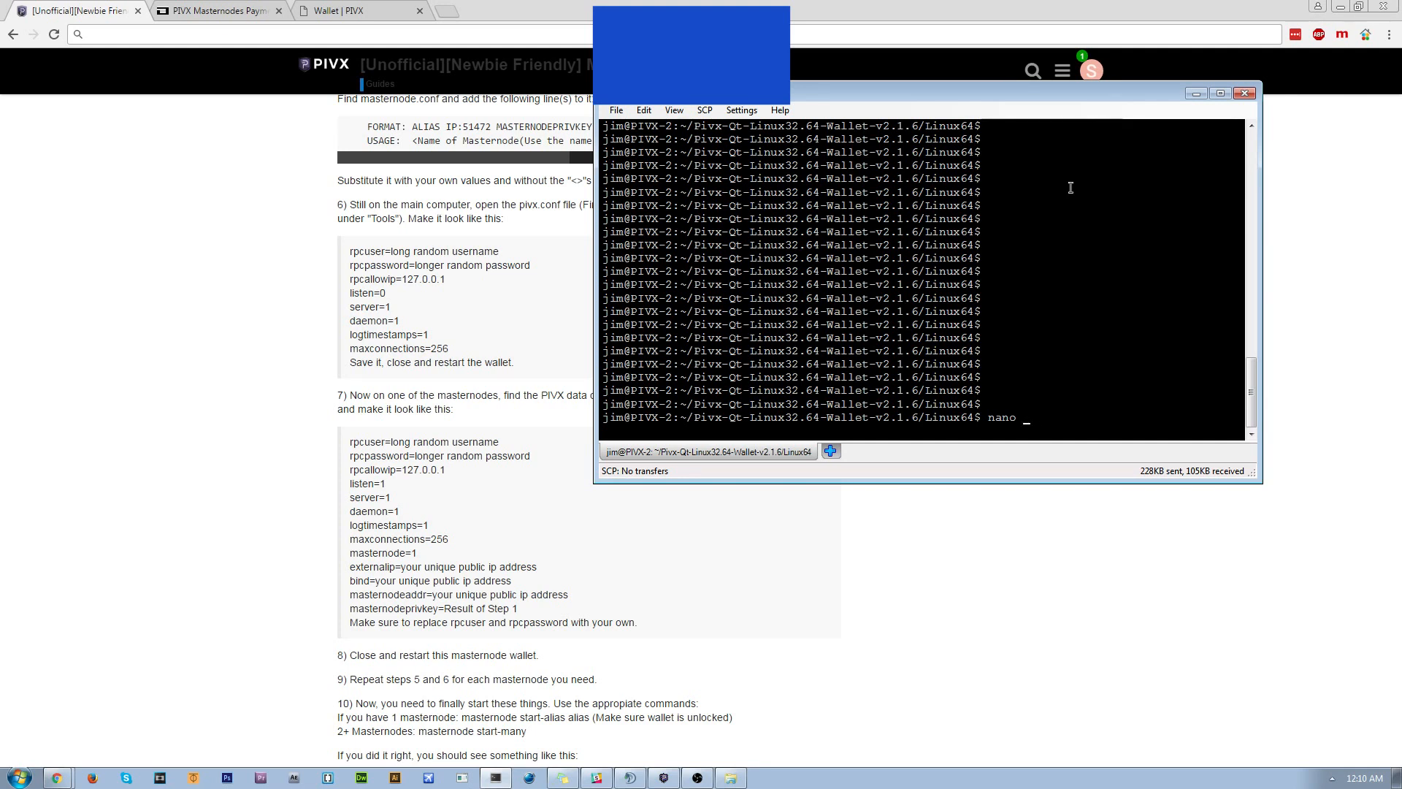
{"action": "type", "text": "~/"}
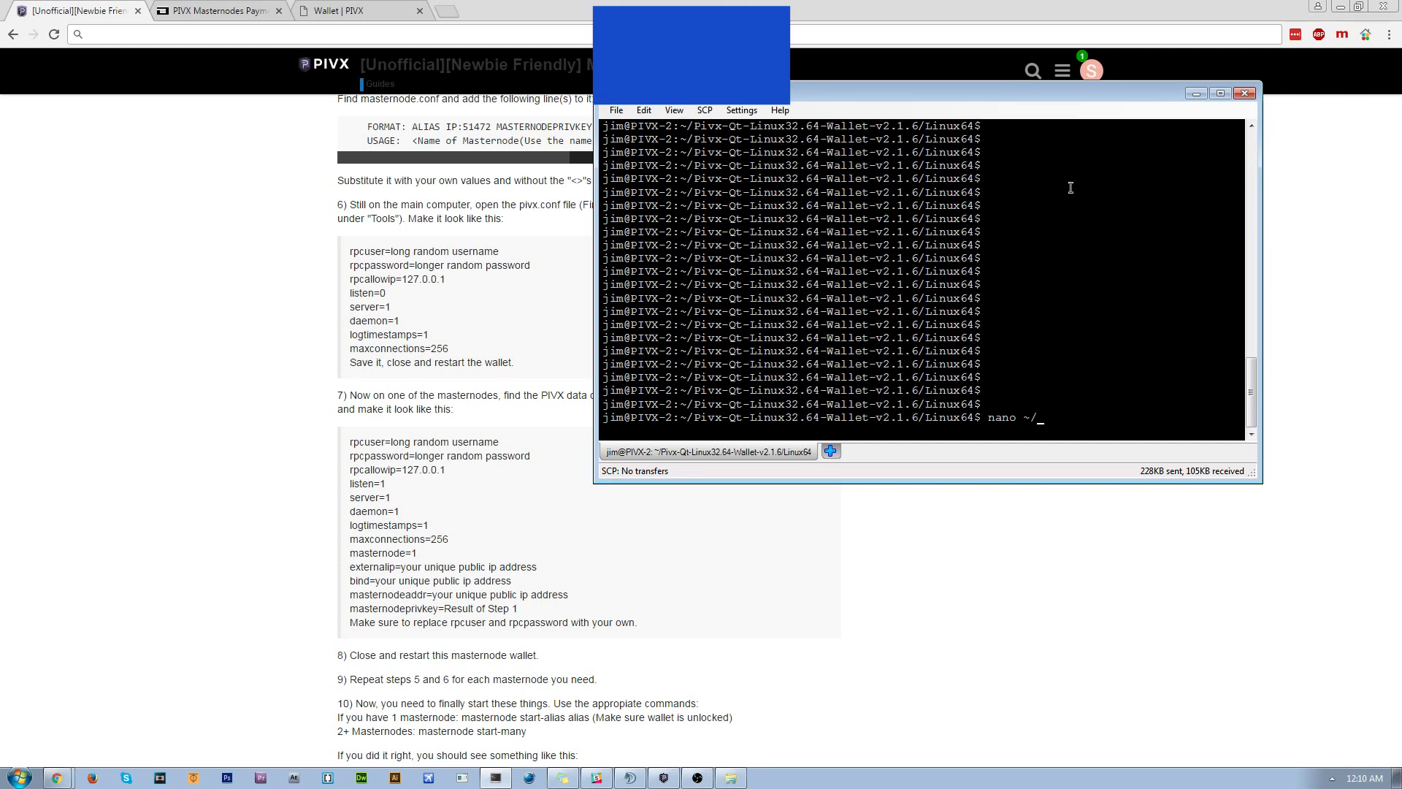
{"action": "type", "text": "."}
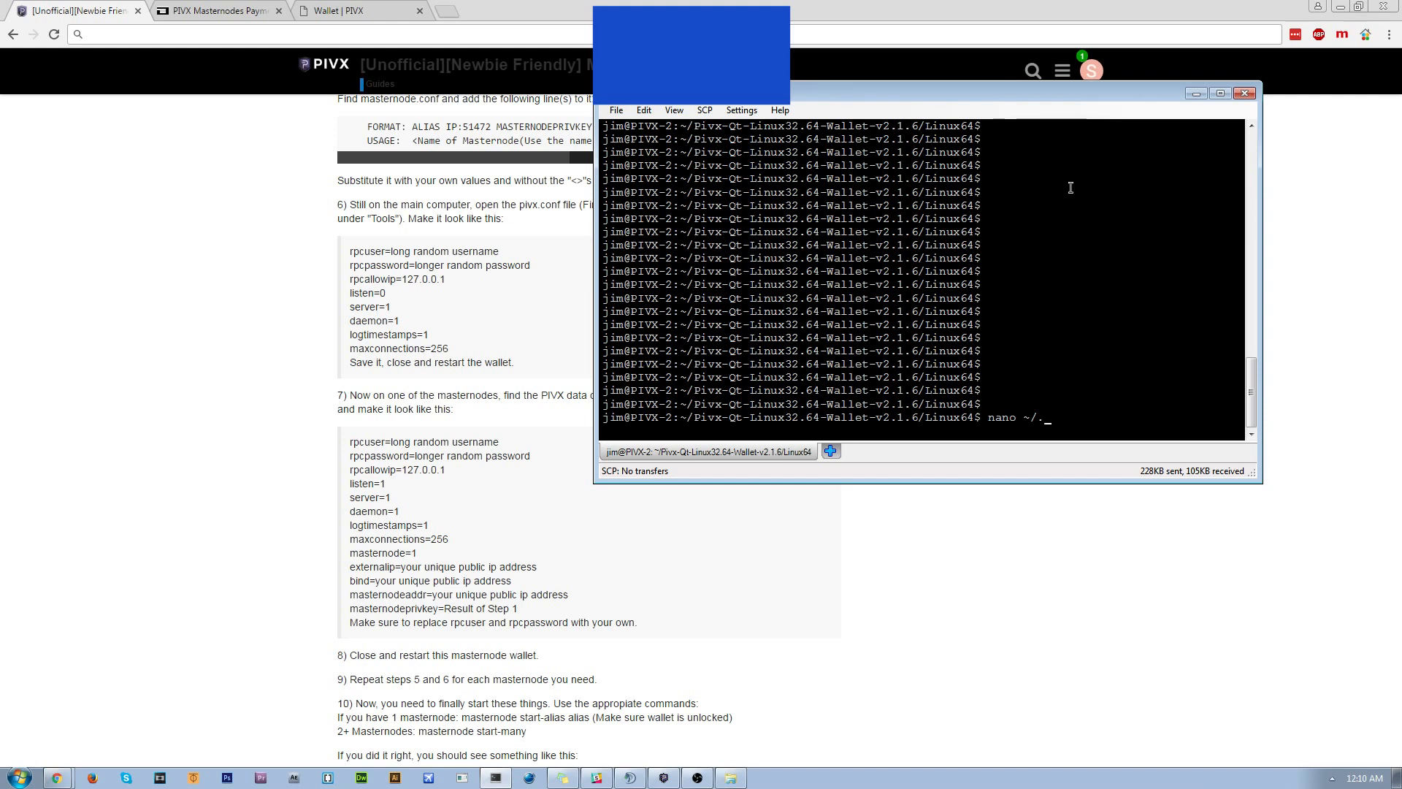
{"action": "type", "text": "pivx"}
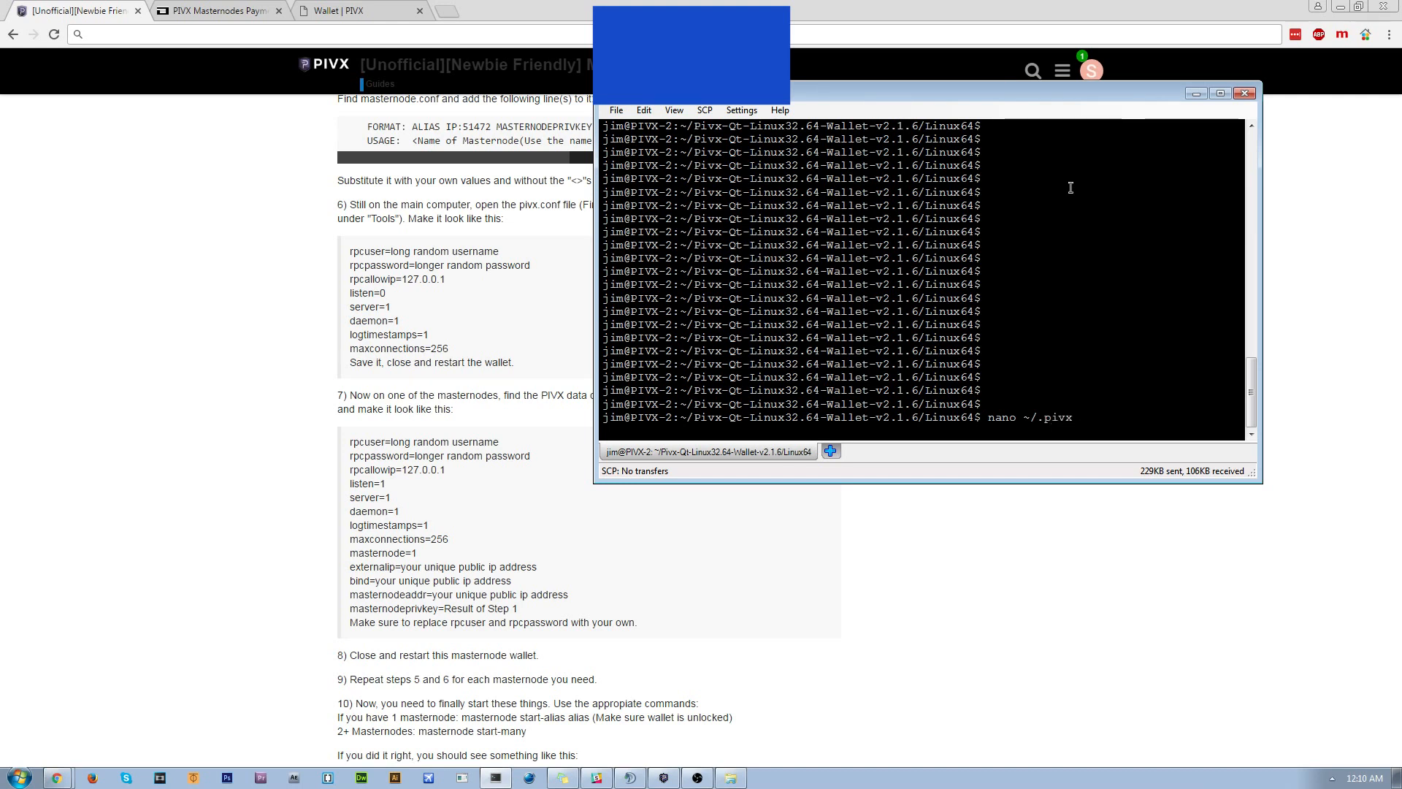
{"action": "type", "text": "2"}
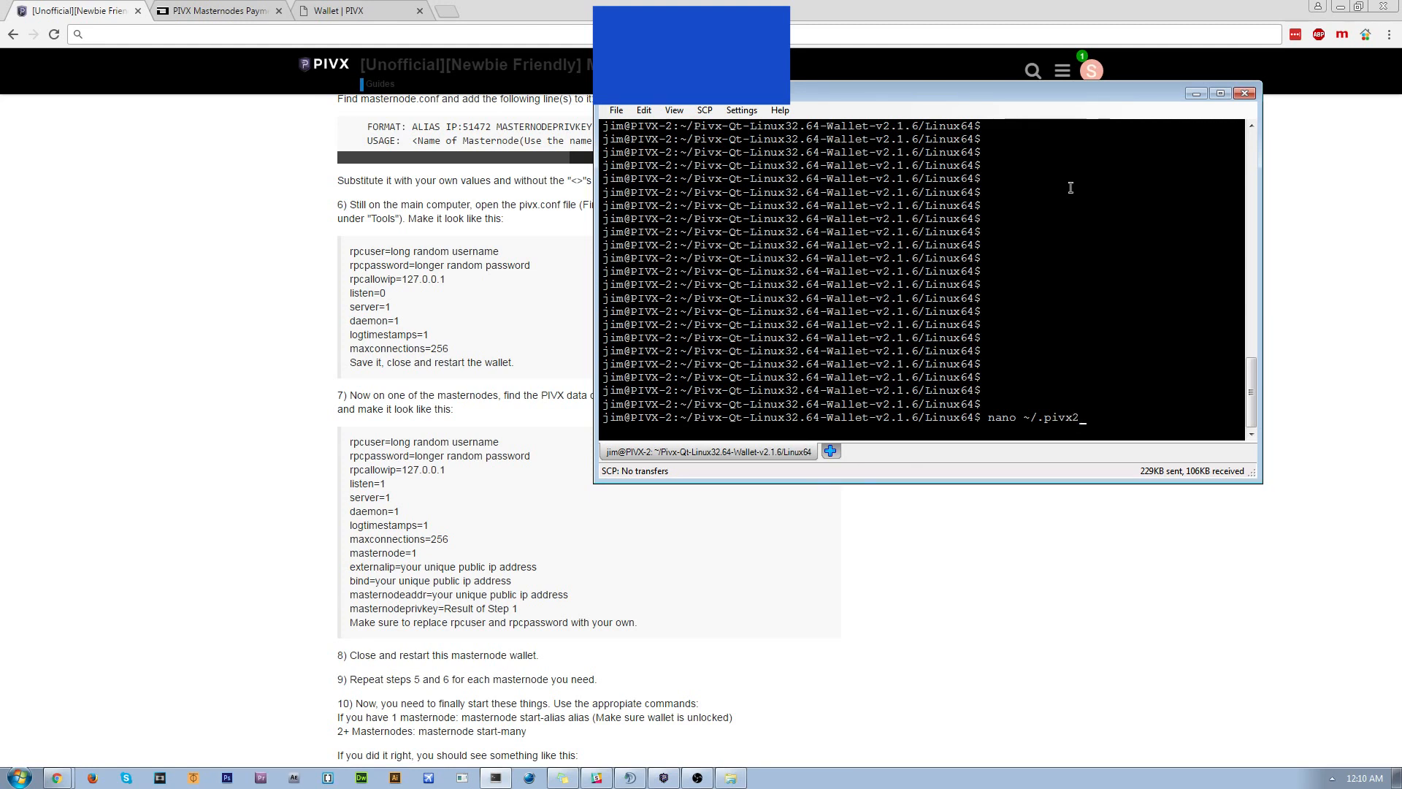
{"action": "type", "text": "/"}
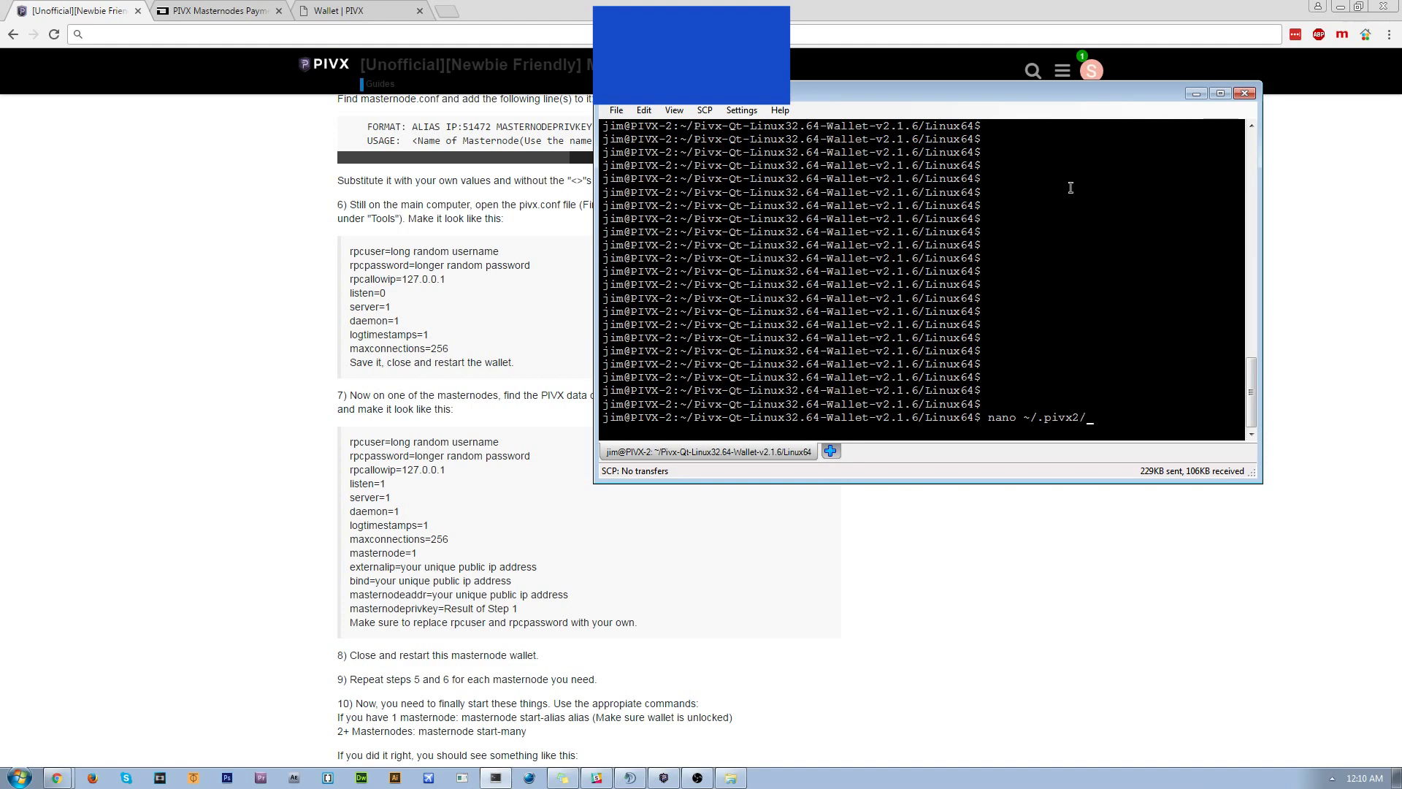
{"action": "type", "text": "pivx.conf"}
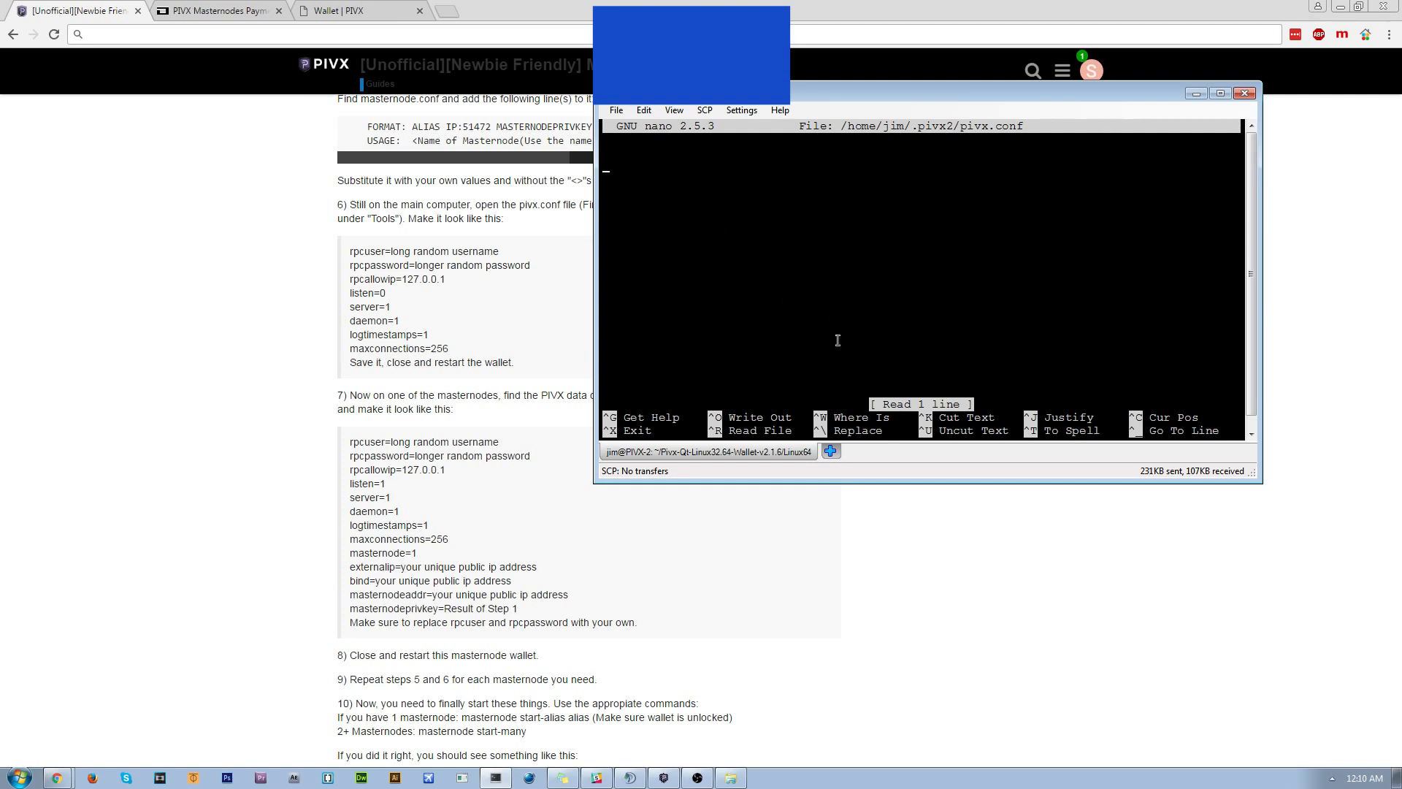
- Paste the guide's rpcuser-through-masternodeprivkey settings into pivx.conf, one per line, then exit nano
{"action": "left_click", "coordinate": [1244, 93]}
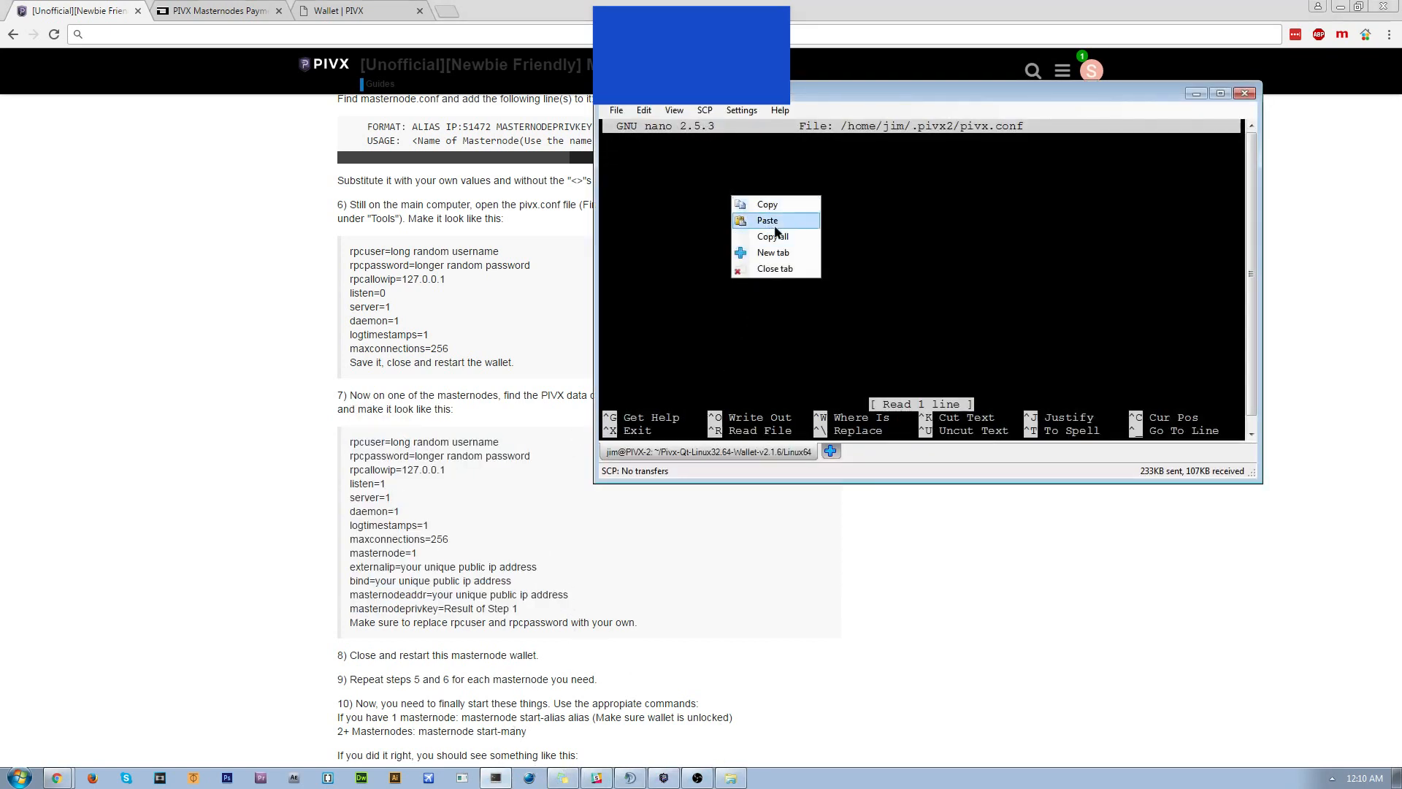
{"action": "left_click", "coordinate": [767, 220]}
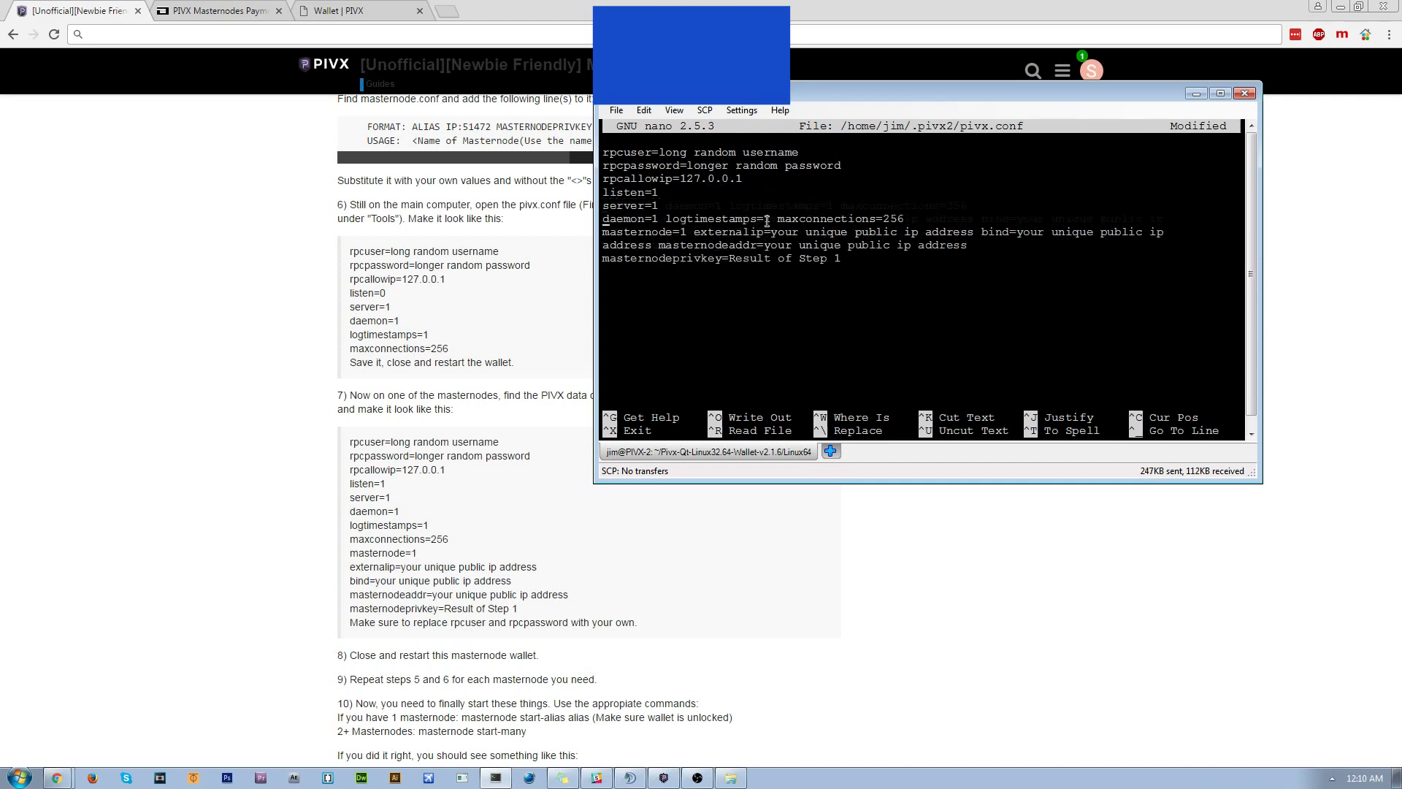
{"action": "key", "text": "Enter"}
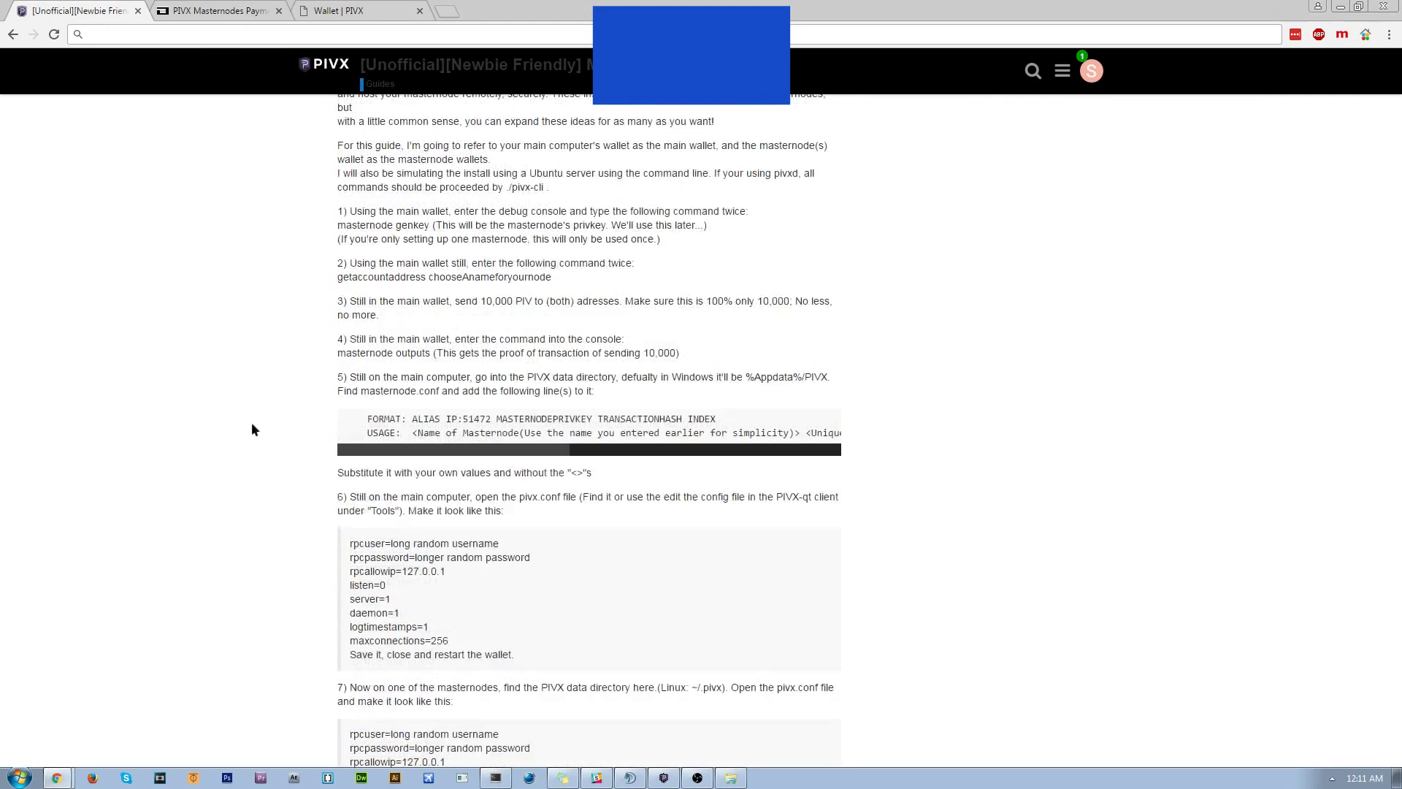
{"action": "scroll", "scroll_direction": "up", "scroll_amount": 3}
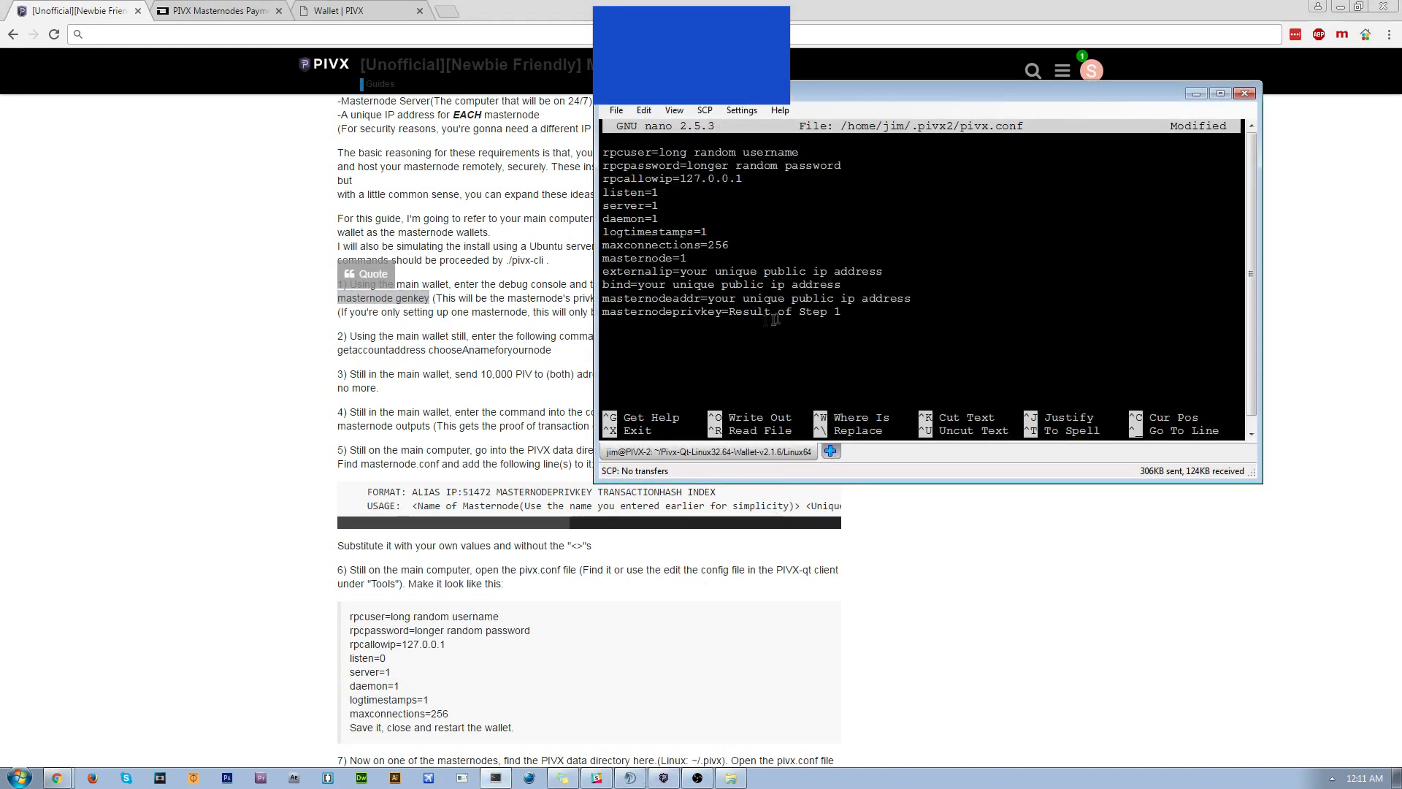
{"action": "key", "text": "ctrl+x"}
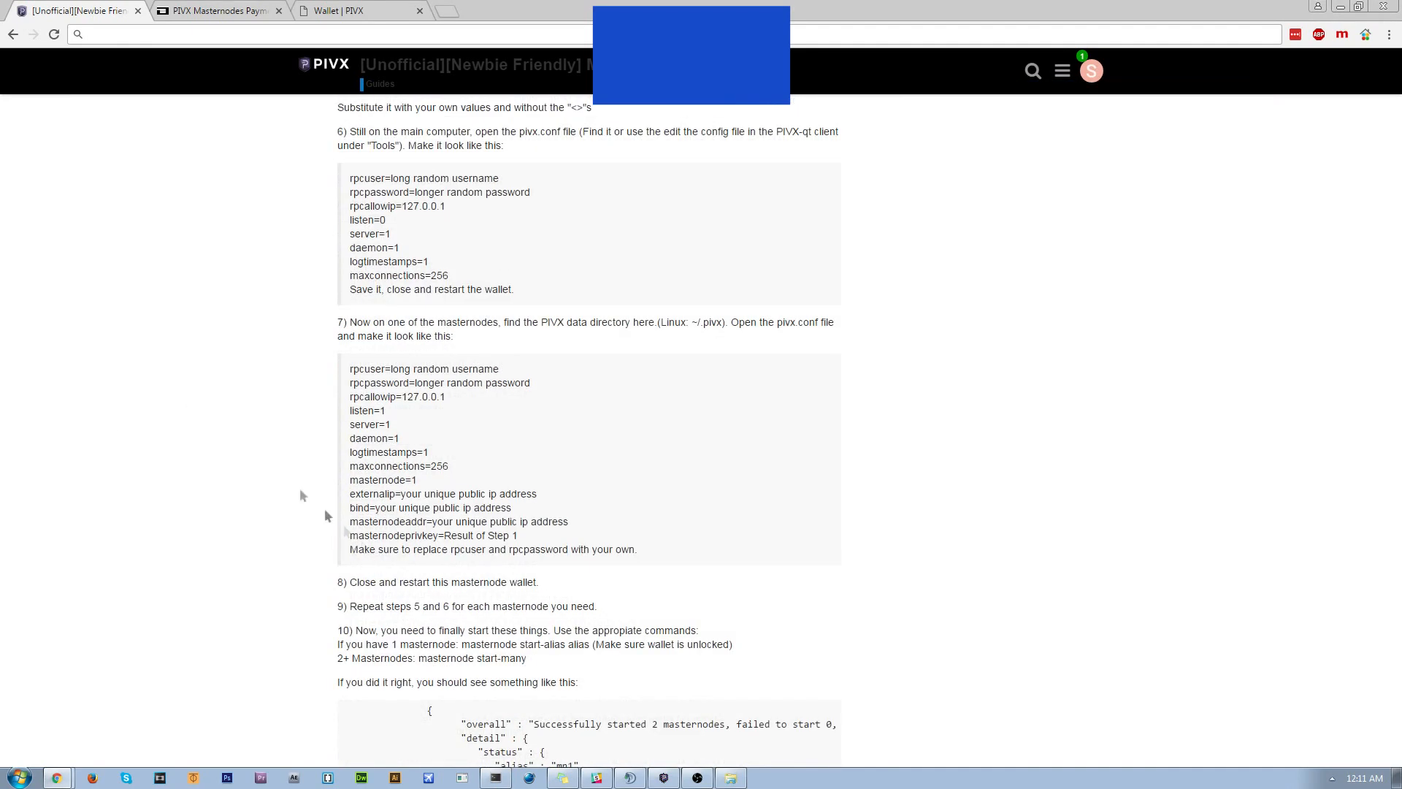
{"action": "mouse_move", "coordinate": [399, 582]}
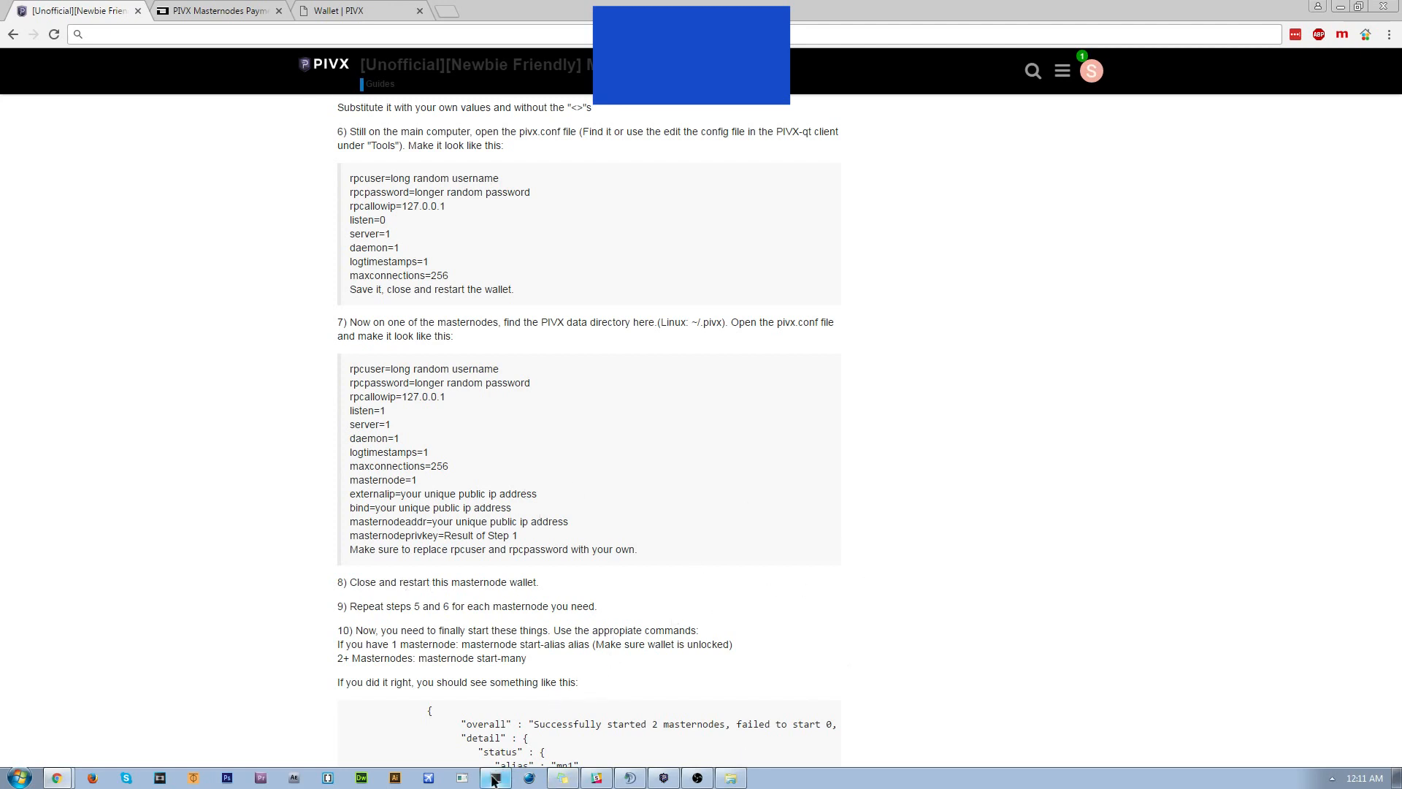
- Compose the ./pivx-cli getinfo command at the server prompt, fixing typos along the way
{"action": "left_click", "coordinate": [493, 778]}
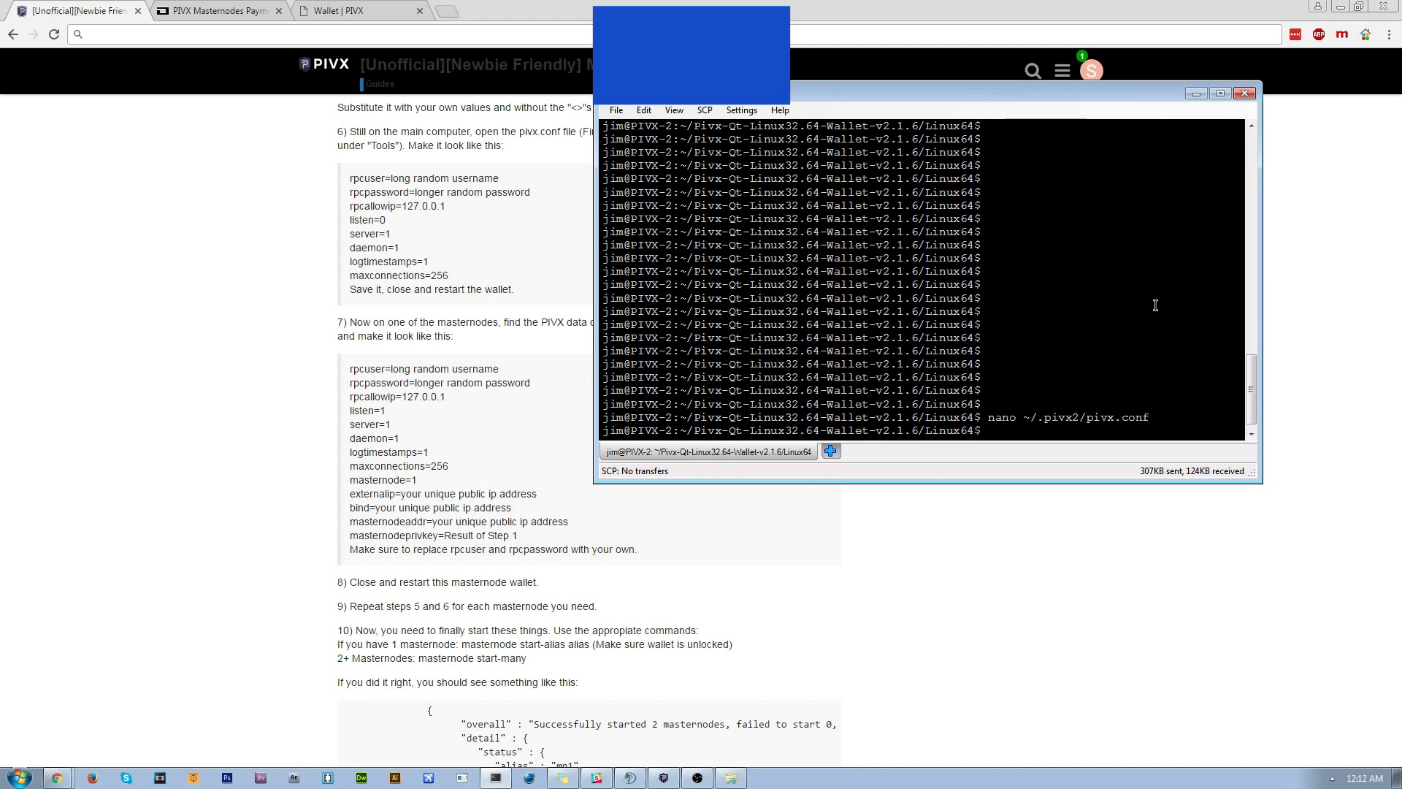
{"action": "type", "text": "./p"}
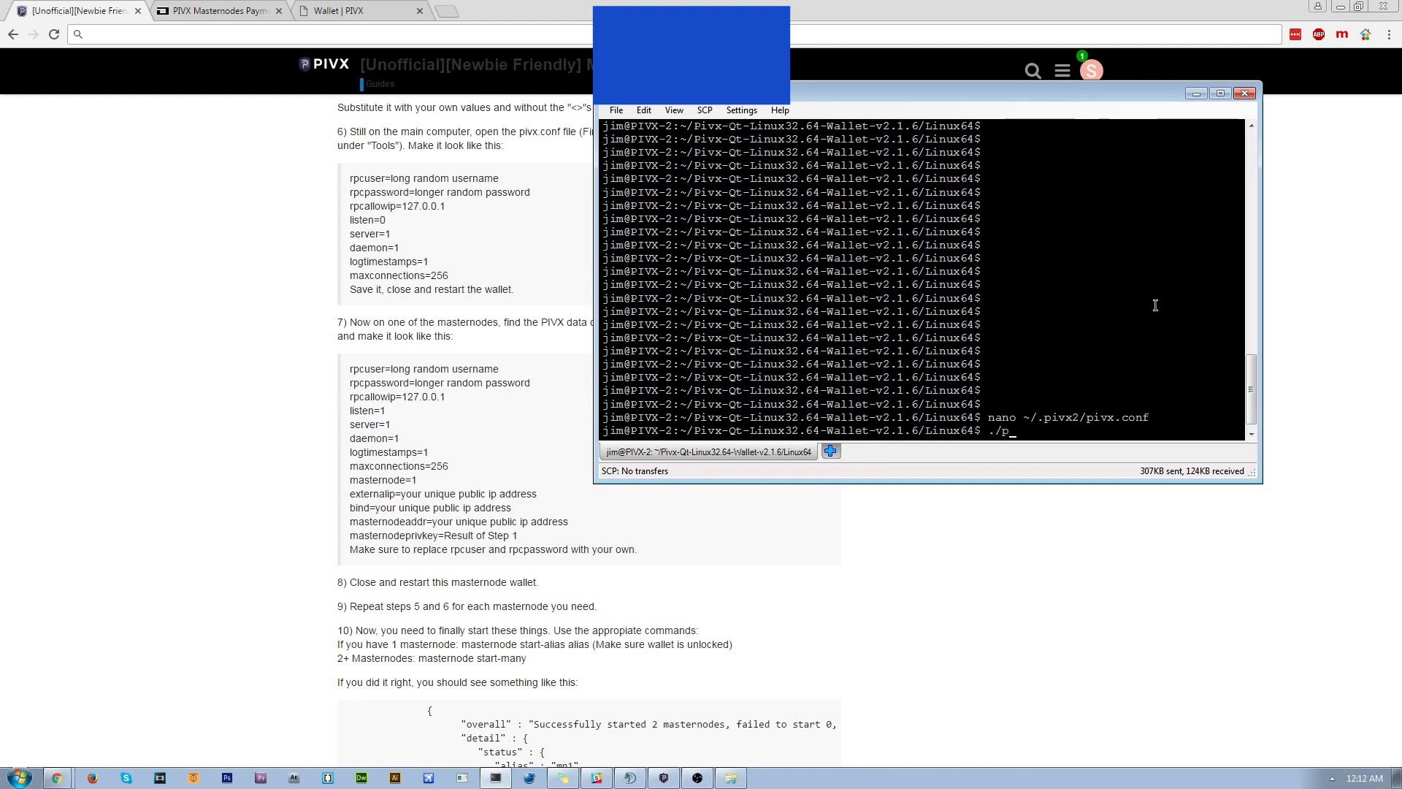
{"action": "type", "text": "icx0"}
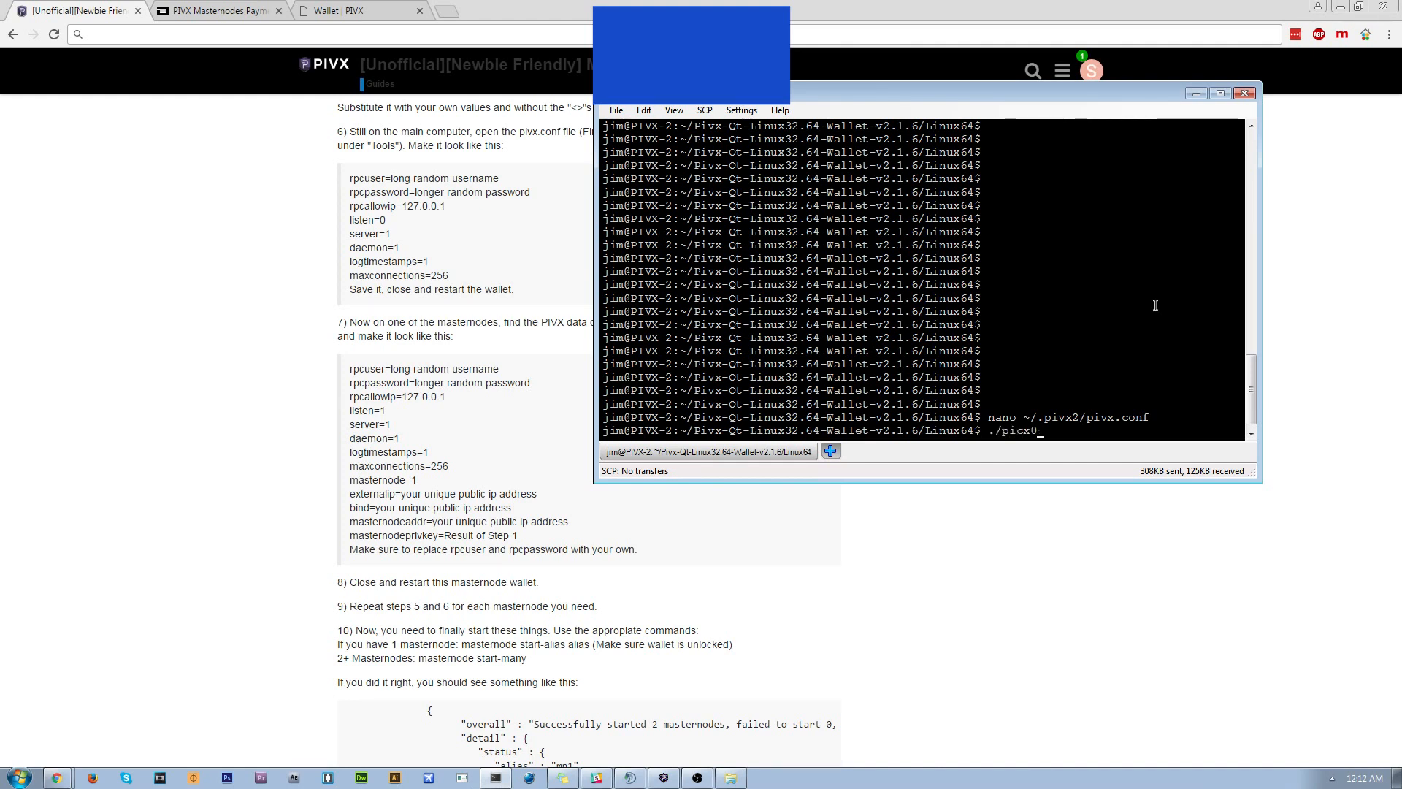
{"action": "key", "text": "Backspace"}
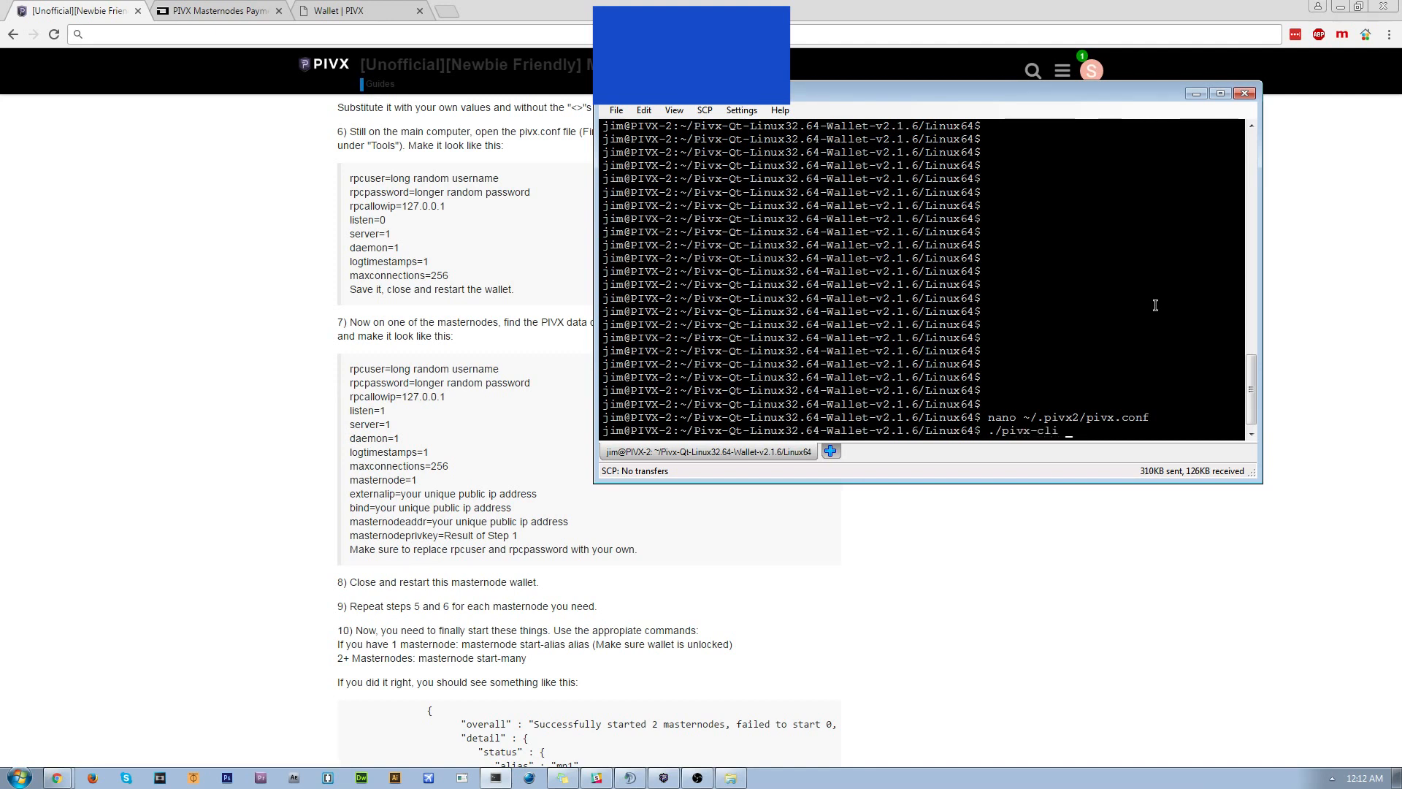
{"action": "type", "text": "stop"}
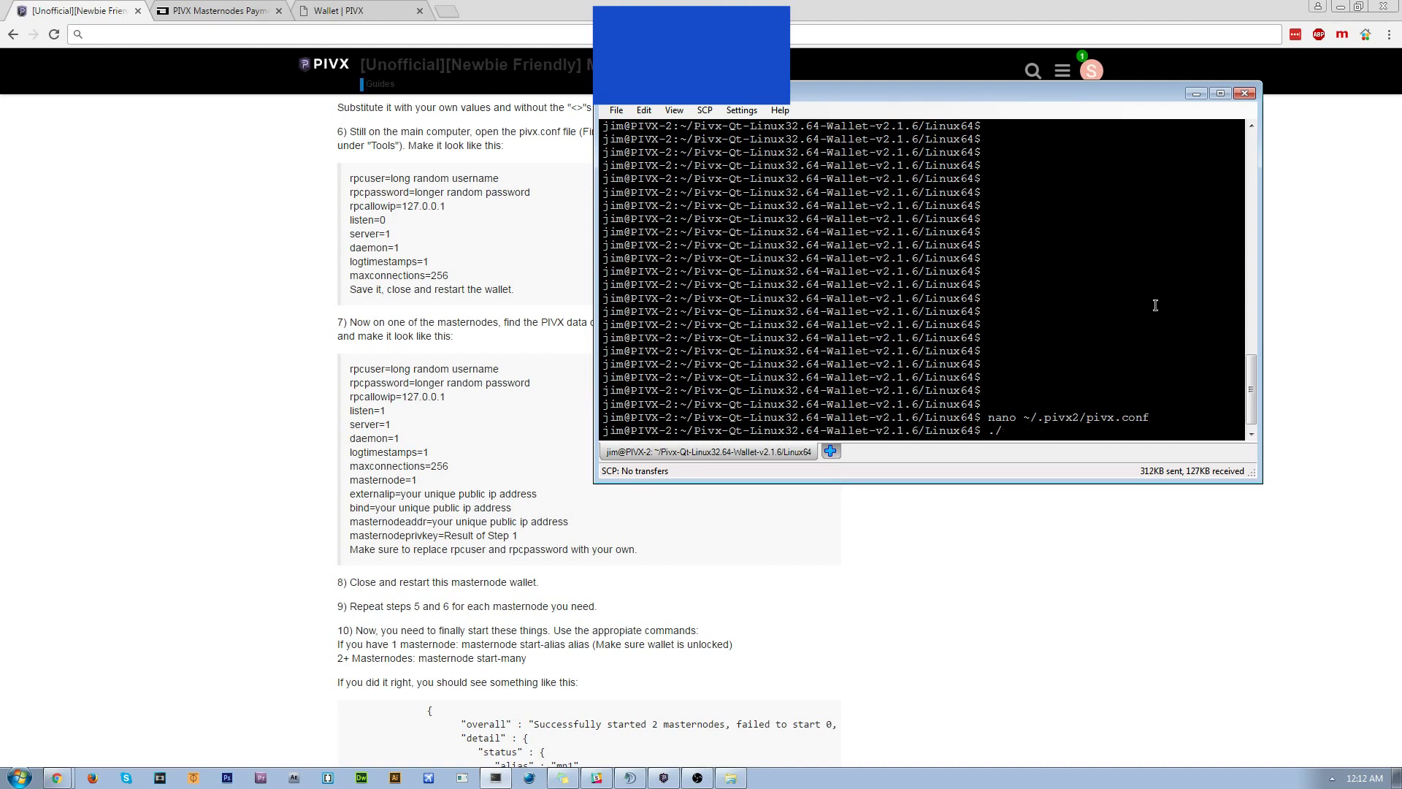
{"action": "type", "text": "pivx"}
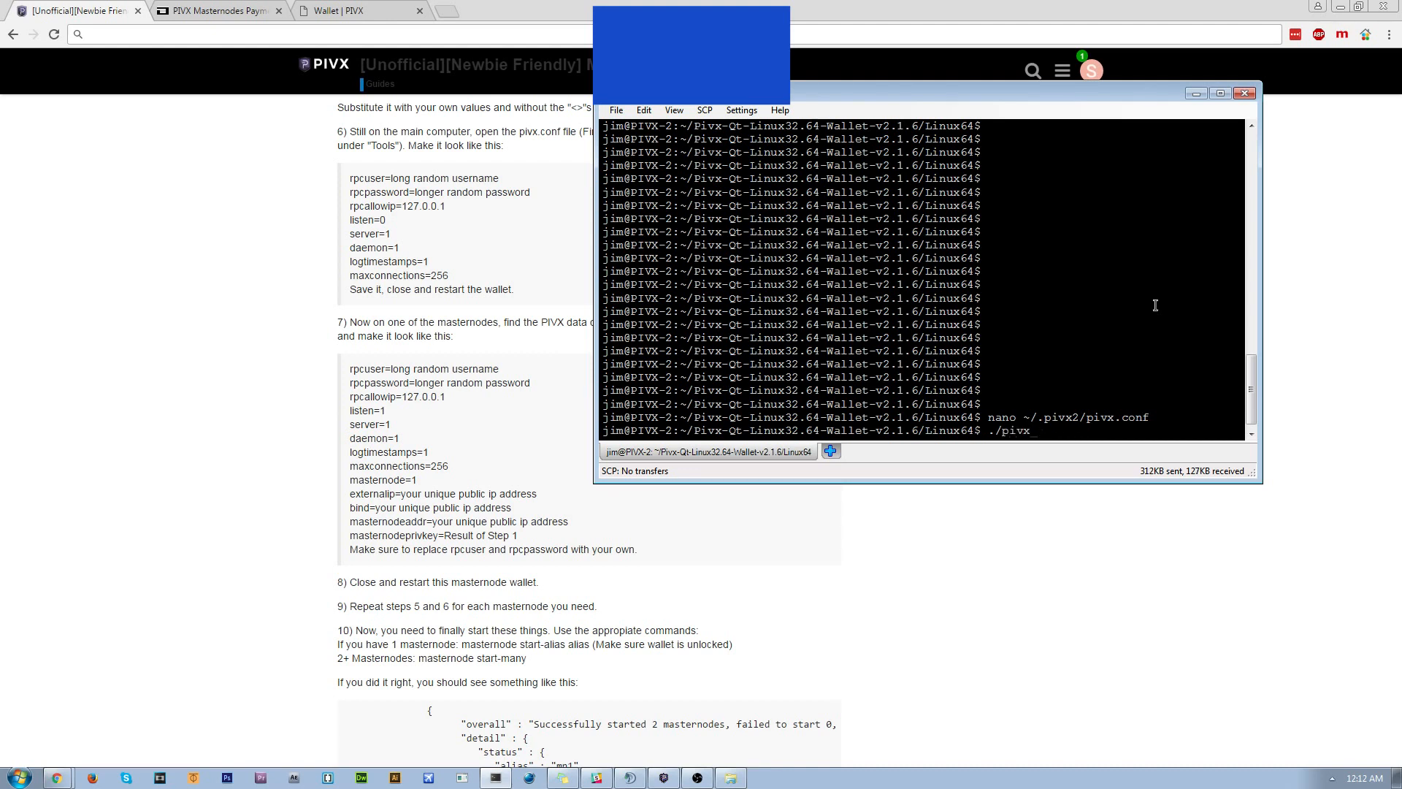
{"action": "type", "text": "d"}
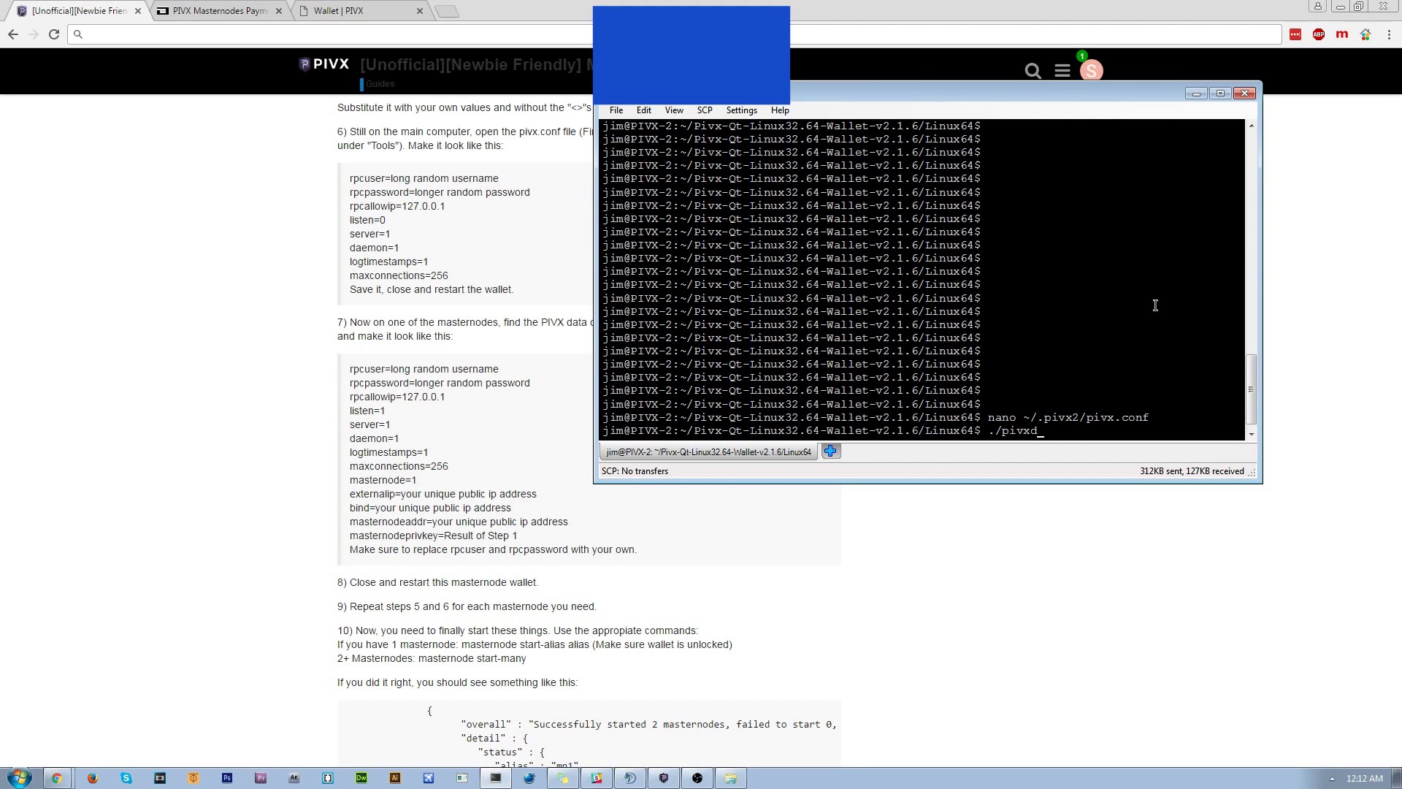
{"action": "key", "text": "BackSpace"}
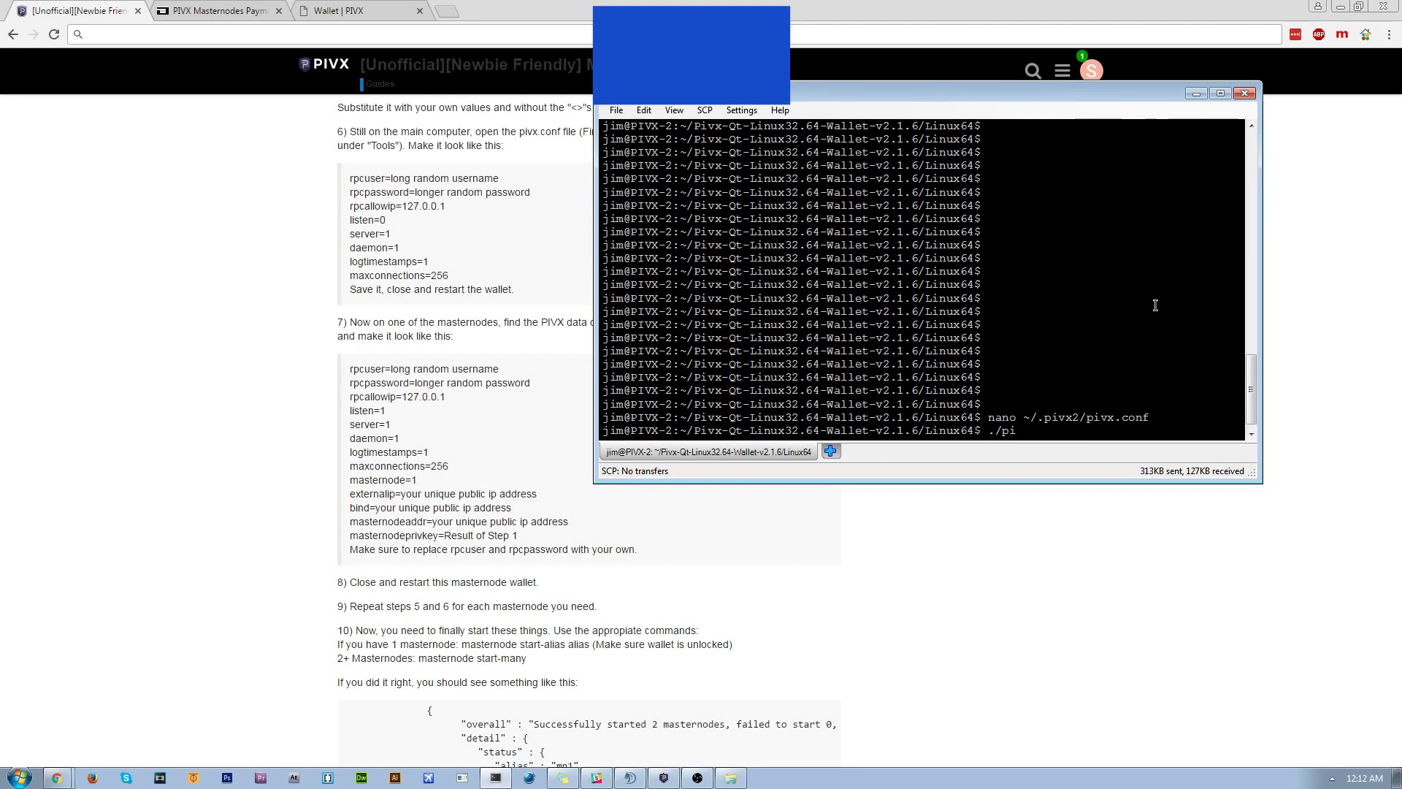
{"action": "type", "text": "vx_"}
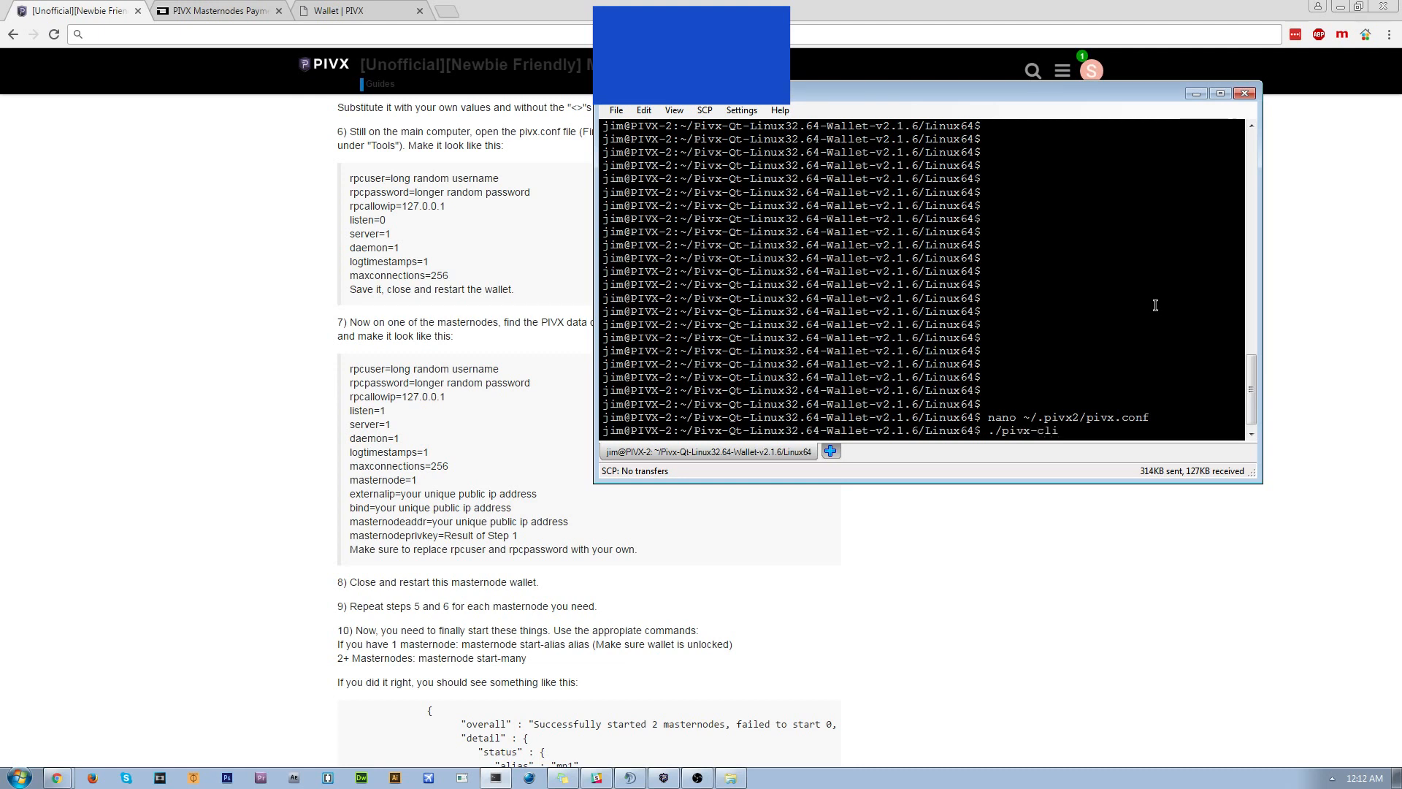
{"action": "type", "text": "getinfo"}
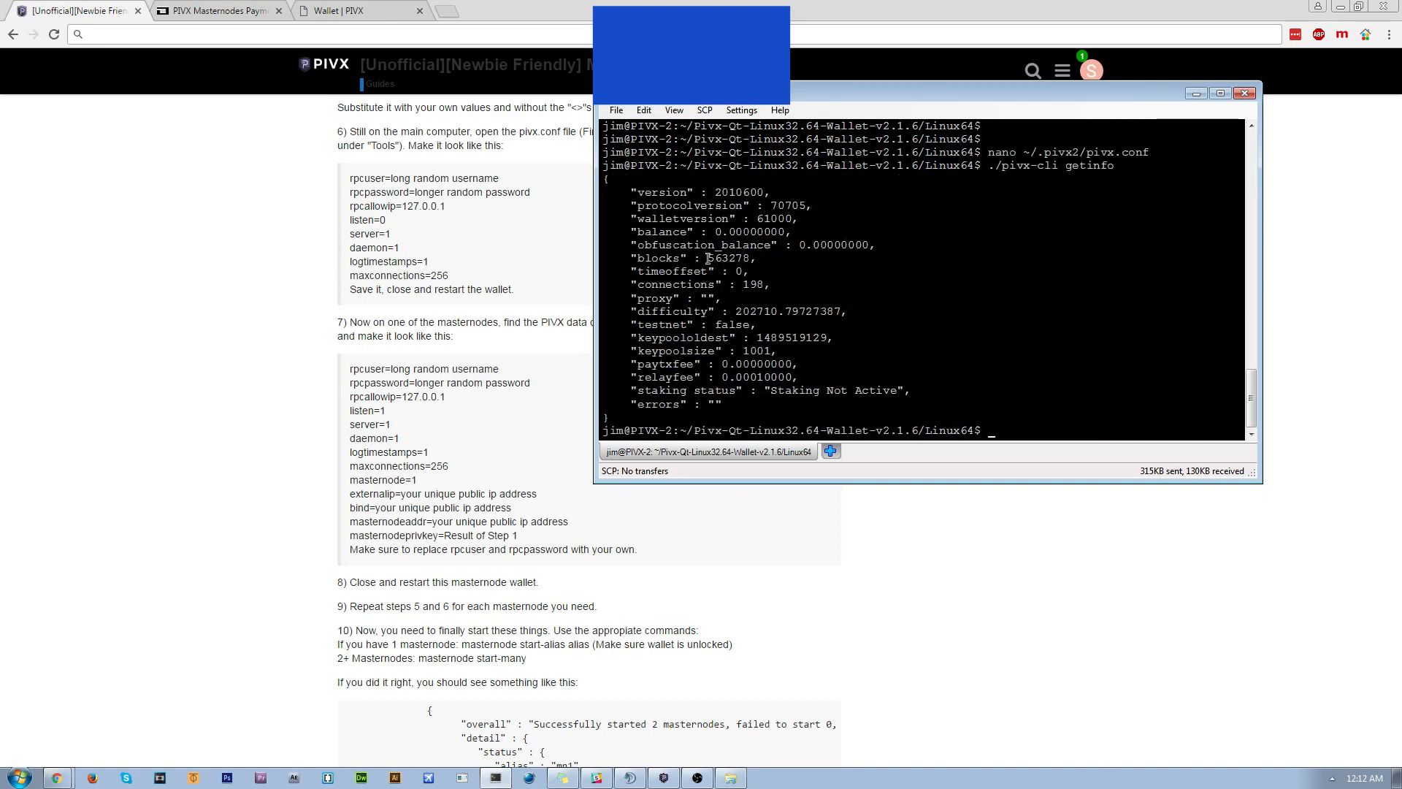
- Compare the server's 563278 block count with the stats page's last block 563277
{"action": "double_click", "coordinate": [730, 258]}
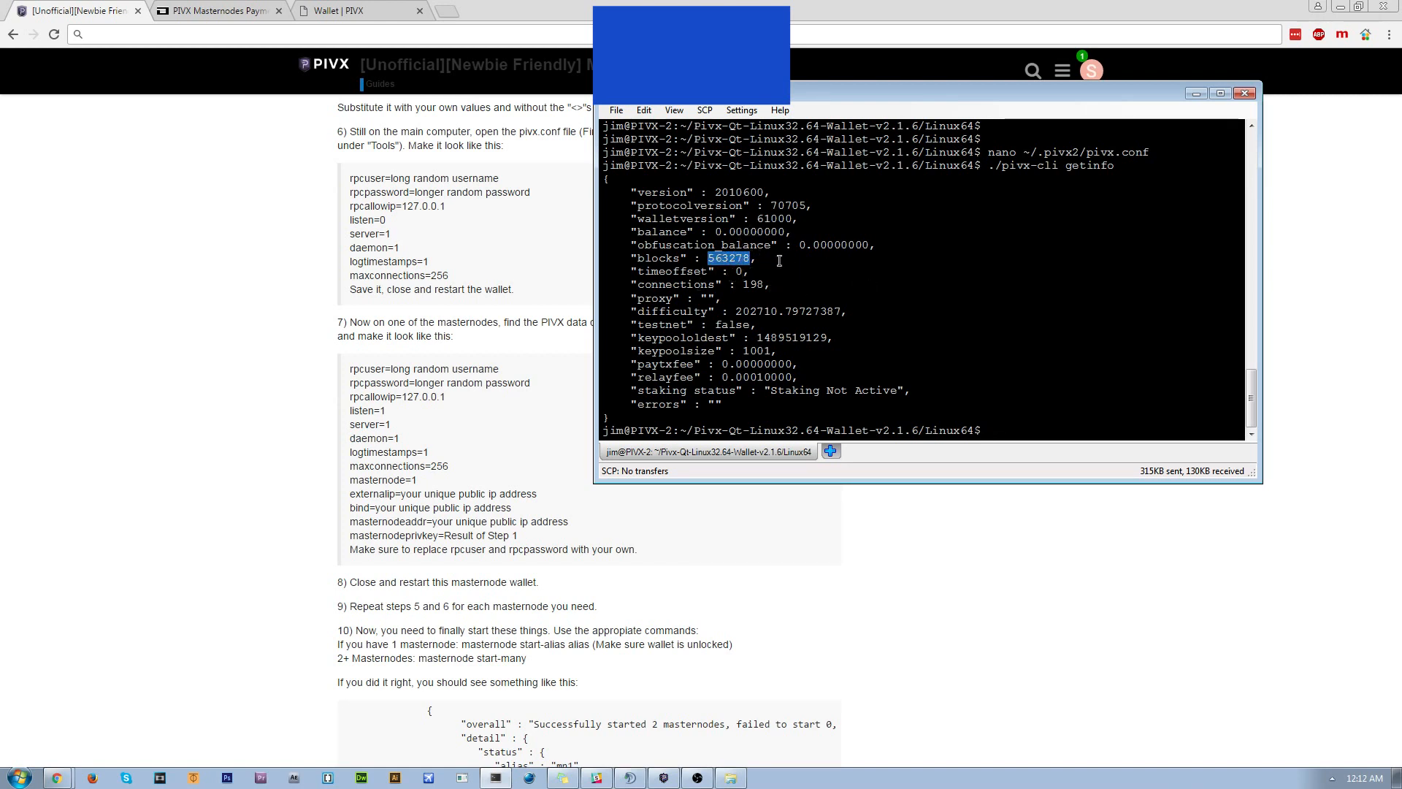
{"action": "left_click", "coordinate": [219, 11]}
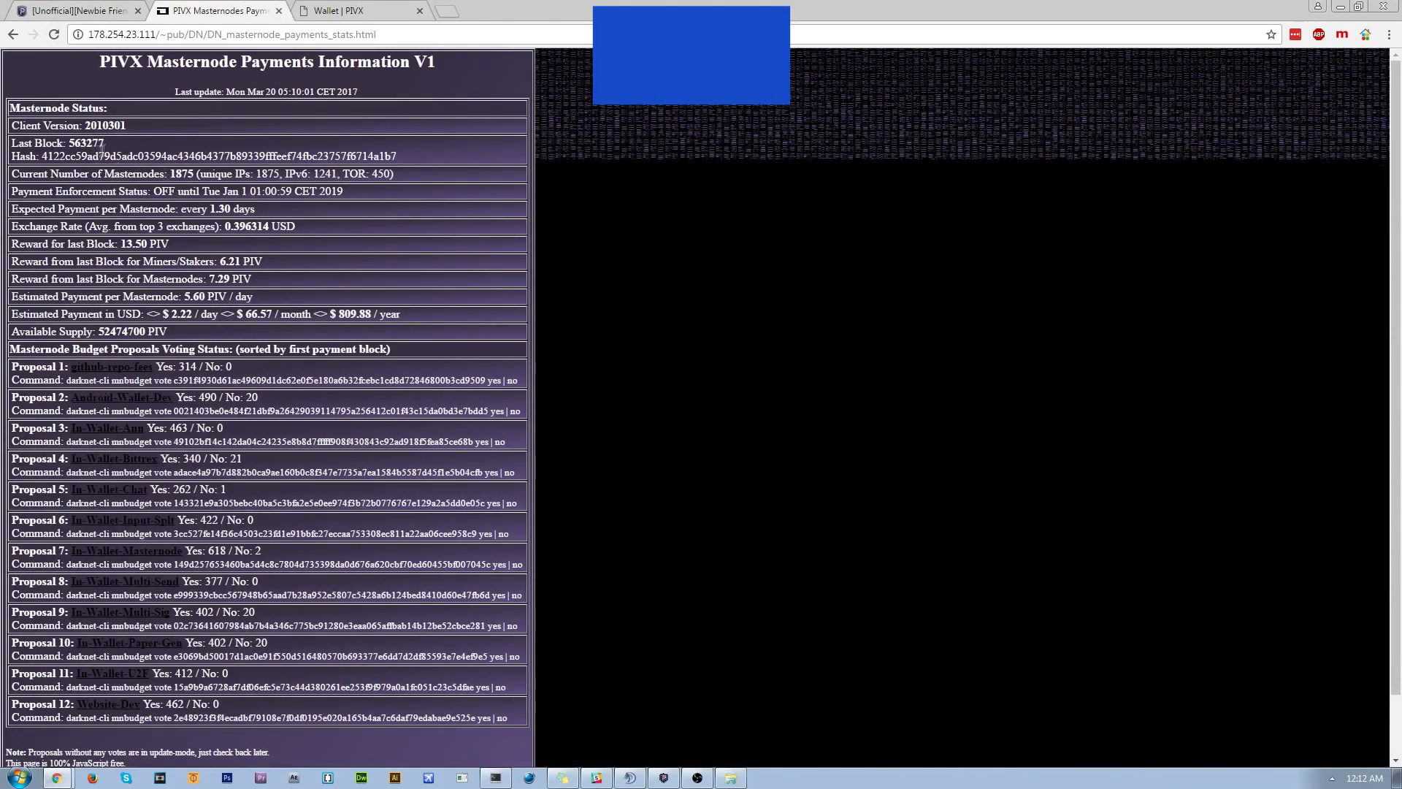
{"action": "double_click", "coordinate": [94, 144]}
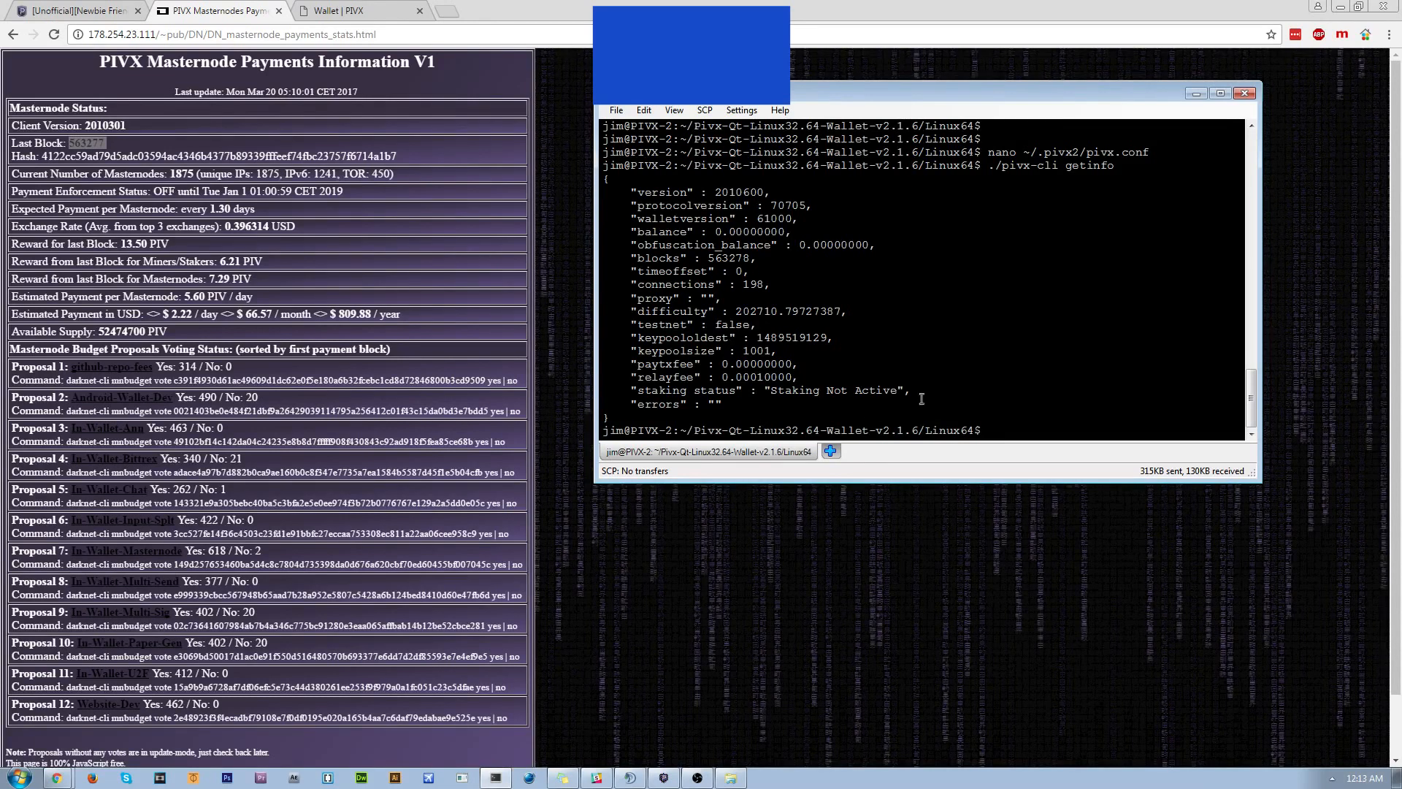
{"action": "mouse_move", "coordinate": [997, 381]}
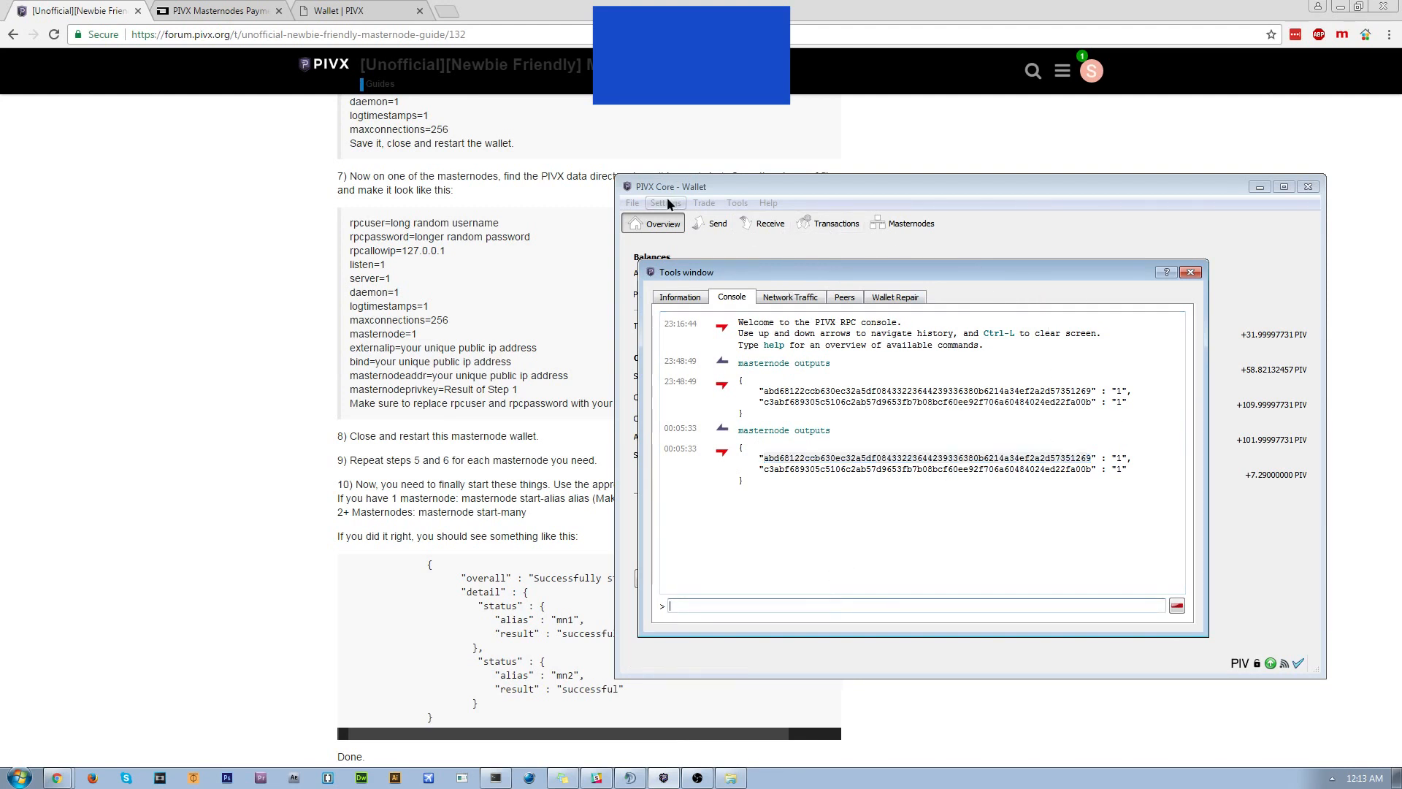
- Enter 'masternode start-alias mn1' in the wallet's debug console
{"action": "type", "text": "masternode"}
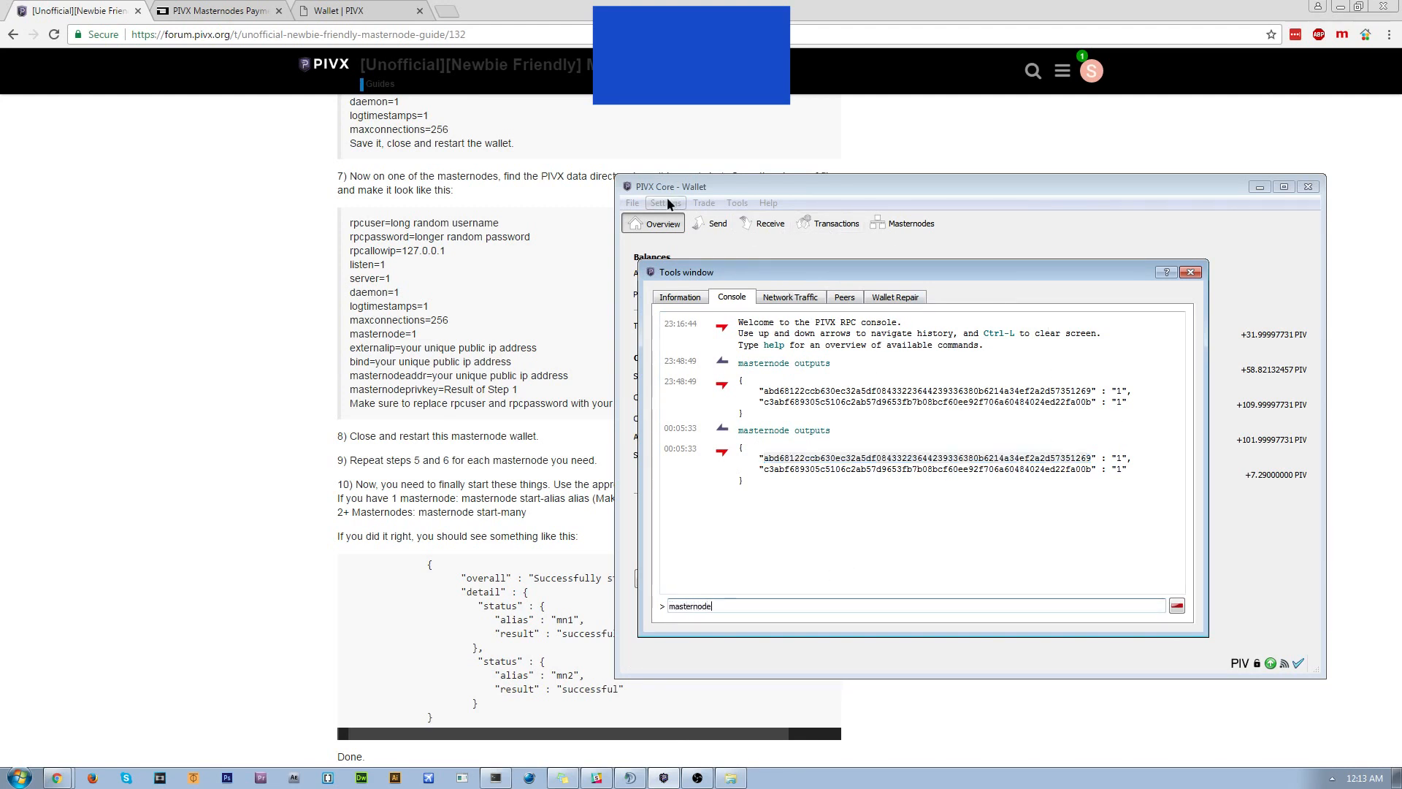
{"action": "type", "text": "start-alias"}
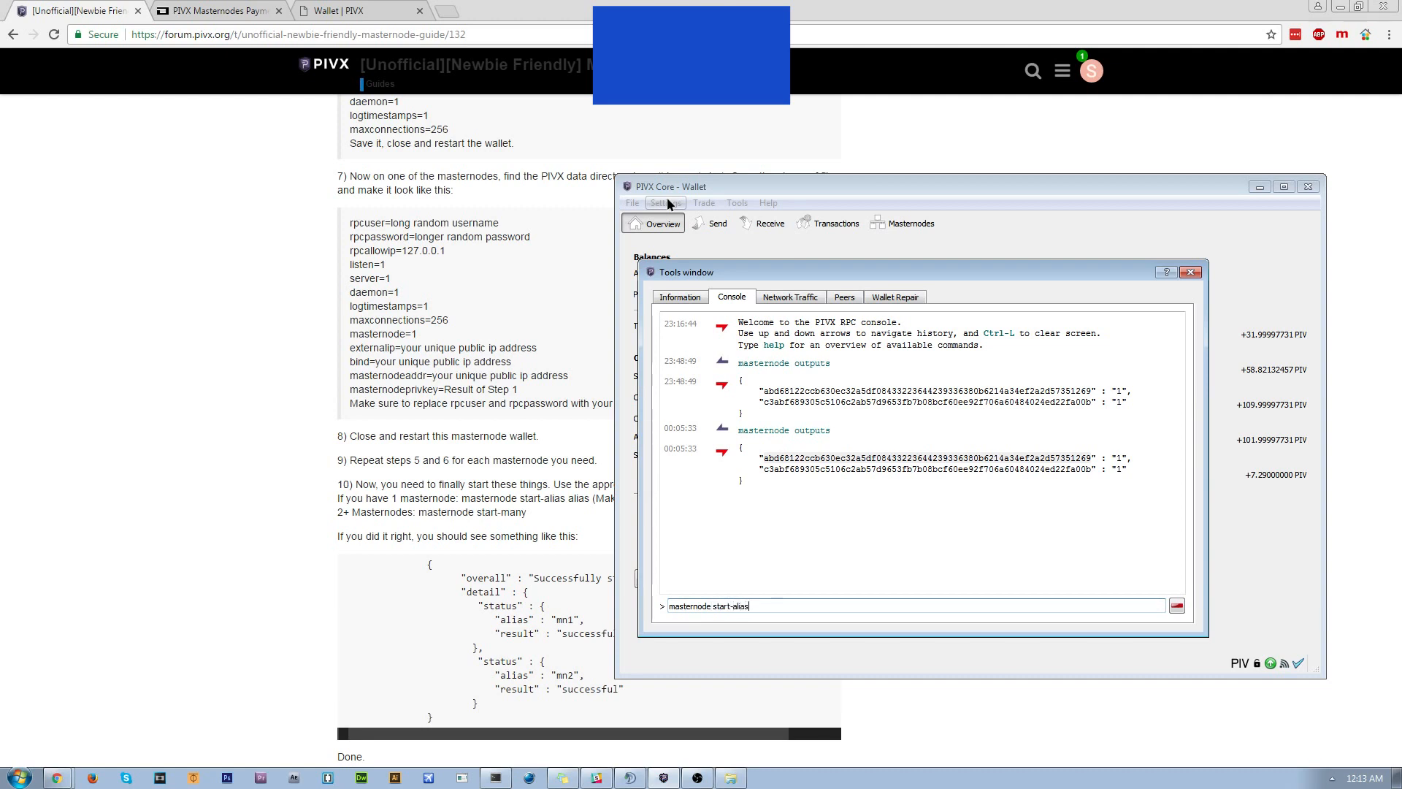
{"action": "type", "text": "mn"}
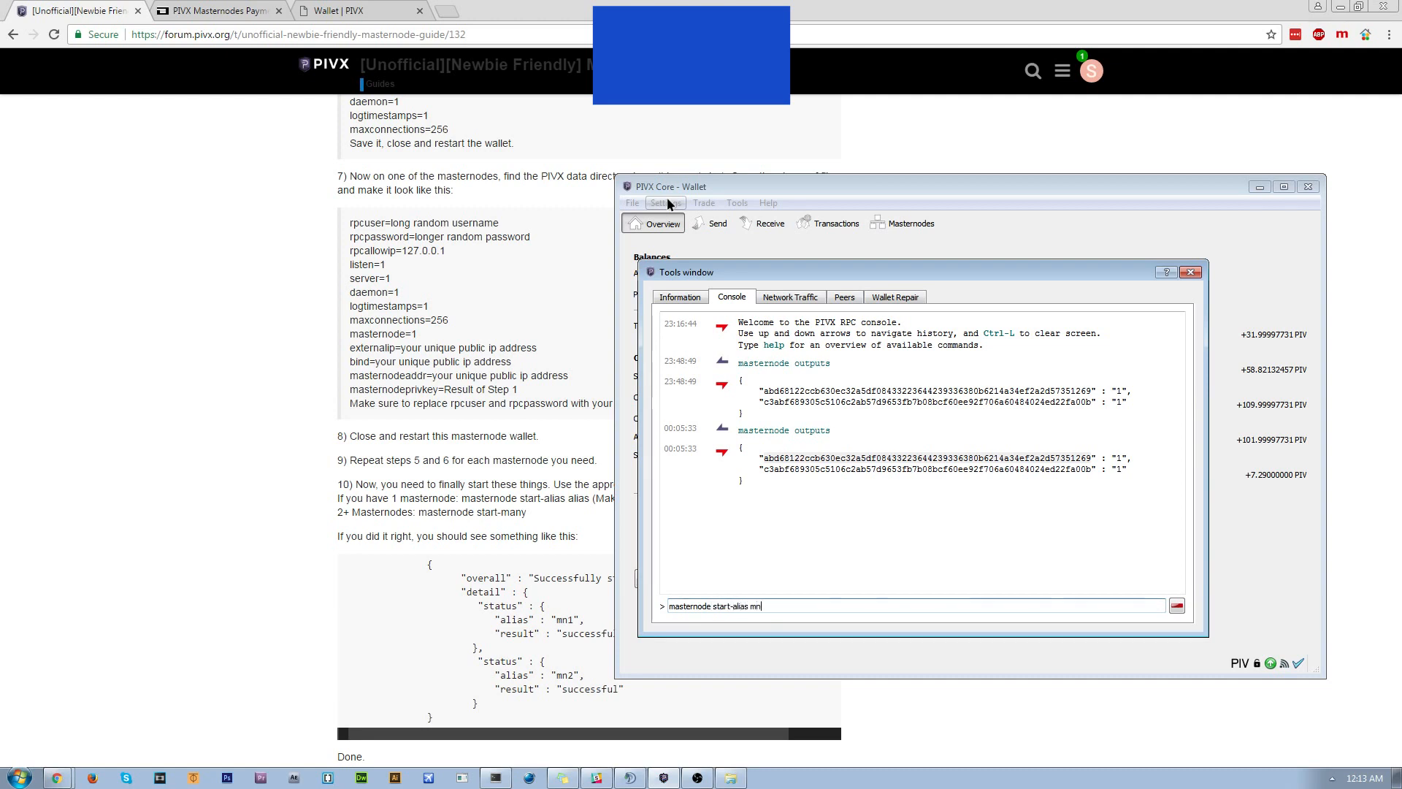
{"action": "type", "text": "1"}
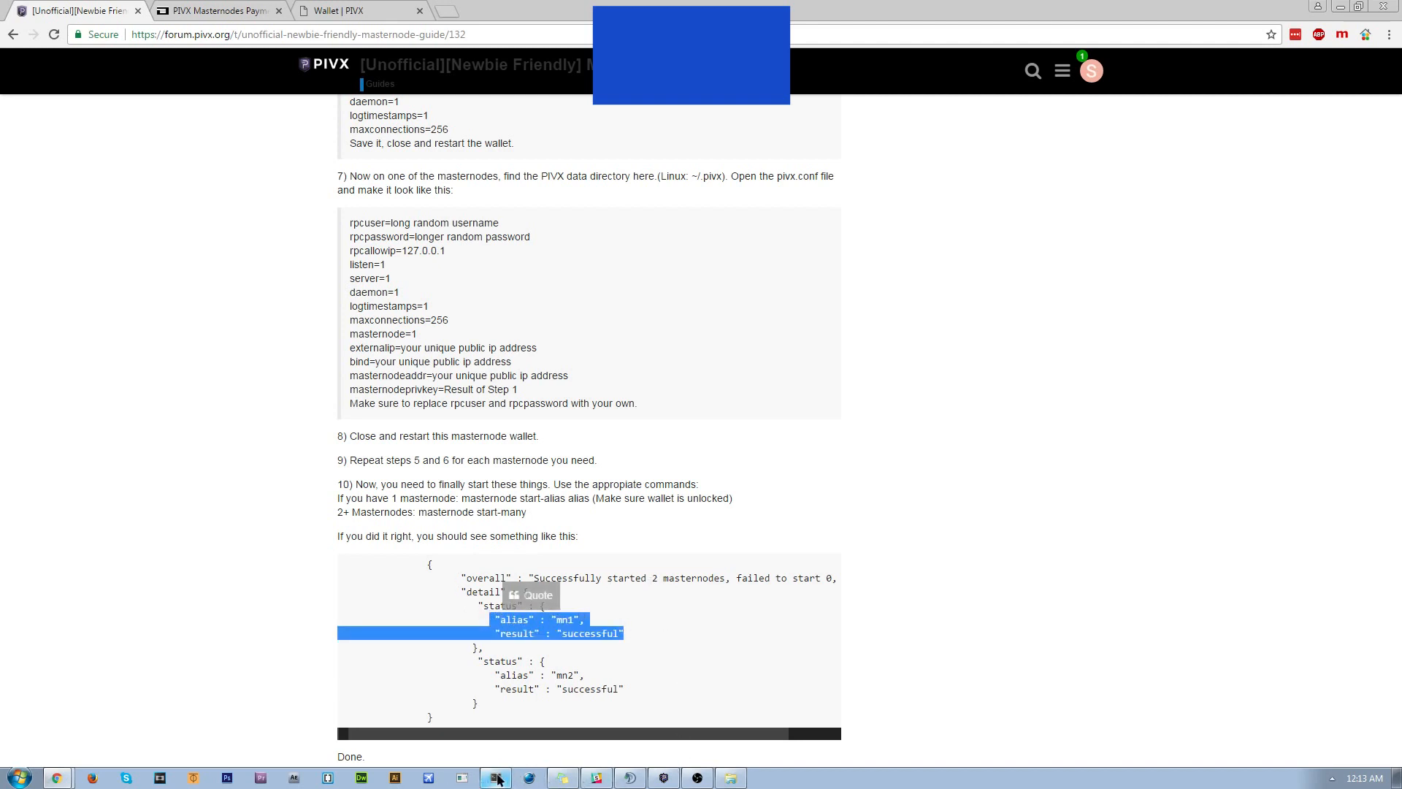
- Rerun ./pivx-cli getinfo on the VPS and begin typing a masternode status command
{"action": "left_click", "coordinate": [495, 777]}
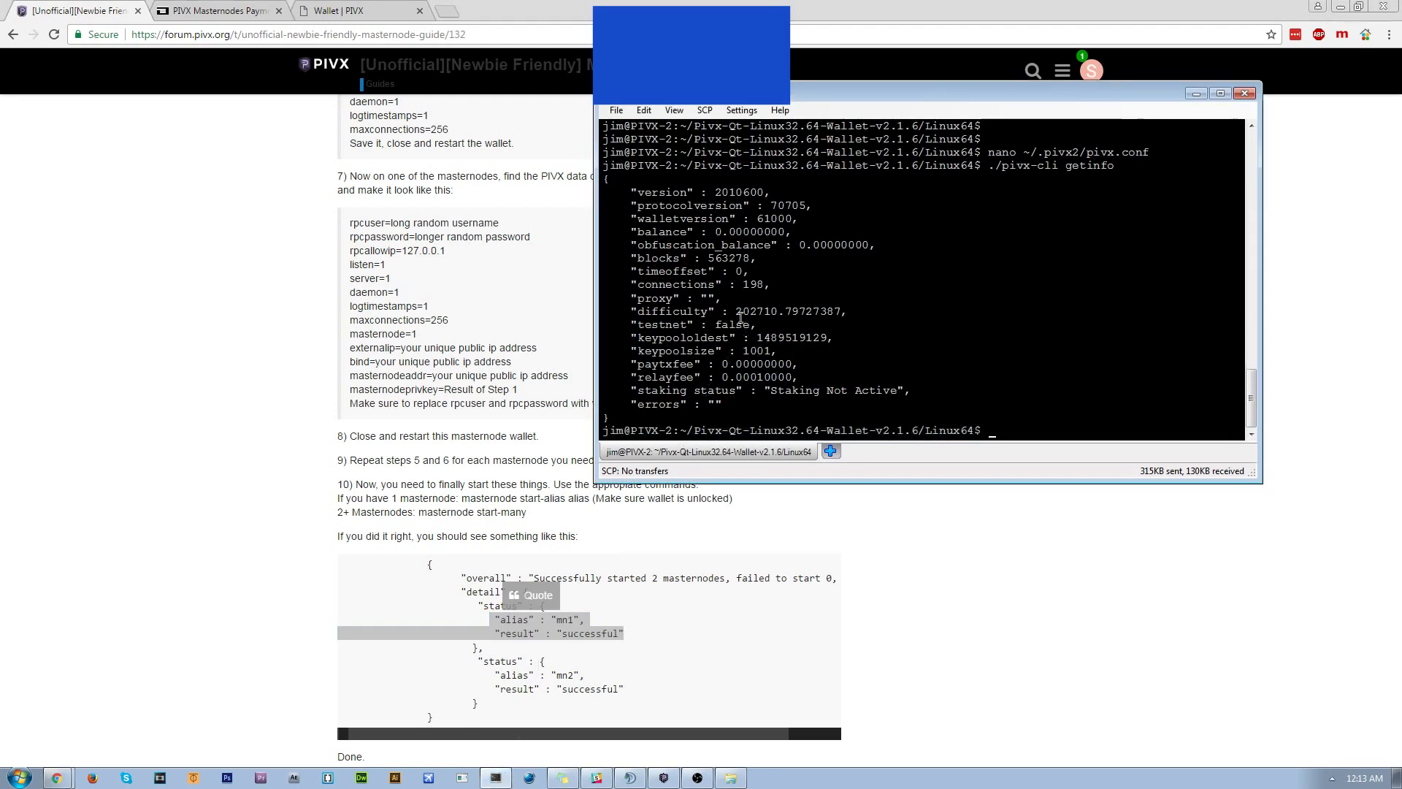
{"action": "type", "text": "./pivx-cli getinfo"}
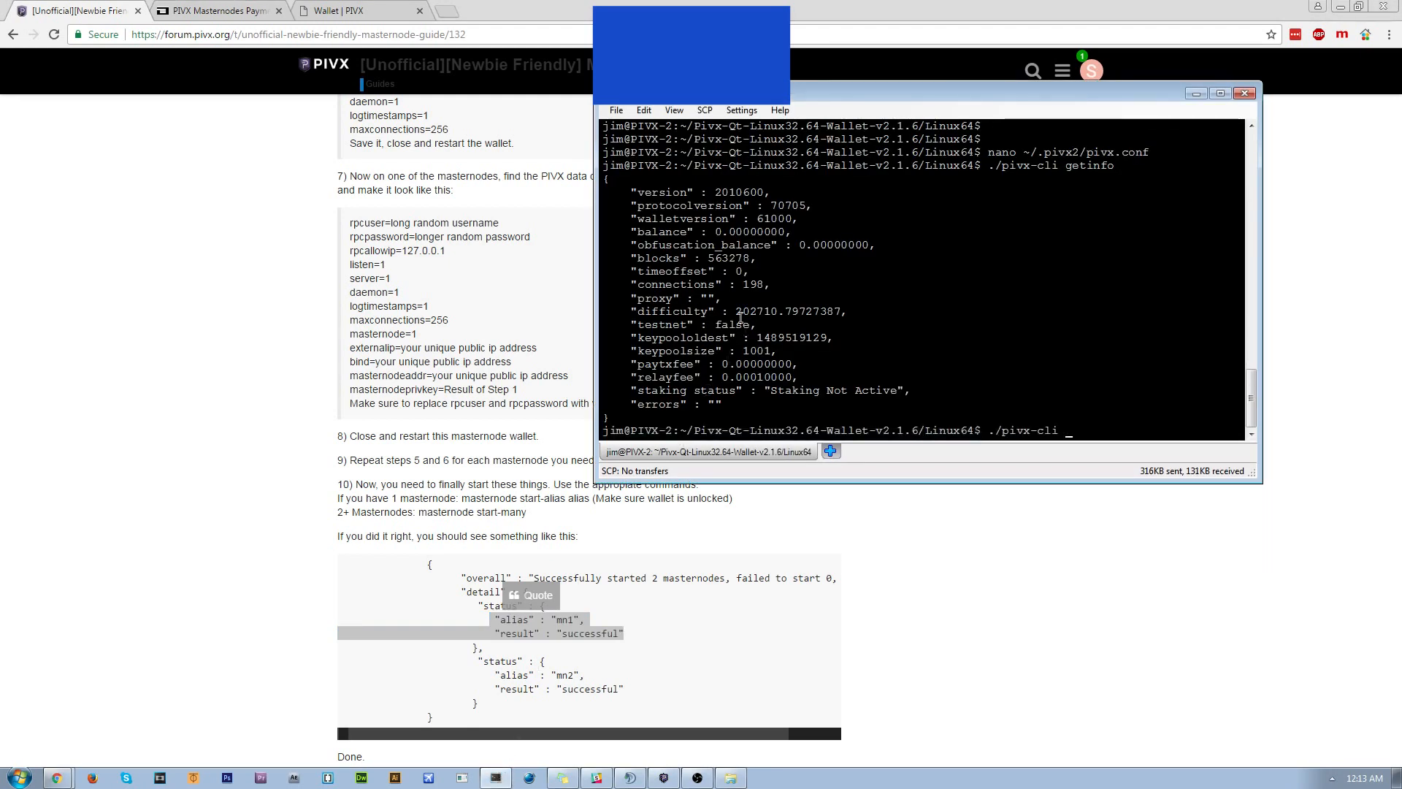
{"action": "type", "text": "masternode"}
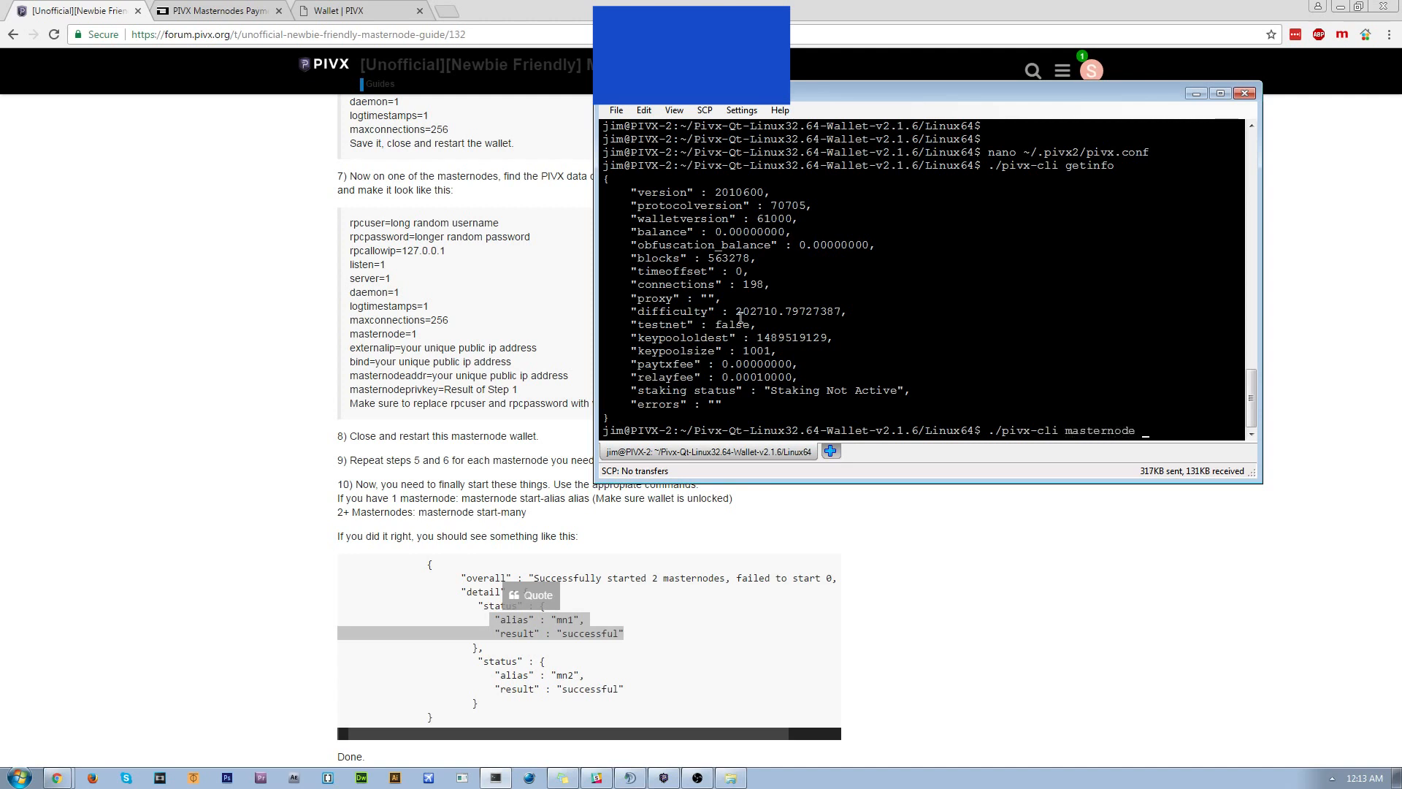
{"action": "type", "text": "statu"}
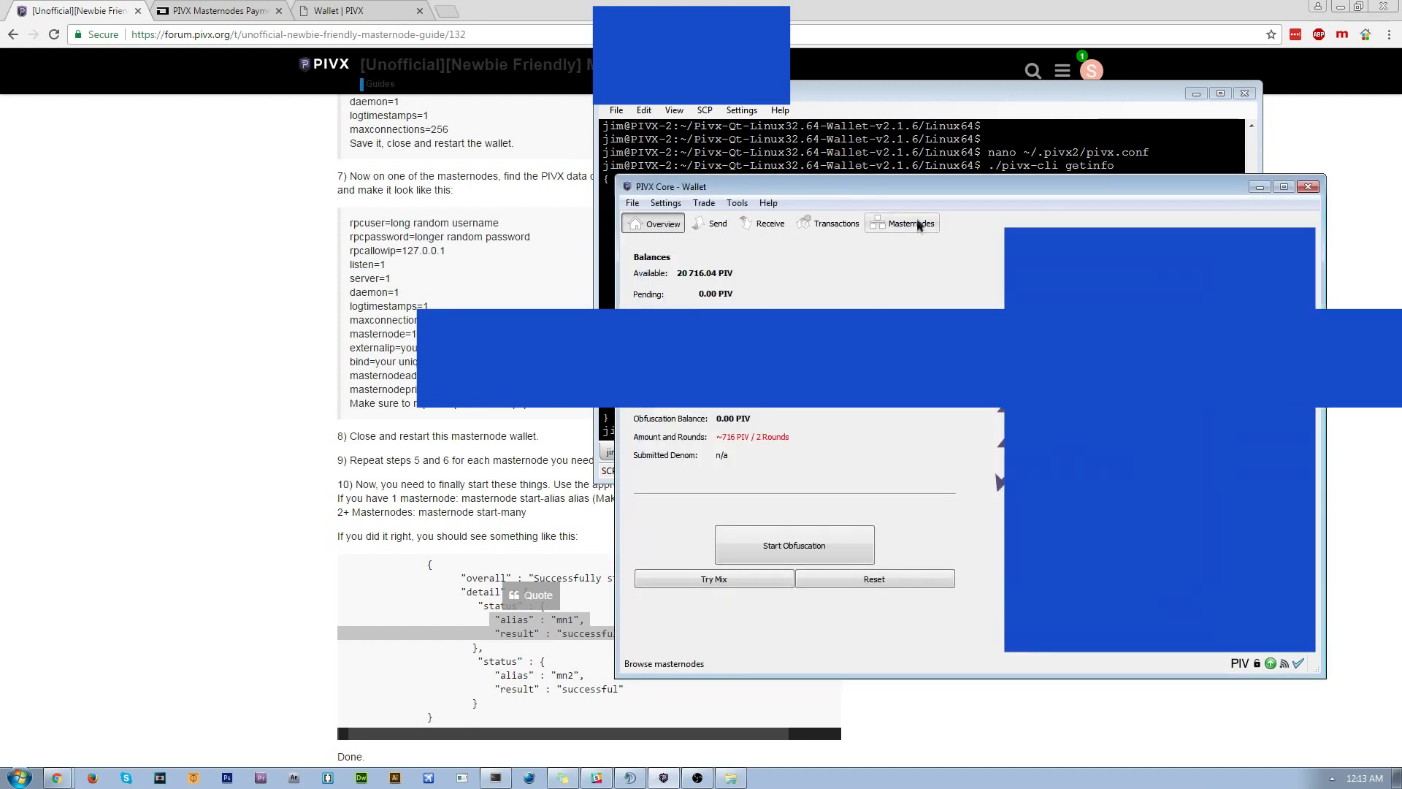
- Select the Crush masternode in My Masternodes and start its alias
{"action": "left_click", "coordinate": [911, 222]}
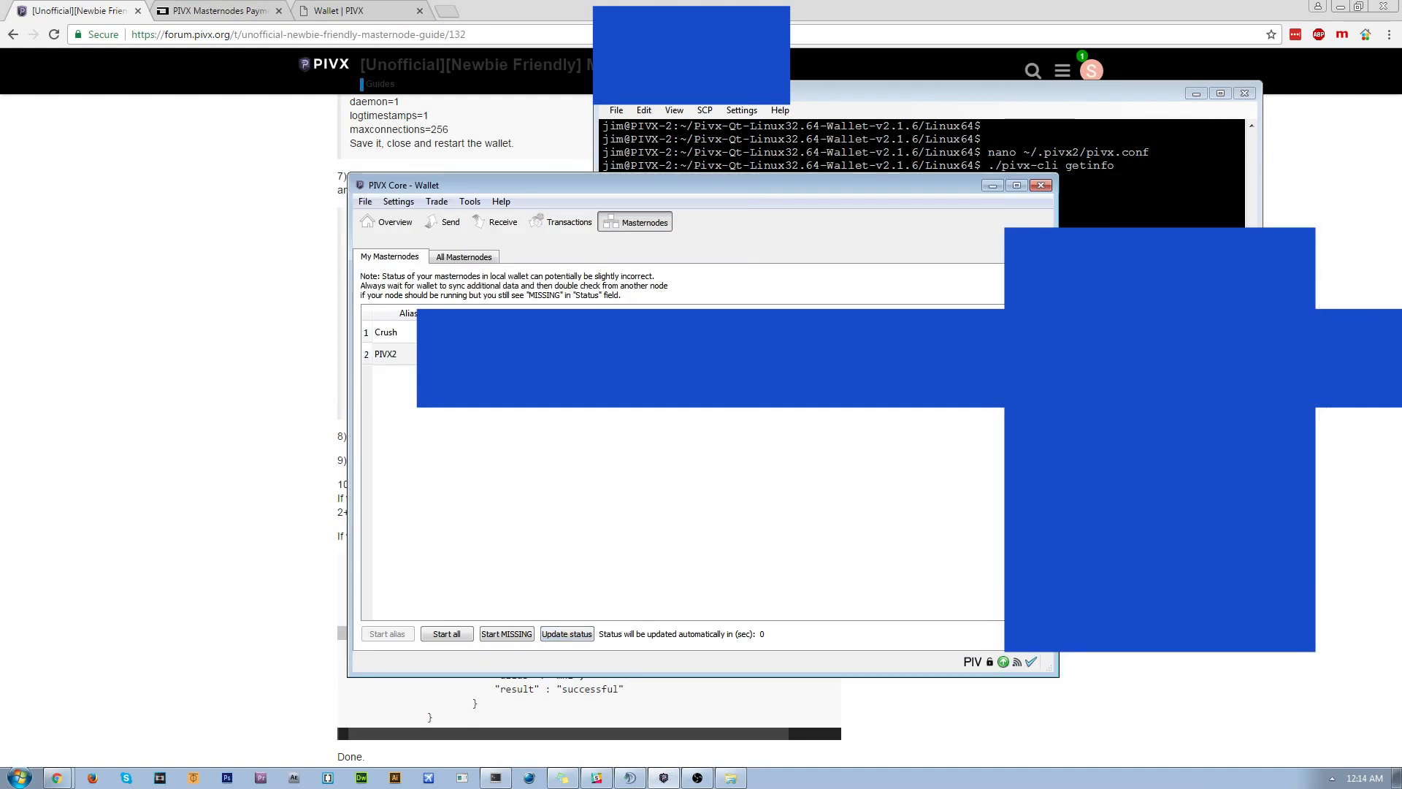
{"action": "left_click", "coordinate": [386, 333]}
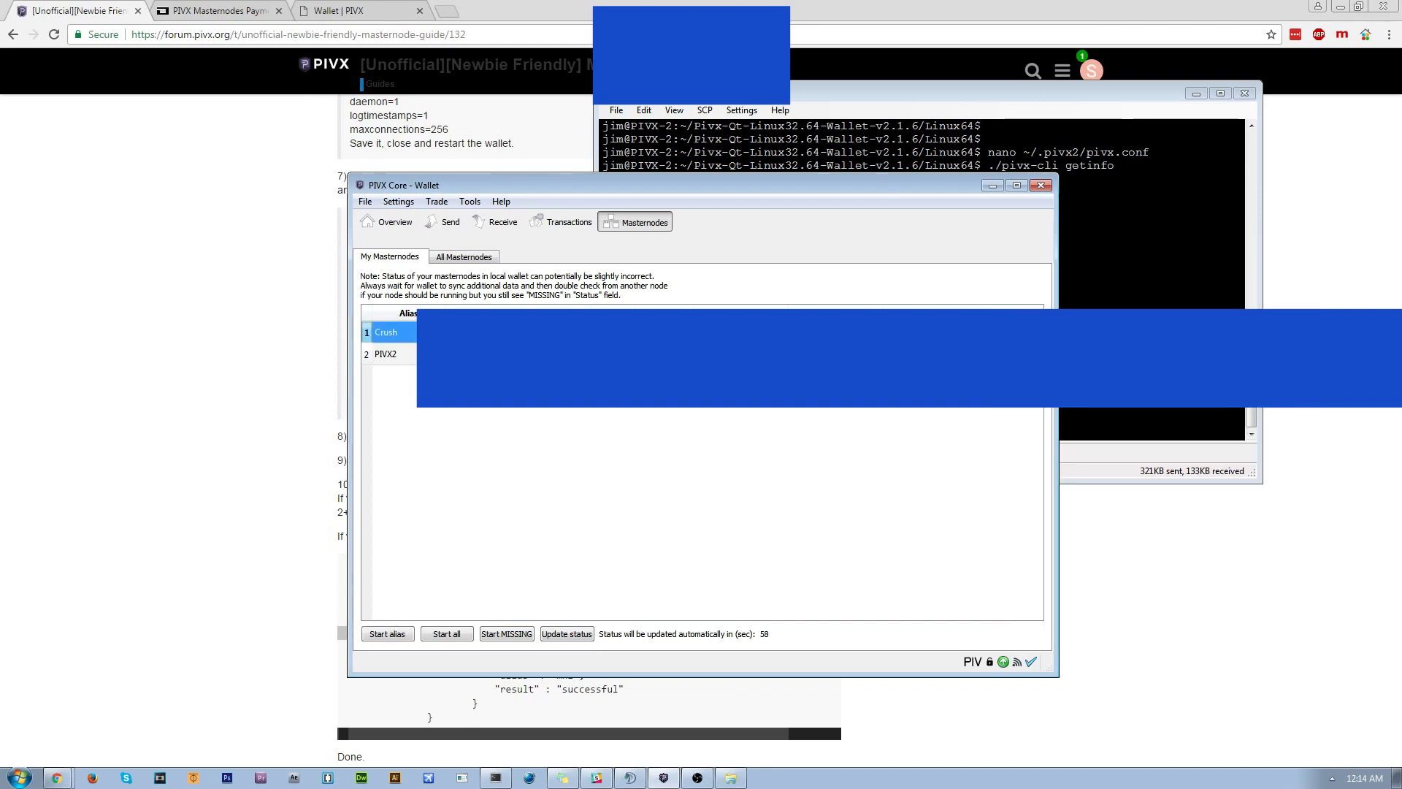
{"action": "left_click", "coordinate": [386, 353]}
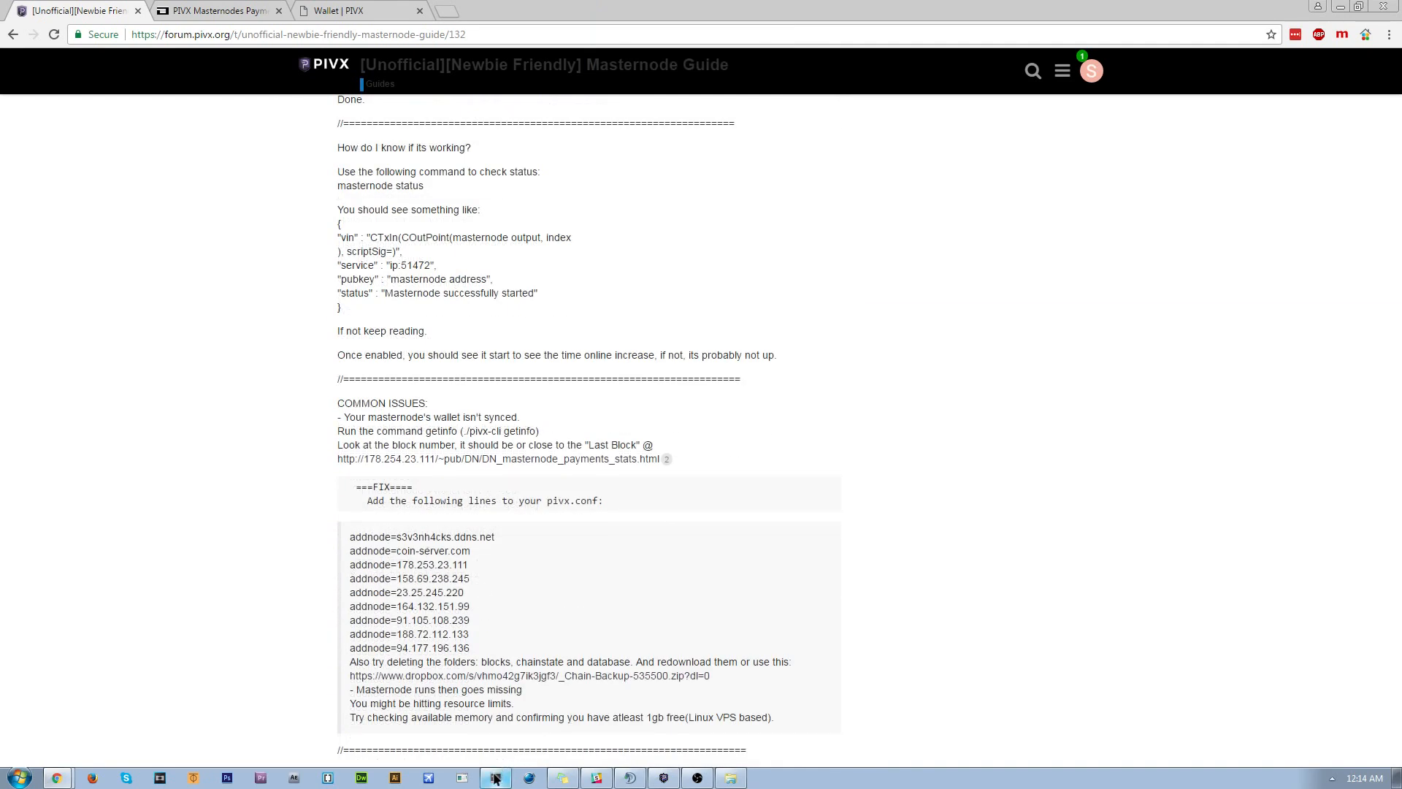
{"action": "mouse_move", "coordinate": [973, 476]}
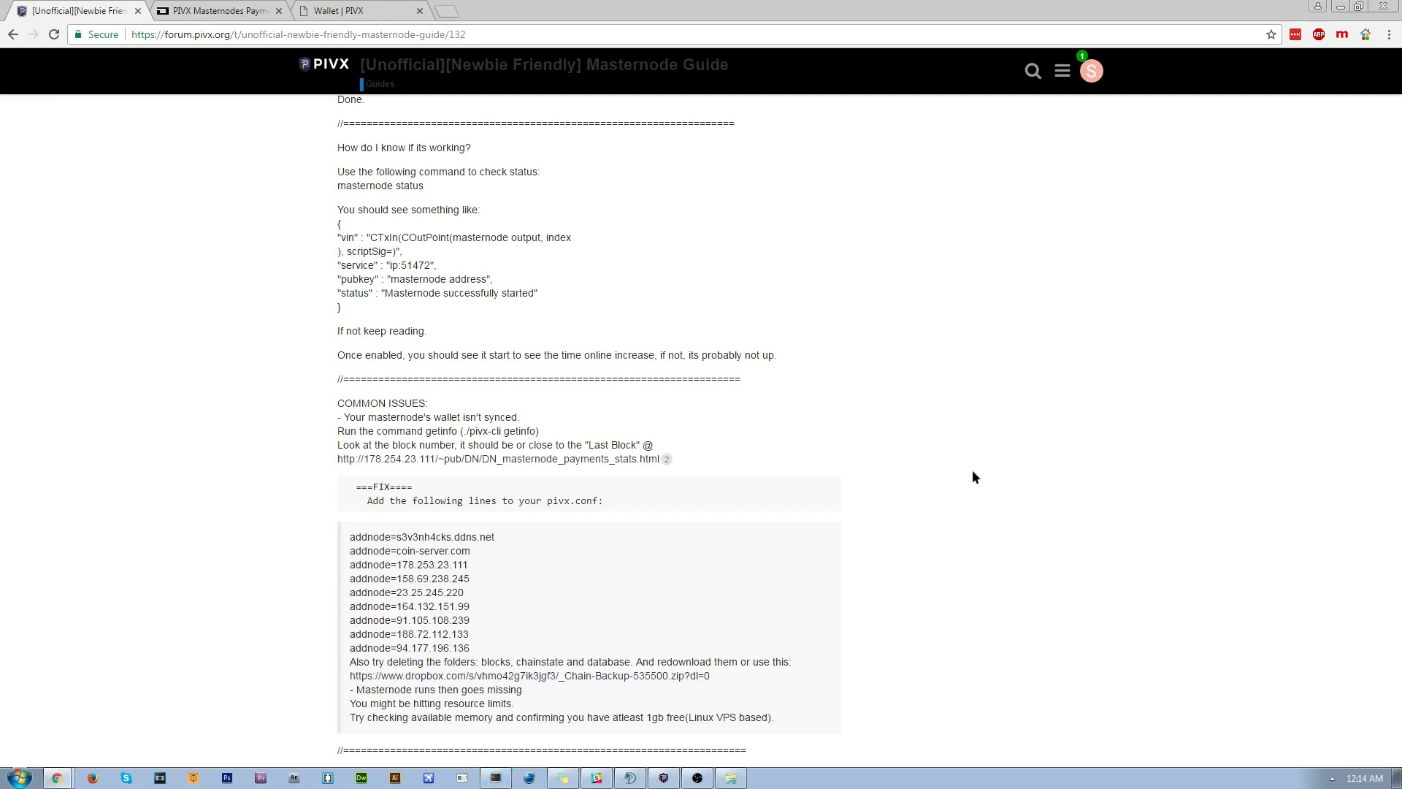
{"action": "mouse_move", "coordinate": [965, 523]}
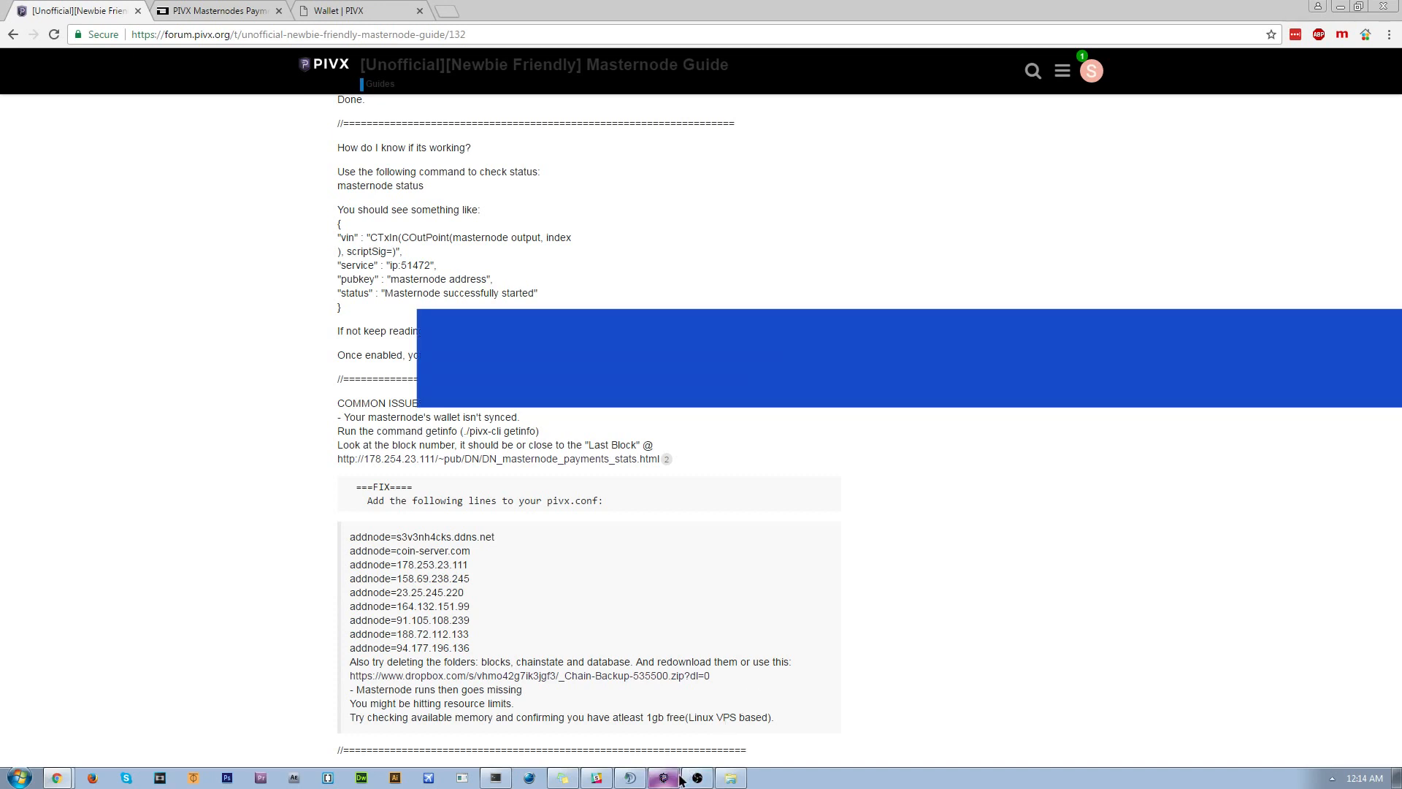
{"action": "left_click", "coordinate": [651, 779]}
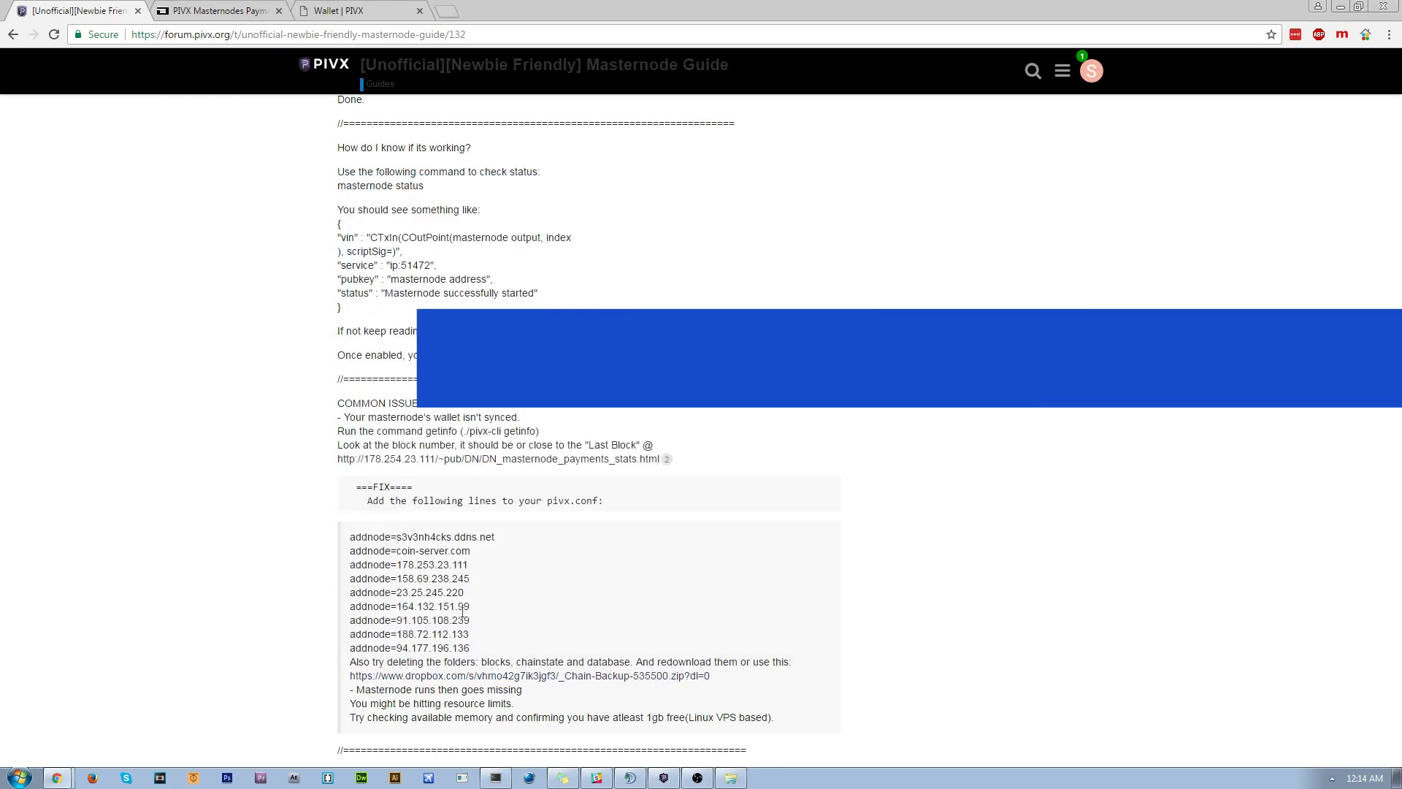
{"action": "scroll", "scroll_direction": "down", "scroll_amount": 3}
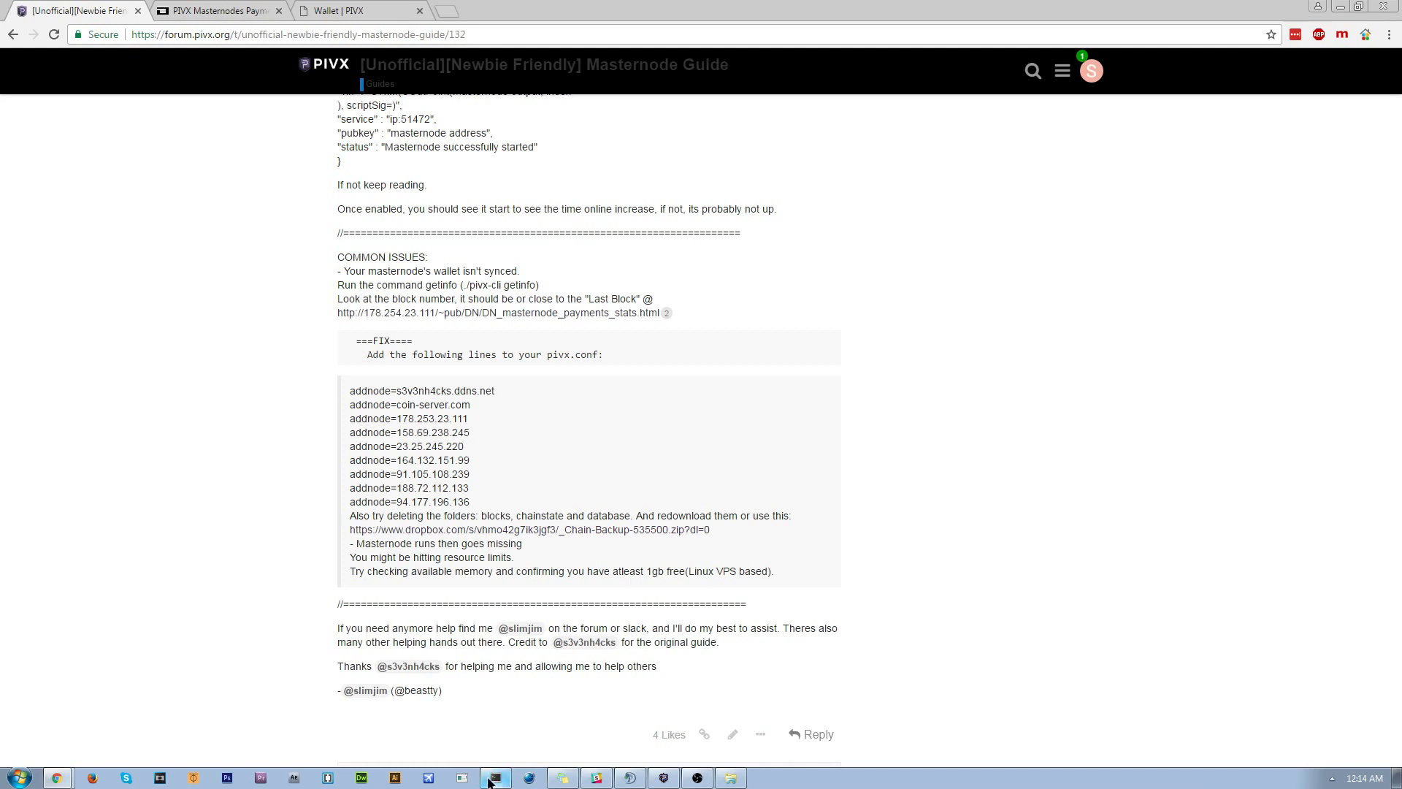
{"action": "left_click", "coordinate": [493, 777]}
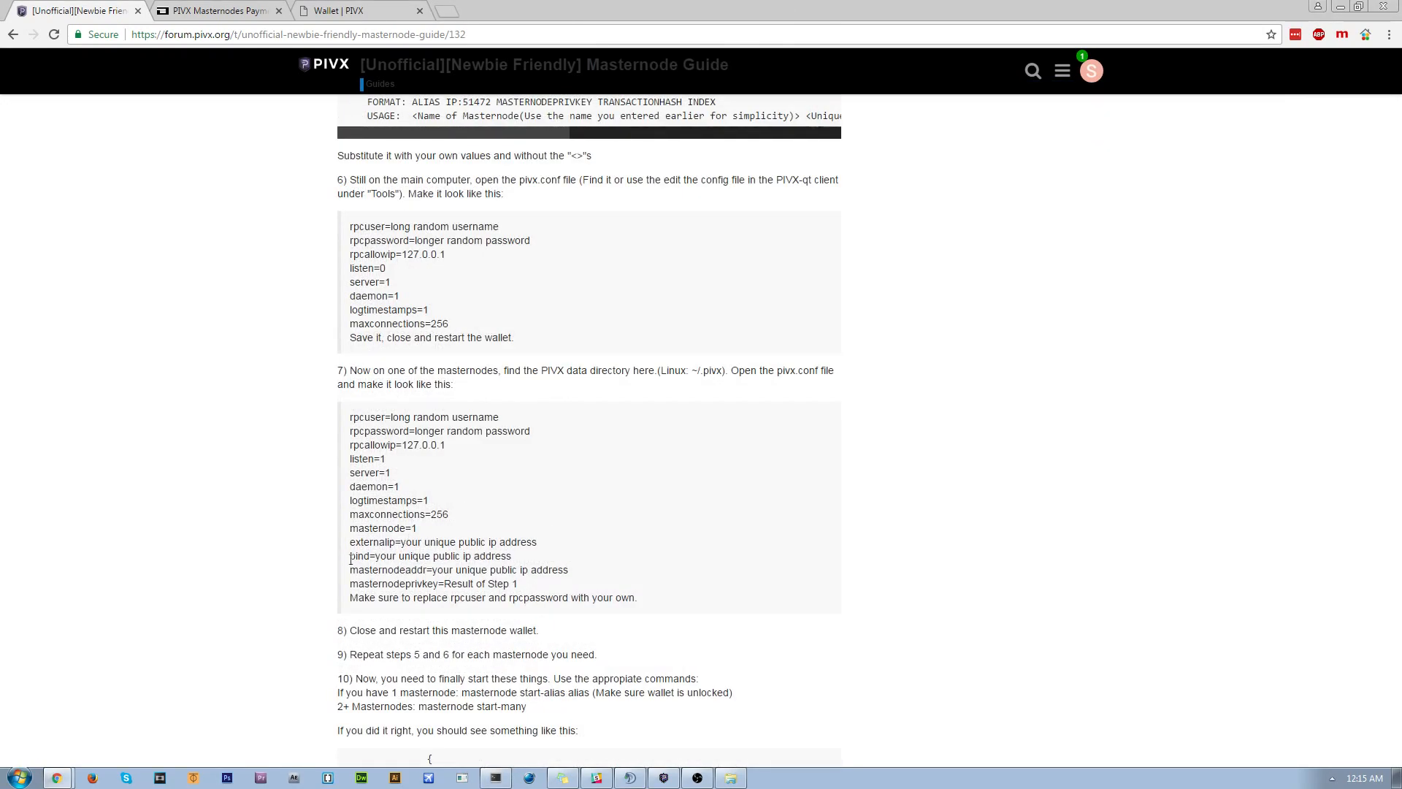
{"action": "double_click", "coordinate": [362, 555]}
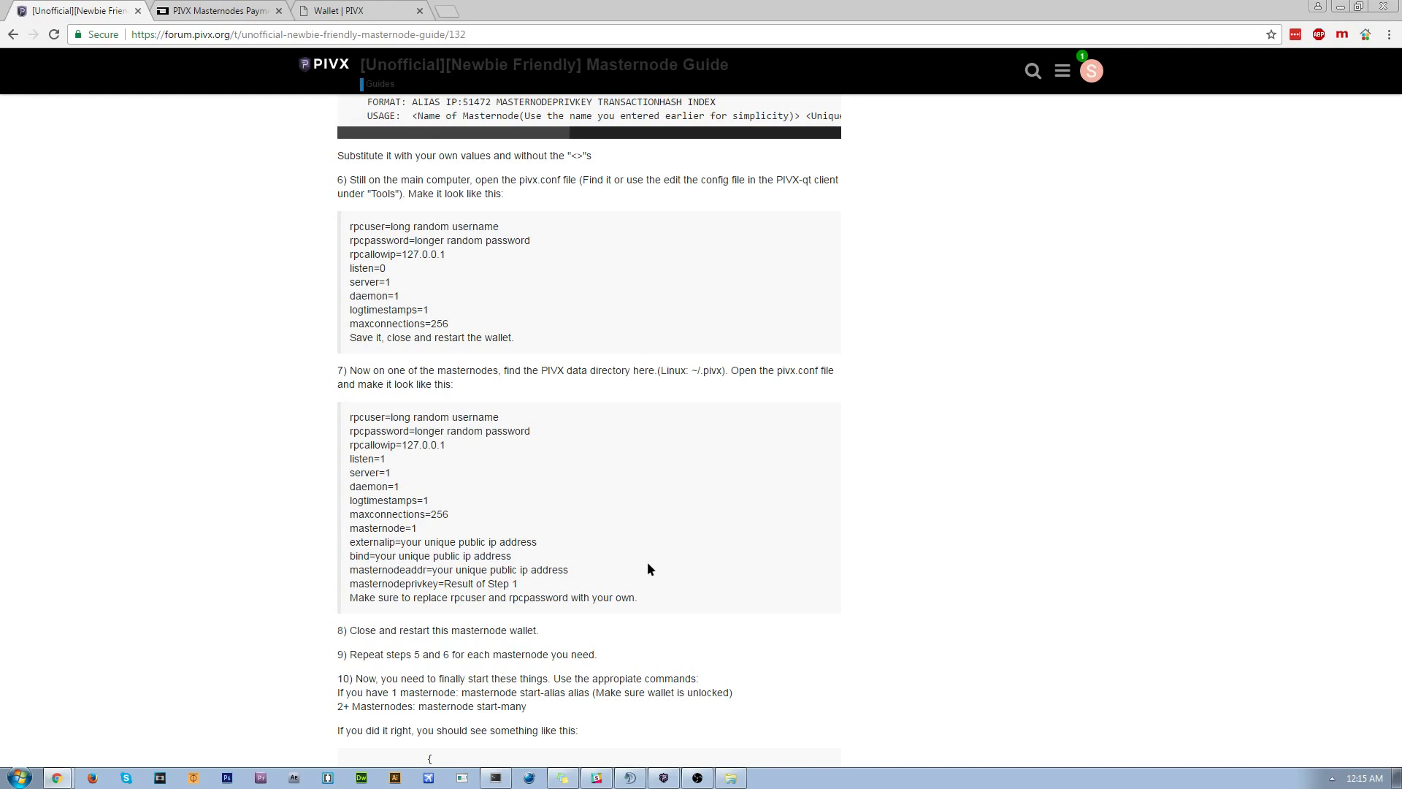
{"action": "mouse_move", "coordinate": [645, 576]}
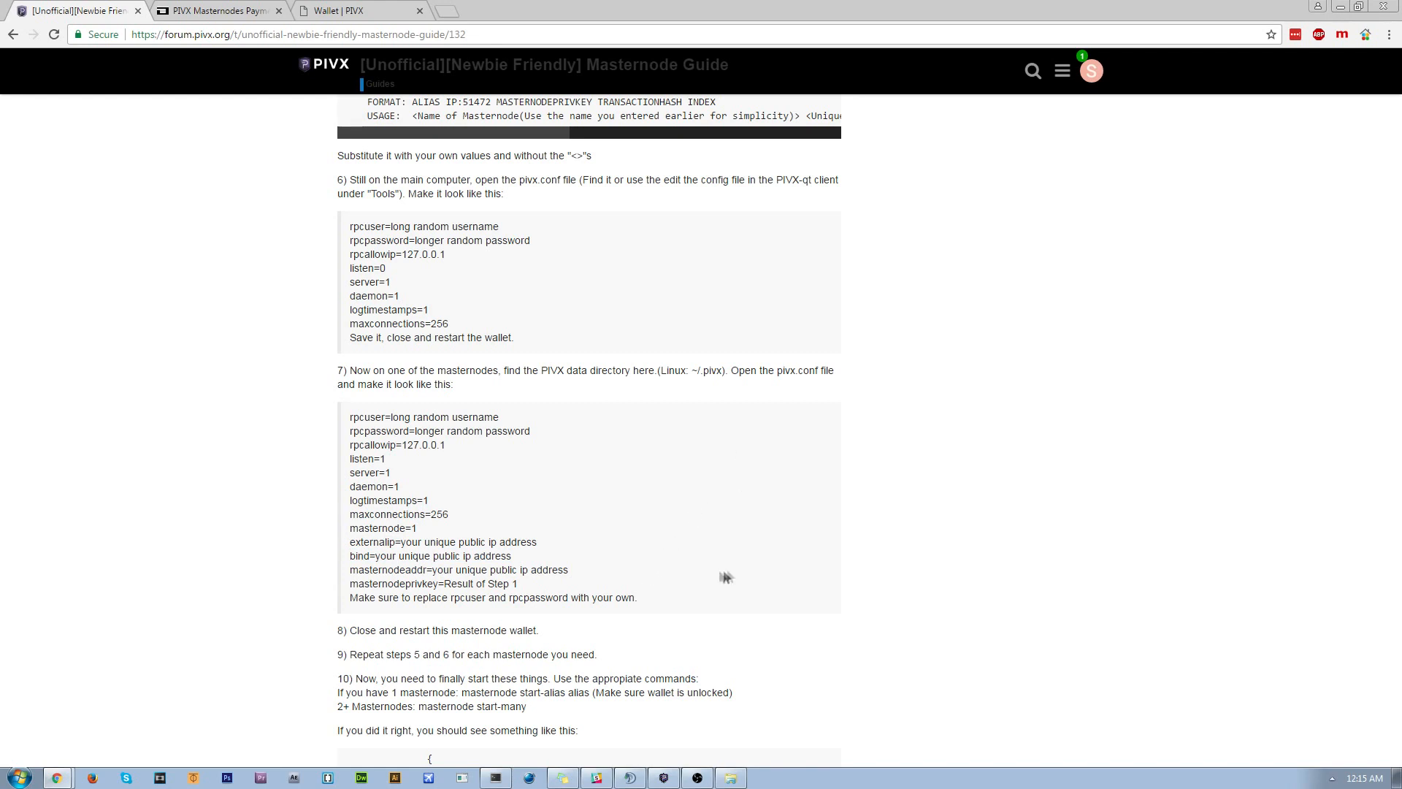
{"action": "mouse_move", "coordinate": [667, 533]}
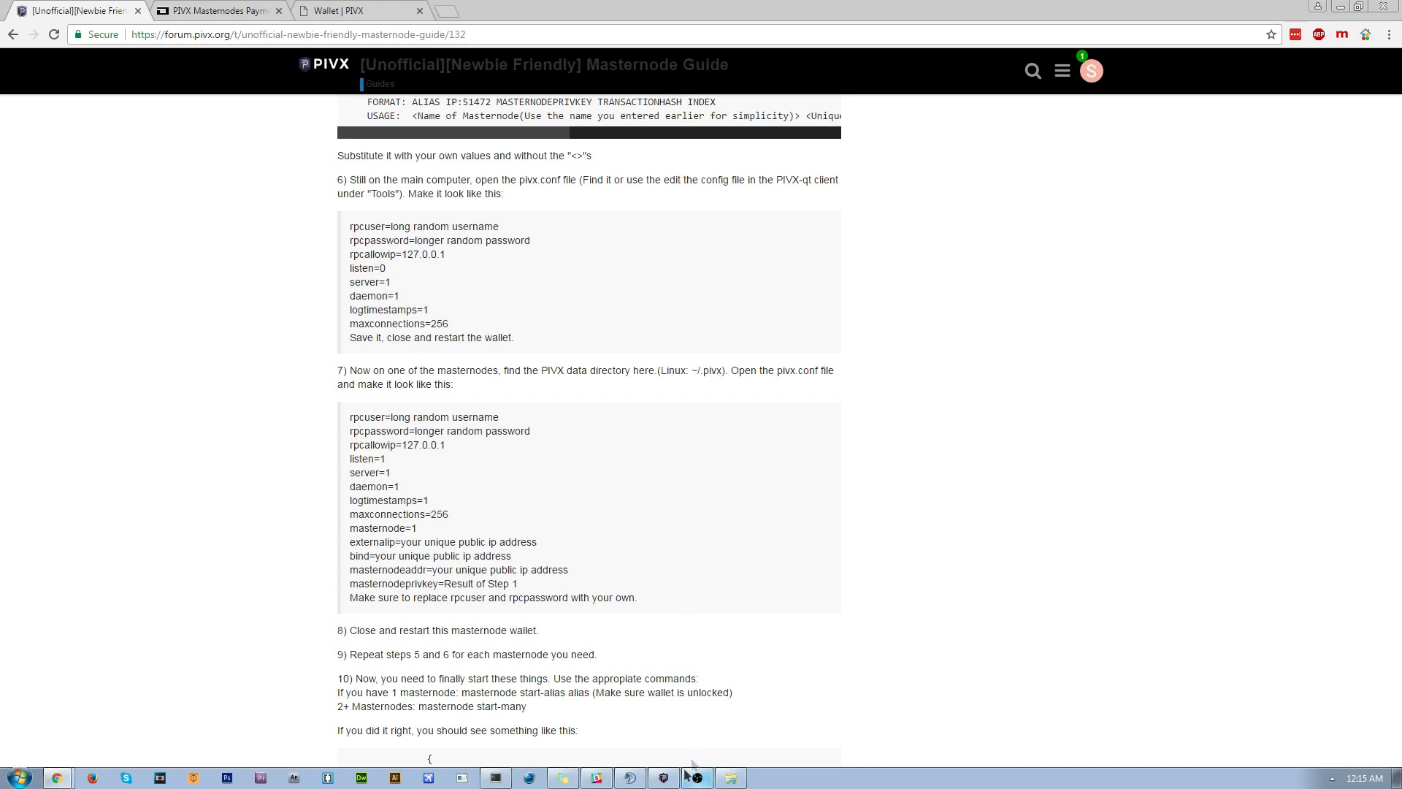
{"action": "left_click", "coordinate": [496, 777]}
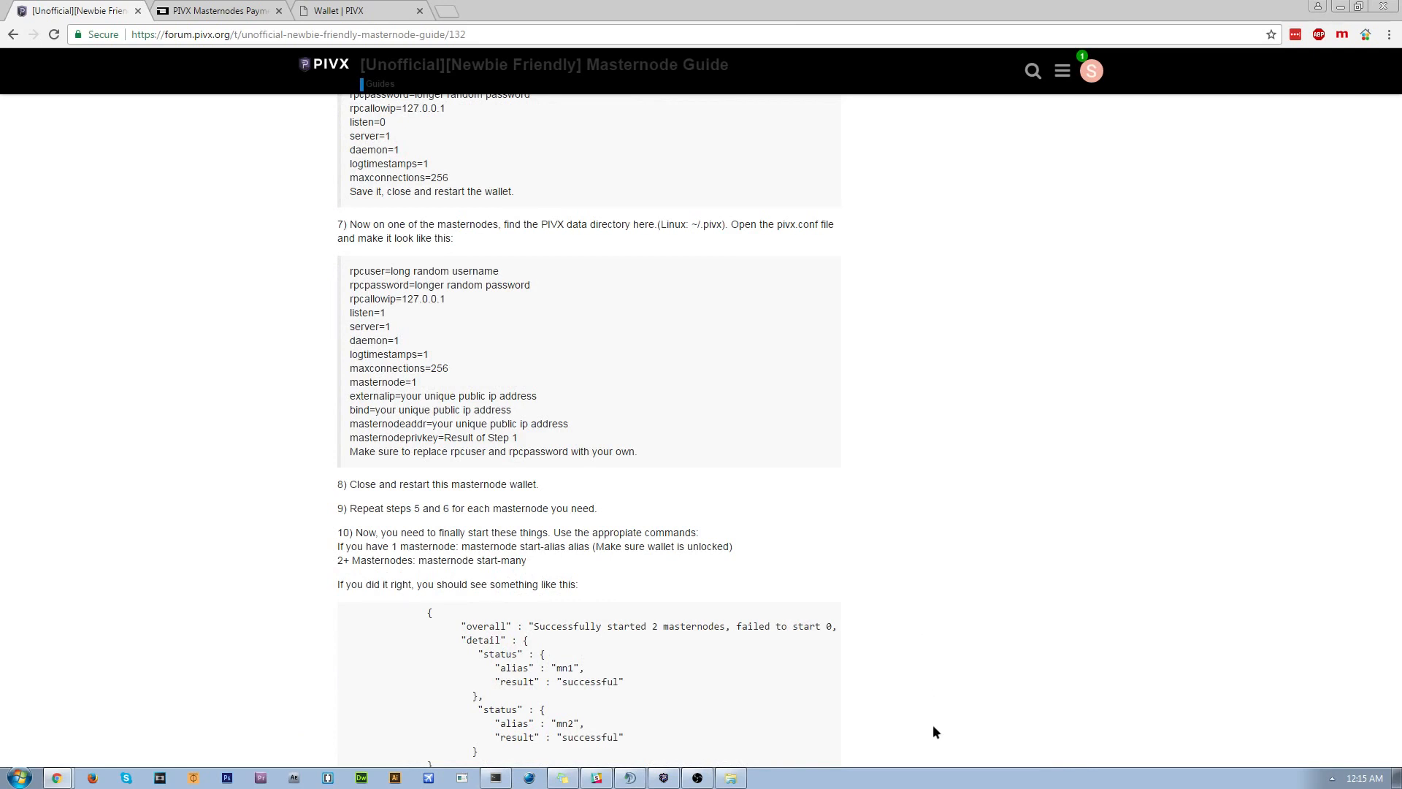
{"action": "mouse_move", "coordinate": [677, 753]}
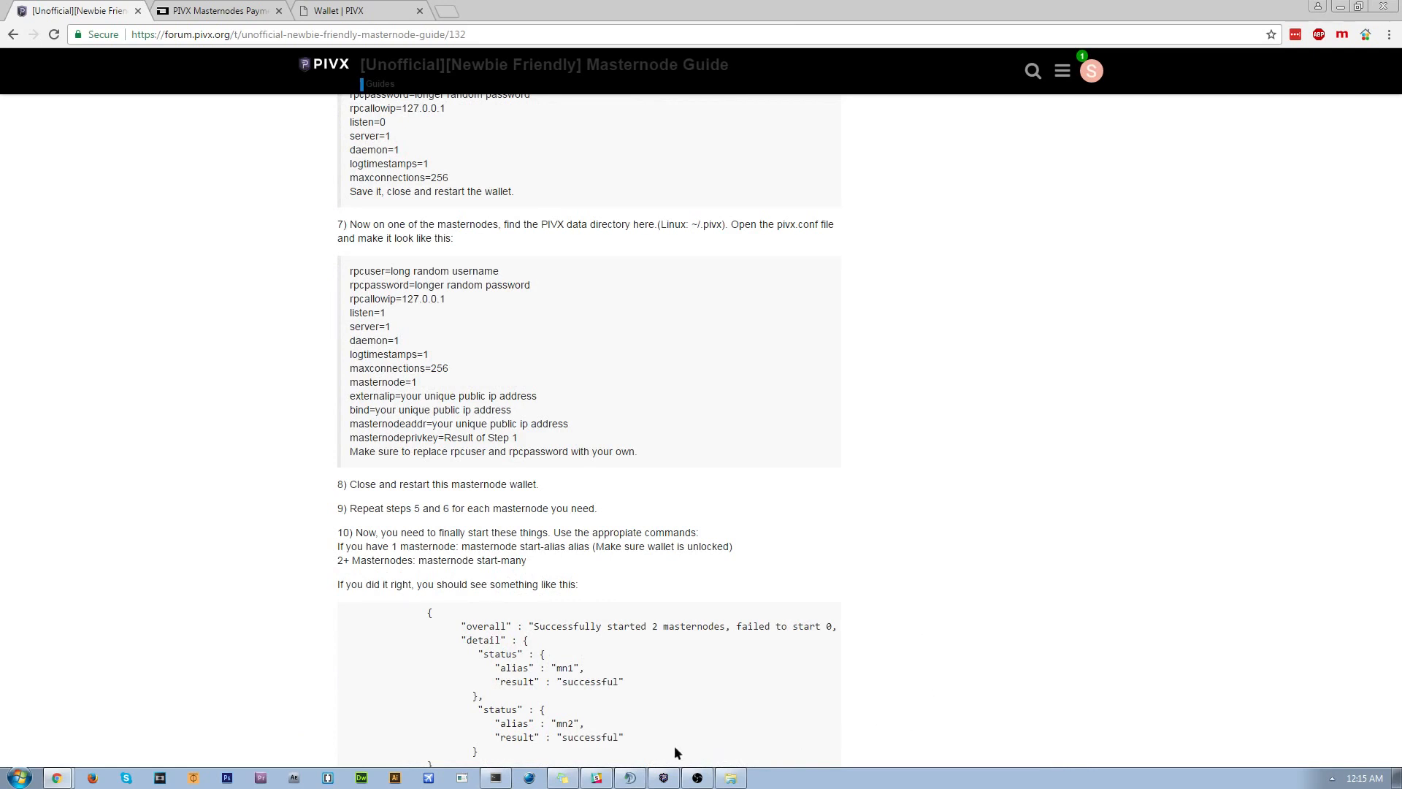
{"action": "mouse_move", "coordinate": [901, 457]}
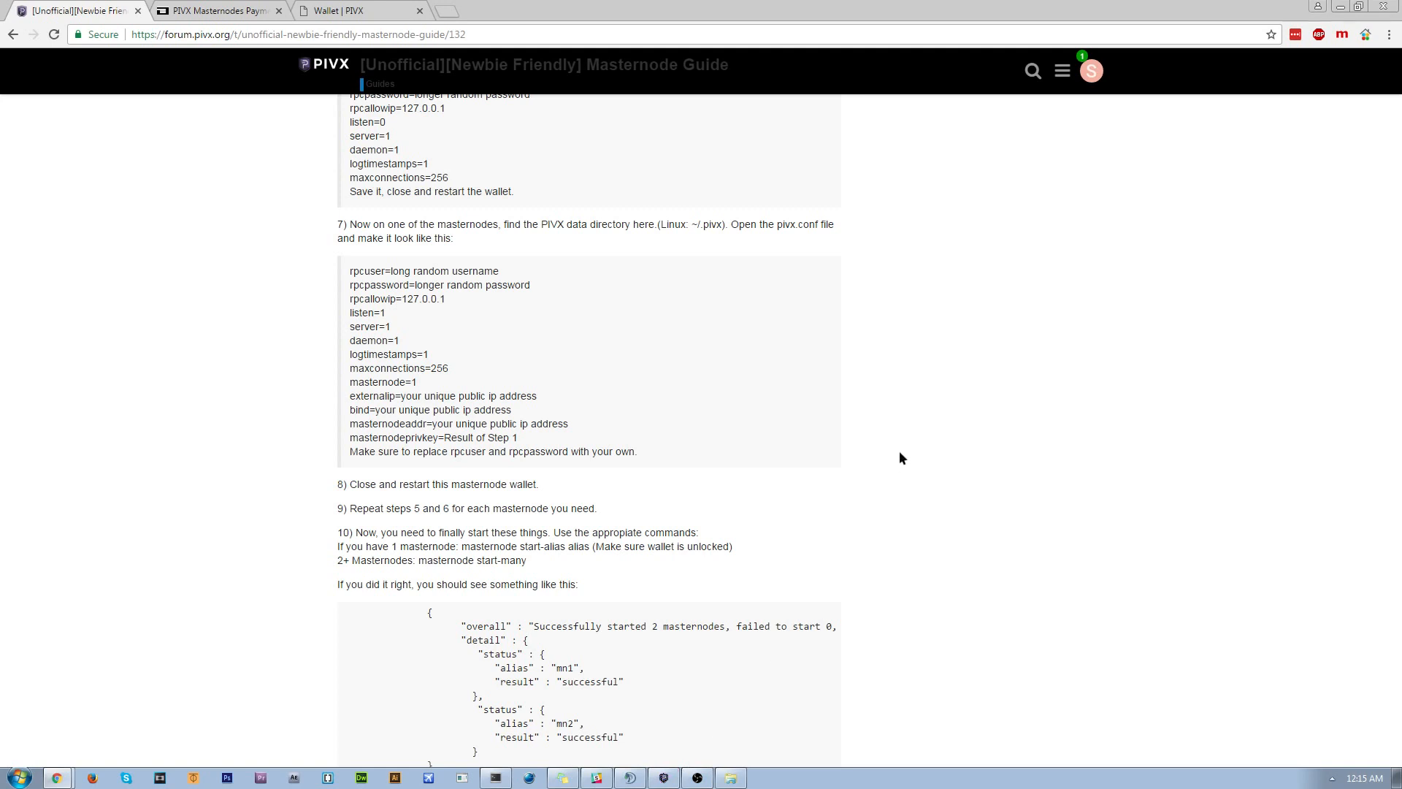
{"action": "mouse_move", "coordinate": [709, 715]}
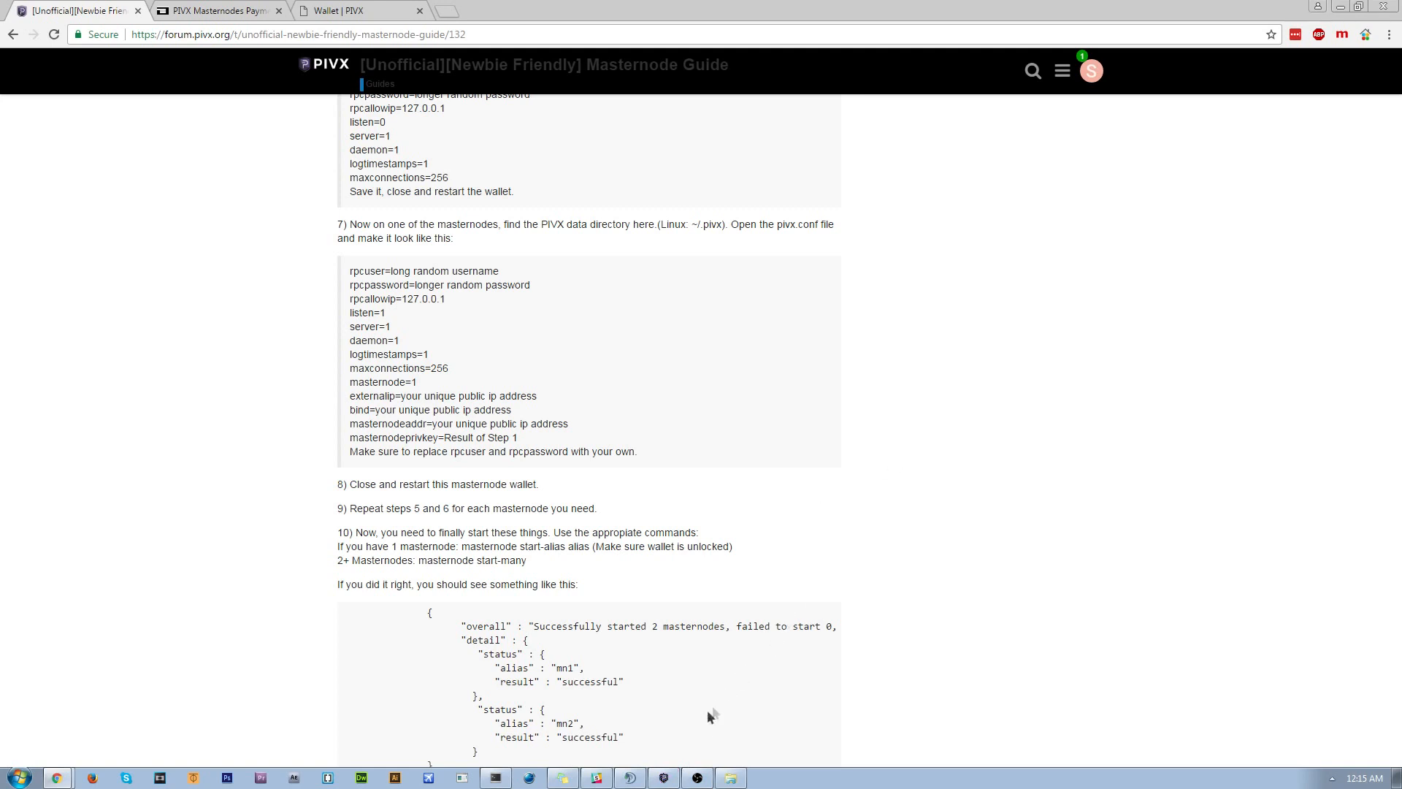
{"action": "mouse_move", "coordinate": [766, 645]}
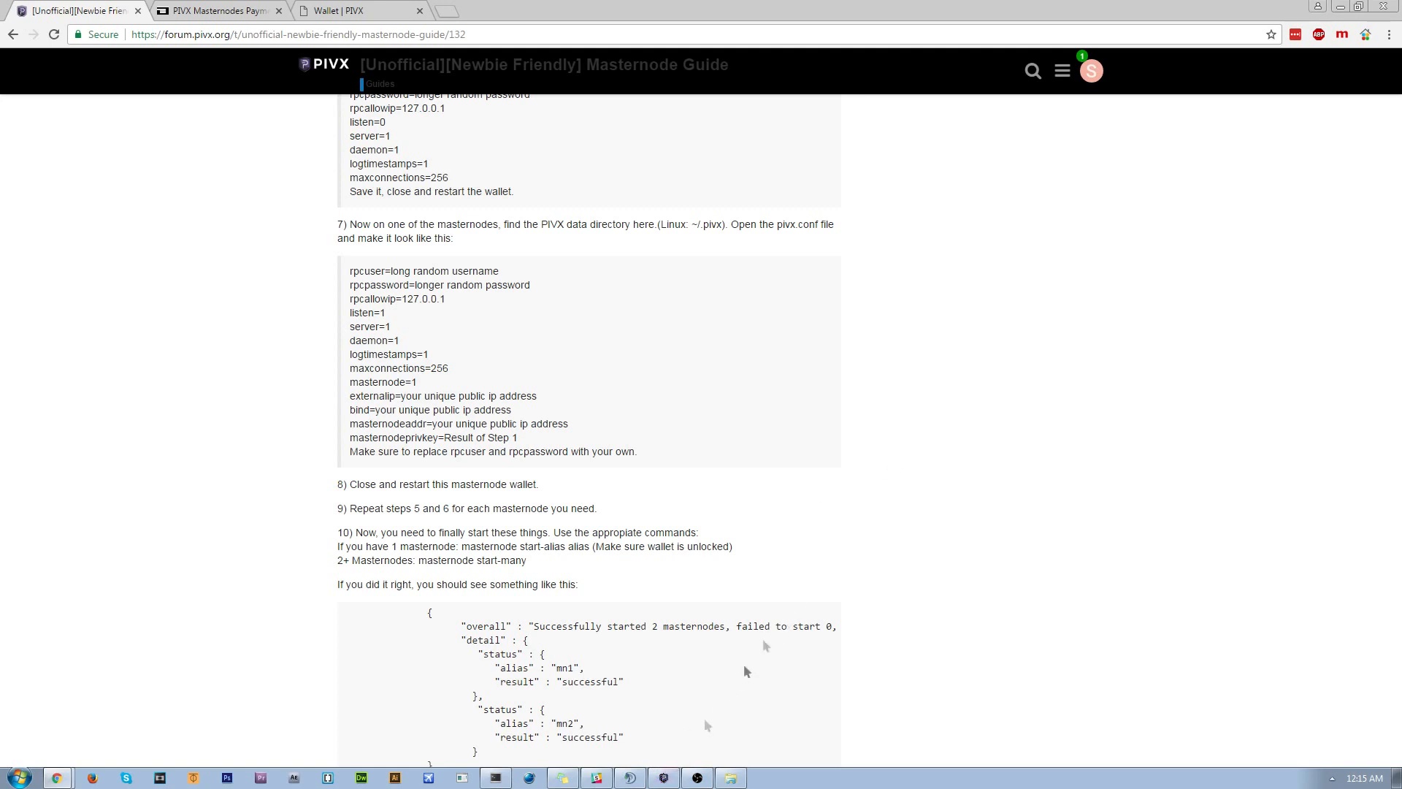